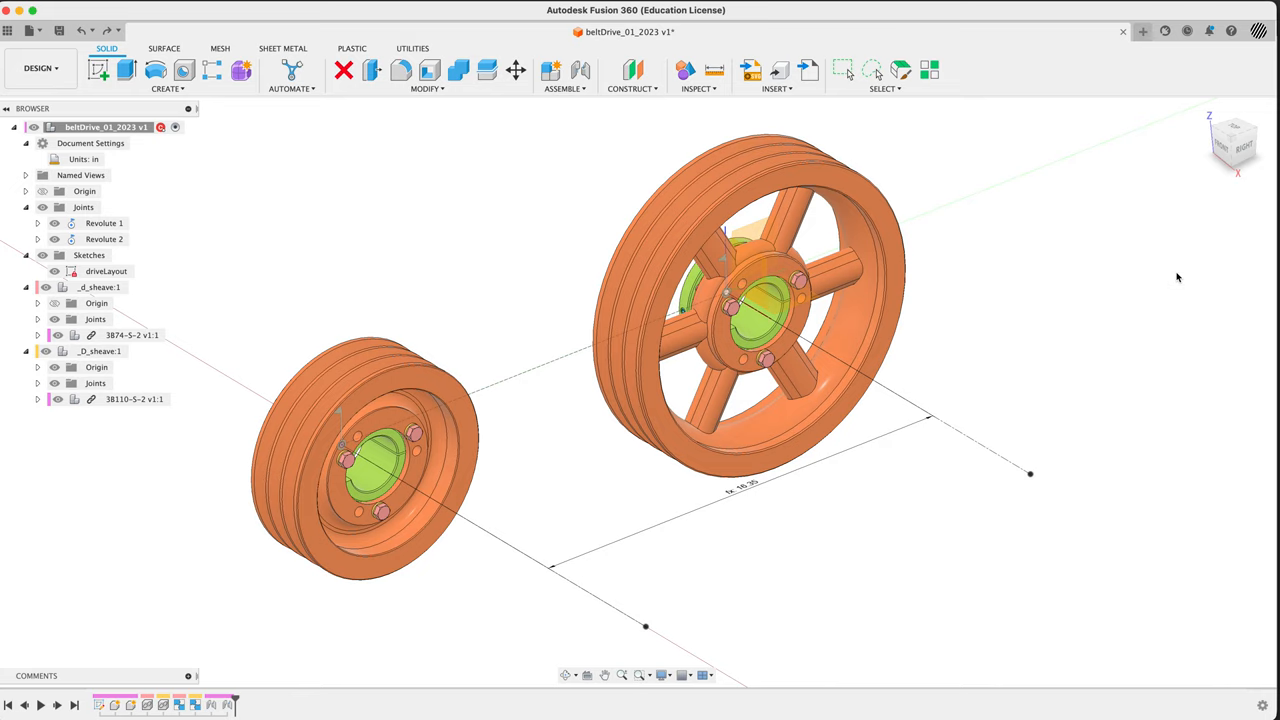
mouse_move(898, 388)
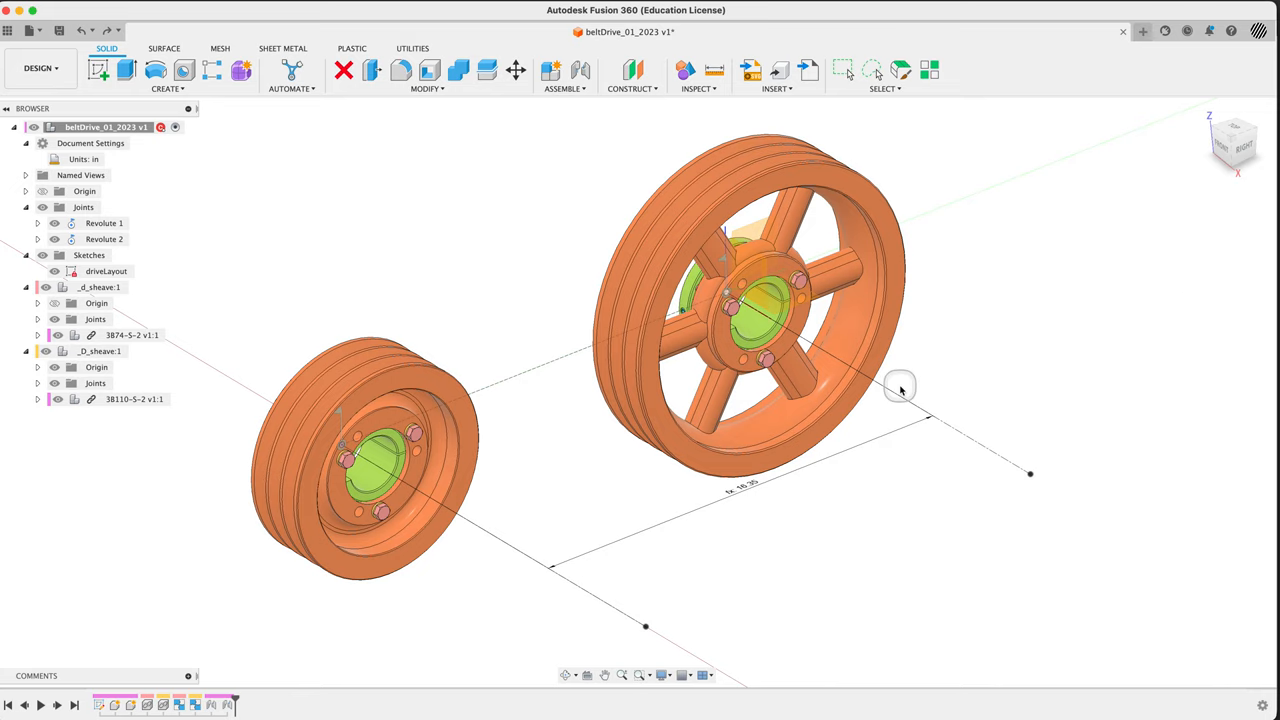
- Create a new component named _belt in the belt drive assembly
drag(900, 390, 955, 385)
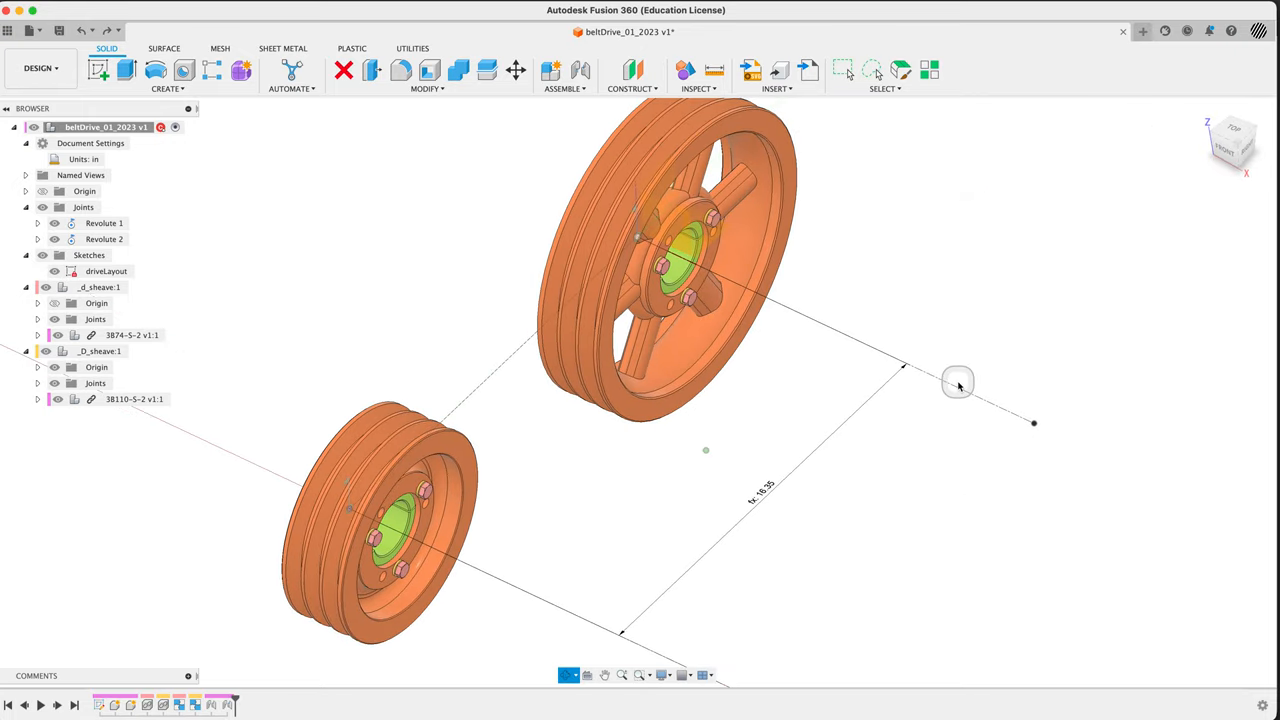
drag(958, 383, 765, 490)
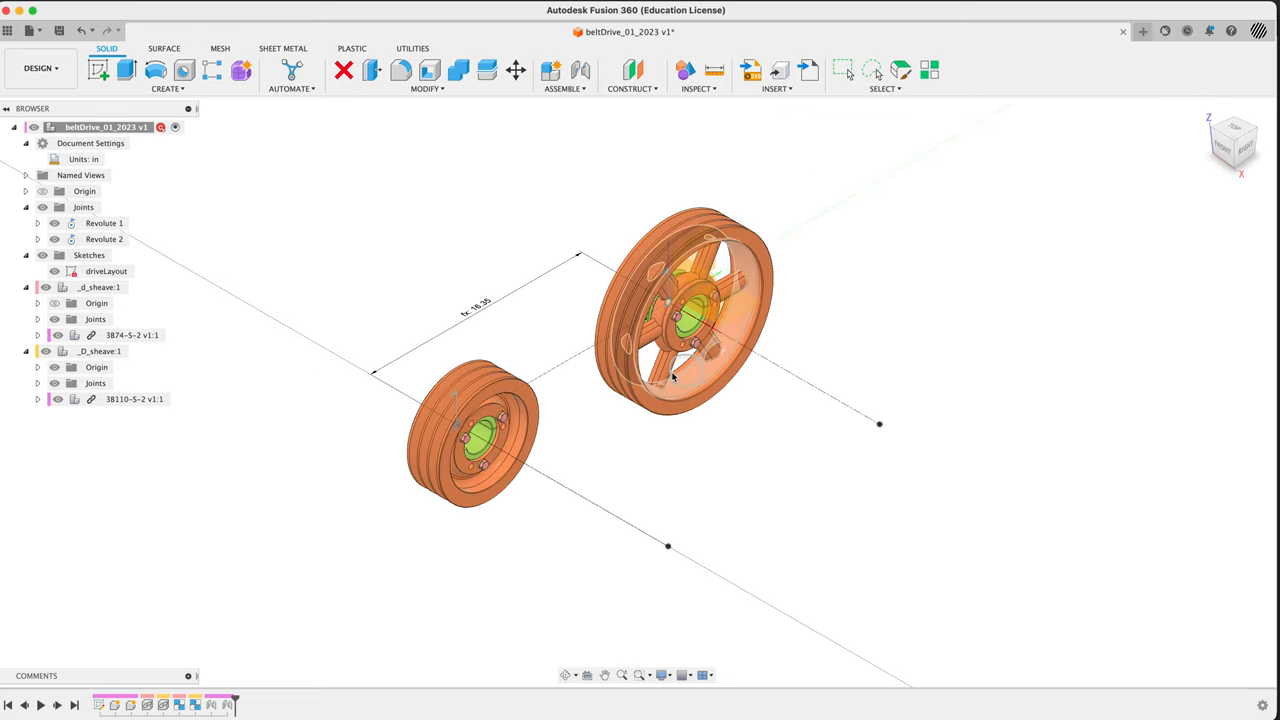
drag(680, 375, 765, 510)
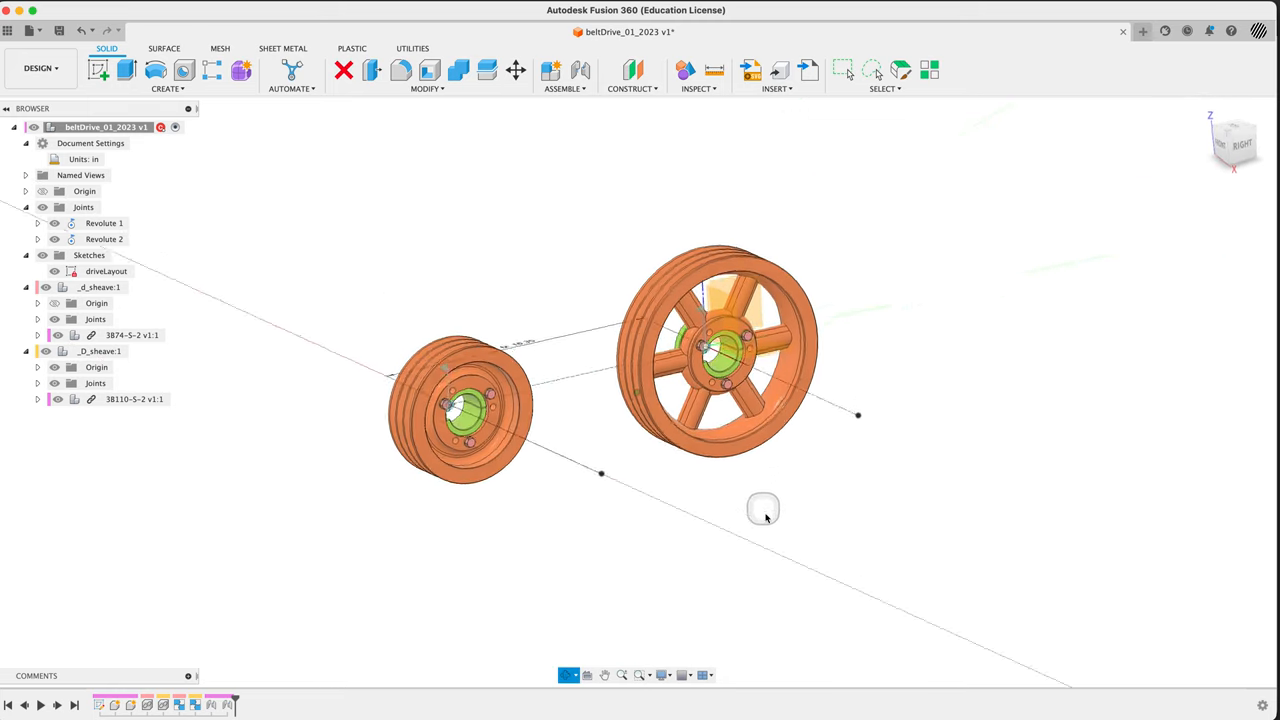
drag(763, 508, 525, 275)
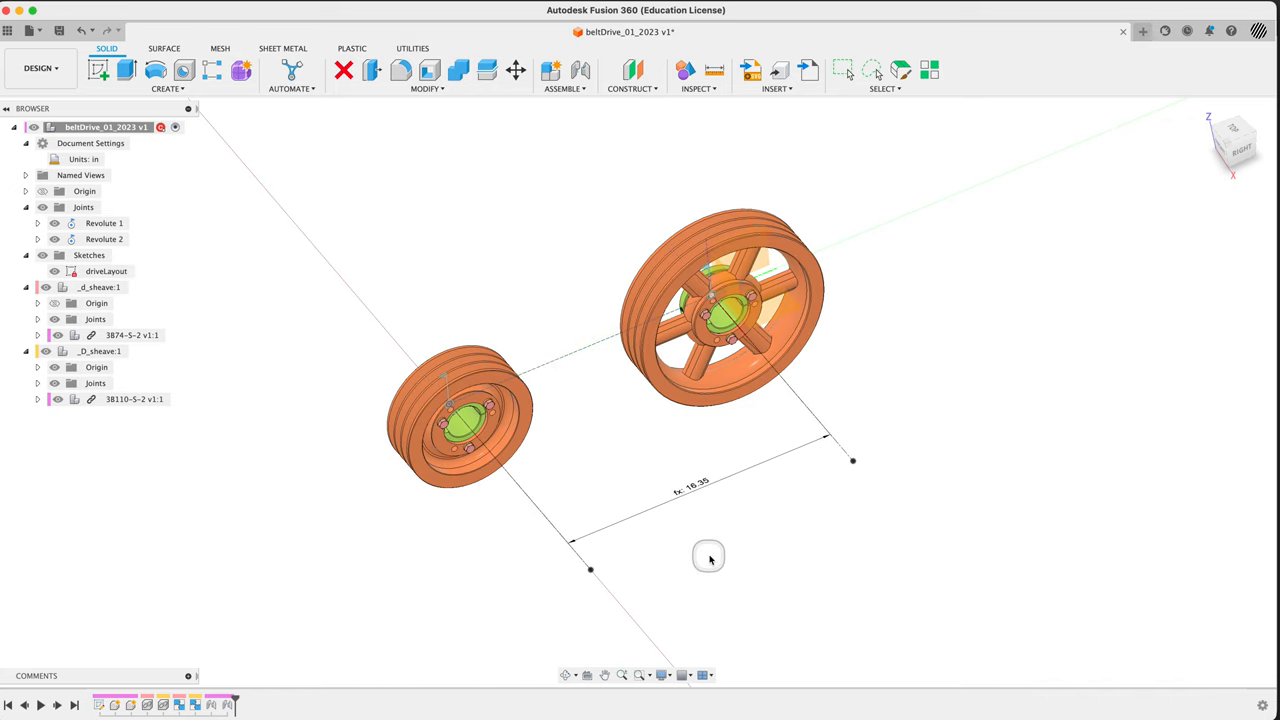
drag(708, 557, 877, 508)
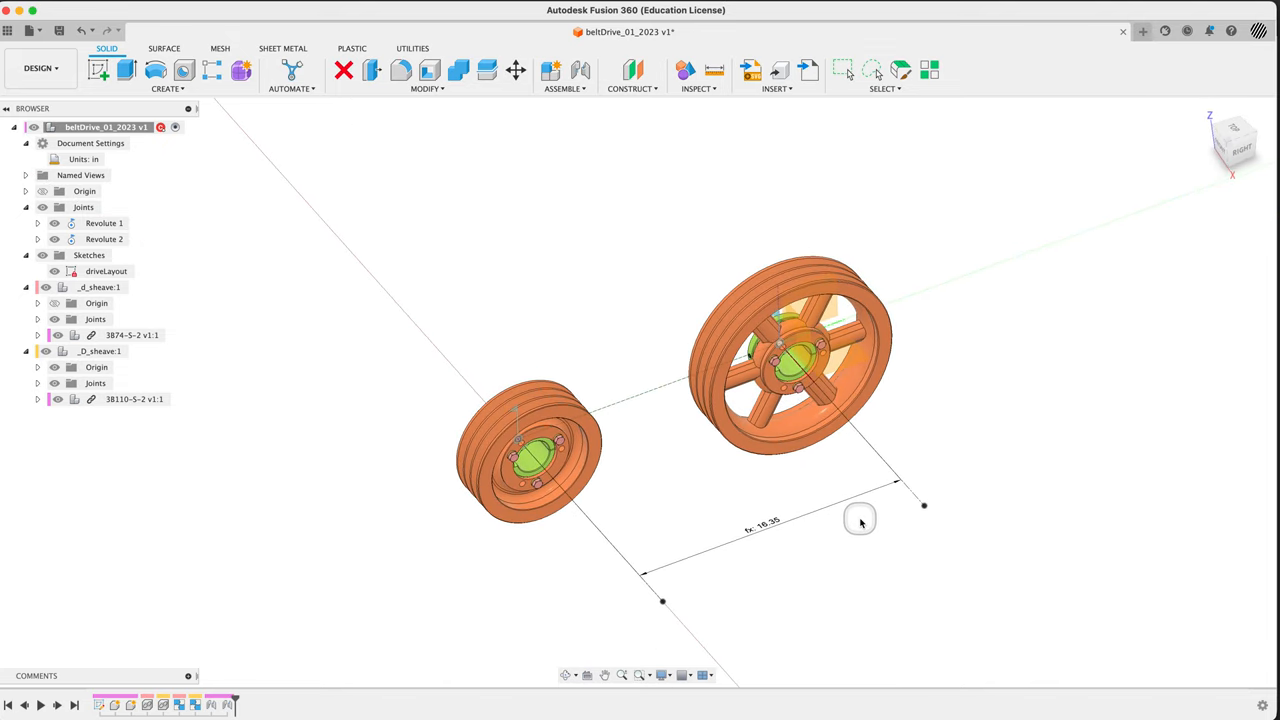
mouse_move(662, 318)
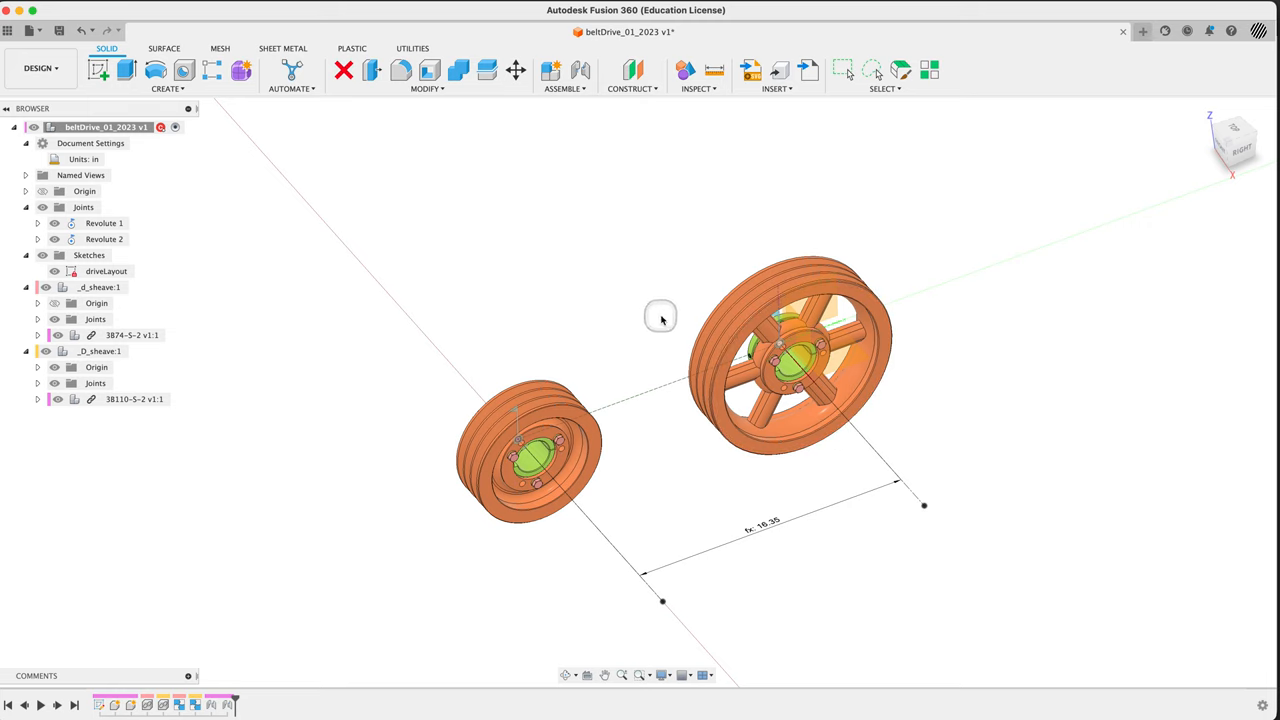
mouse_move(966, 243)
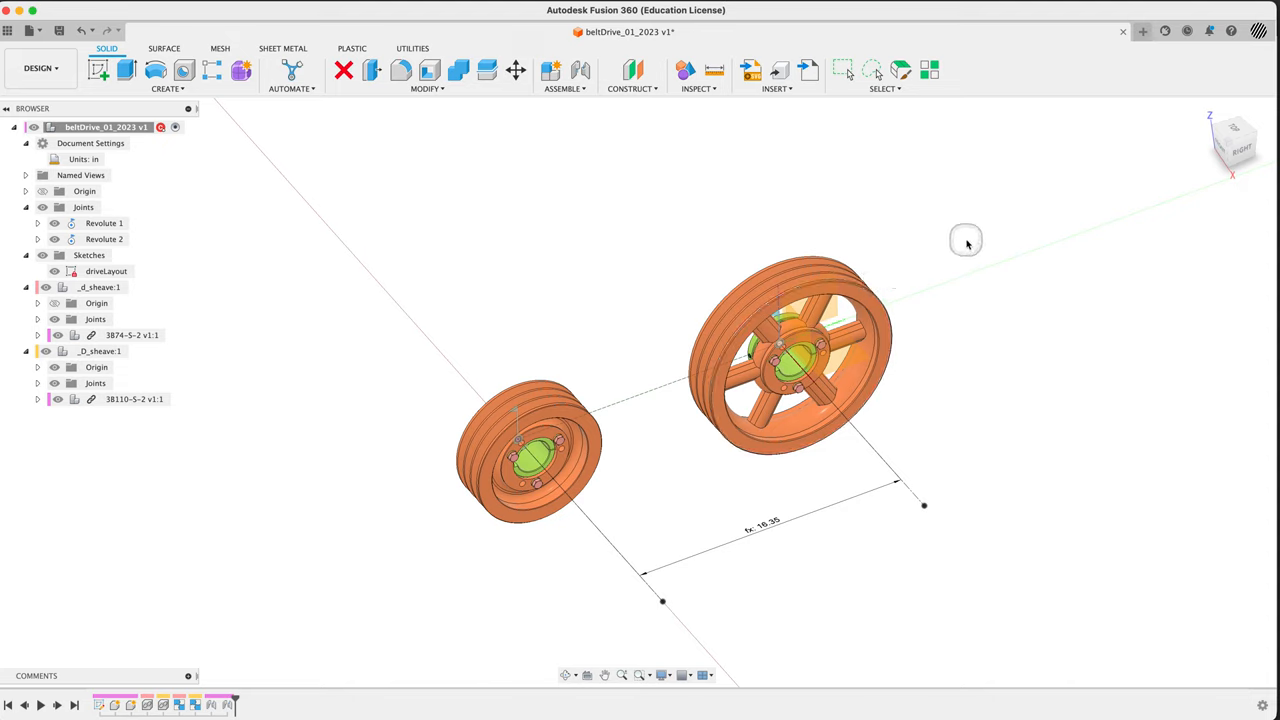
mouse_move(546, 237)
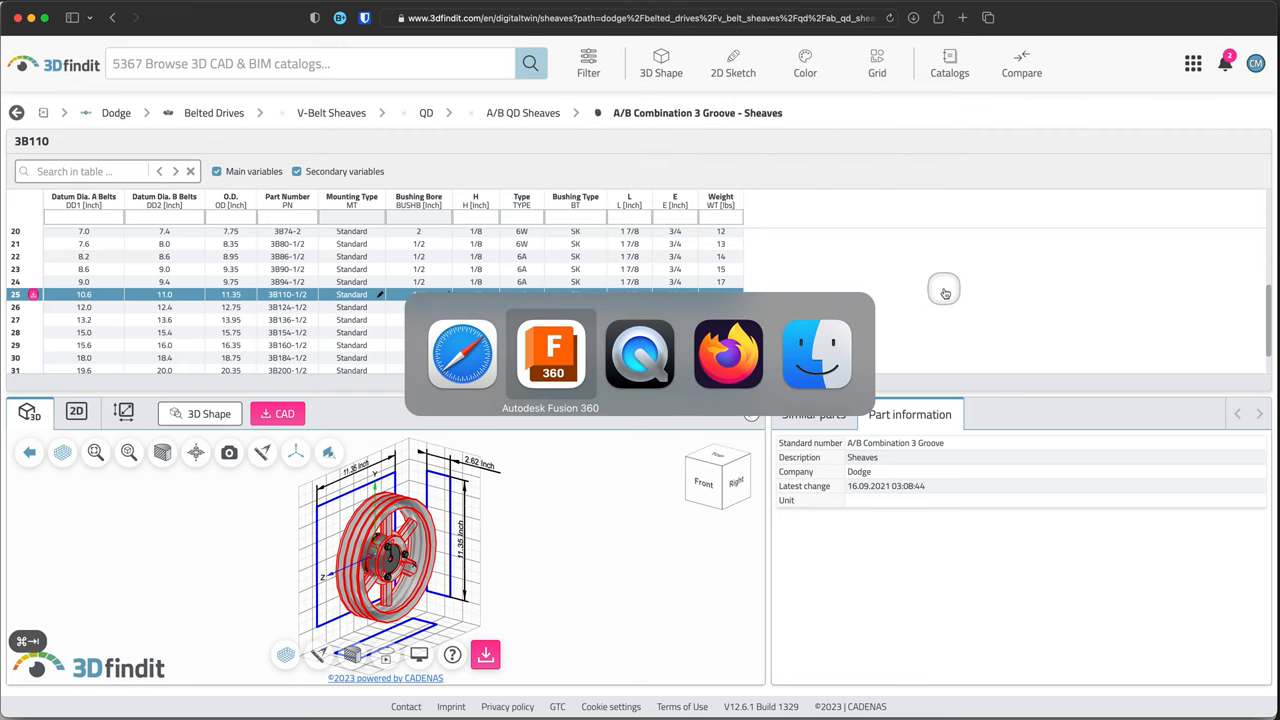
click(551, 354)
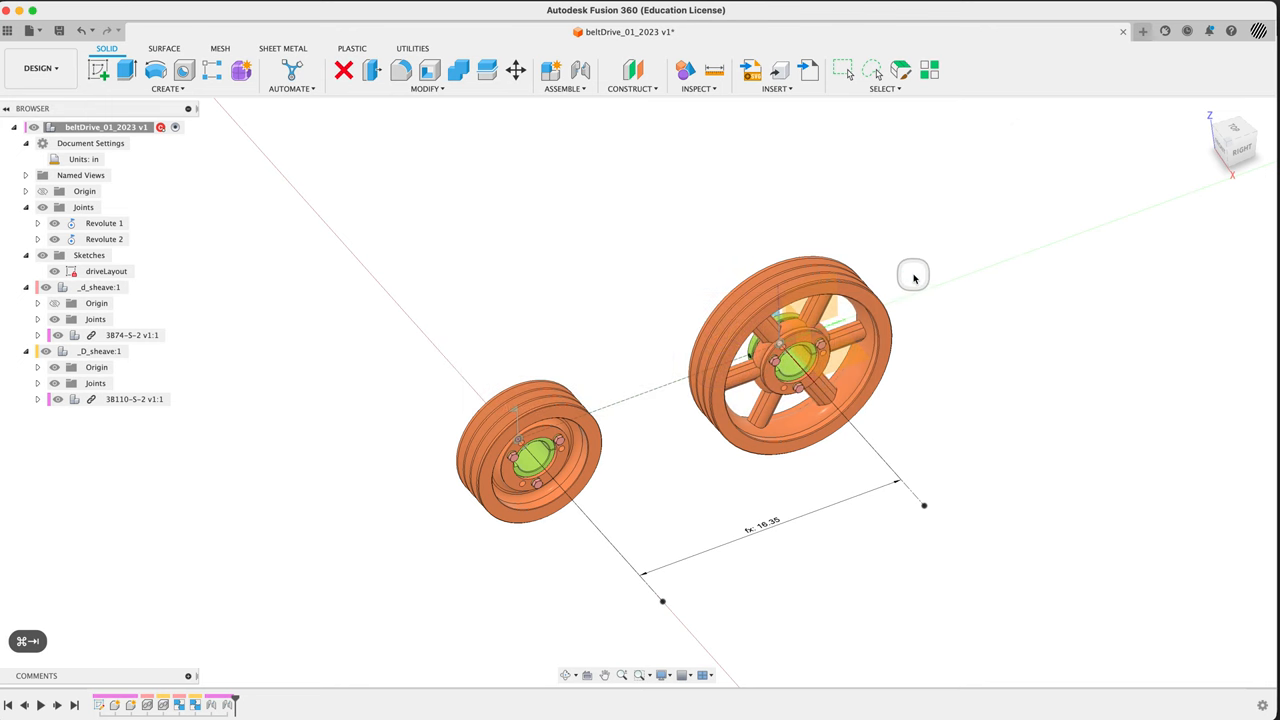
drag(913, 277, 942, 294)
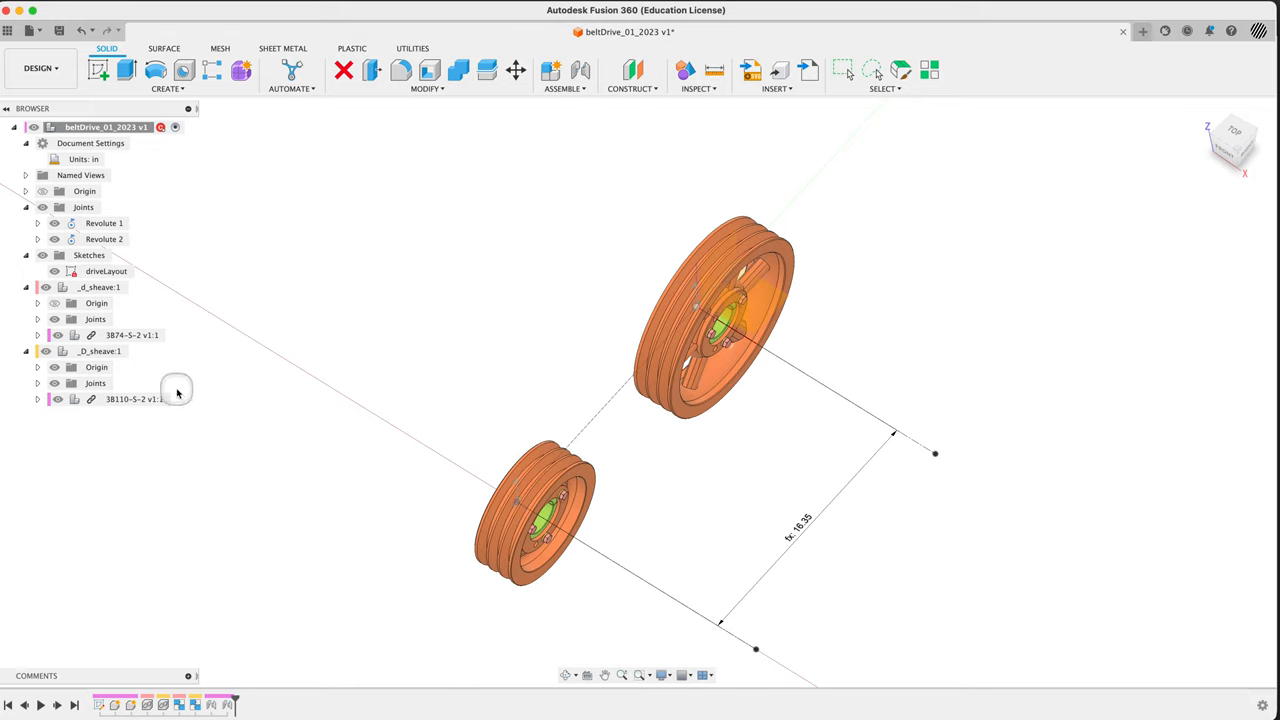
mouse_move(177, 393)
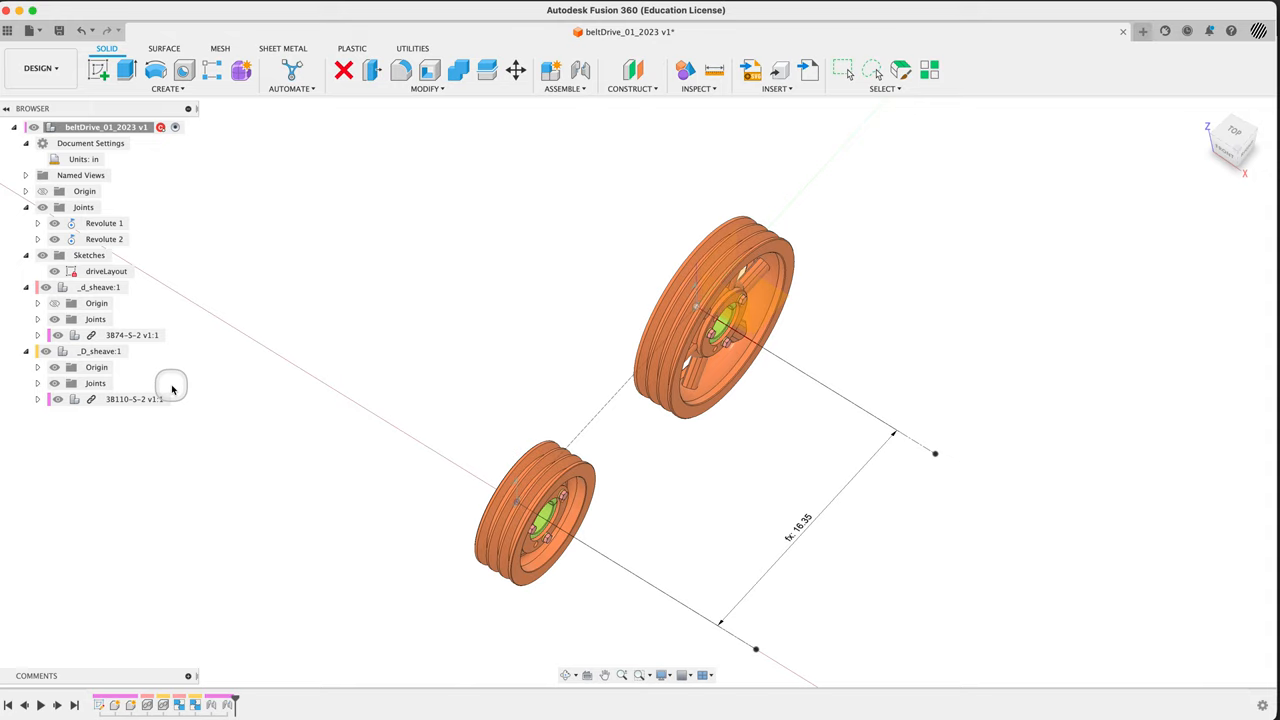
mouse_move(172, 387)
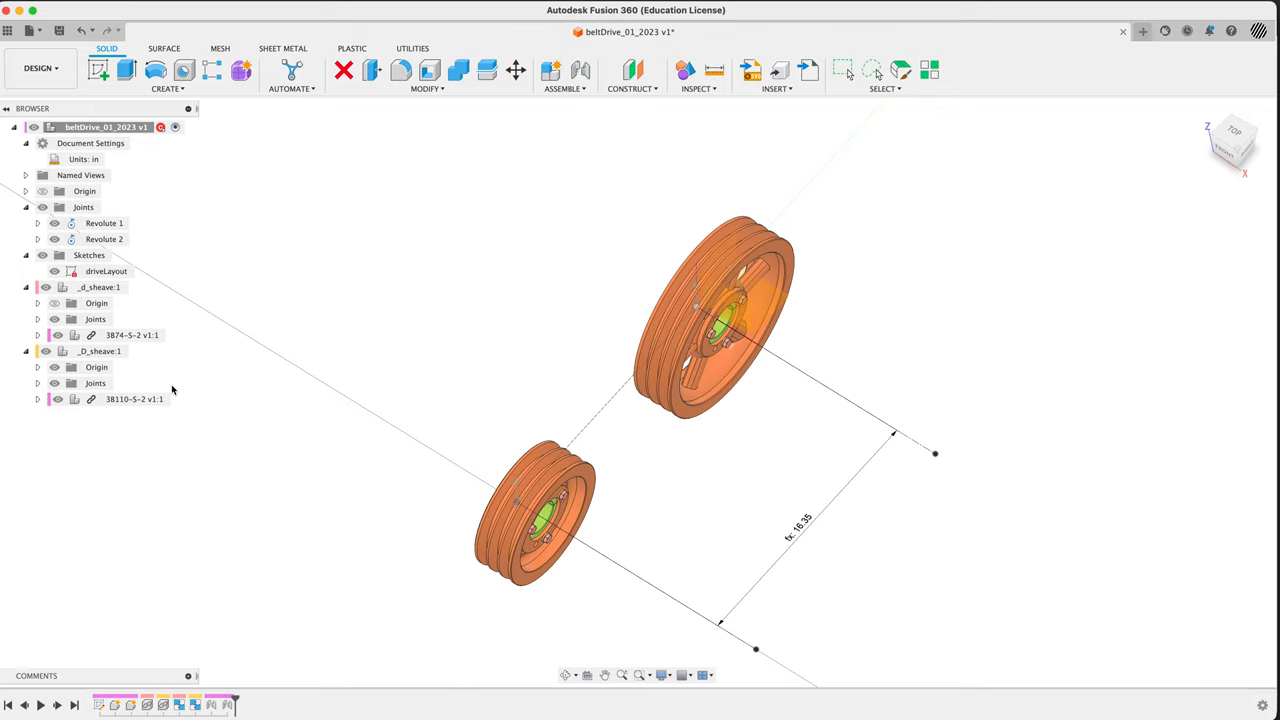
mouse_move(117, 526)
text(_b)
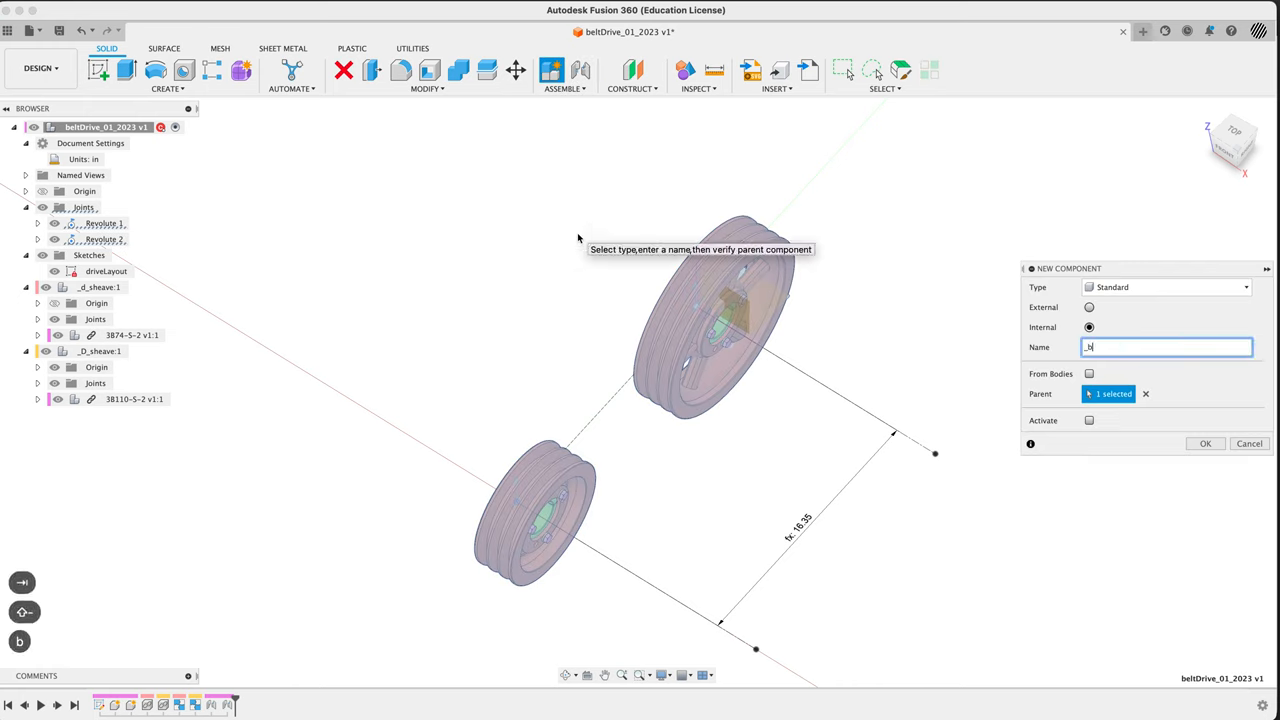
text(elt)
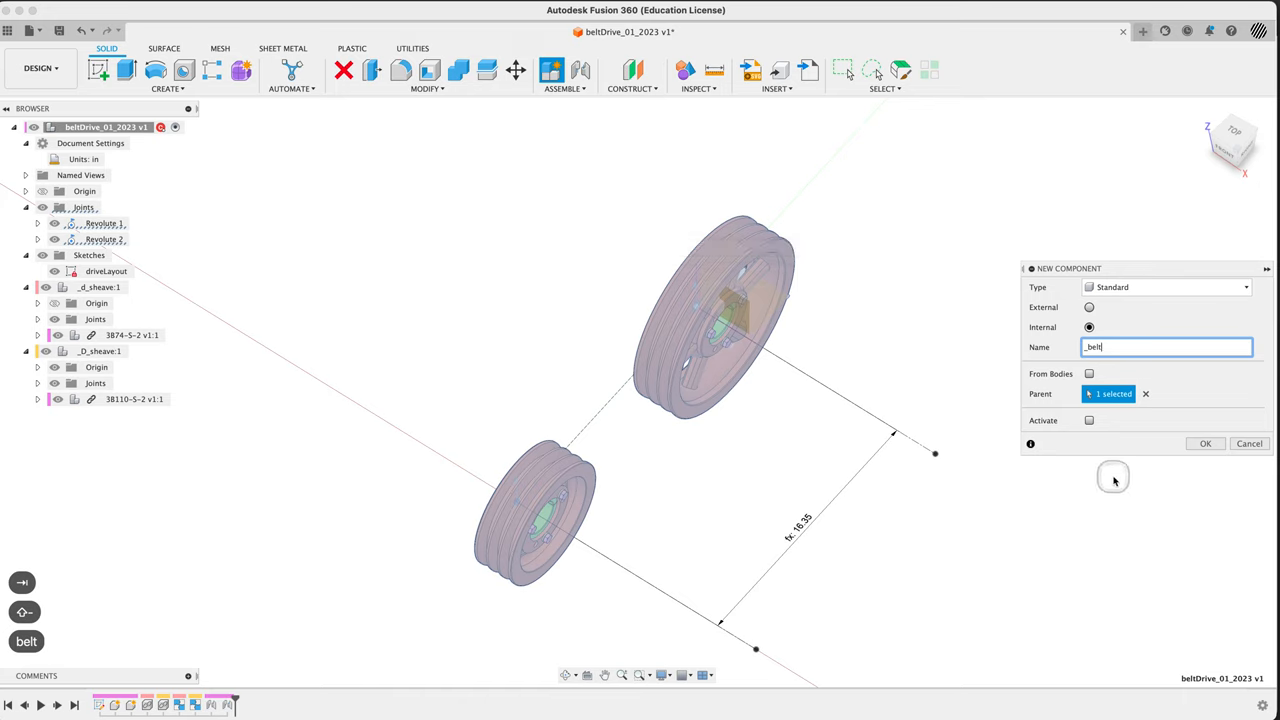
click(1205, 443)
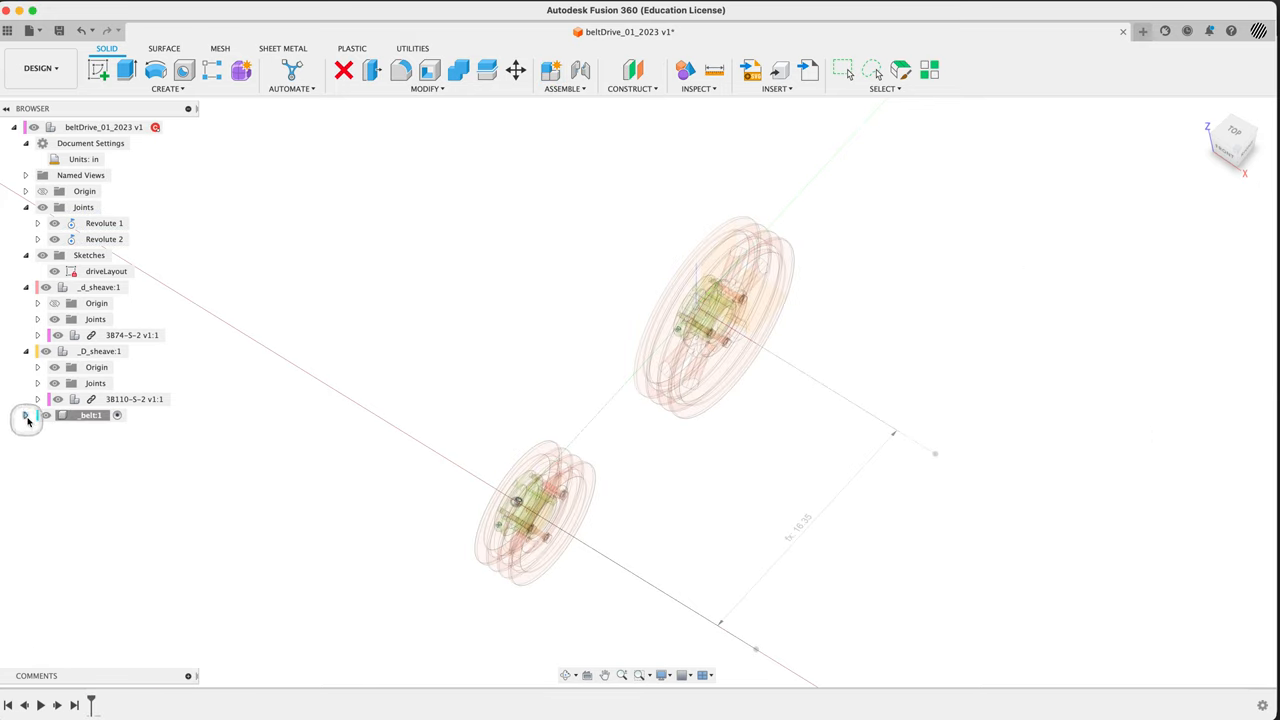
- Expand the _belt component's Origin folder to reveal its planes
click(25, 415)
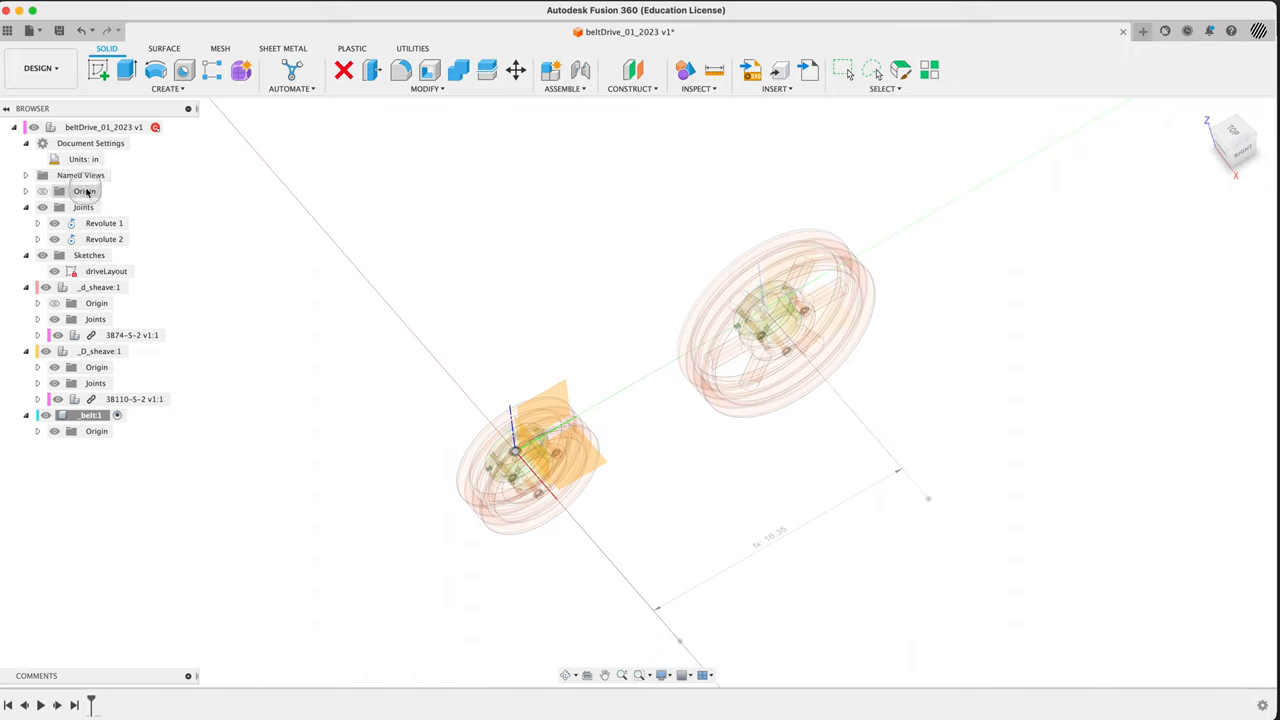
click(97, 431)
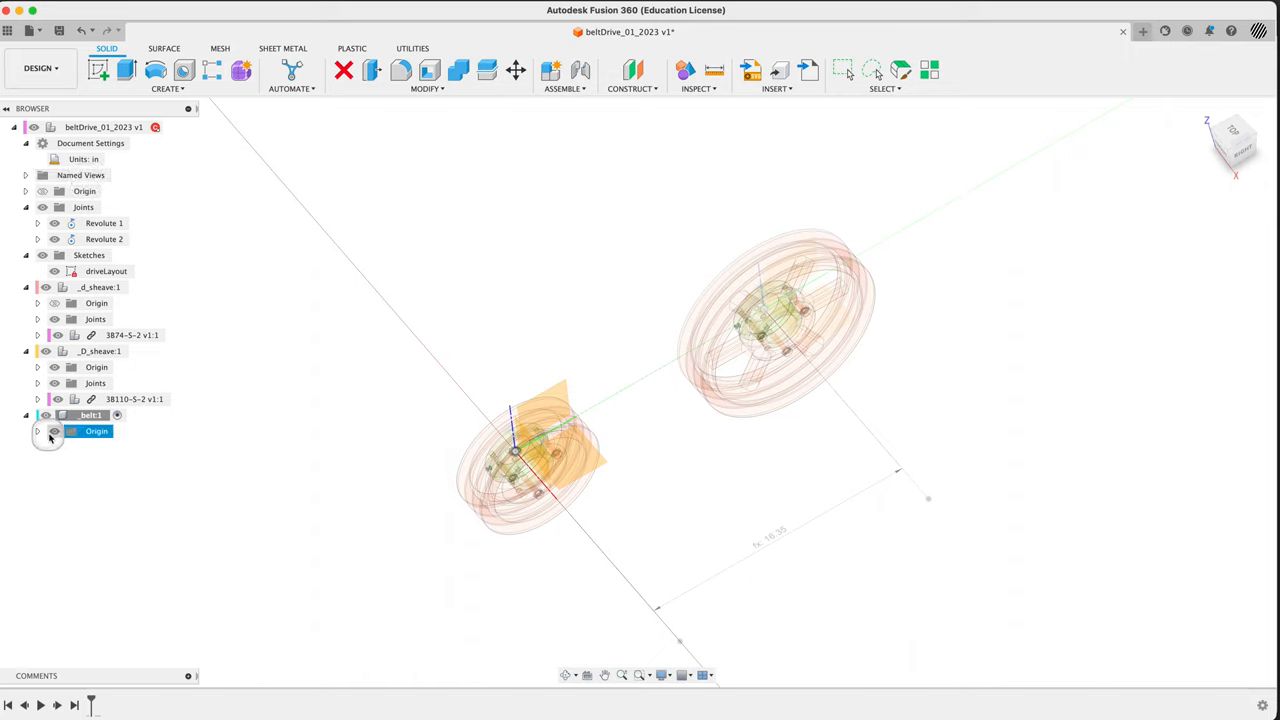
click(38, 431)
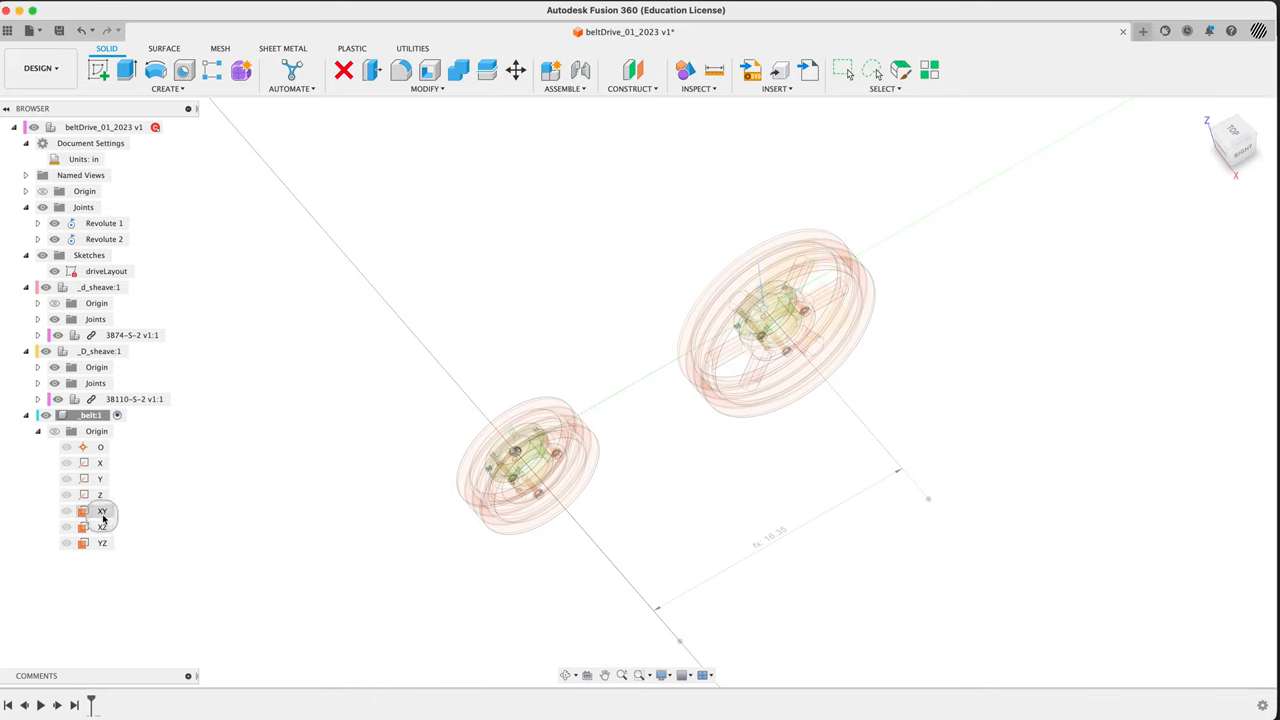
- Create a sketch on the _belt XY plane and view it from the top
right_click(101, 511)
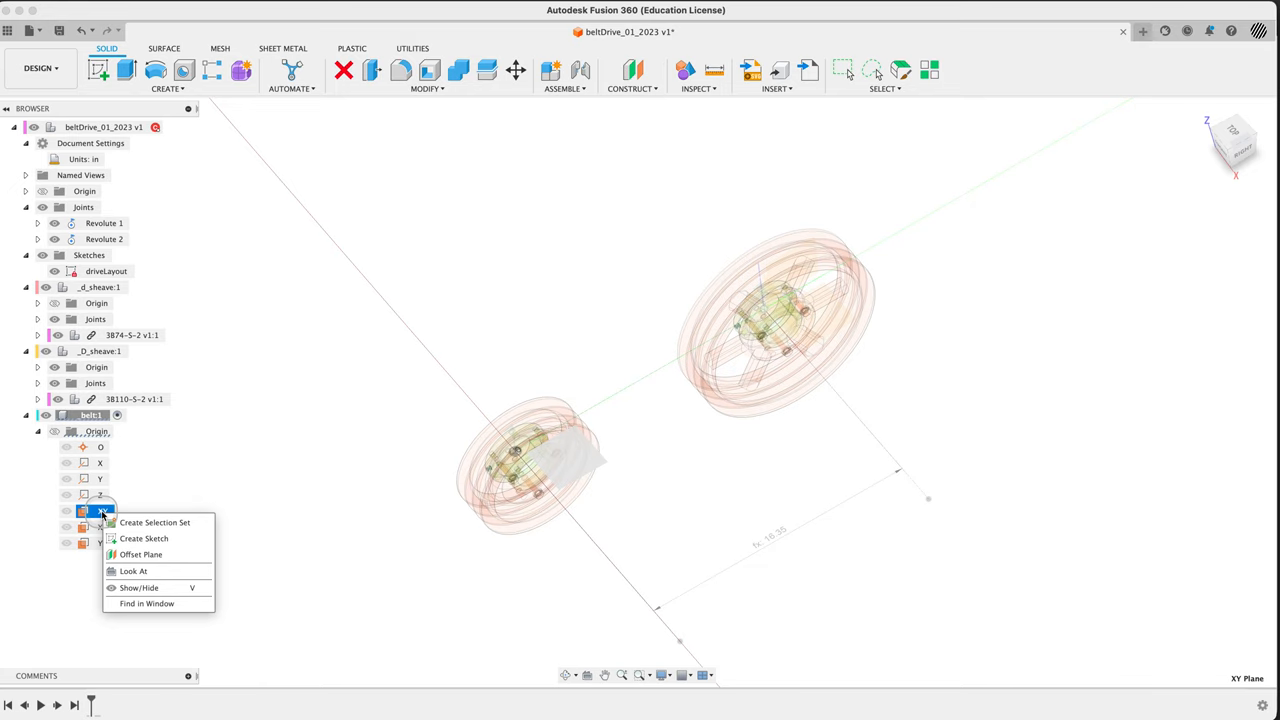
mouse_move(144, 538)
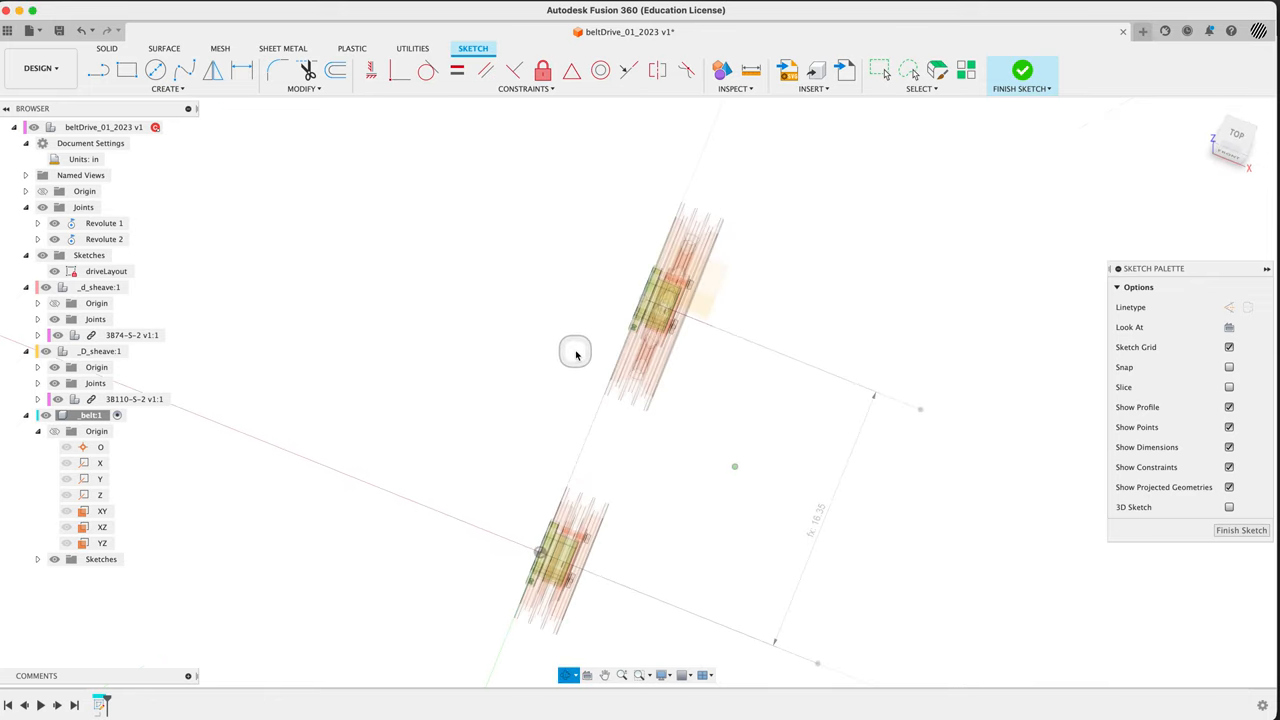
click(1236, 139)
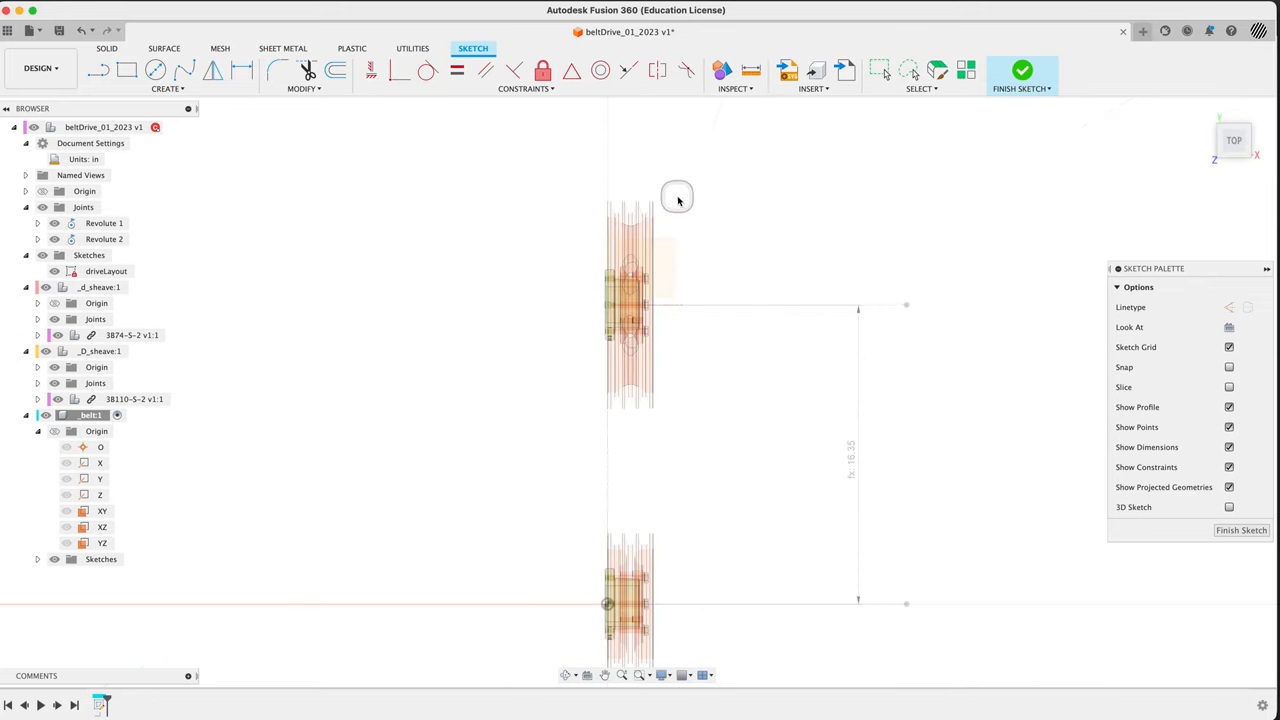
mouse_move(739, 243)
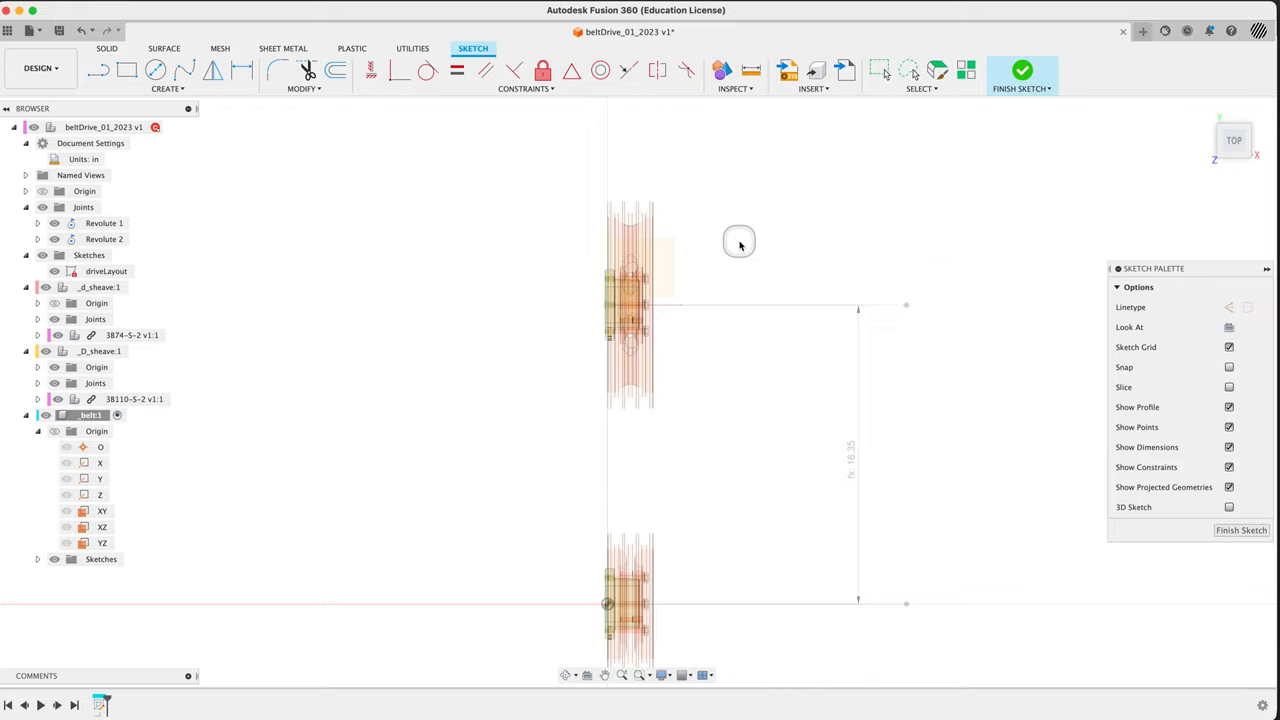
drag(740, 242, 616, 473)
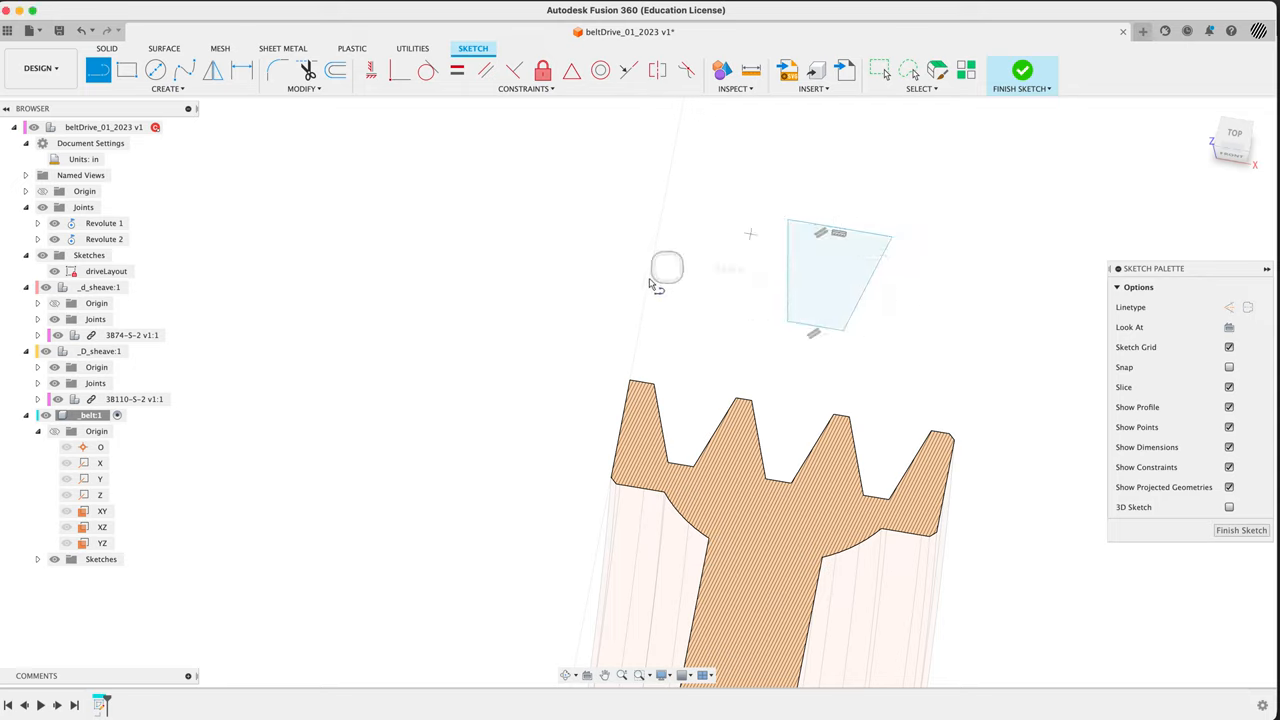
mouse_move(785, 455)
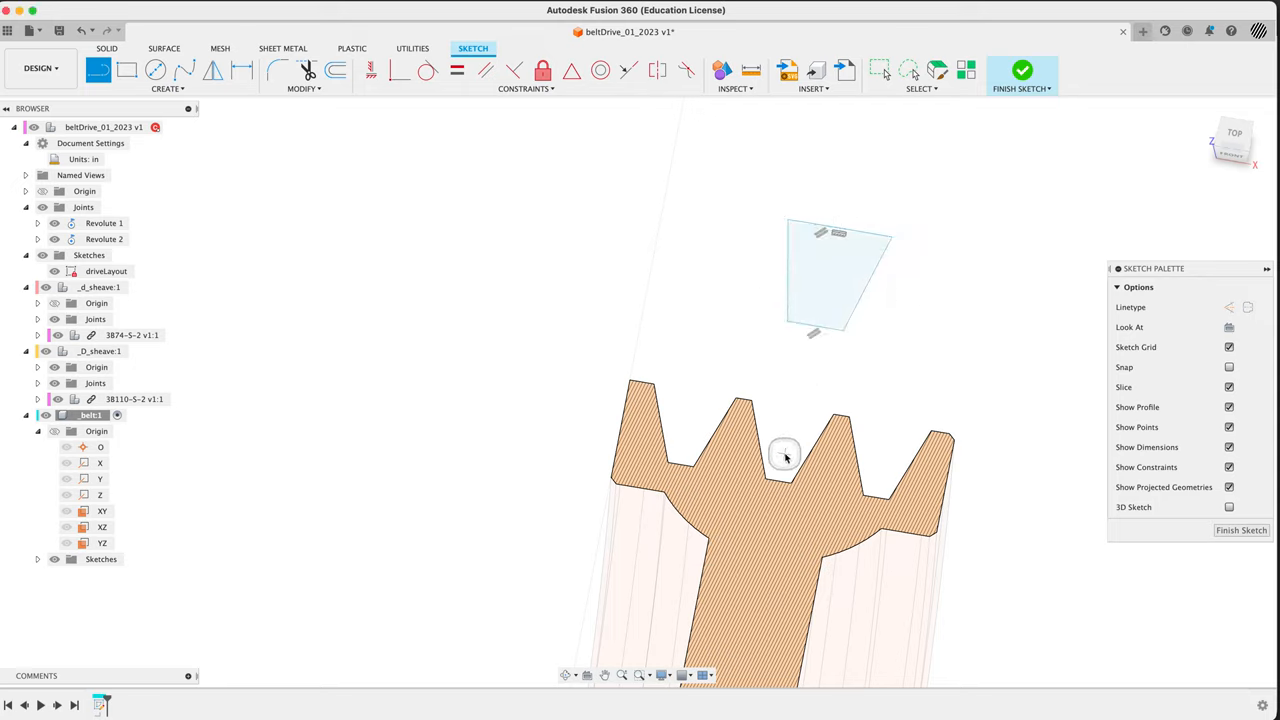
mouse_move(840, 390)
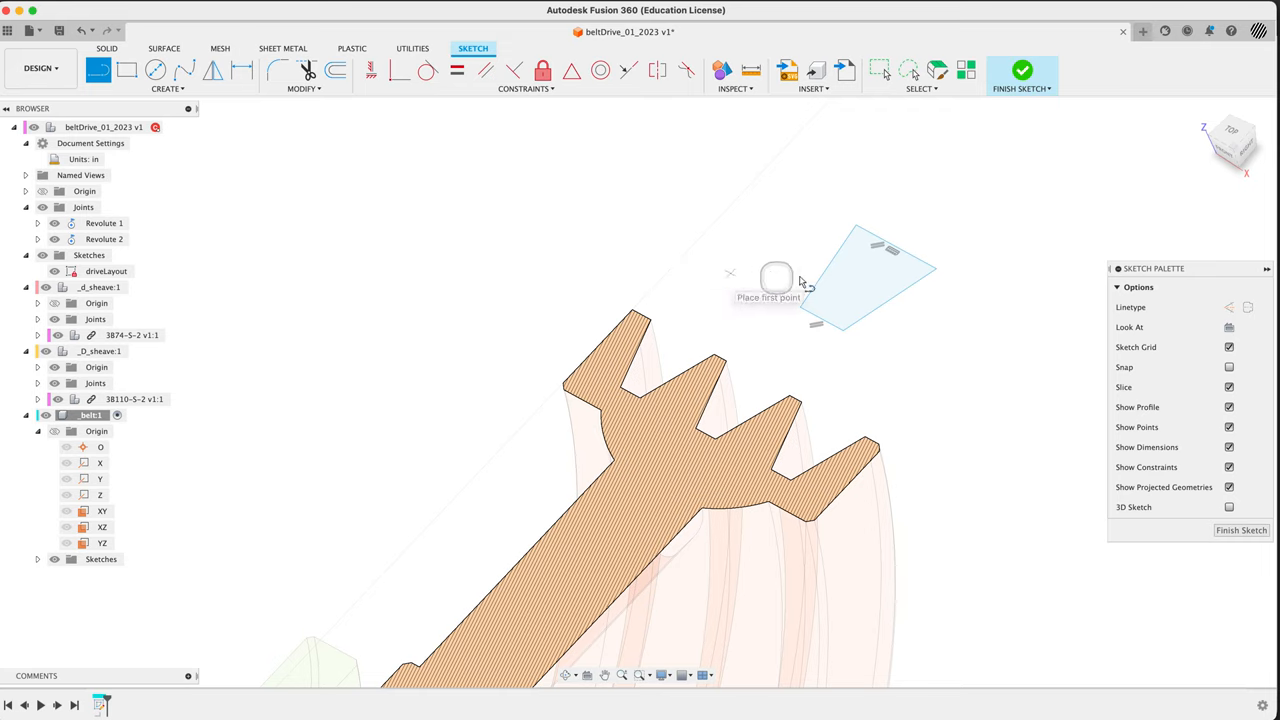
mouse_move(828, 295)
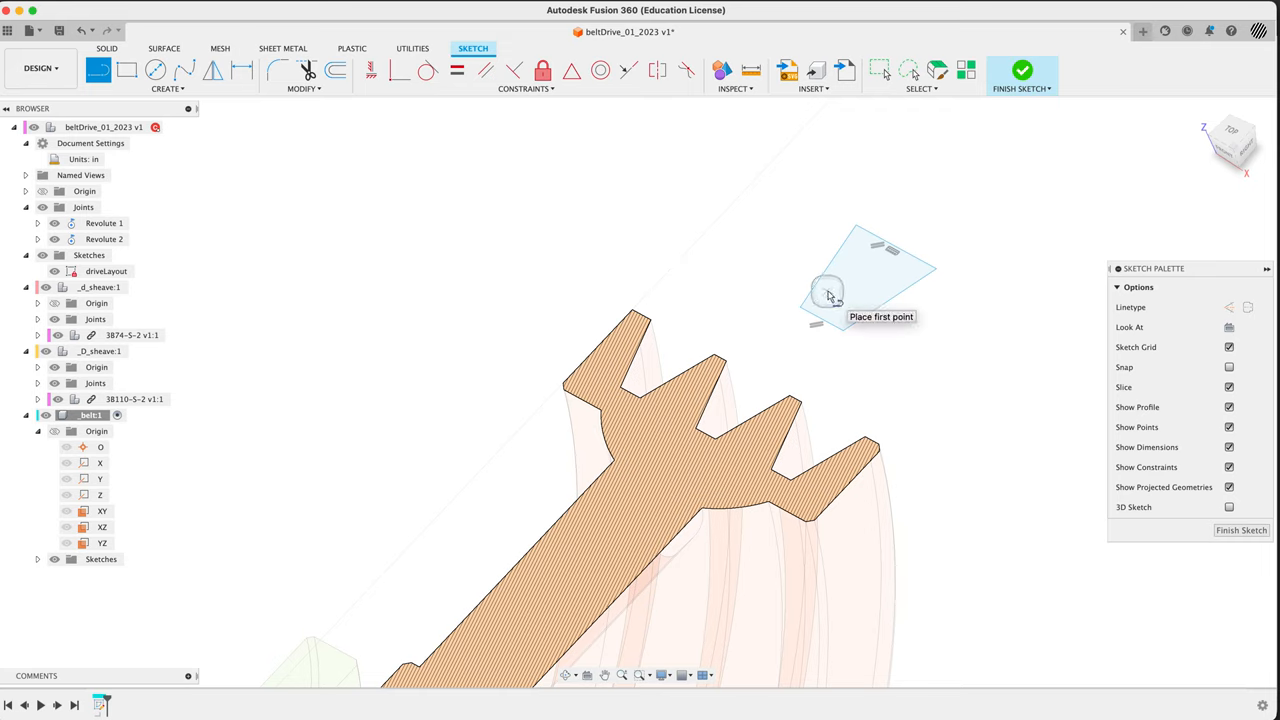
mouse_move(828, 295)
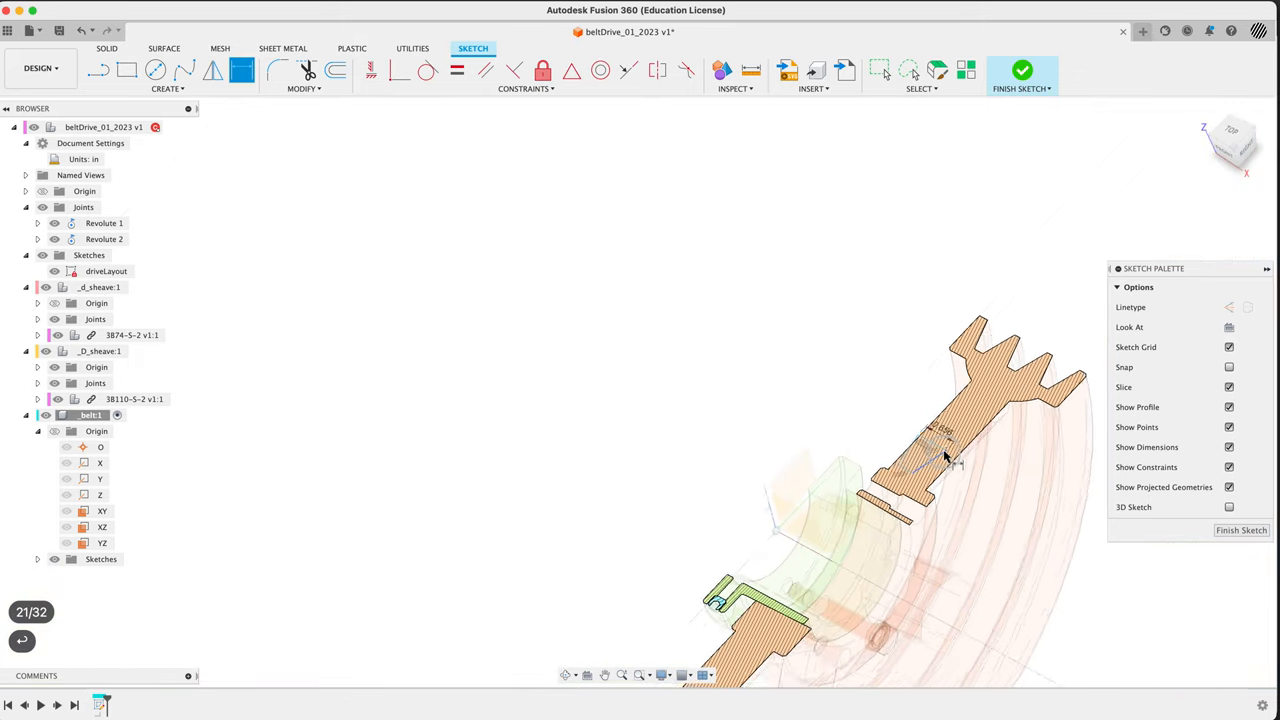
- Dimension the trapezoid's top edge to 0.656 and view the profile straight on
drag(945, 460, 838, 365)
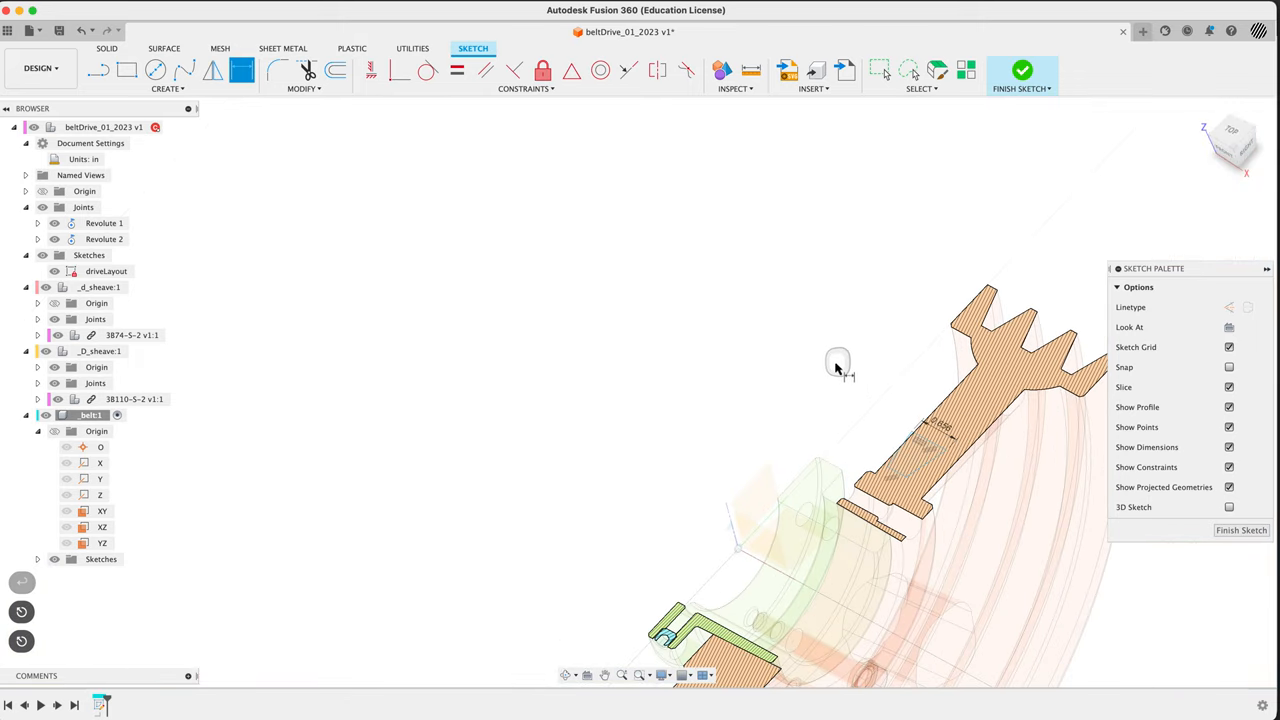
click(930, 445)
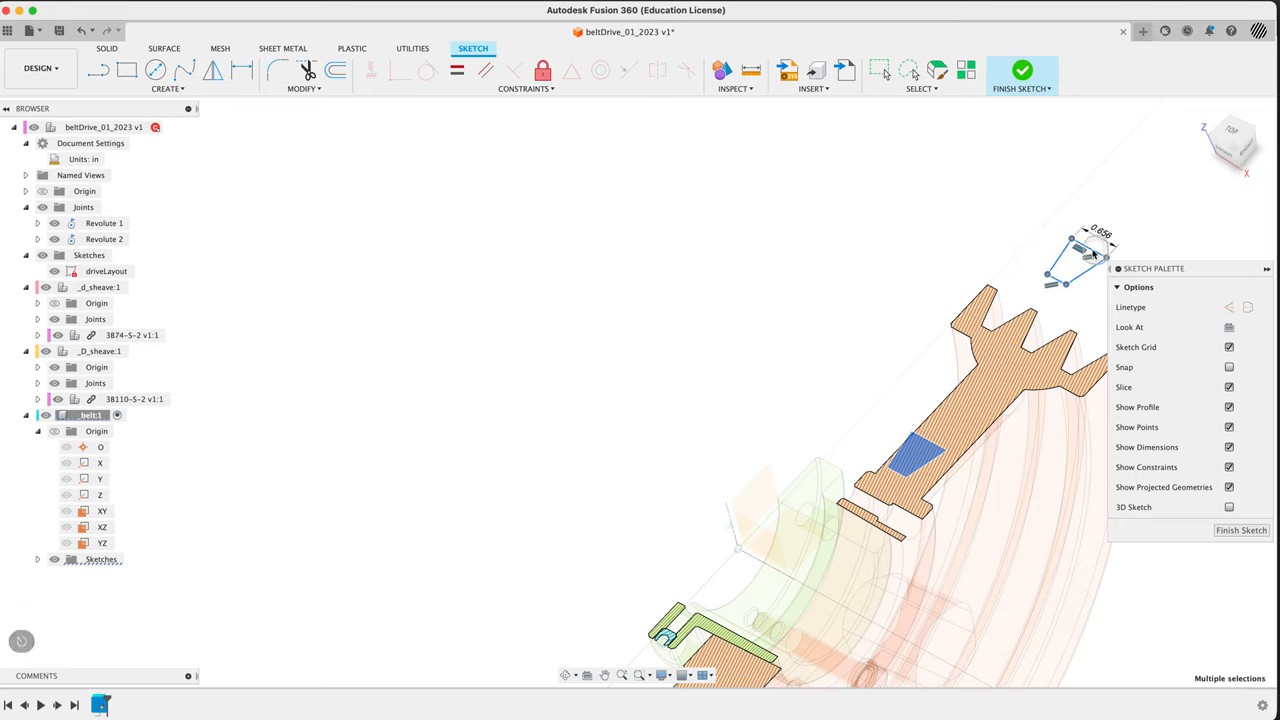
click(1230, 140)
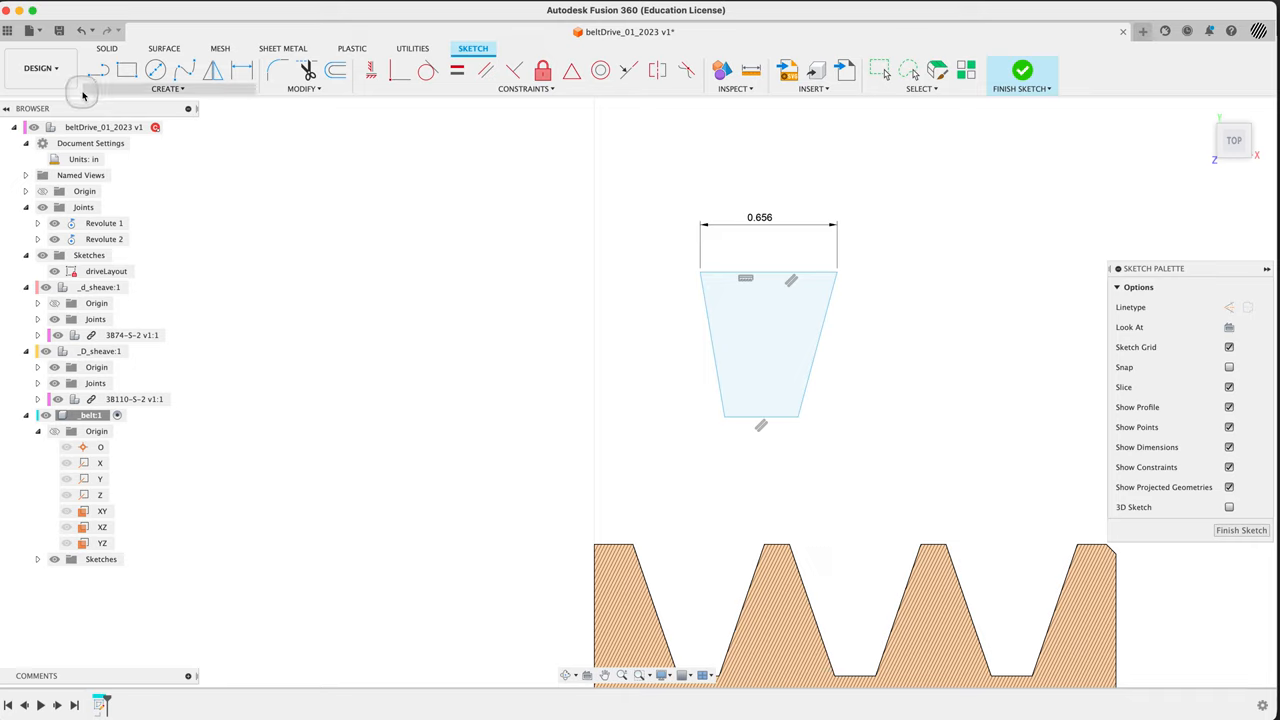
- Constrain the belt profile and set its height dimension to 7/16 in
click(98, 70)
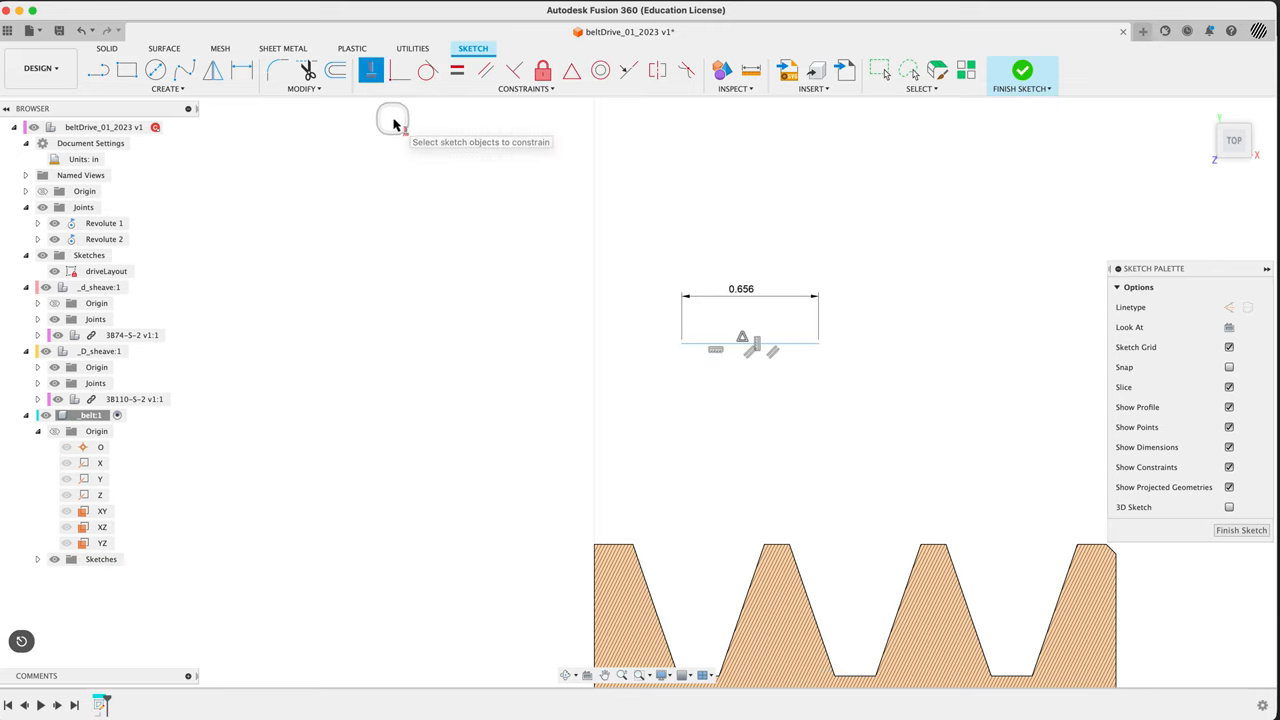
key(cmd+z)
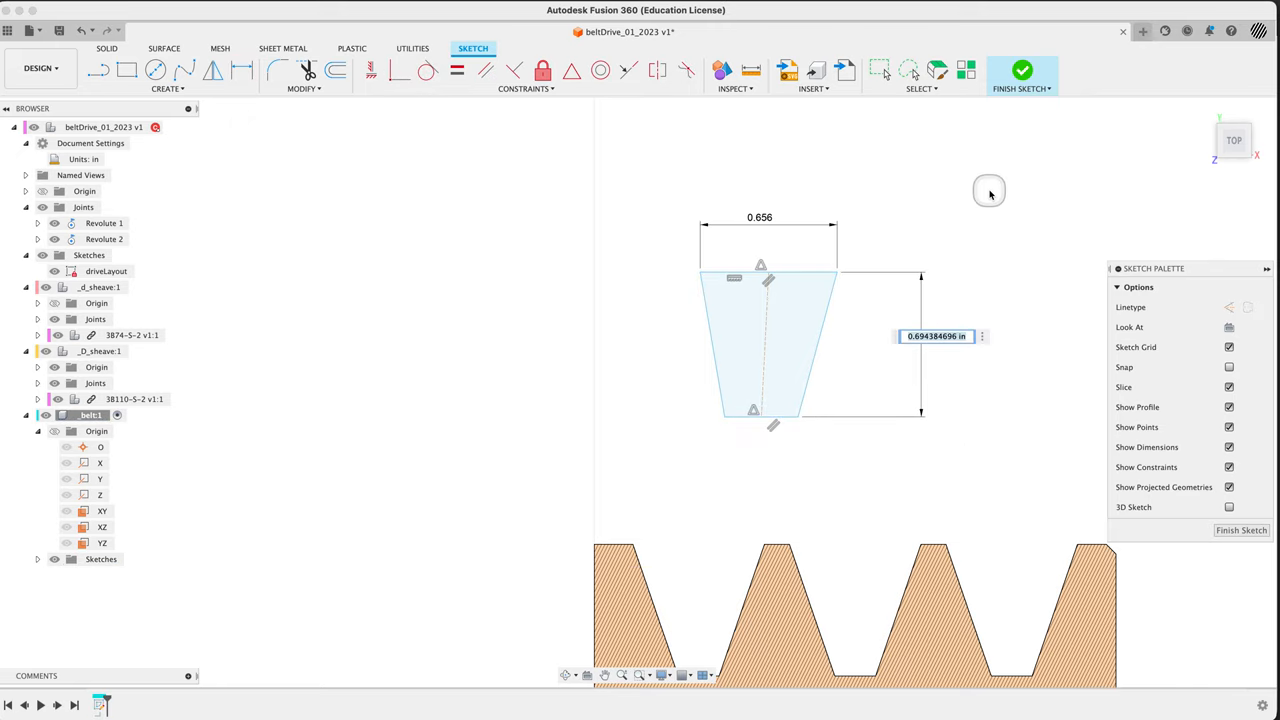
mouse_move(990, 195)
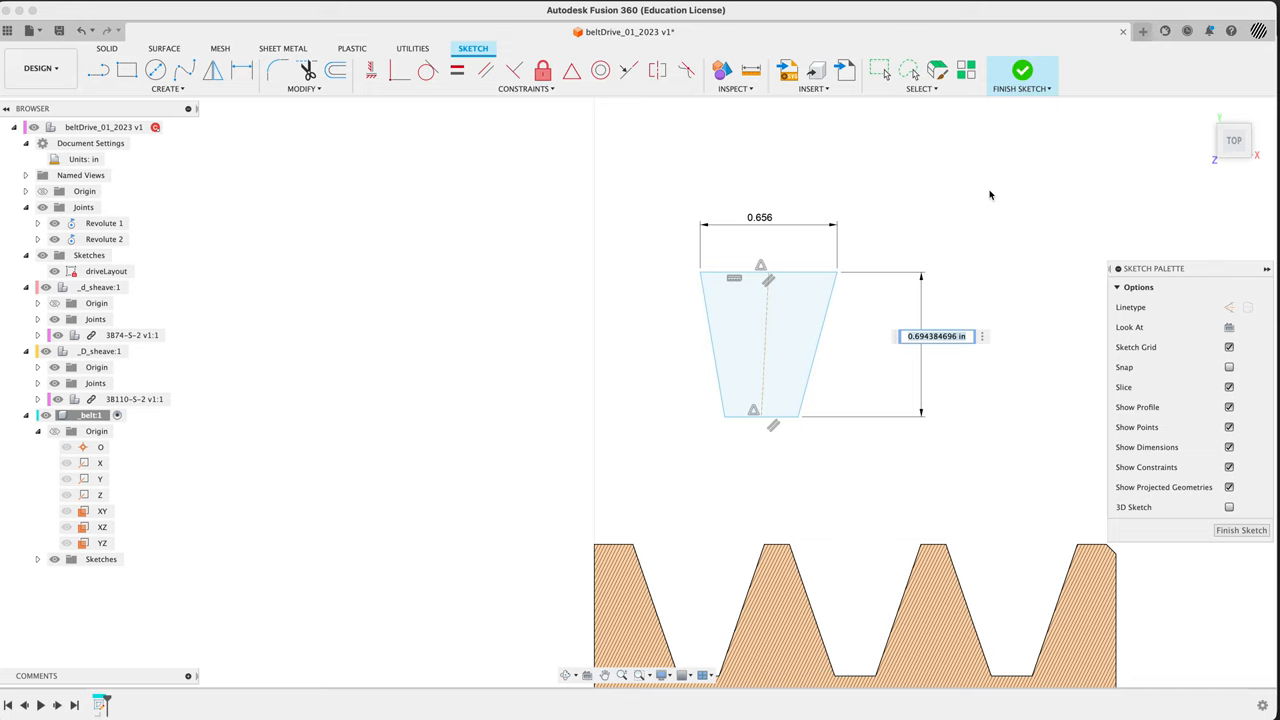
text(7/16)
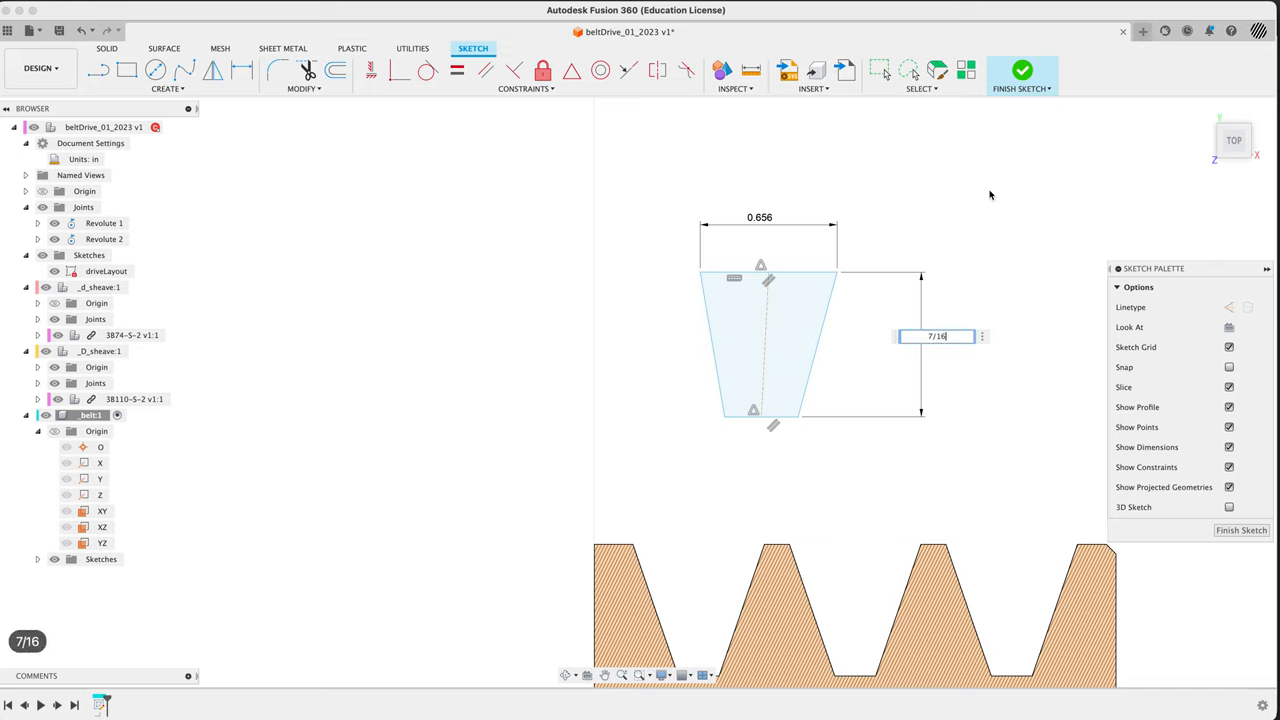
key(Return)
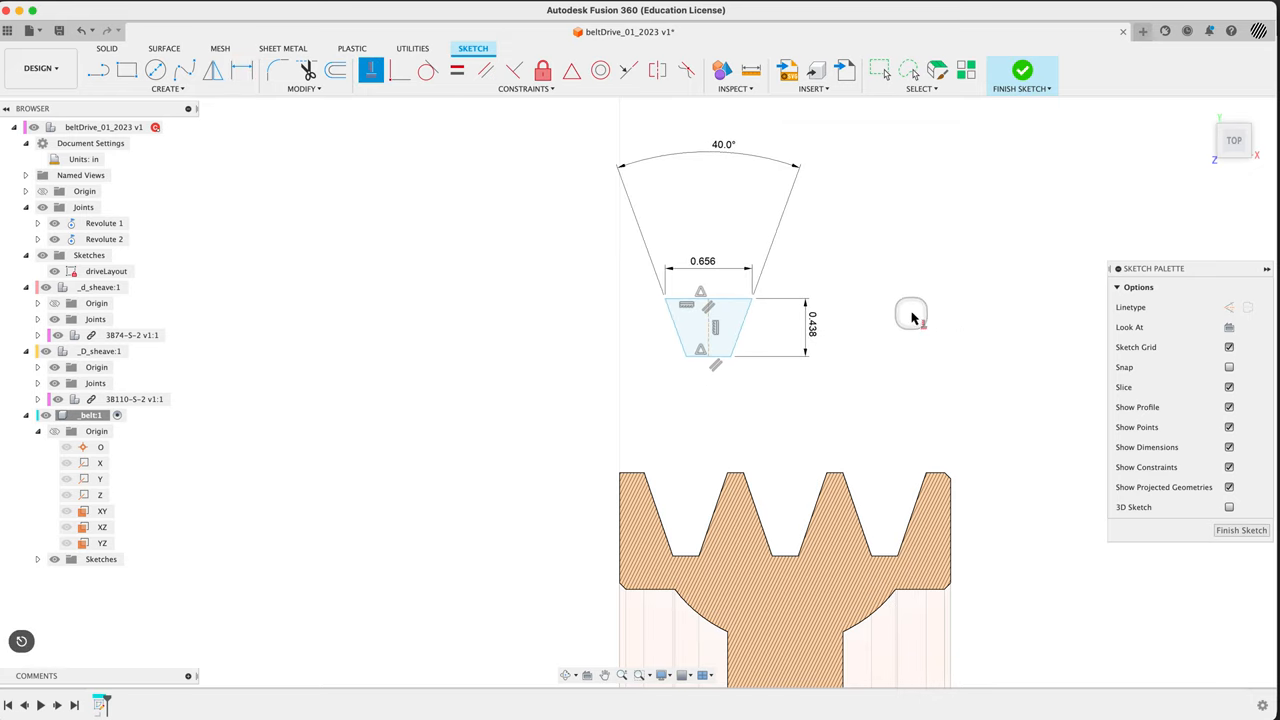
mouse_move(900, 372)
text(in)
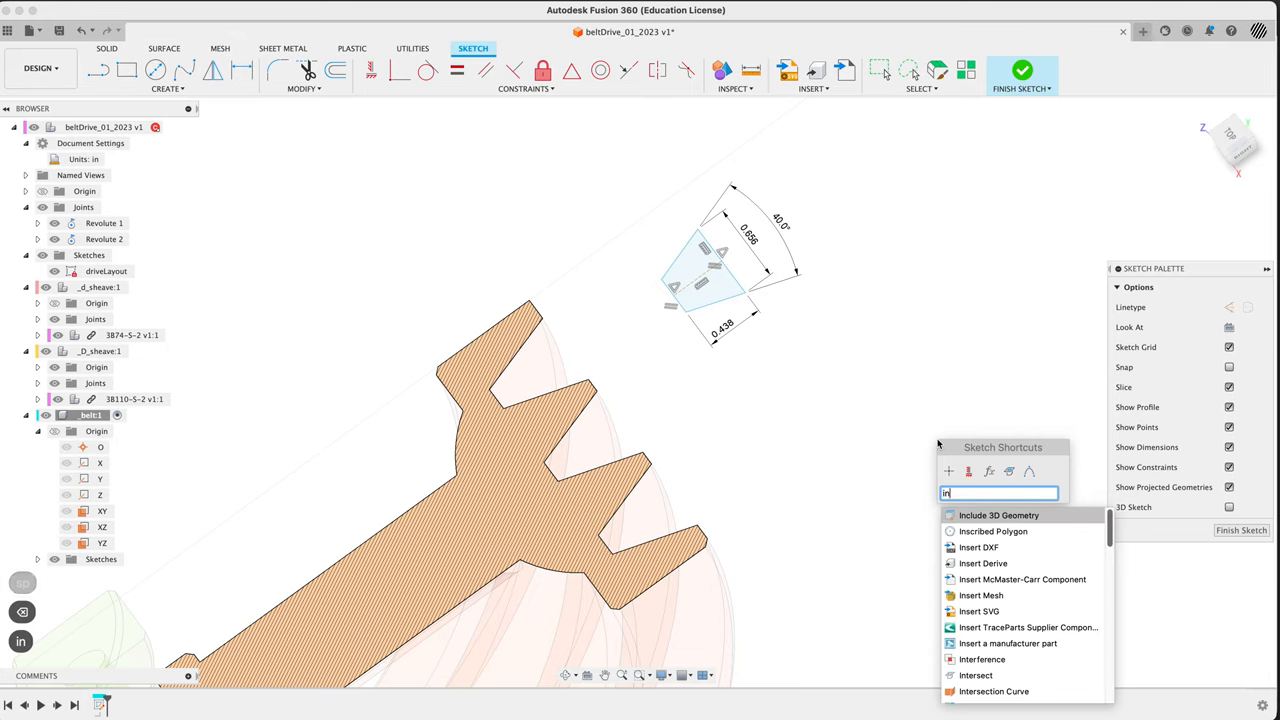
- Intersect the selected sheave face into the belt sketch as groove geometry
click(975, 675)
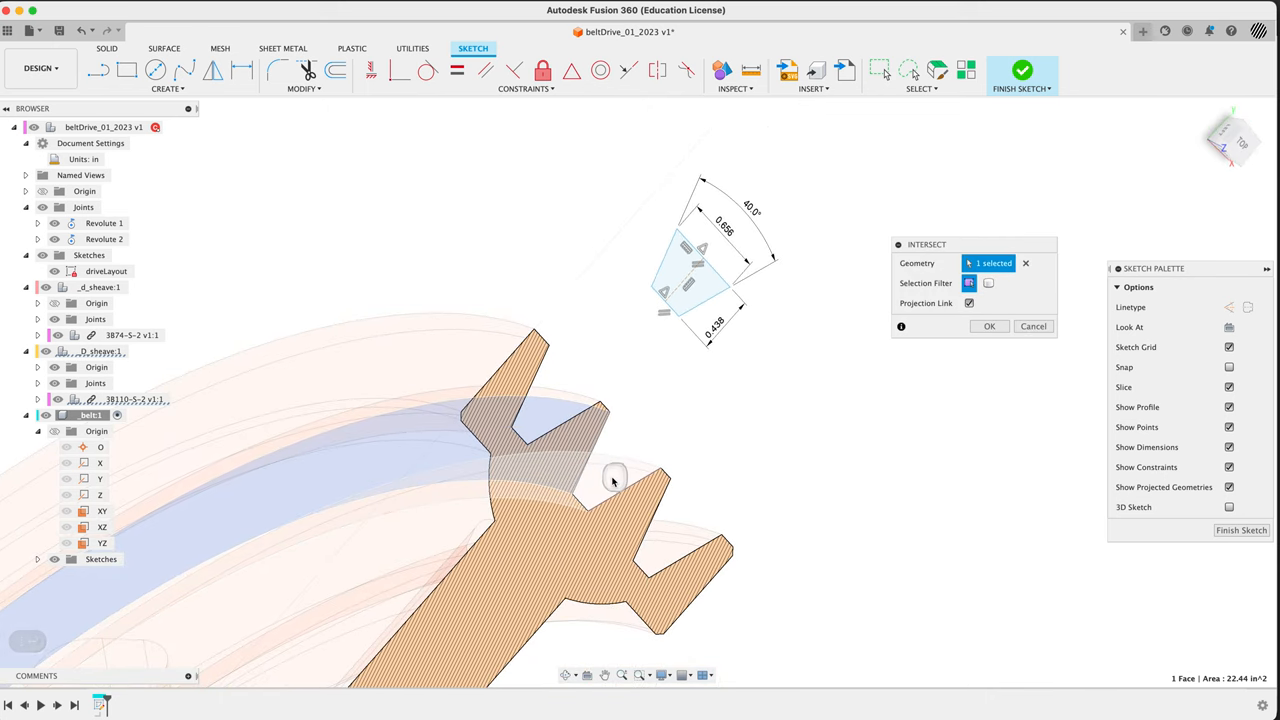
click(988, 326)
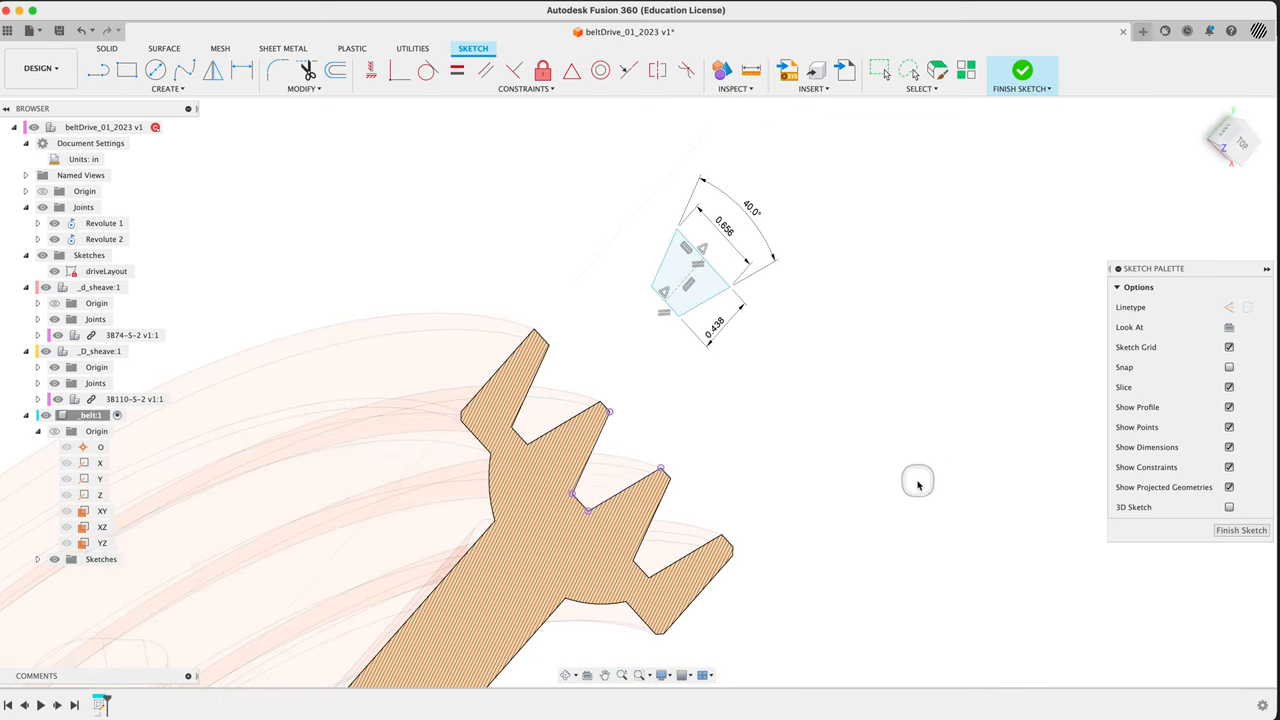
drag(918, 480, 757, 420)
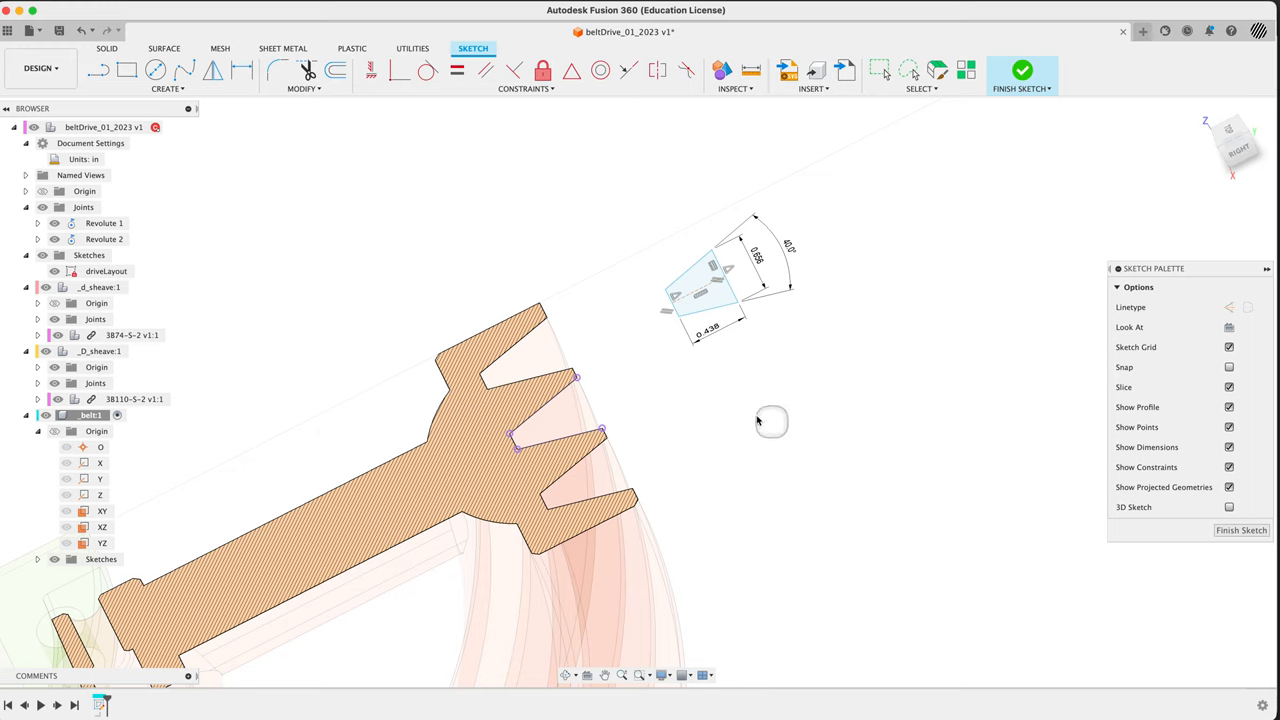
mouse_move(265, 383)
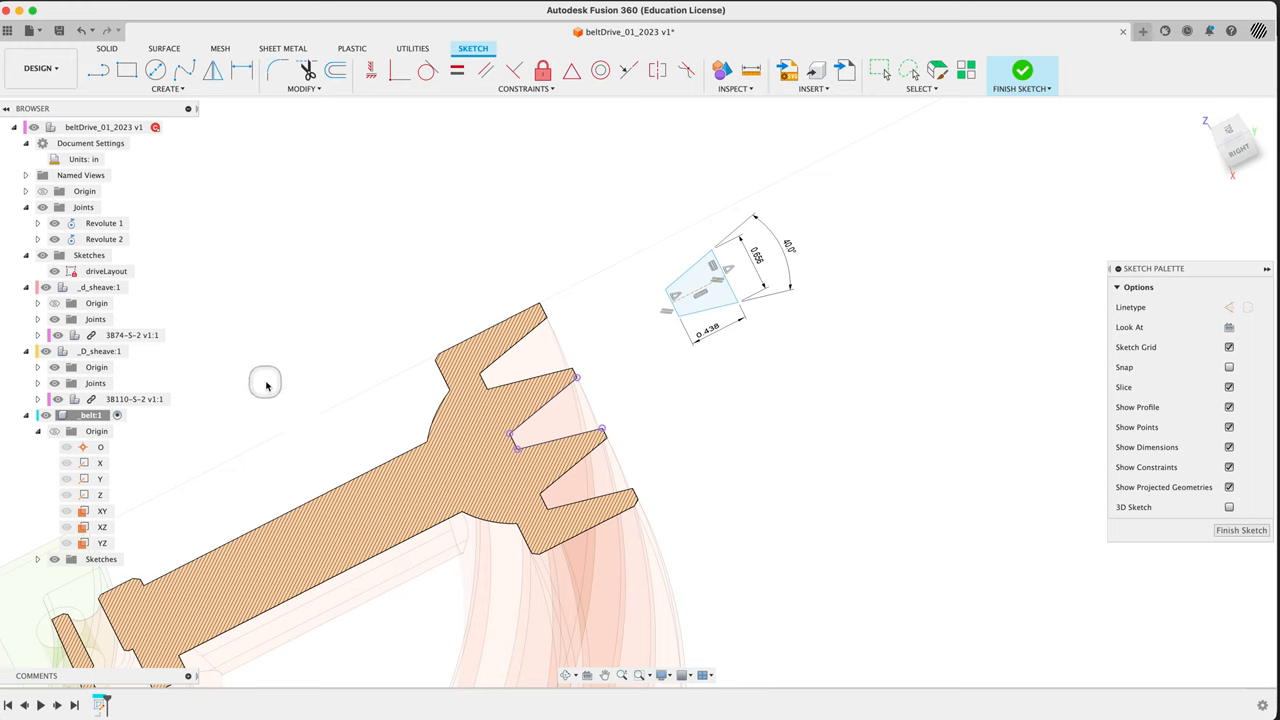
mouse_move(40, 367)
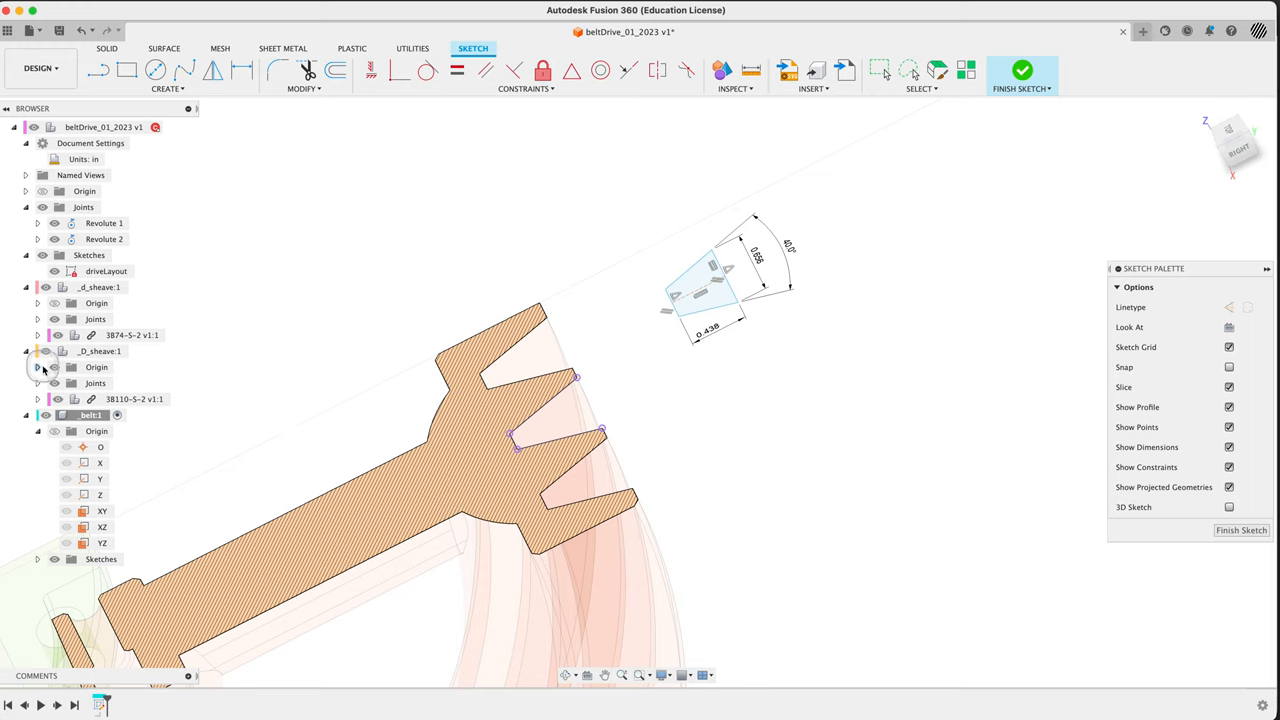
- Hide _D_sheave and add a driven 38° angle between the groove walls
click(54, 351)
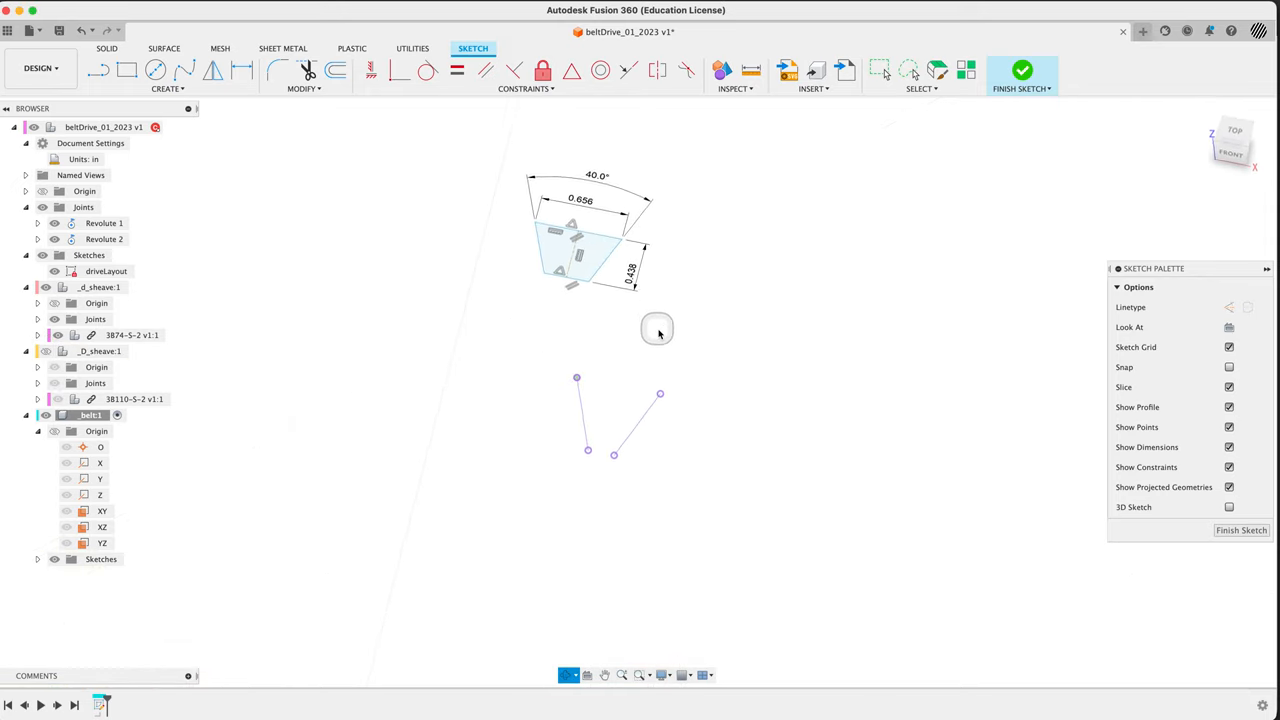
click(98, 70)
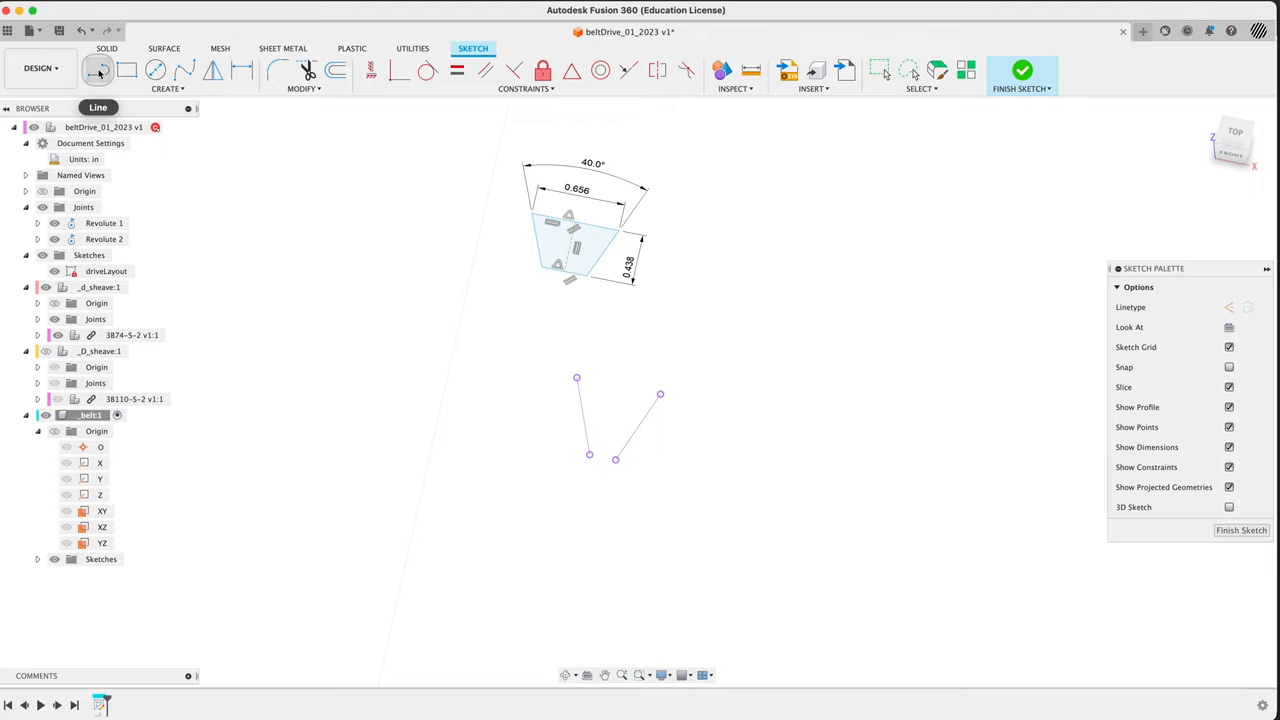
click(242, 70)
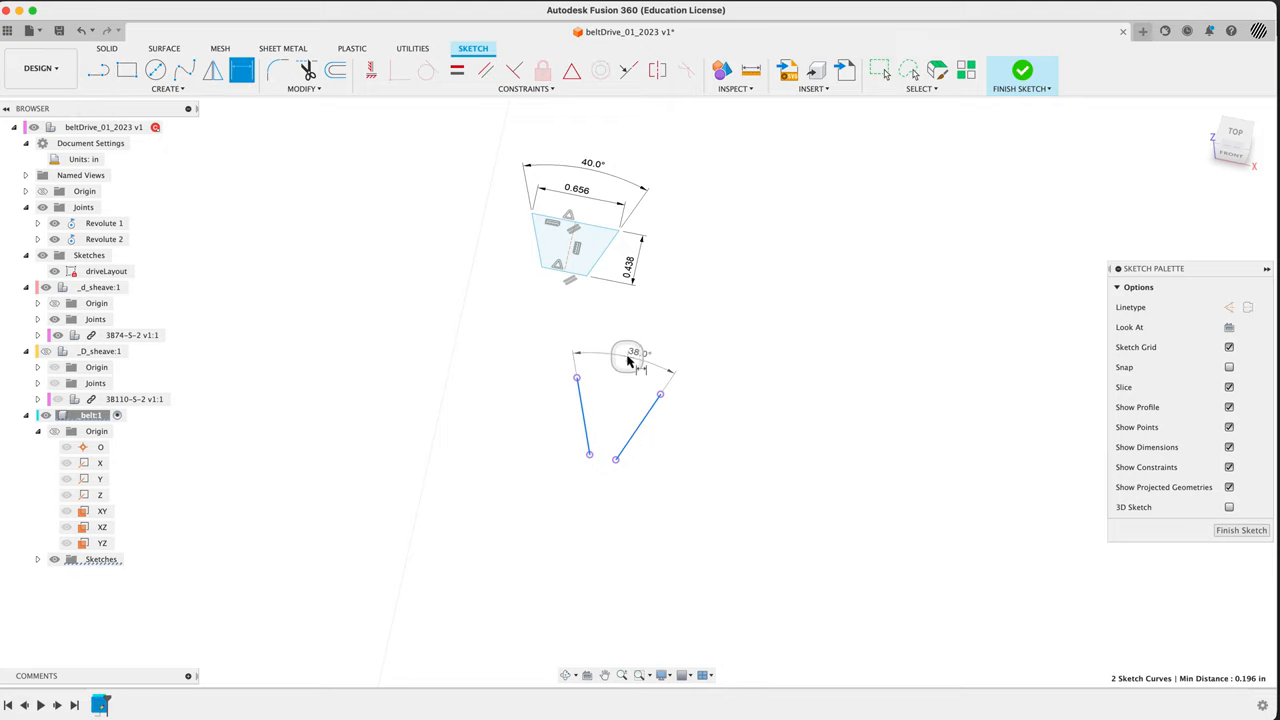
click(633, 353)
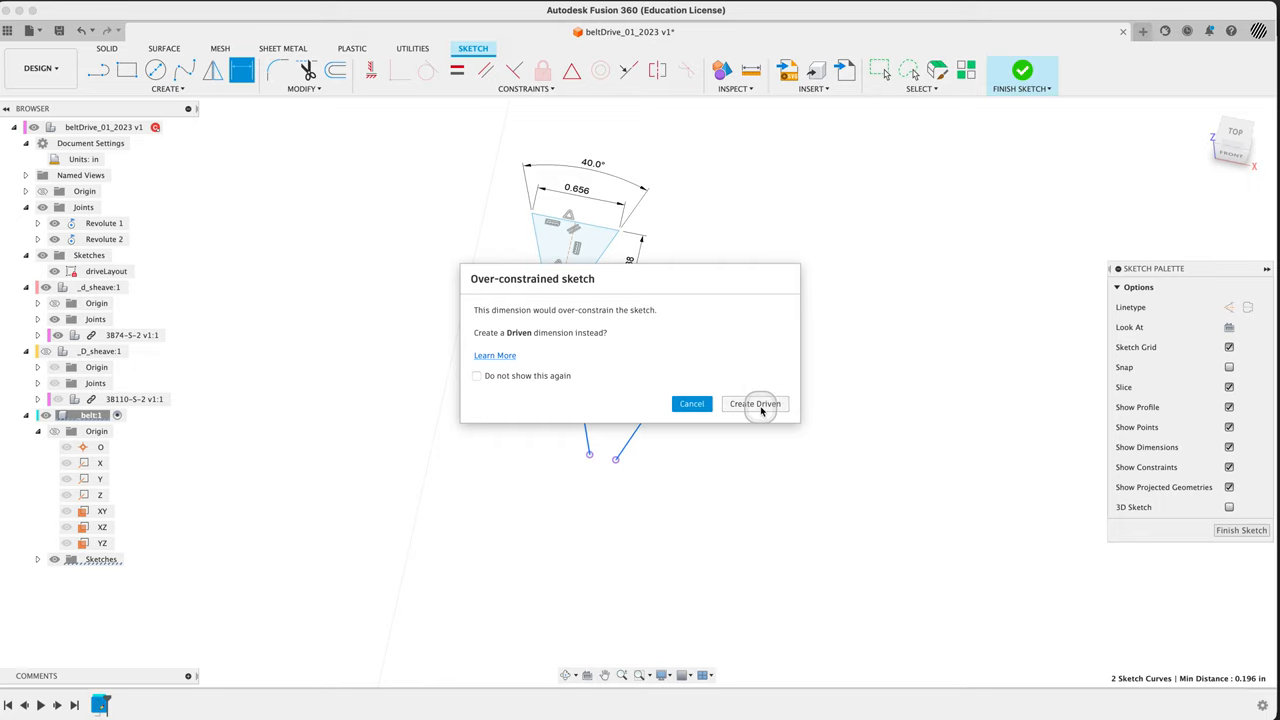
click(755, 403)
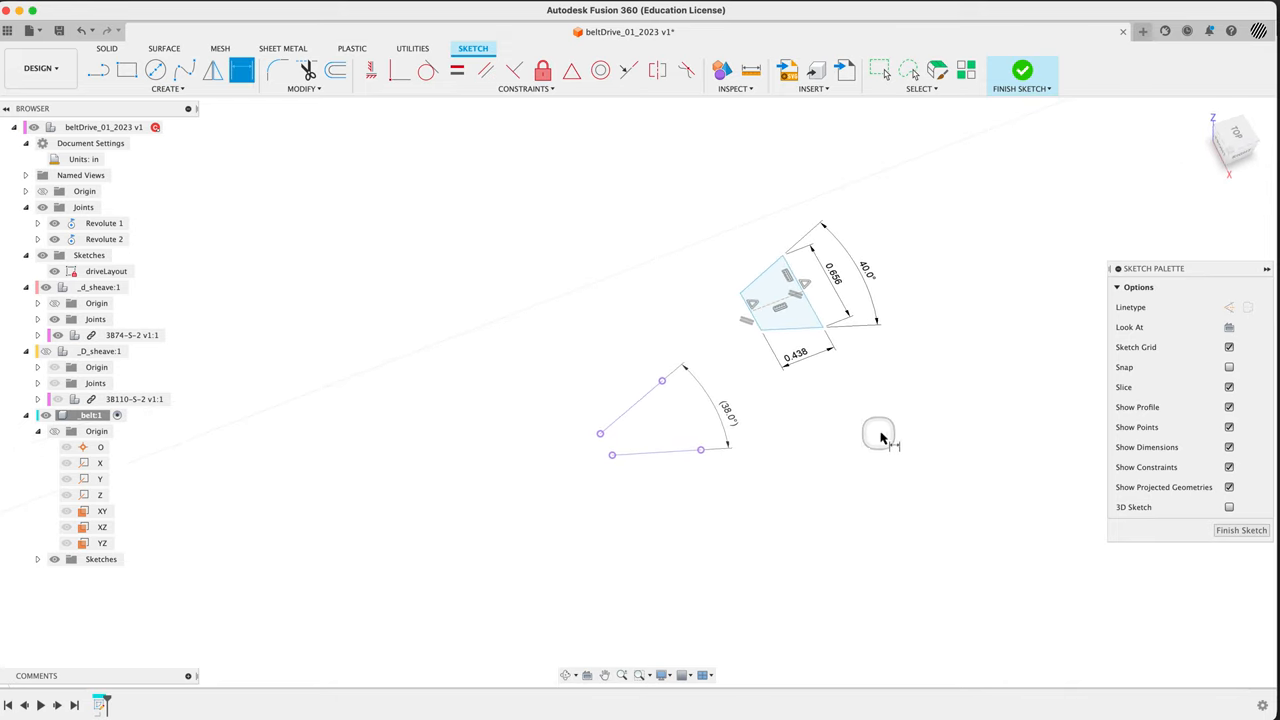
mouse_move(905, 375)
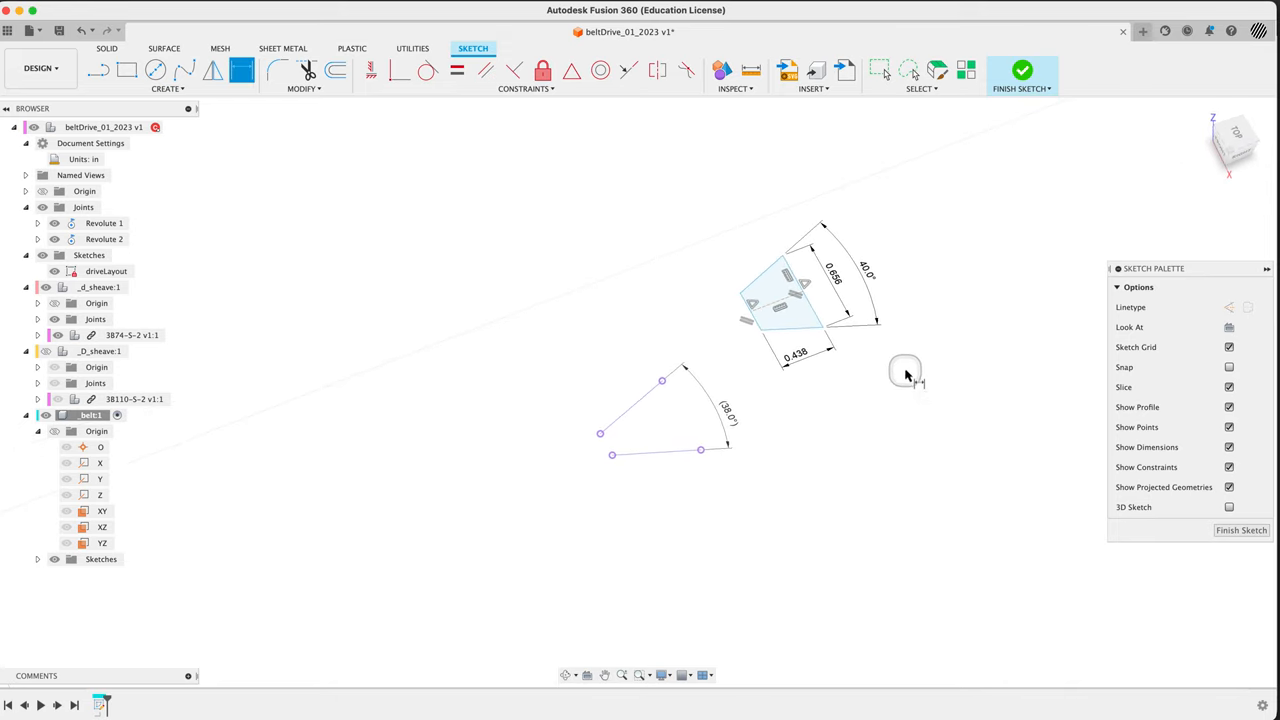
mouse_move(767, 586)
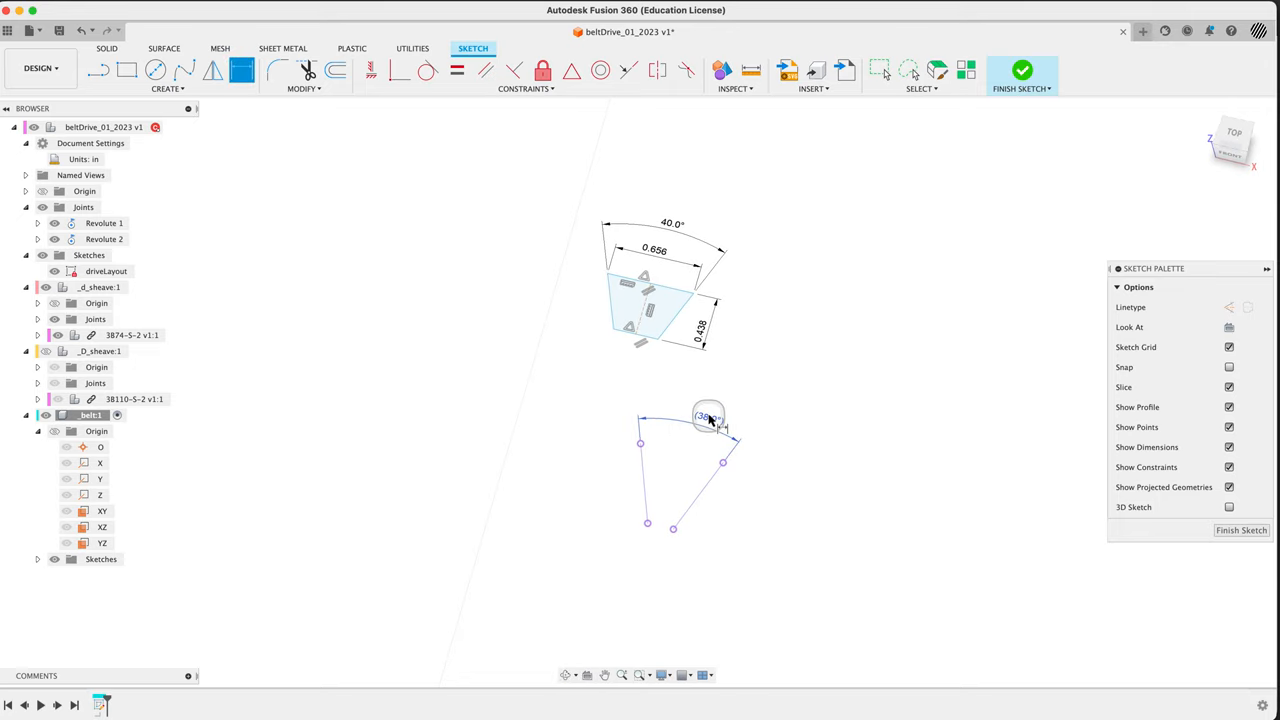
mouse_move(710, 420)
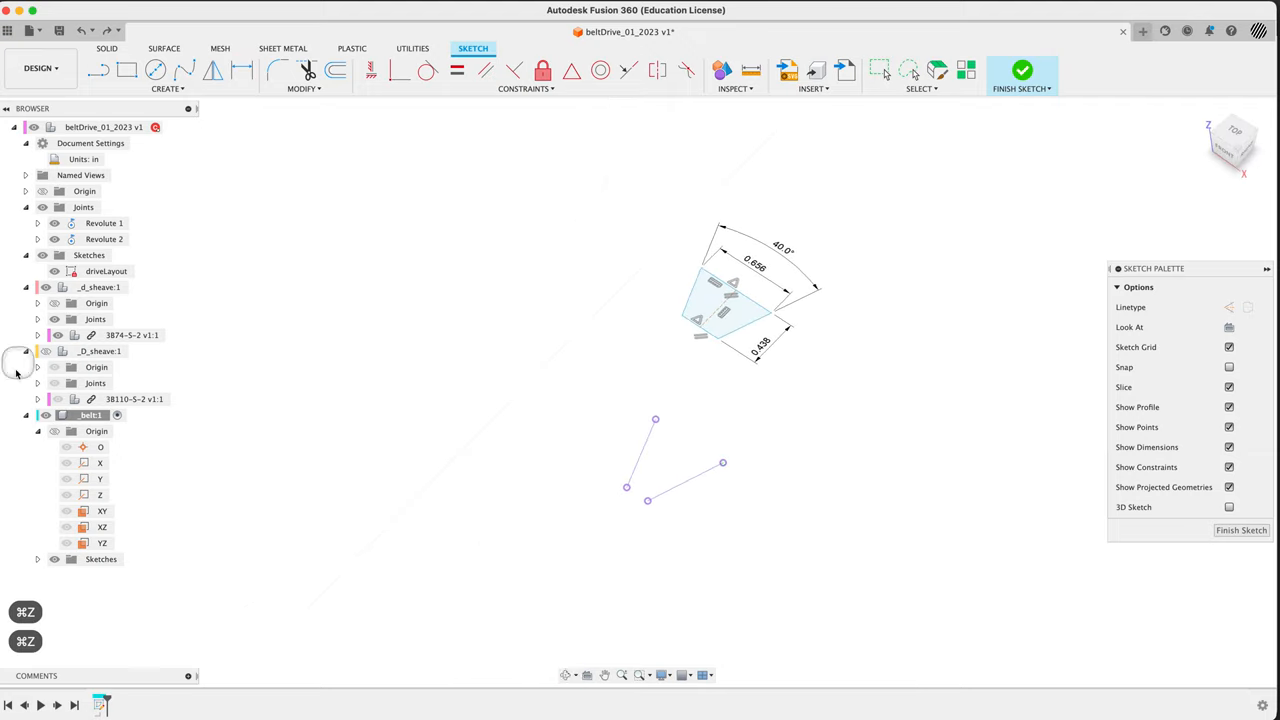
- Show the sheave again and make the profile's top corners coincident with the groove walls
click(98, 351)
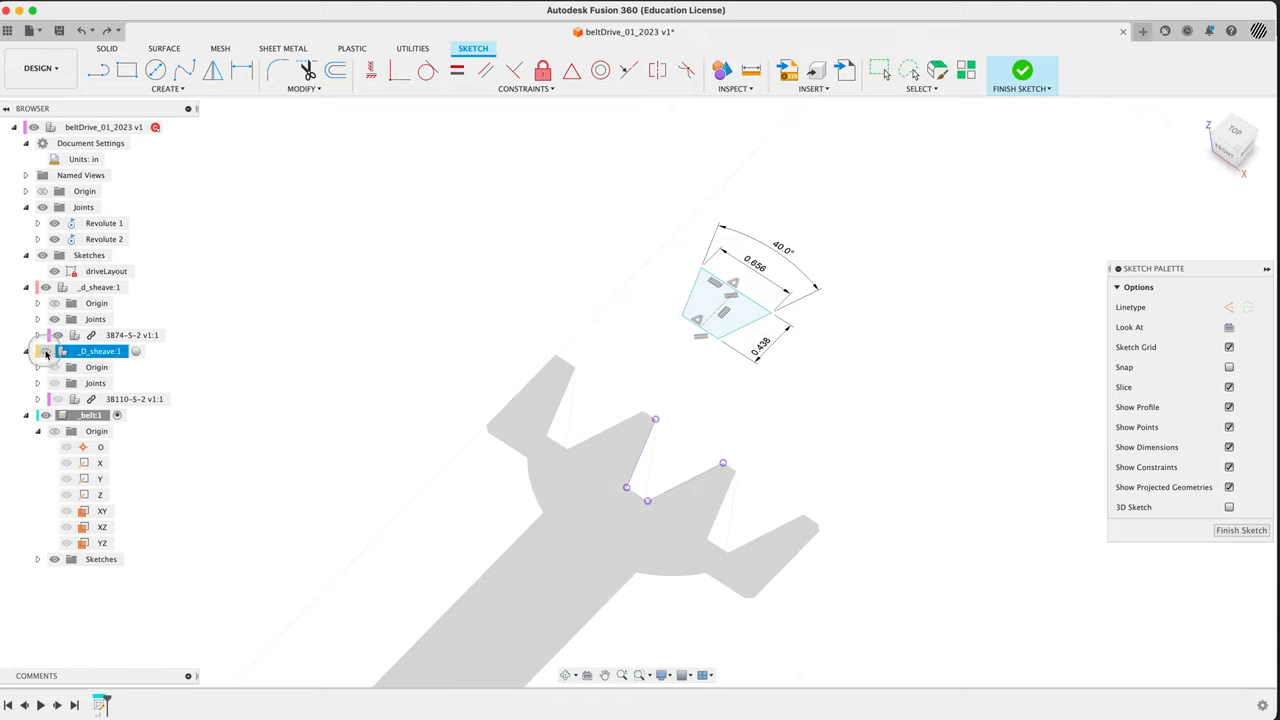
click(45, 351)
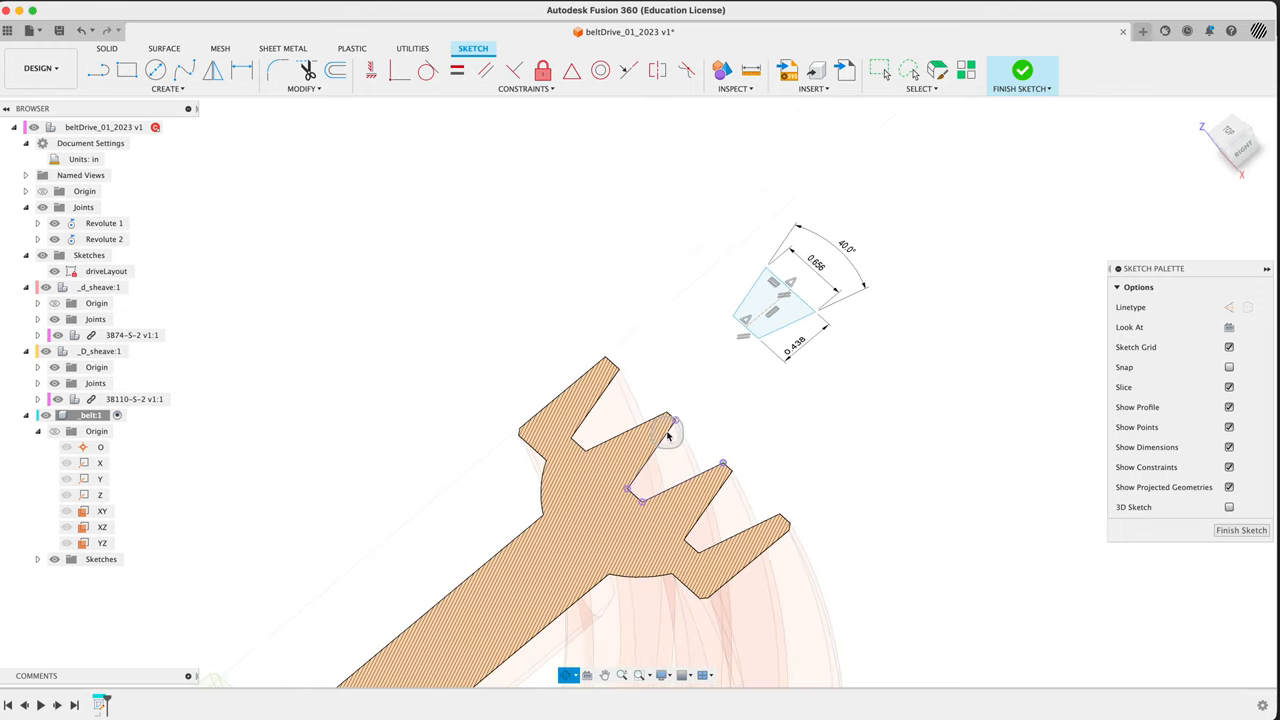
drag(668, 434, 668, 362)
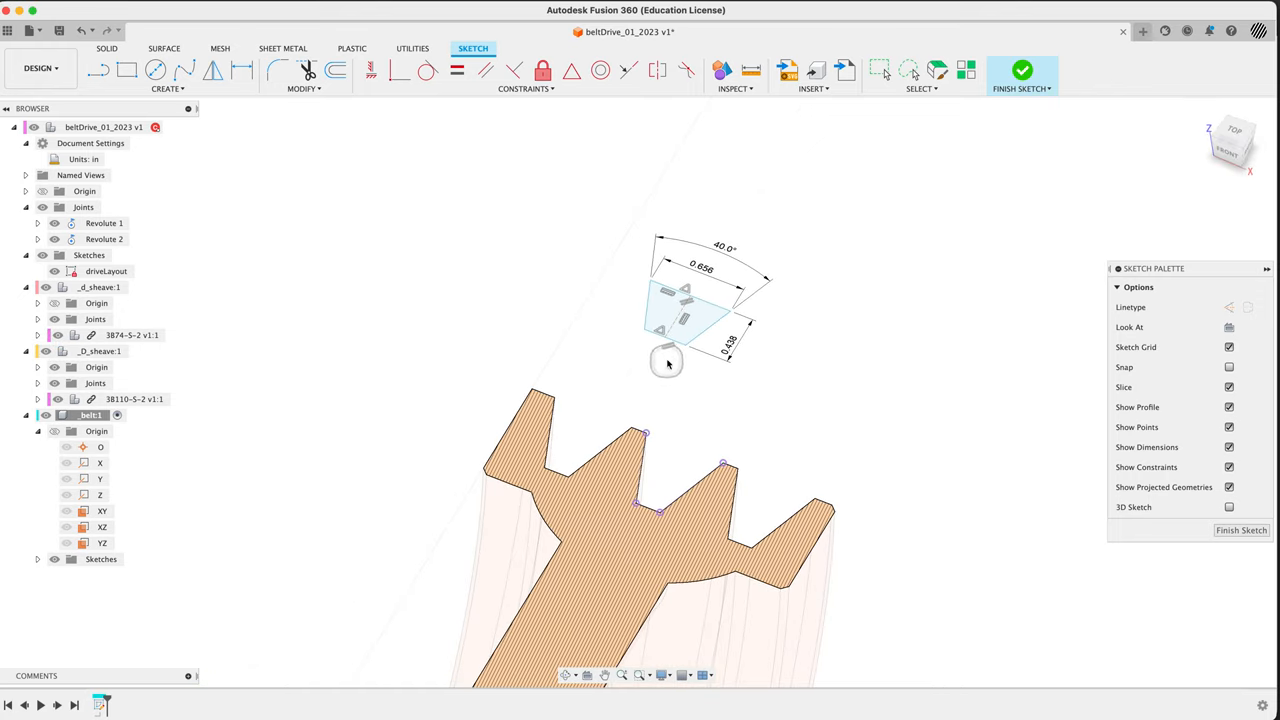
mouse_move(645, 330)
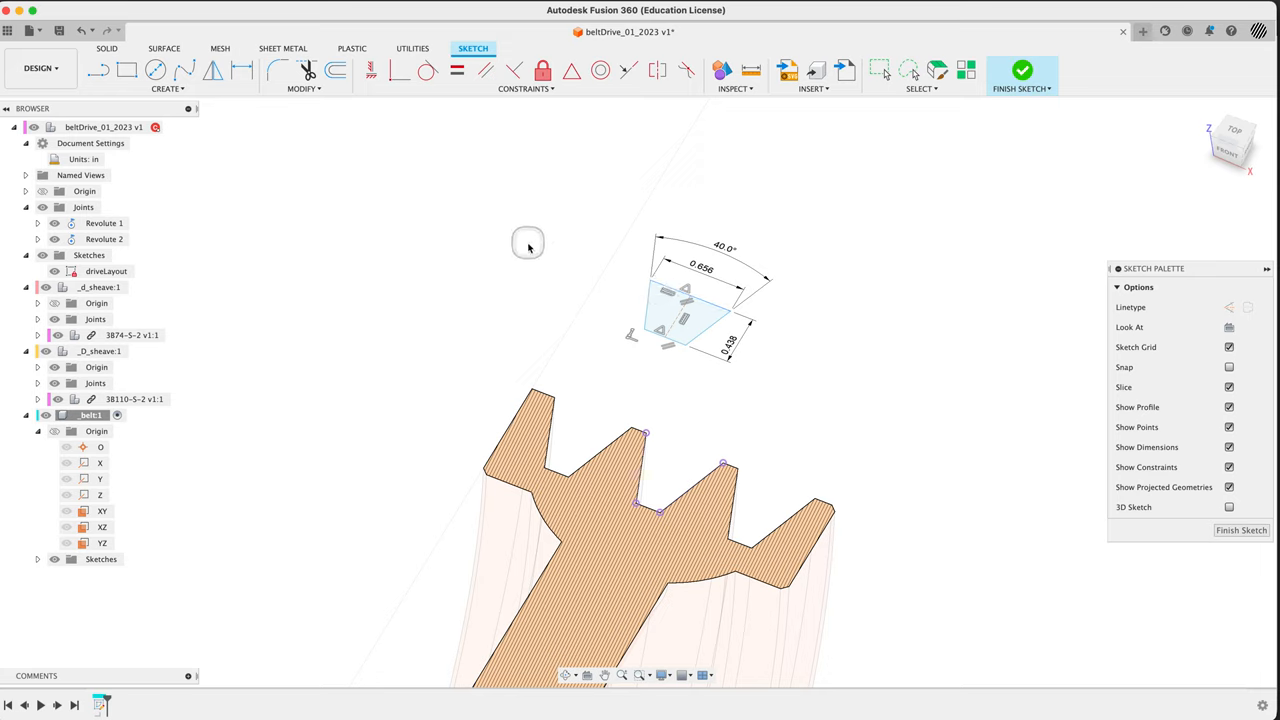
mouse_move(516, 270)
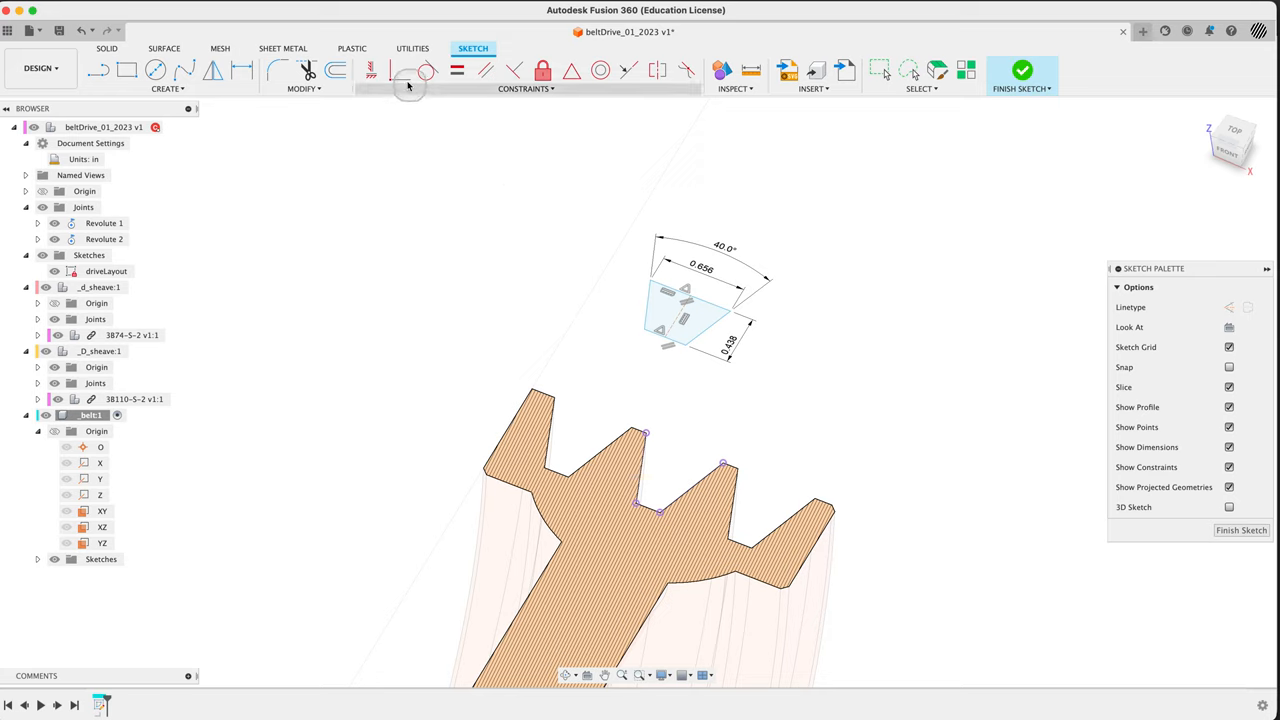
click(399, 70)
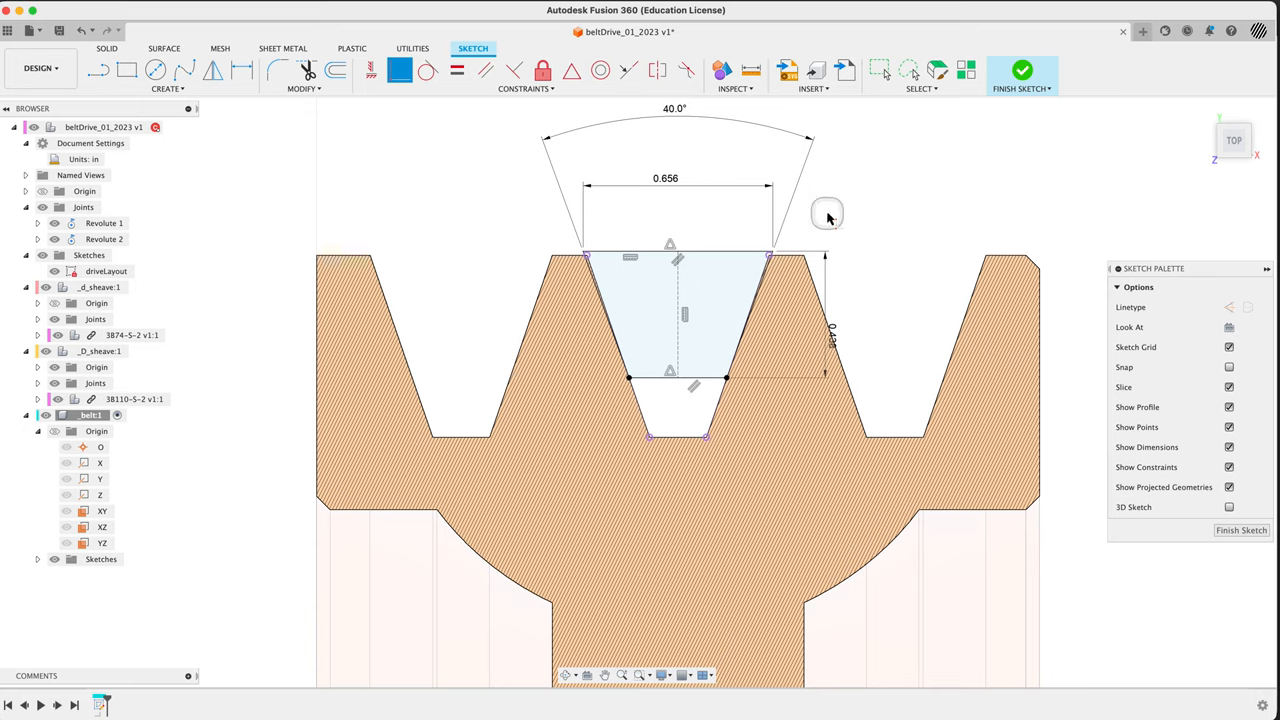
key(cmd+z)
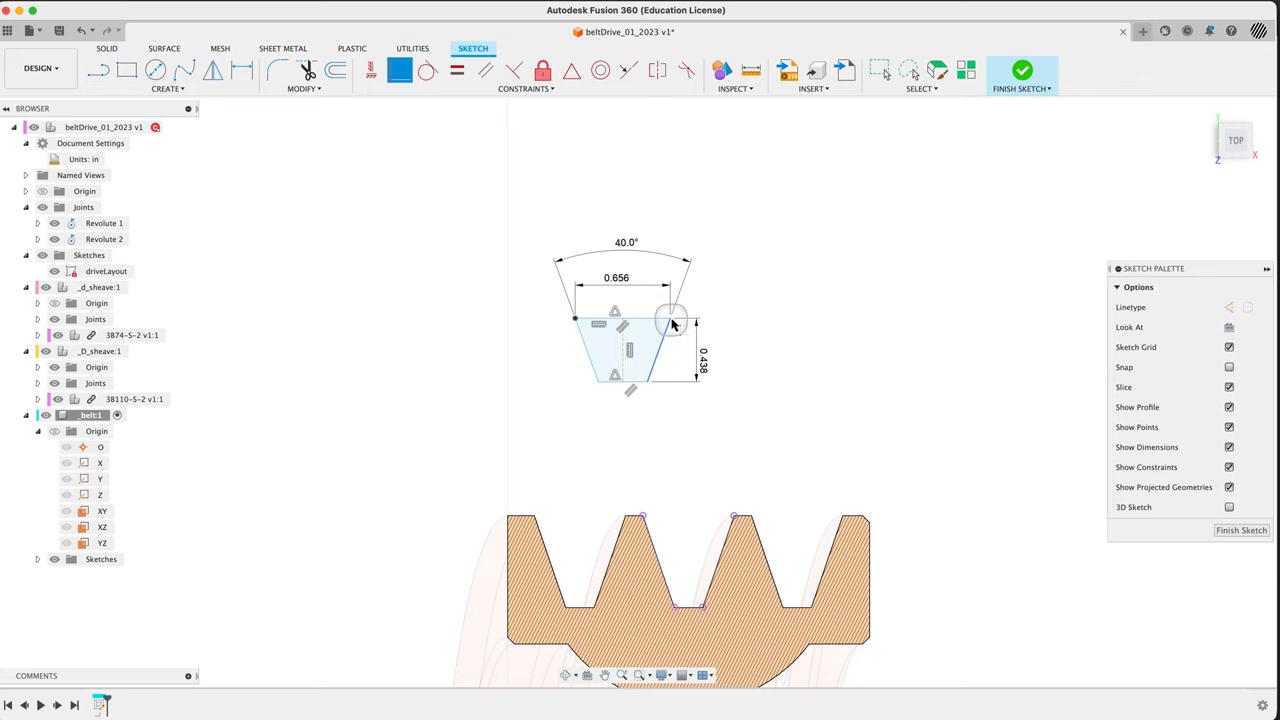
click(670, 325)
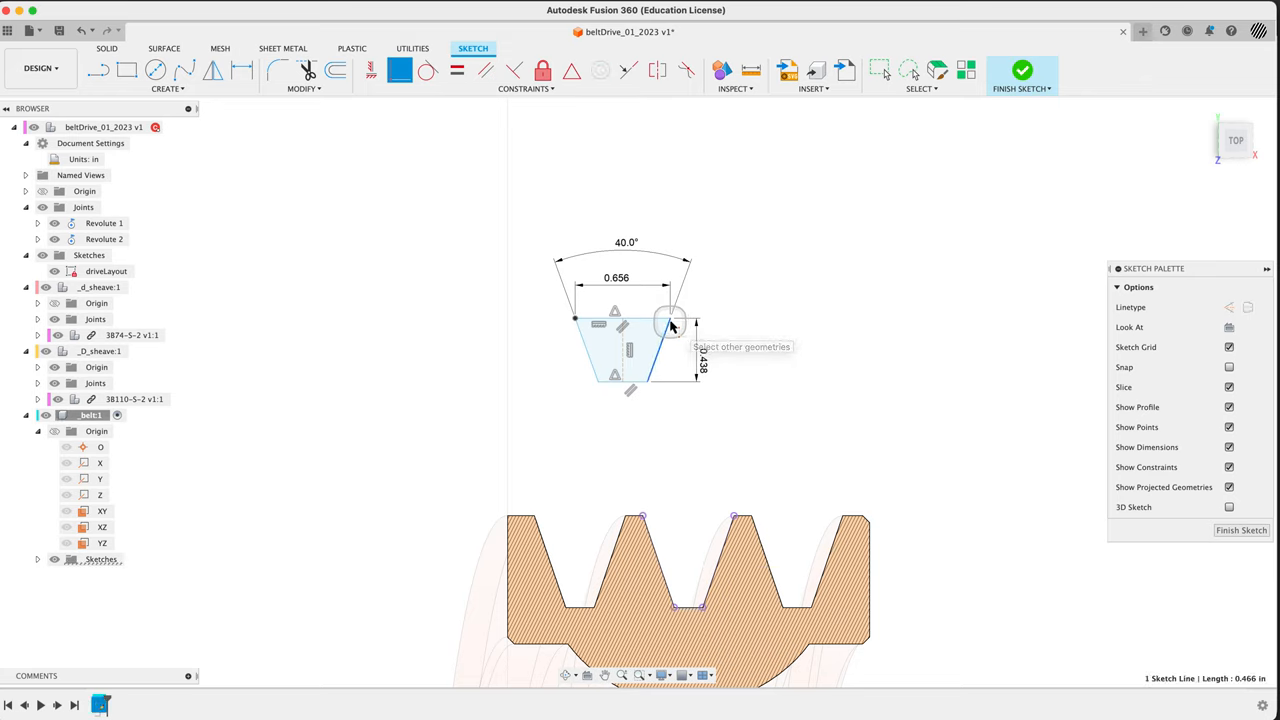
mouse_move(713, 547)
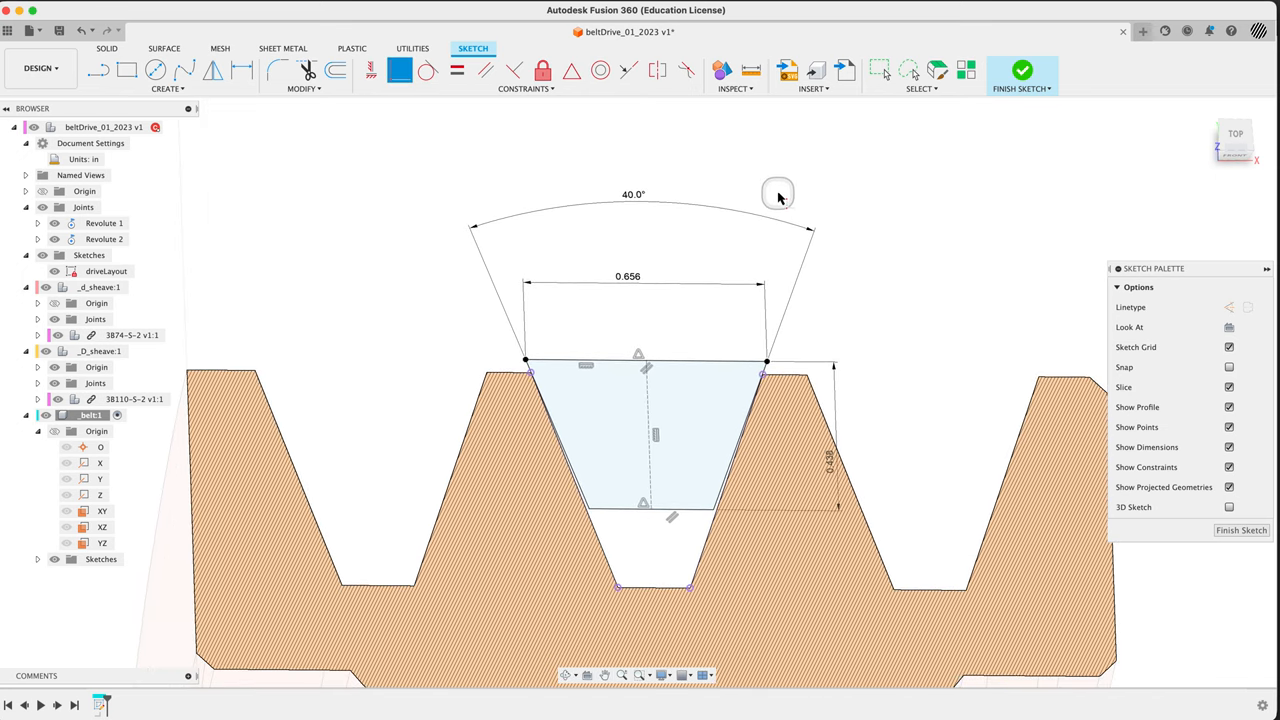
mouse_move(725, 520)
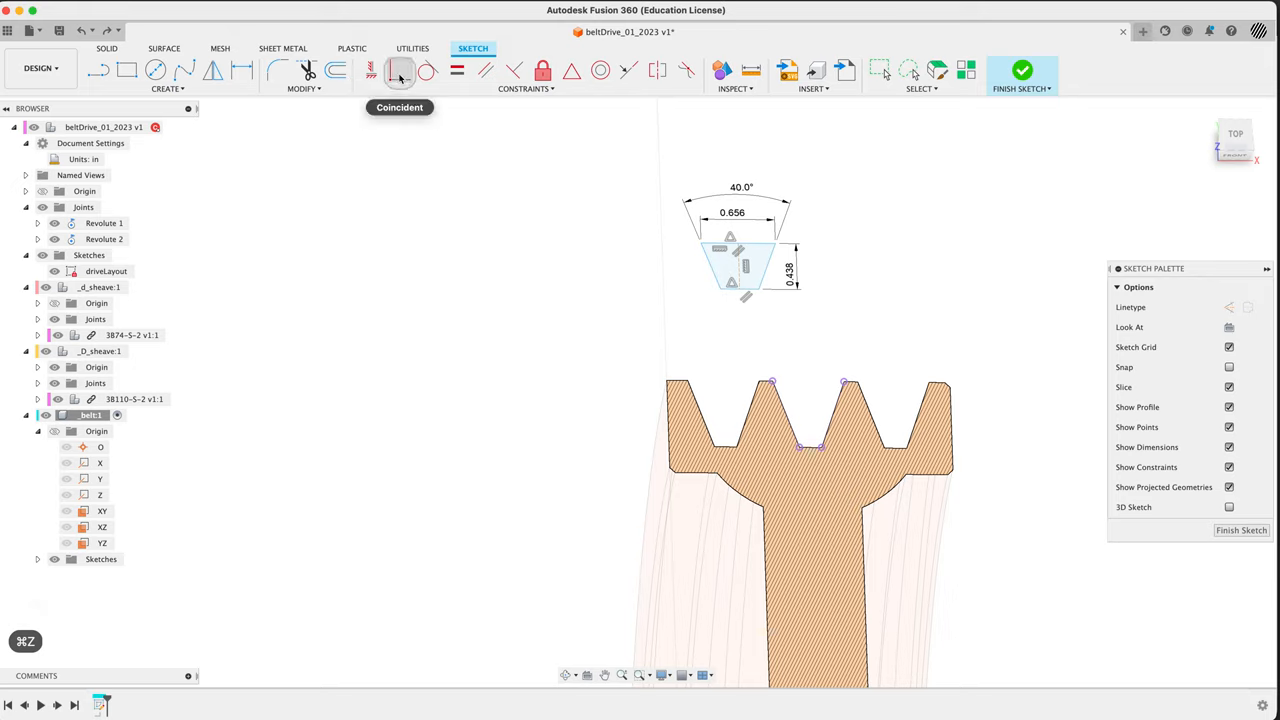
click(399, 70)
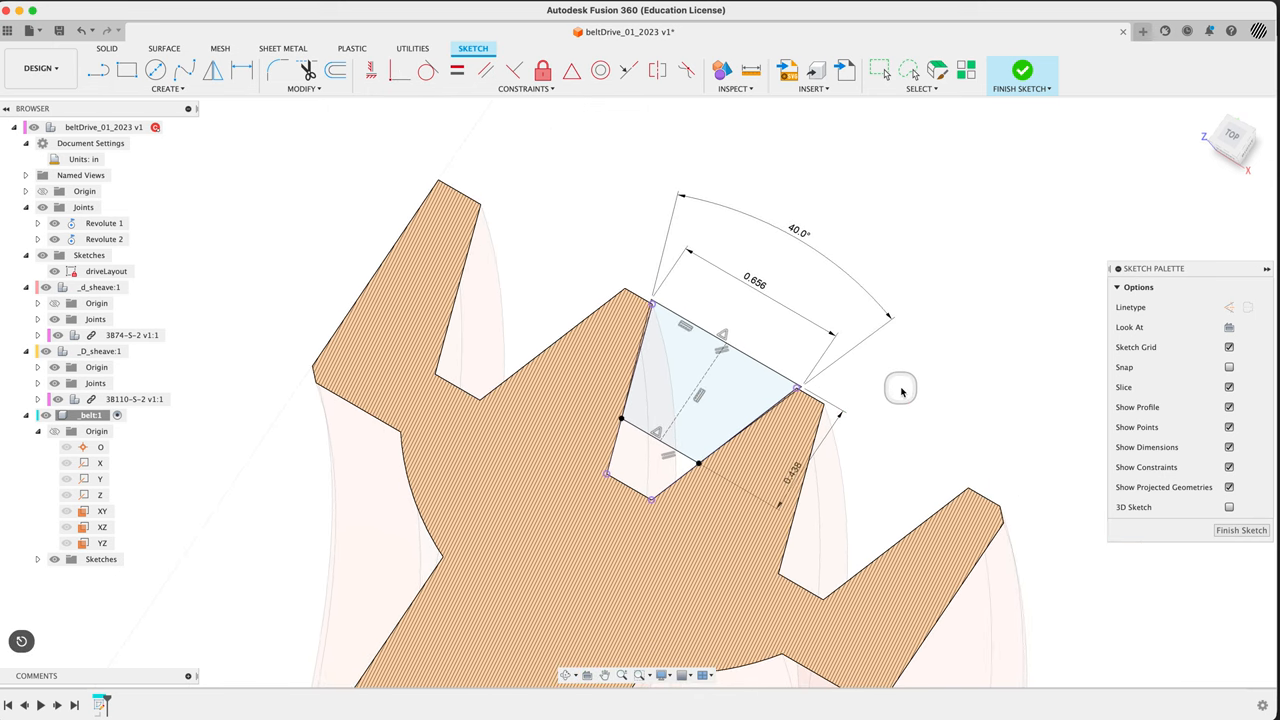
mouse_move(748, 281)
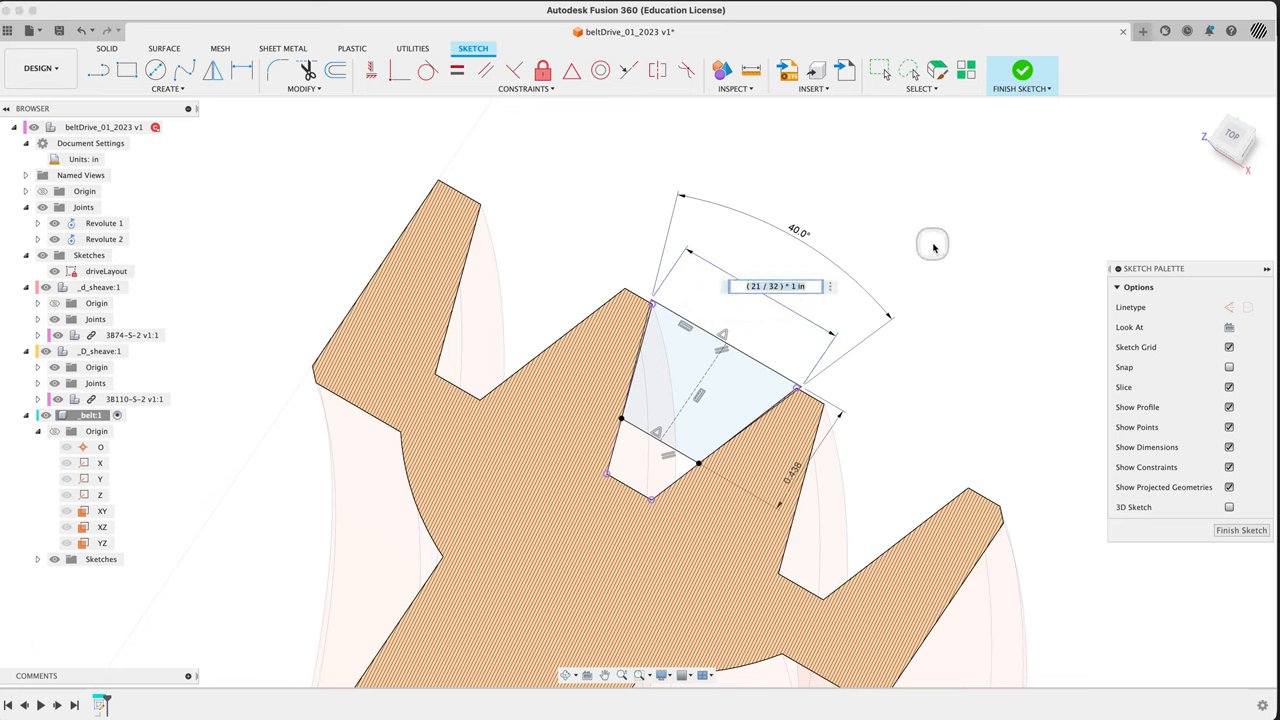
text(.5)
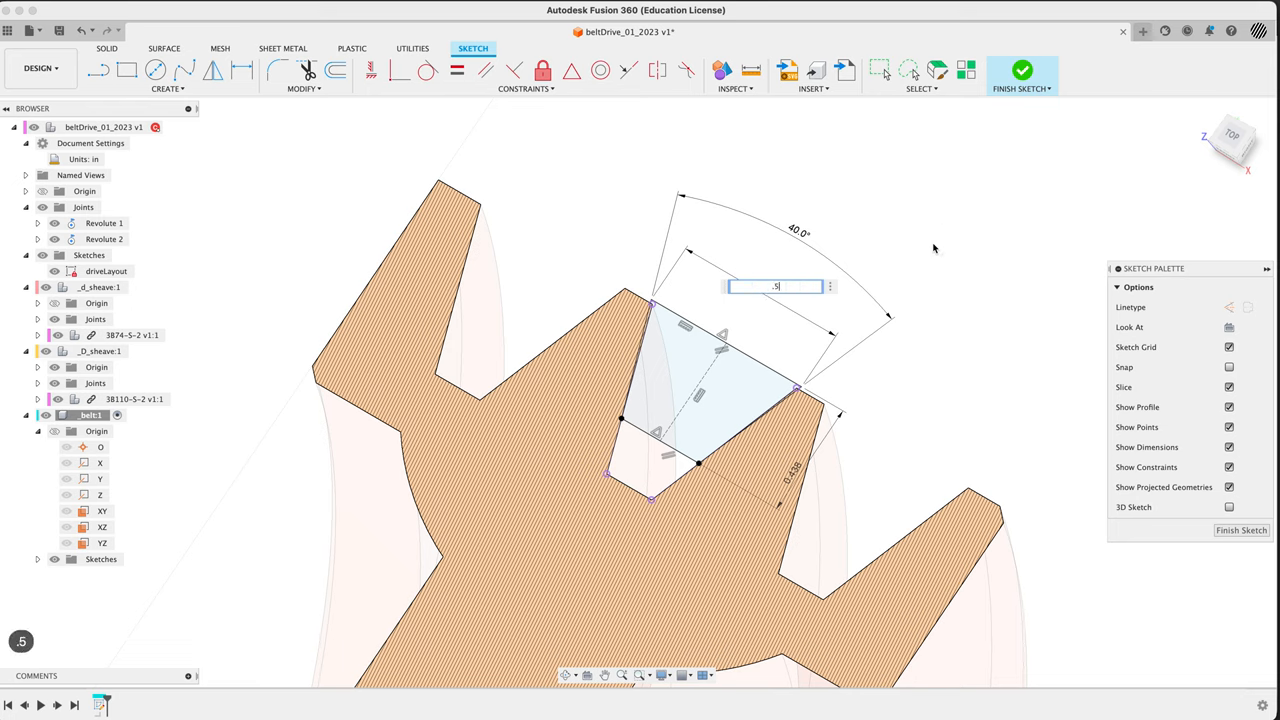
key(Return)
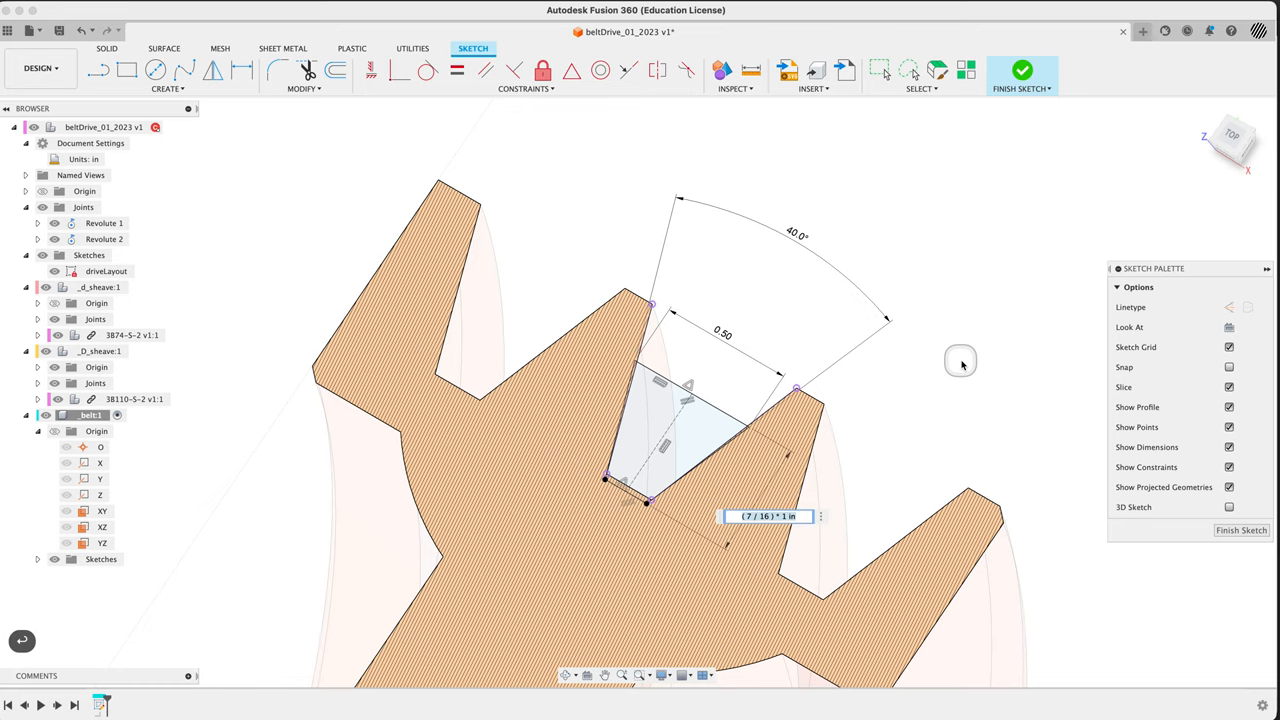
mouse_move(962, 365)
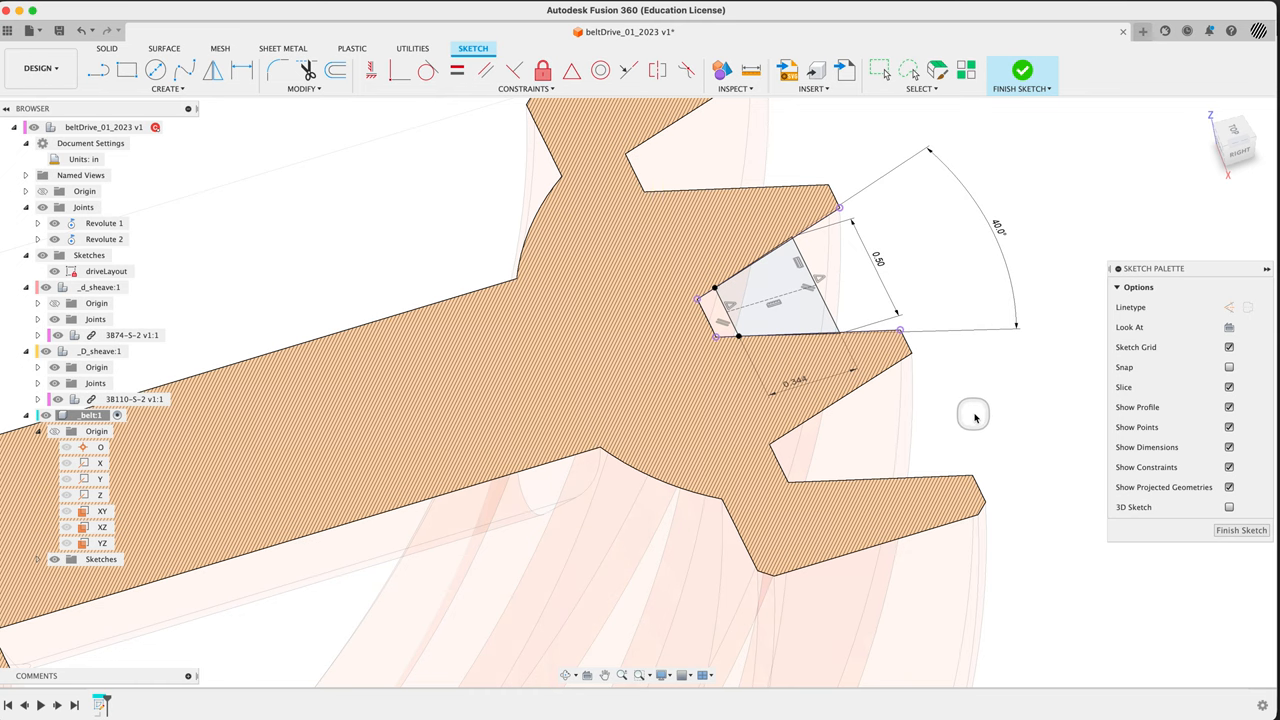
key(cmd+z)
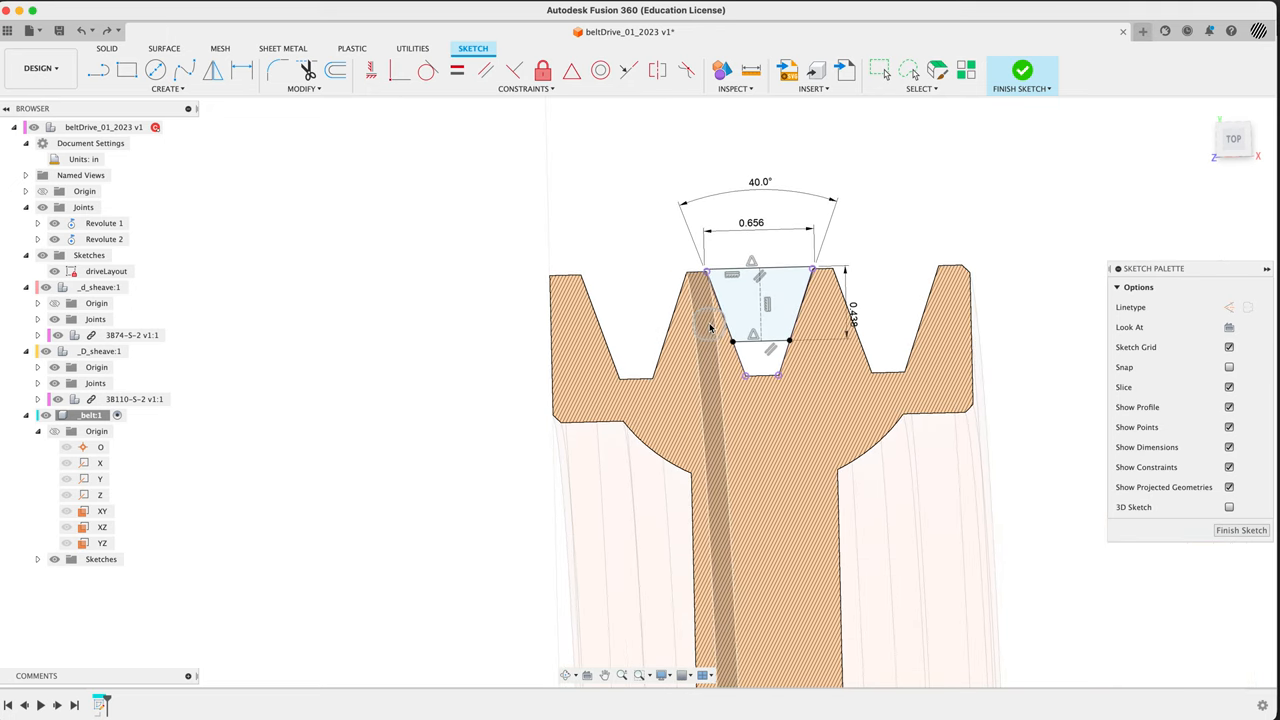
mouse_move(825, 255)
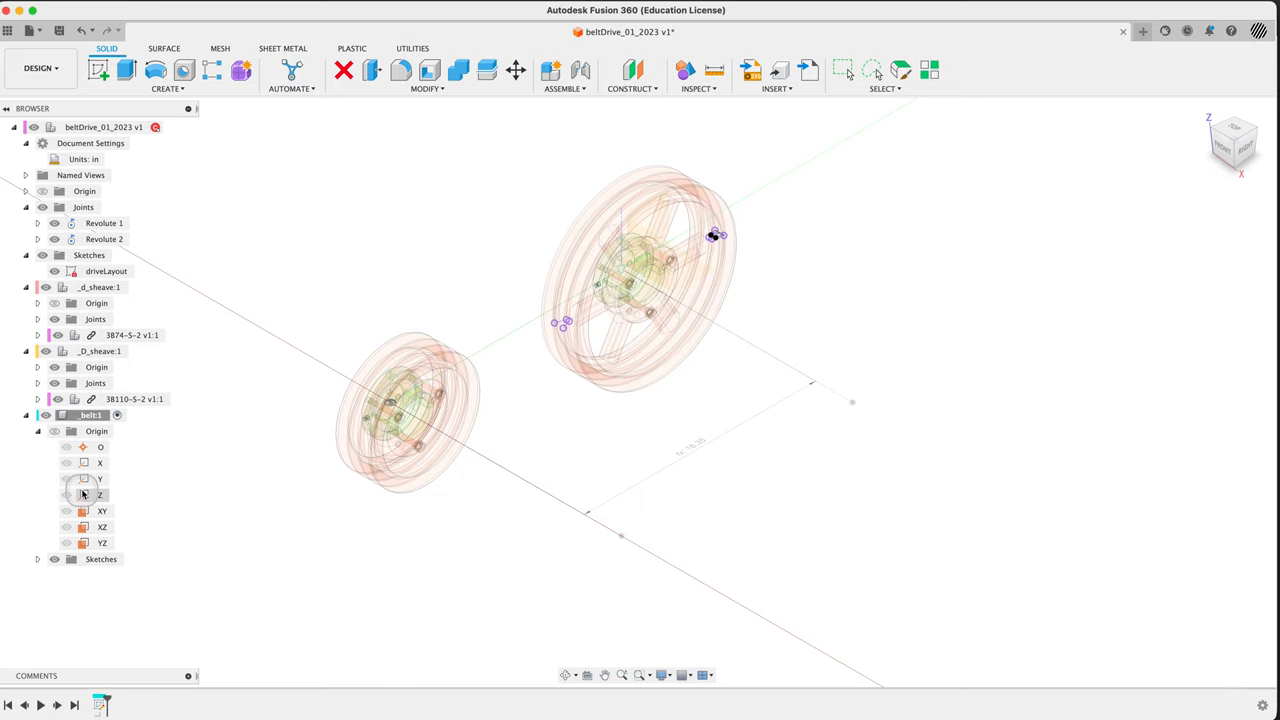
- Rename Sketch1 under the _belt component to beltProfile
click(37, 415)
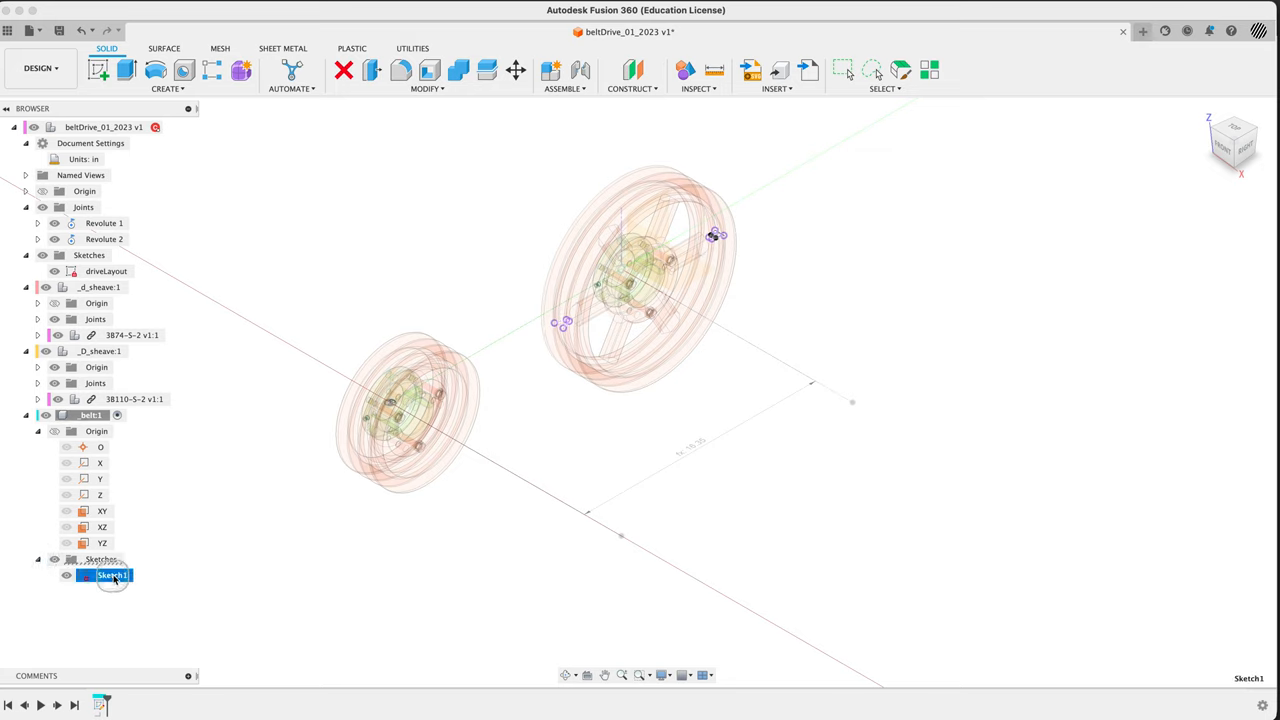
text(b)
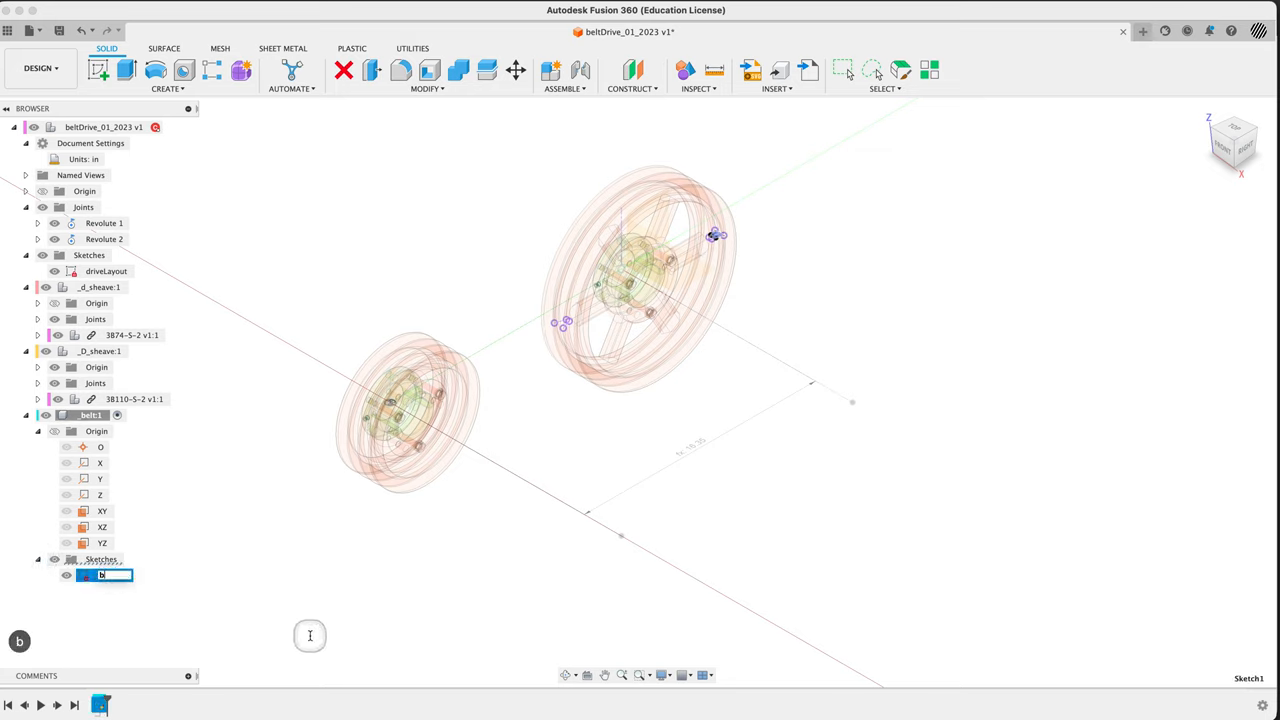
text(eltProfile)
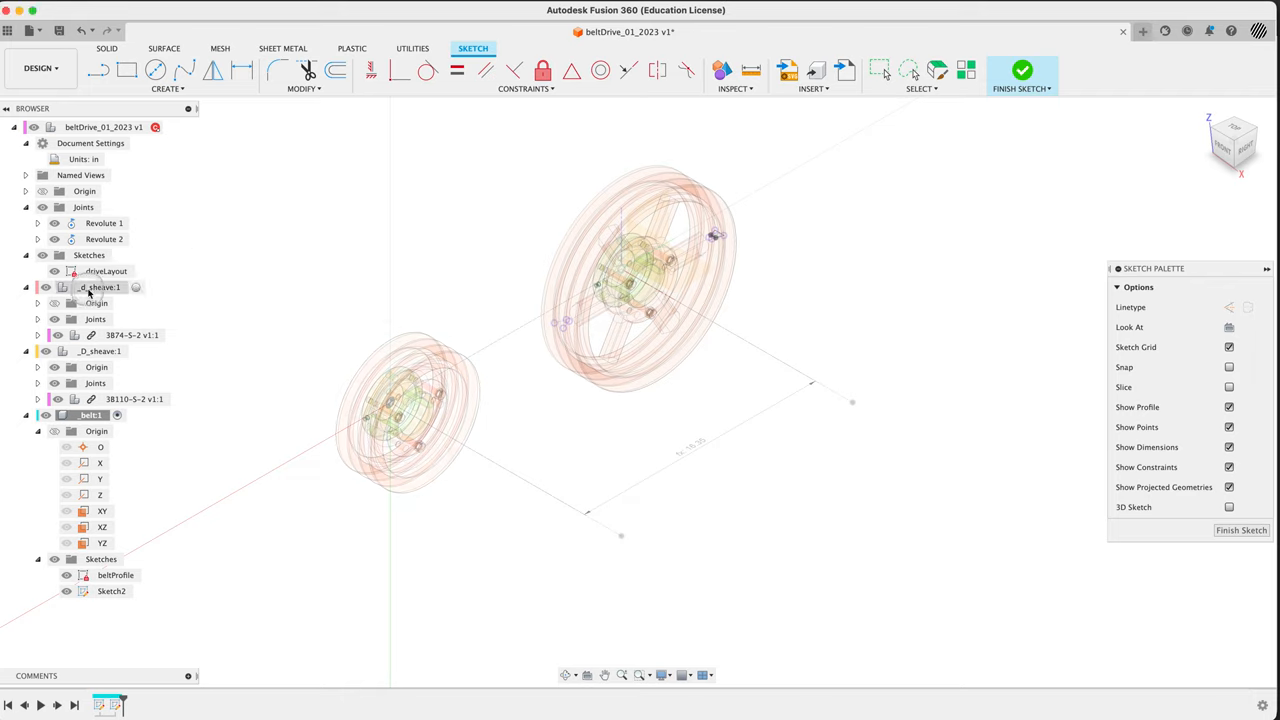
- Hide the sheaves, project the driveLayout line, and dimension the circle diameter as d
click(99, 350)
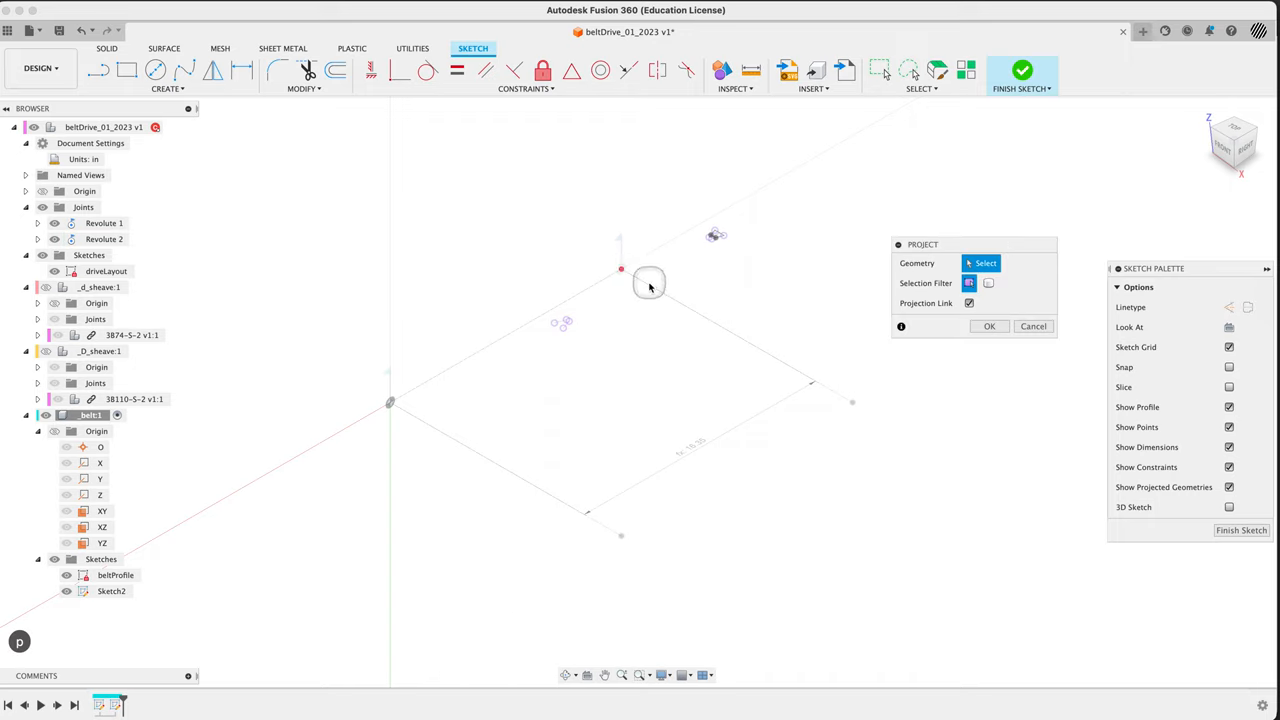
click(648, 282)
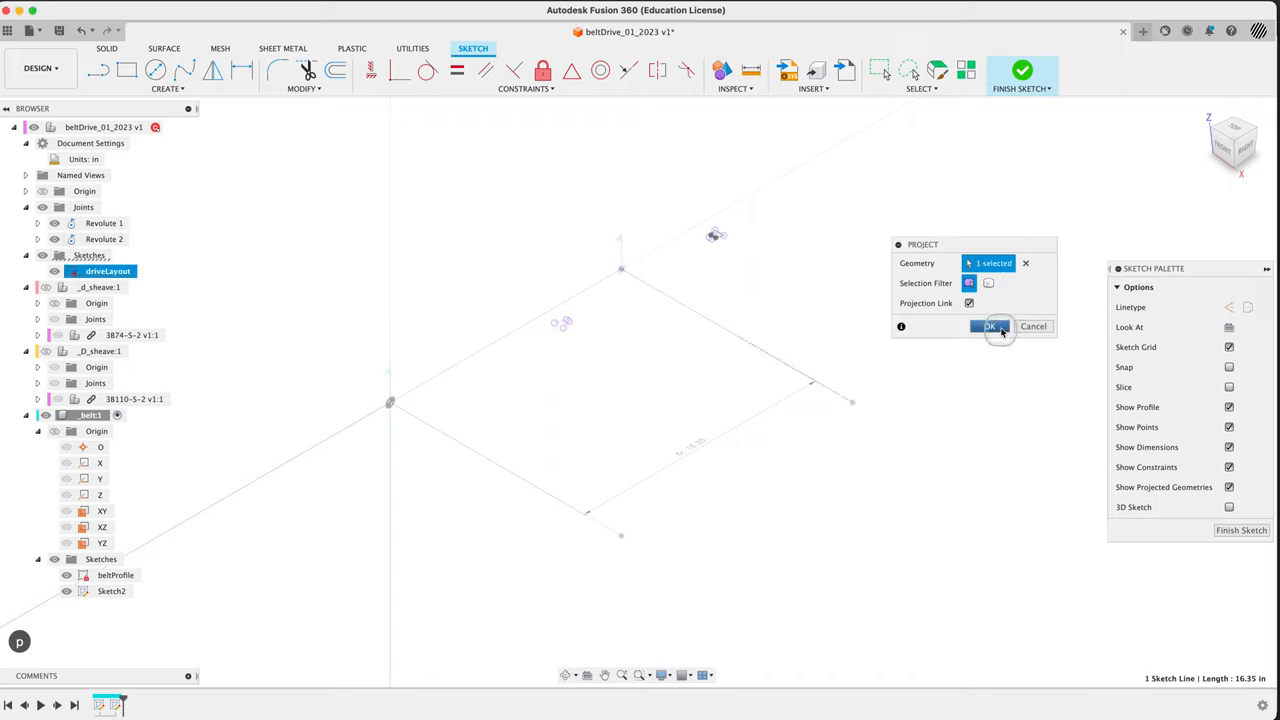
click(990, 326)
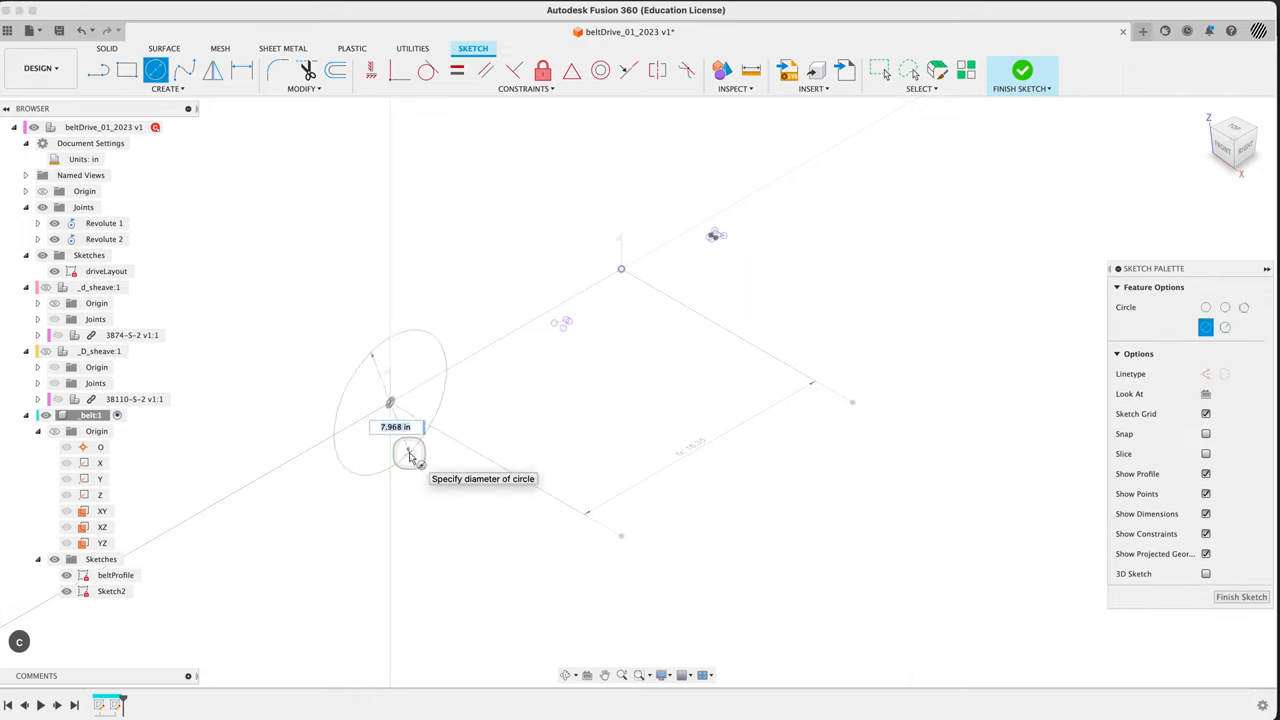
mouse_move(410, 458)
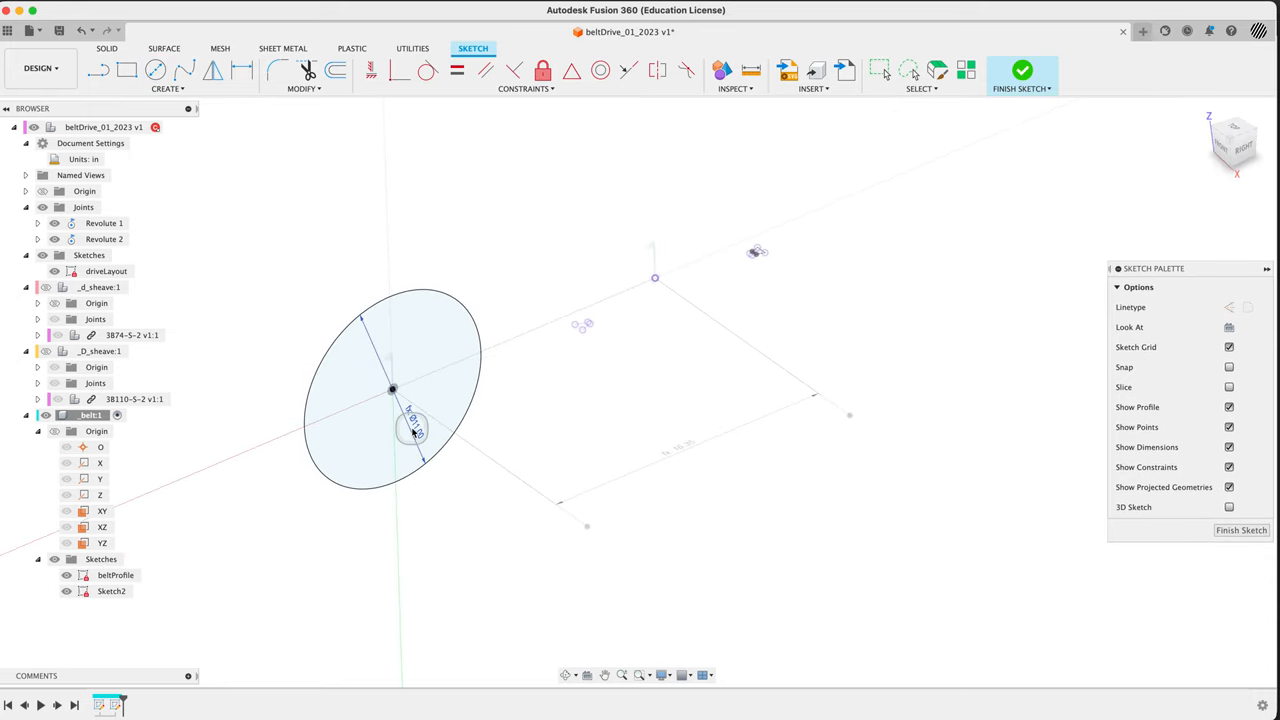
text(d)
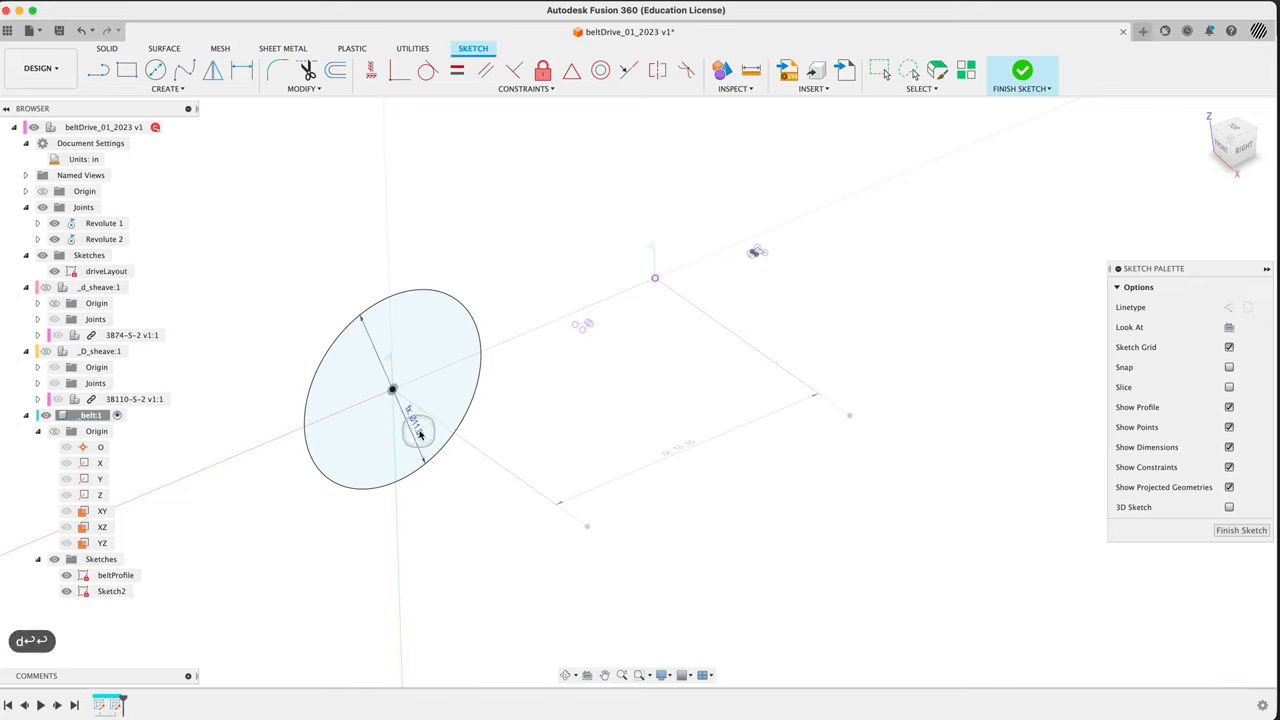
text(d)
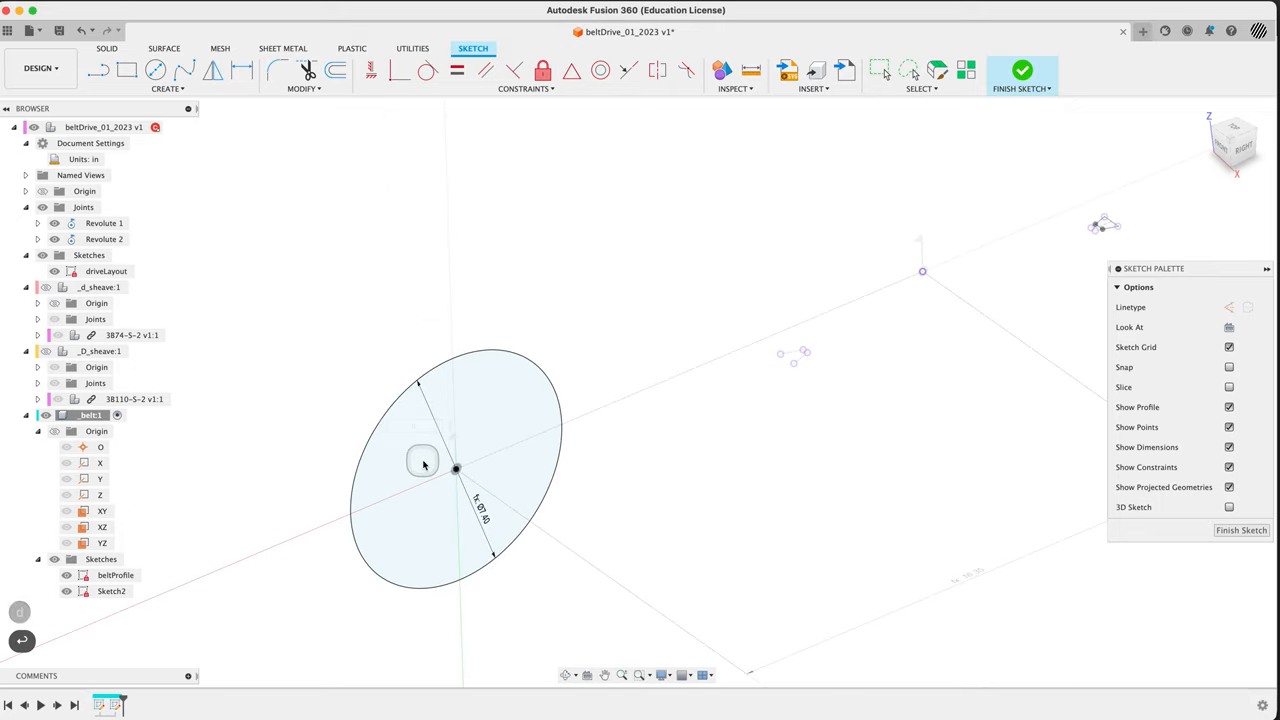
drag(422, 464, 645, 423)
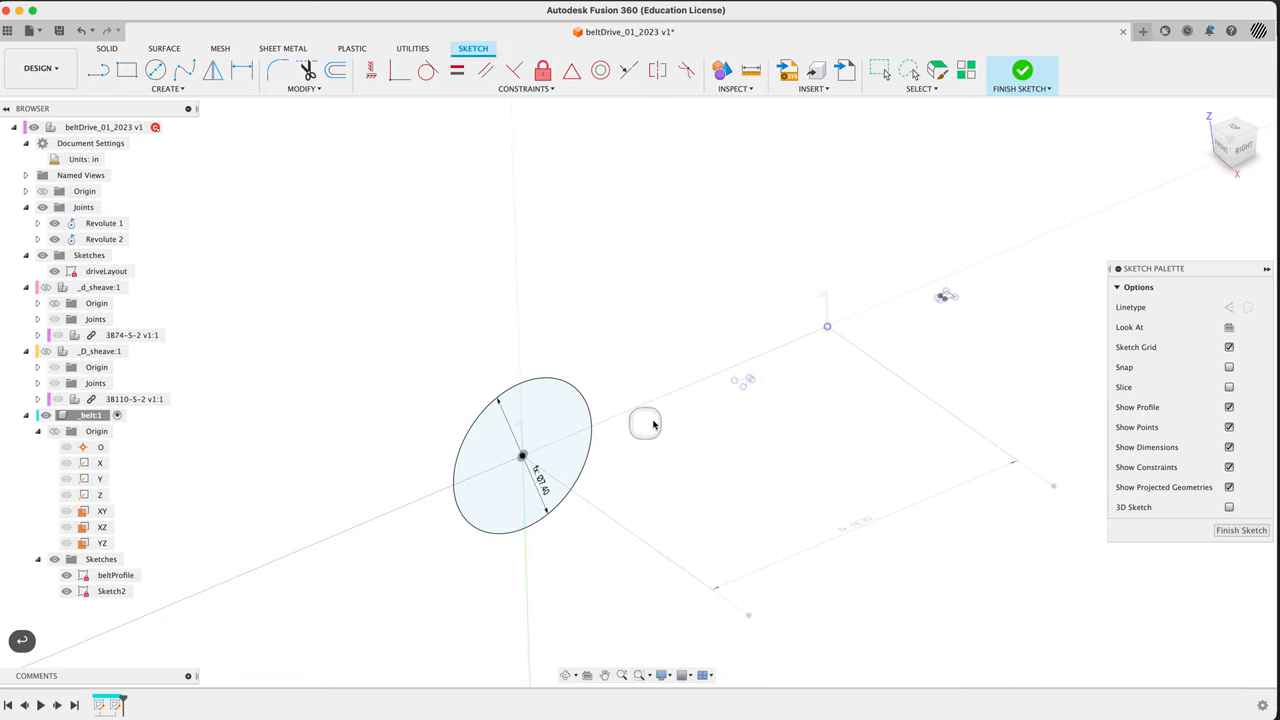
click(156, 70)
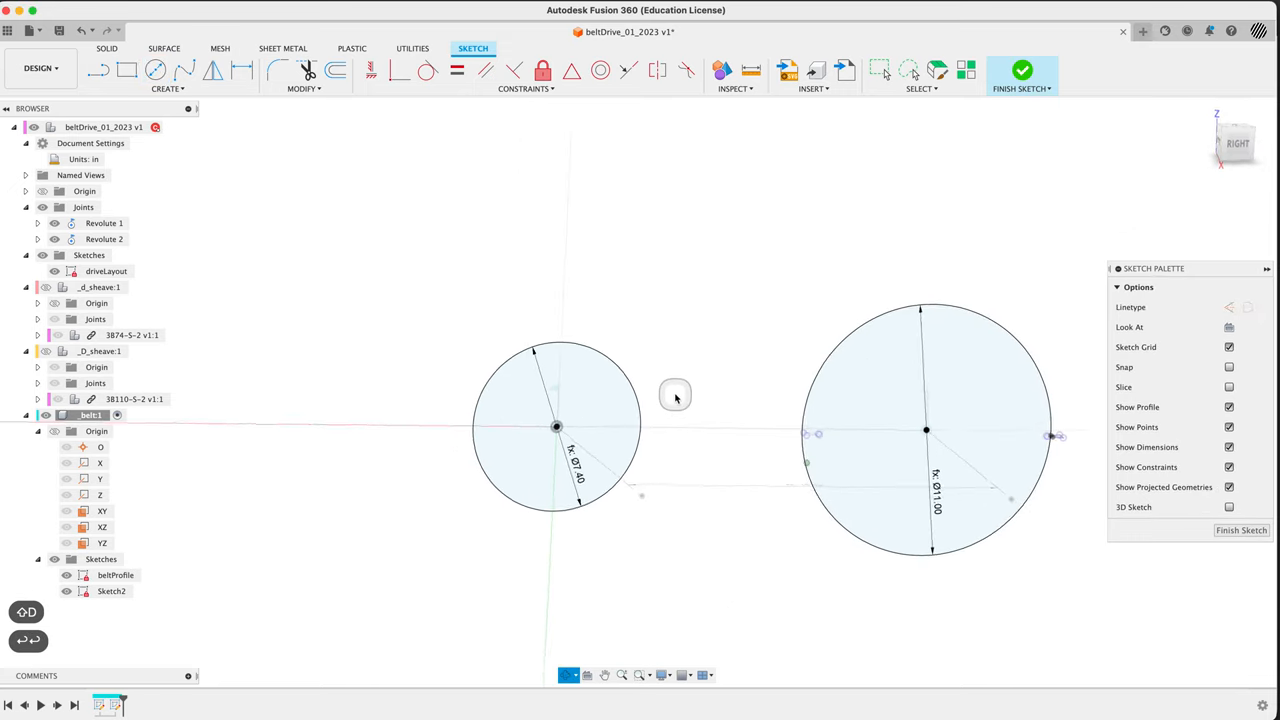
- Show the sheaves again and begin a line tangent across both circles
drag(675, 400, 575, 480)
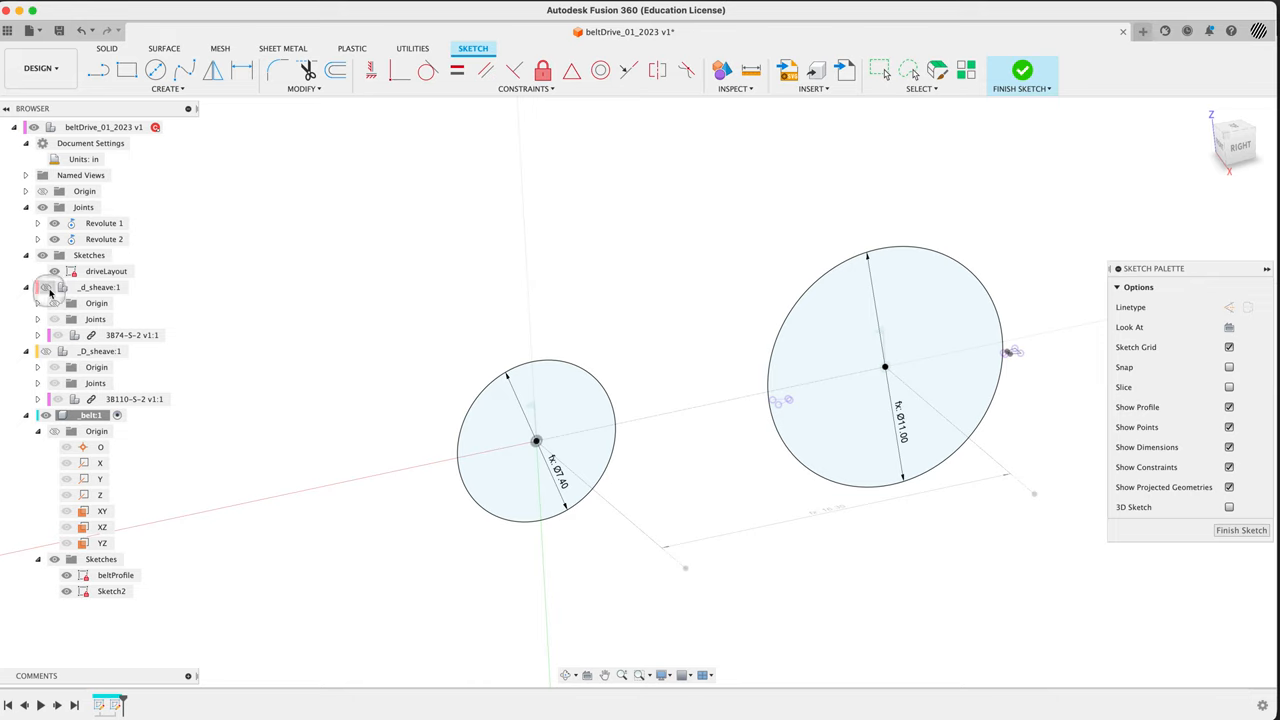
click(45, 287)
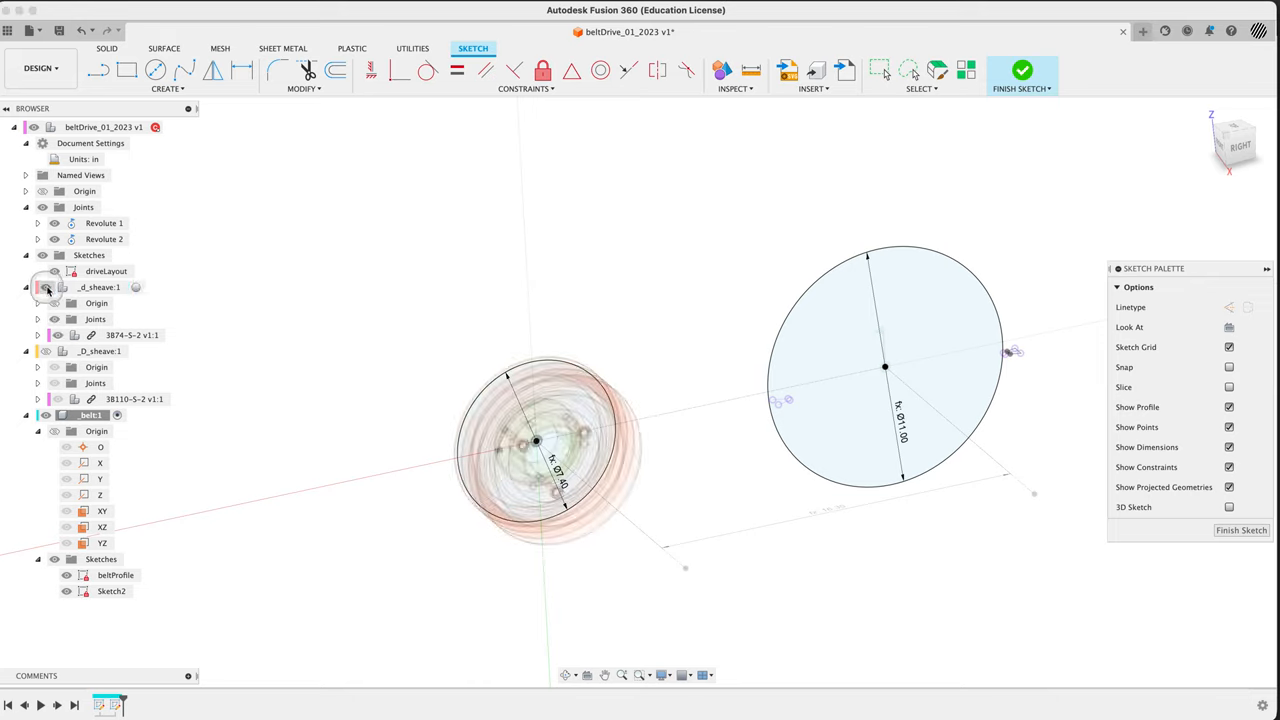
click(54, 351)
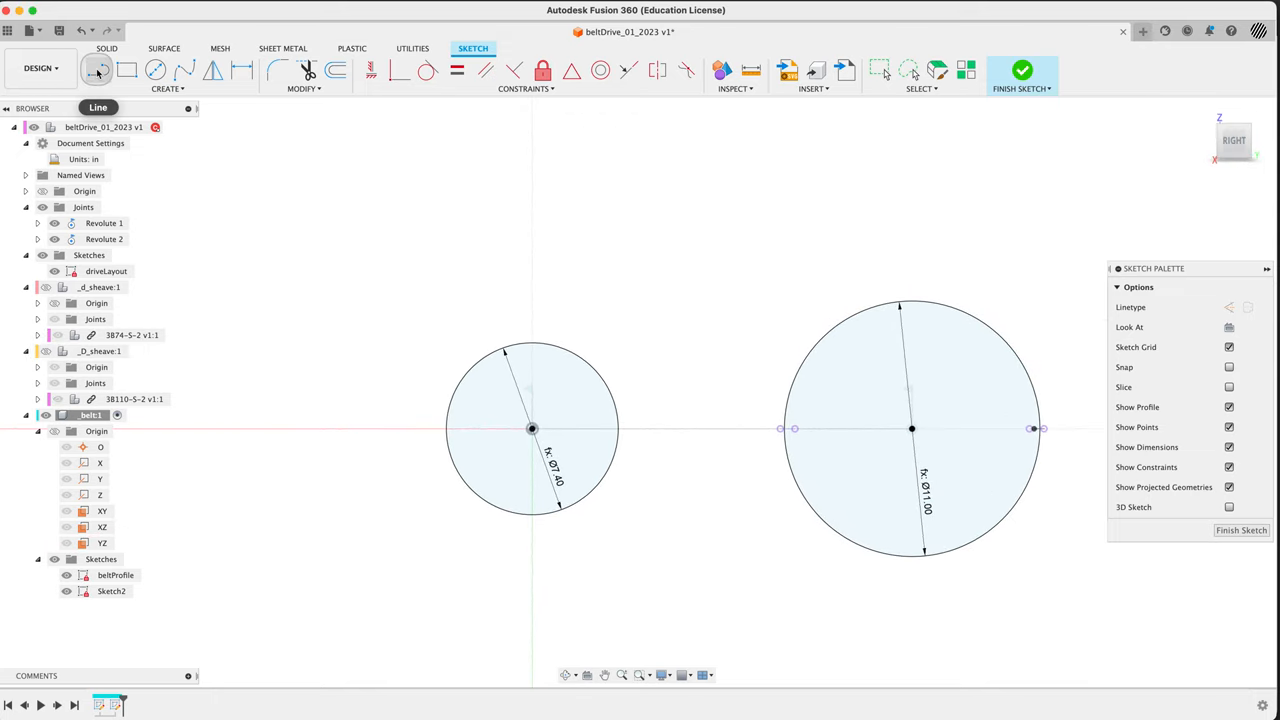
click(97, 70)
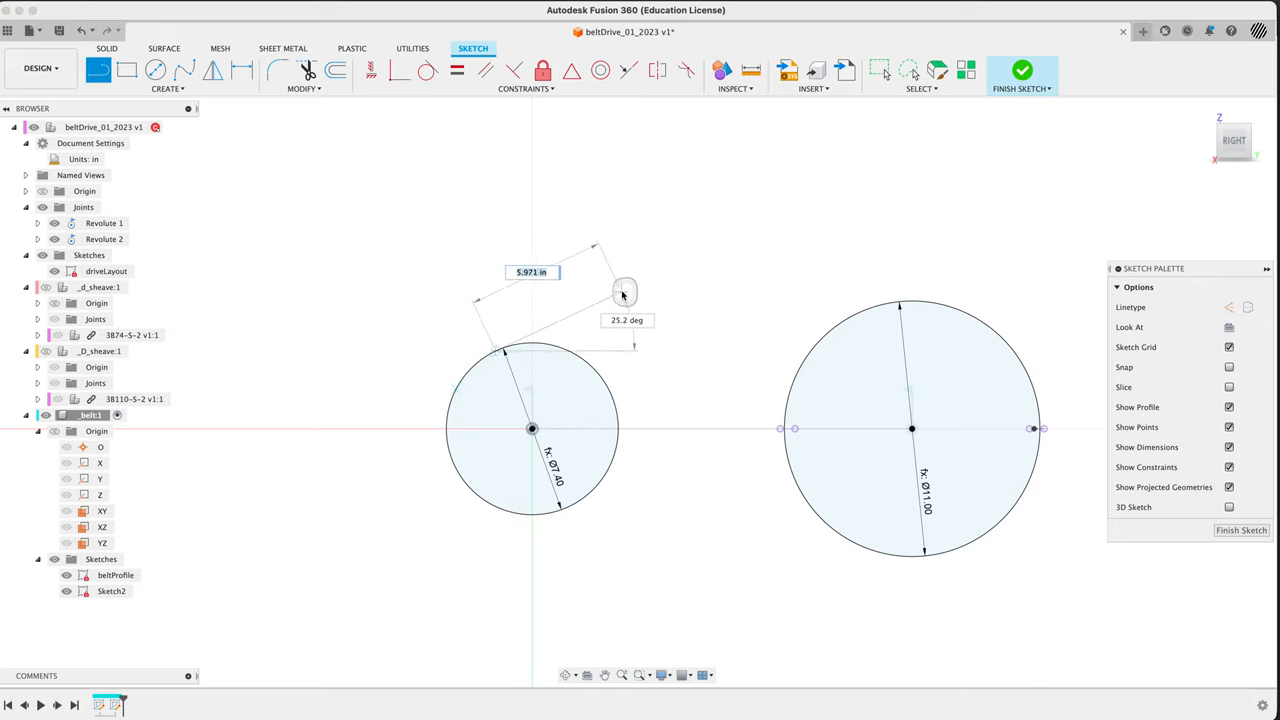
drag(625, 290, 610, 265)
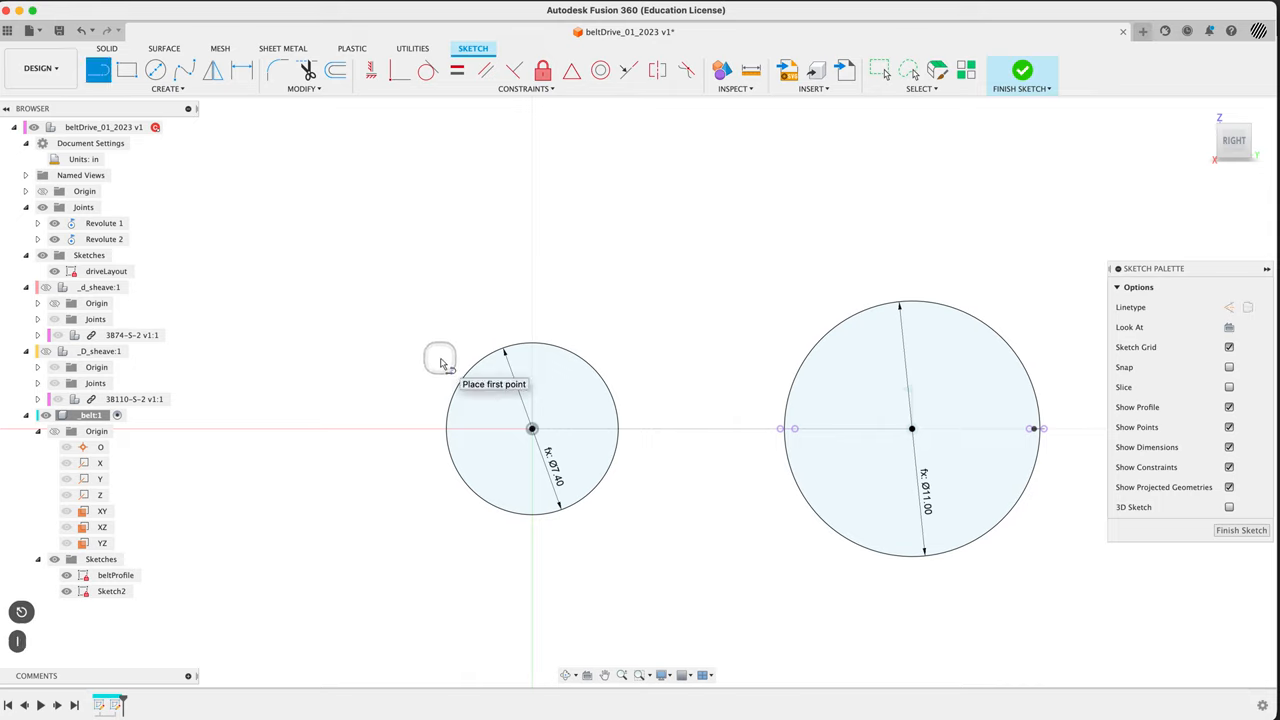
mouse_move(458, 388)
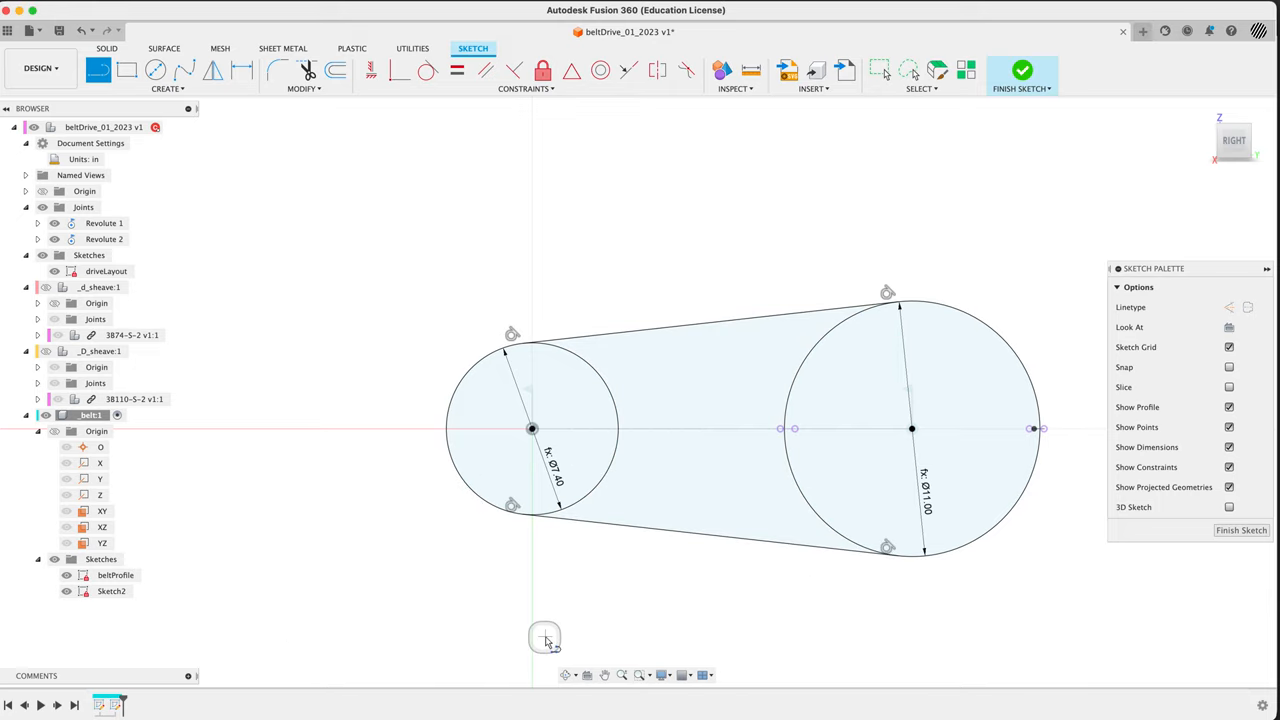
mouse_move(421, 283)
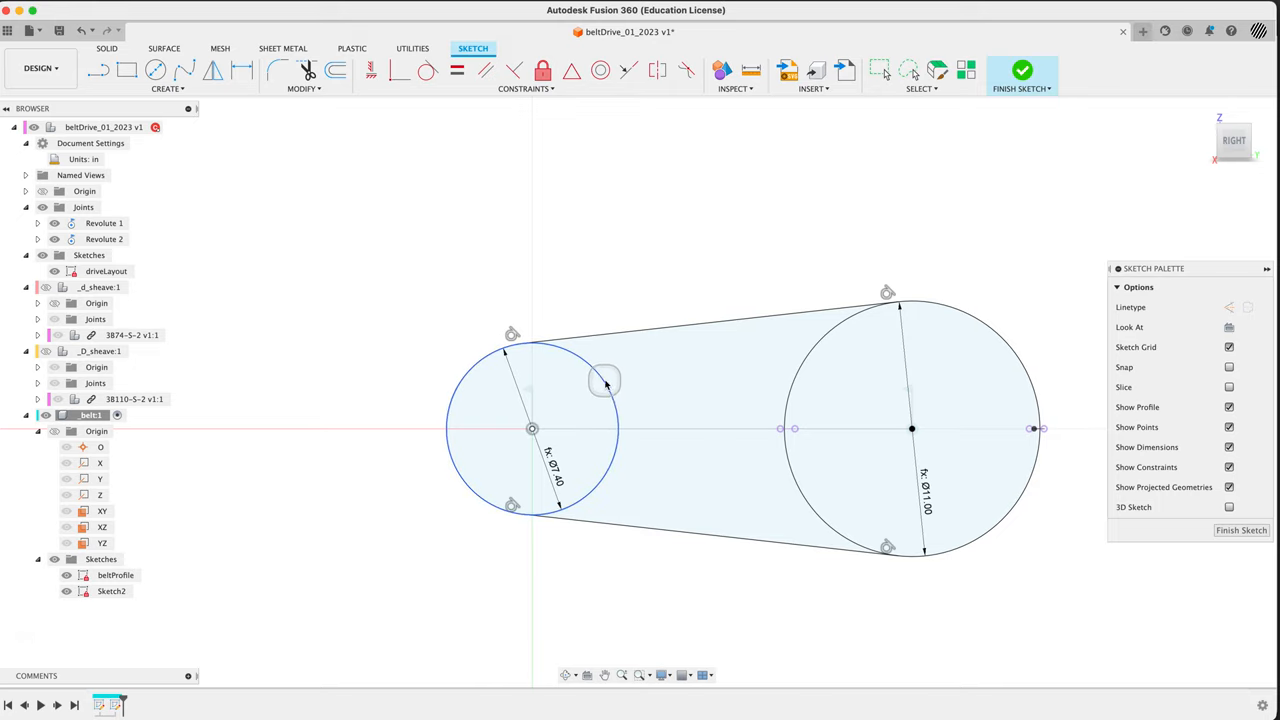
- Use the Break tool to split away the inner arcs of both sheave circles
text(b)
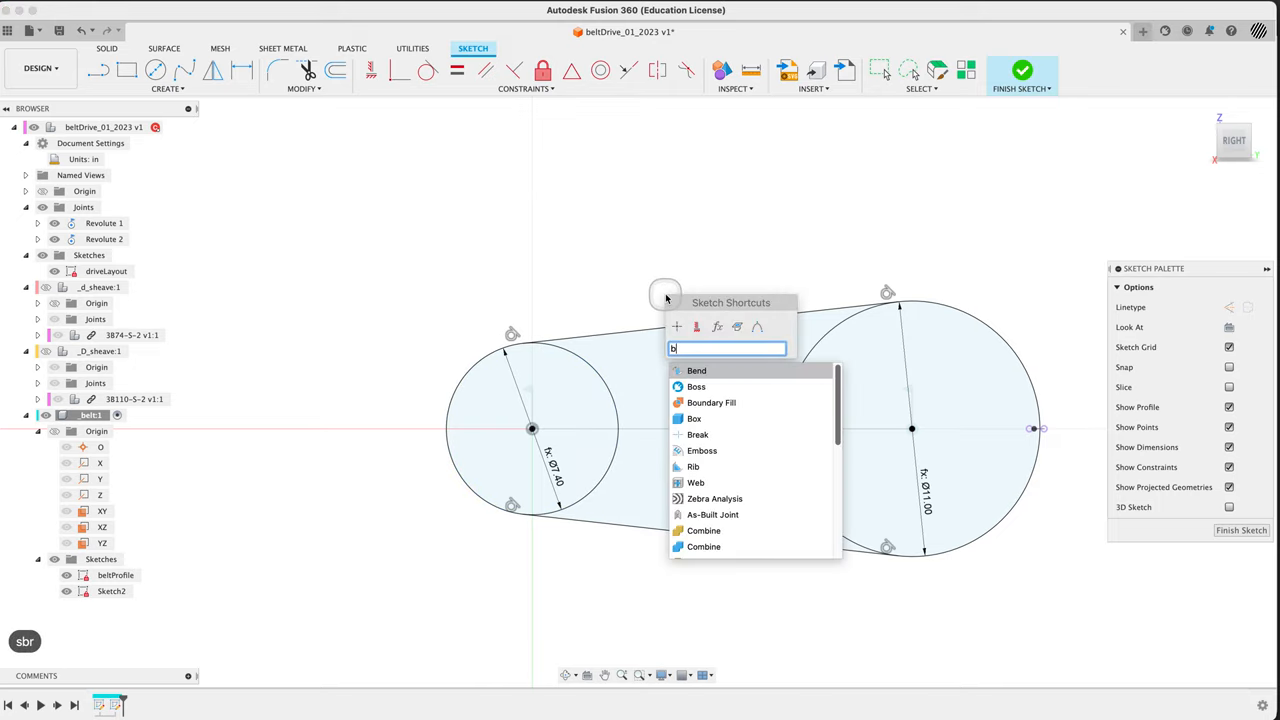
text(rea)
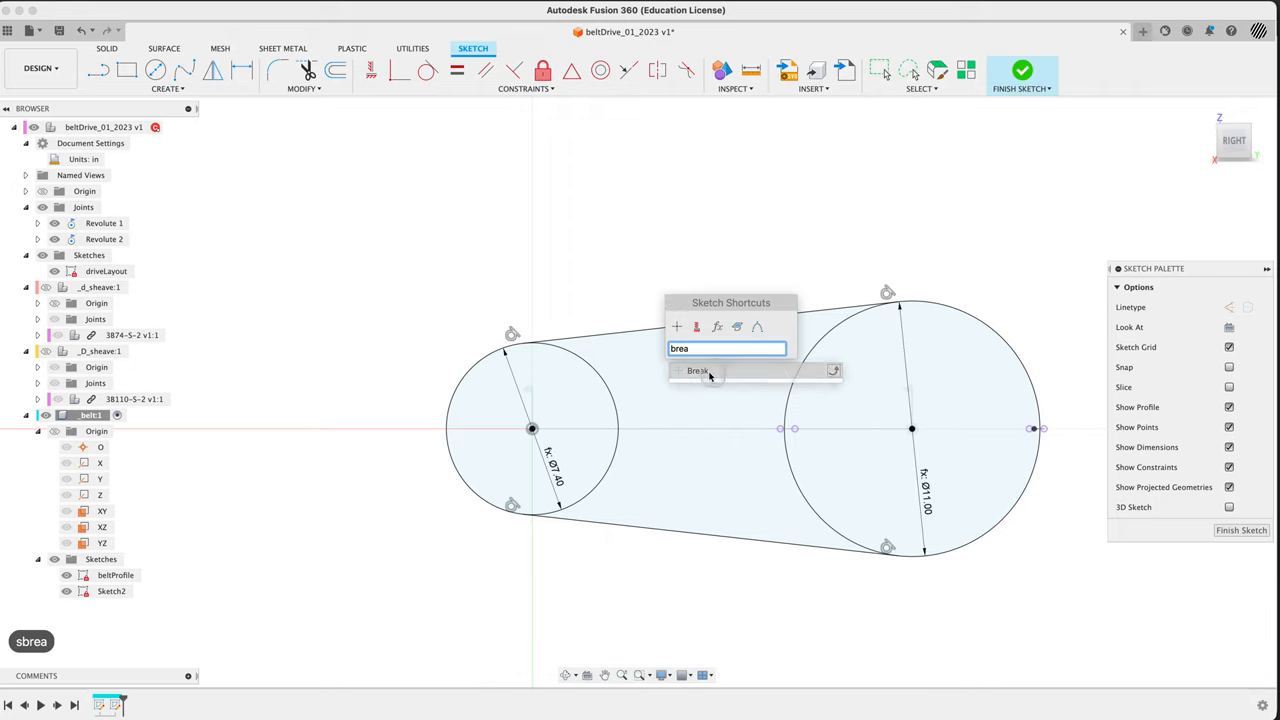
click(697, 371)
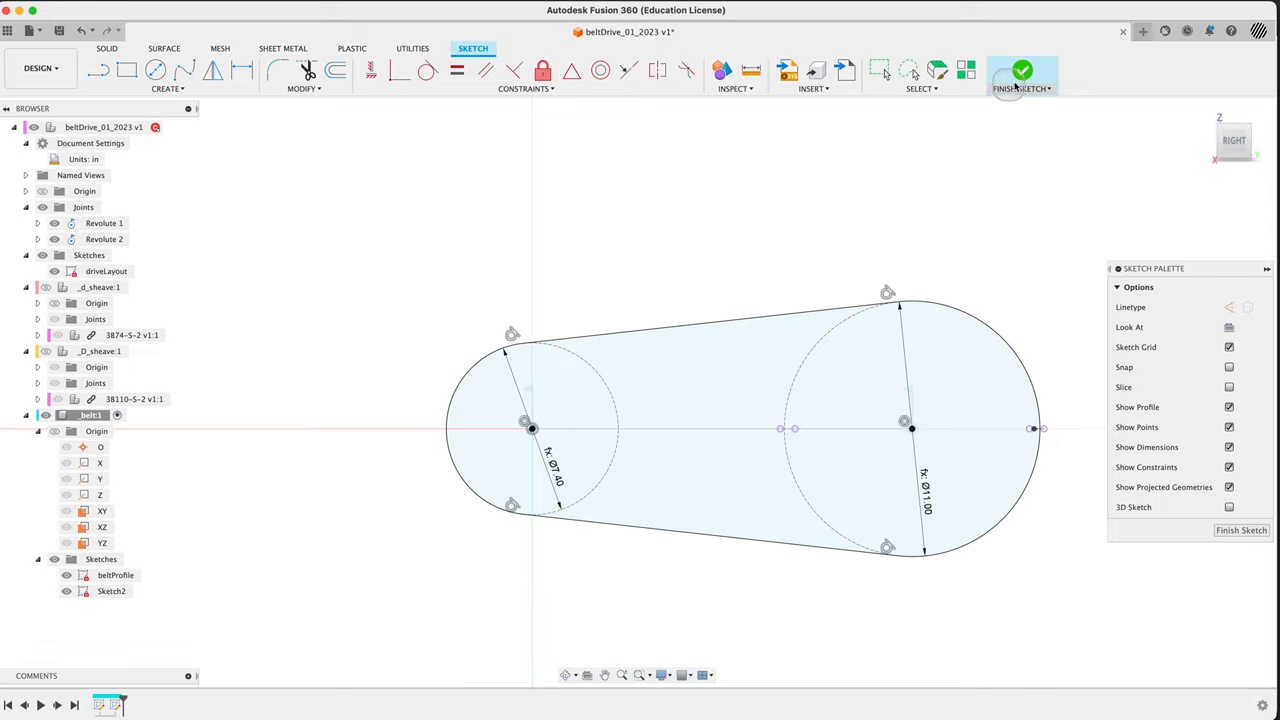
mouse_move(1022, 75)
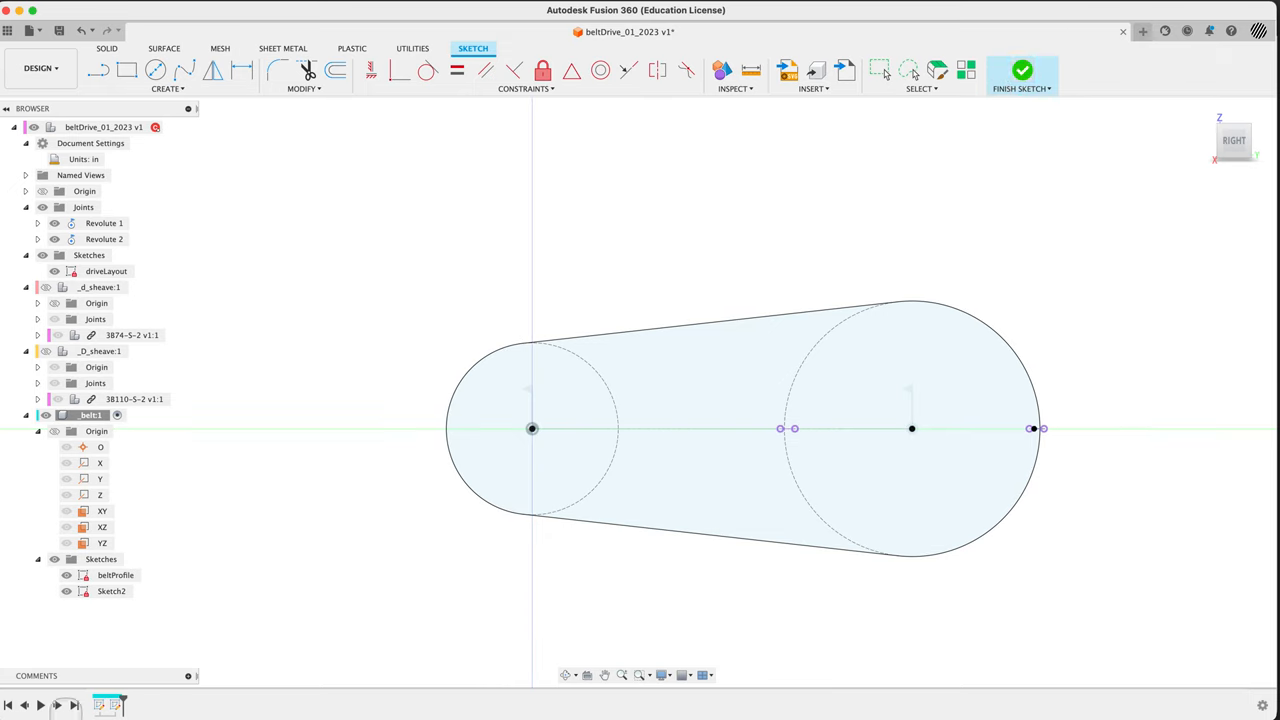
- Finish Sketch2, rename it beltSweepPath, and zoom to compare beltProfile with the loop
click(1021, 70)
text(b)
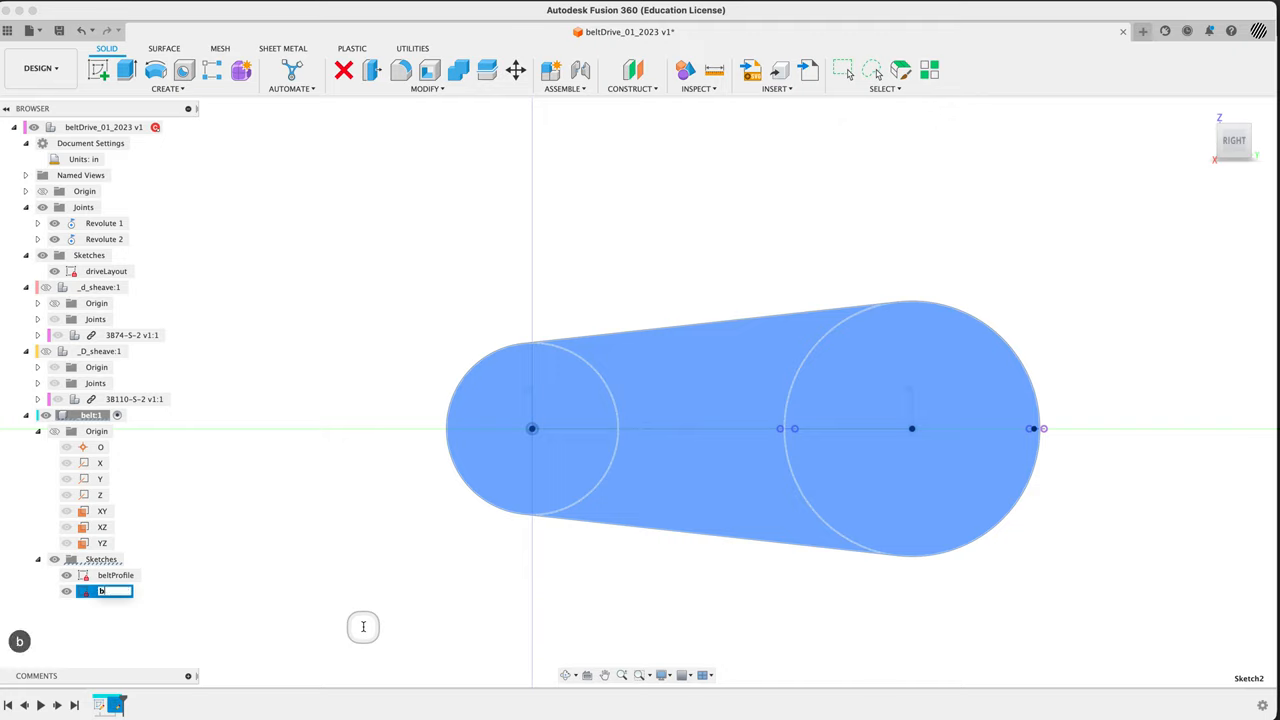
text(eltSweepPath)
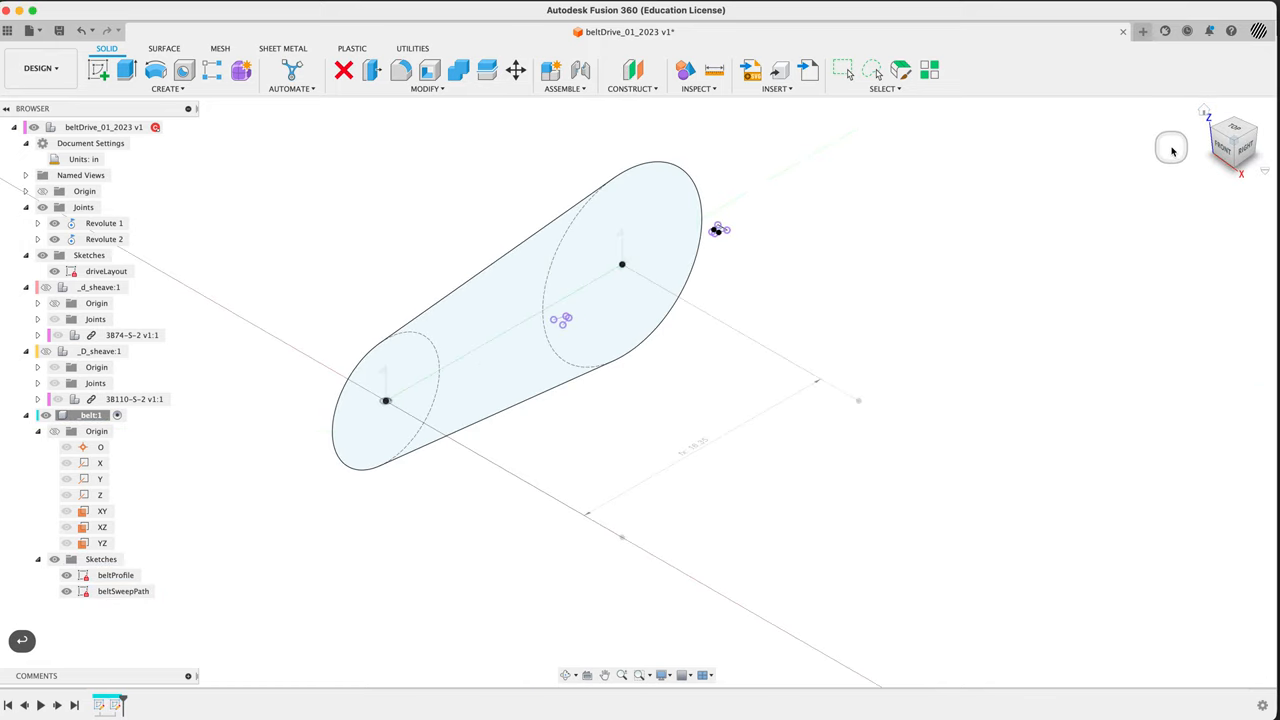
mouse_move(270, 545)
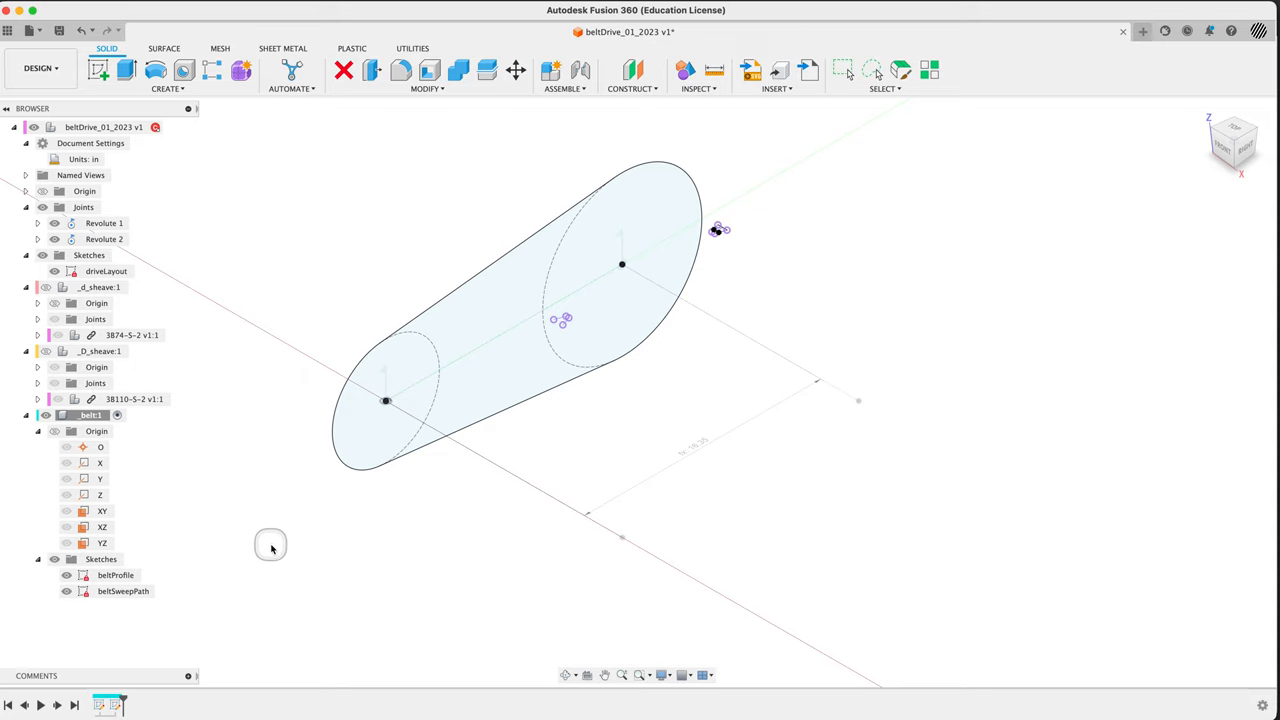
drag(270, 545, 788, 282)
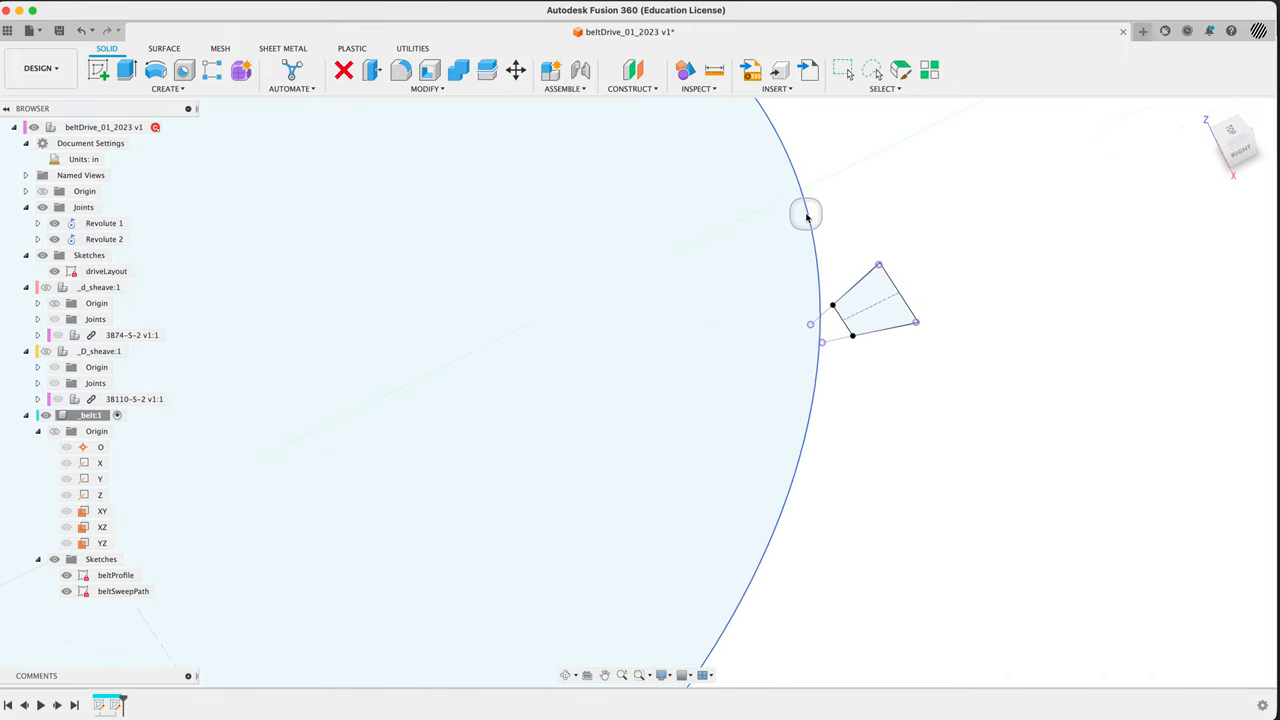
drag(805, 213, 933, 347)
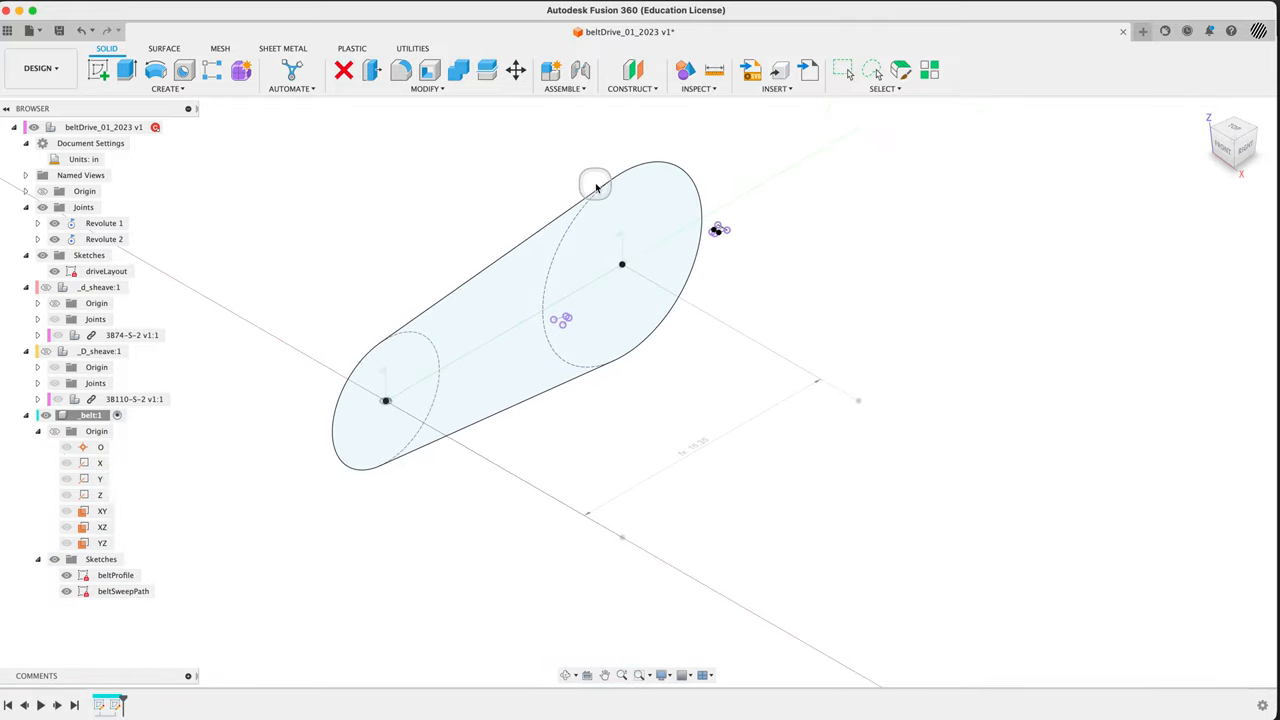
mouse_move(628, 163)
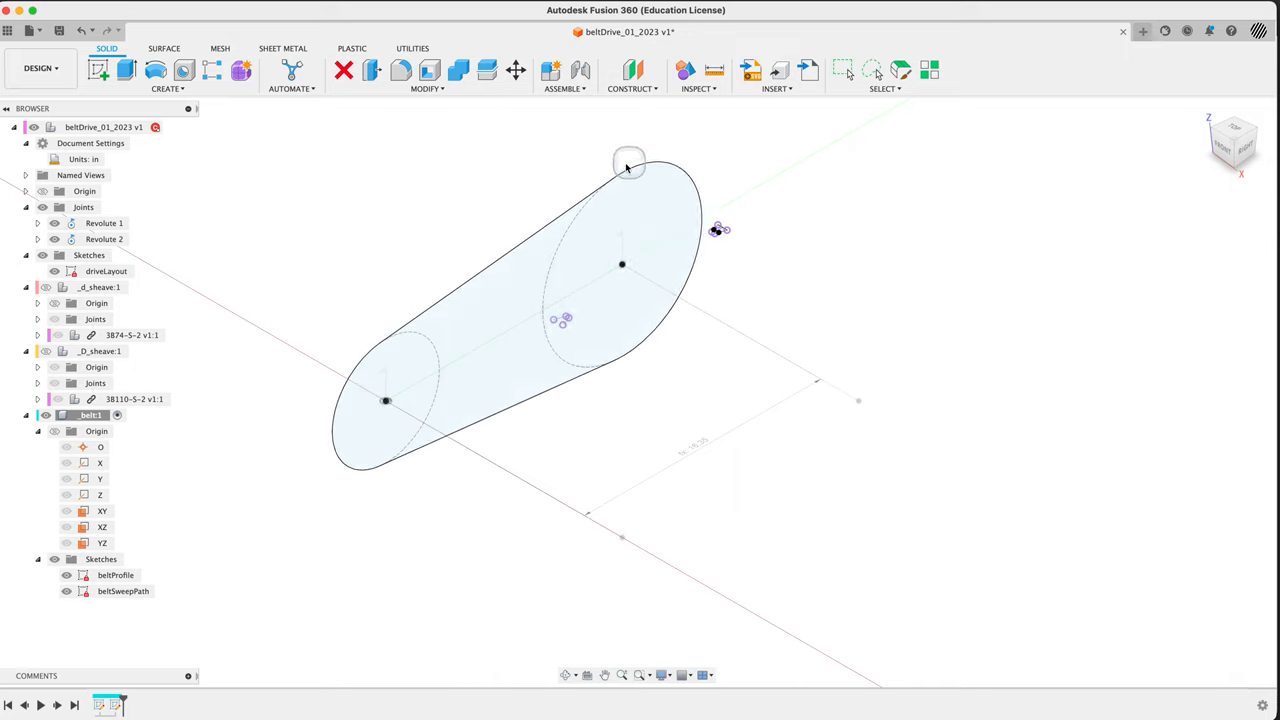
mouse_move(1068, 68)
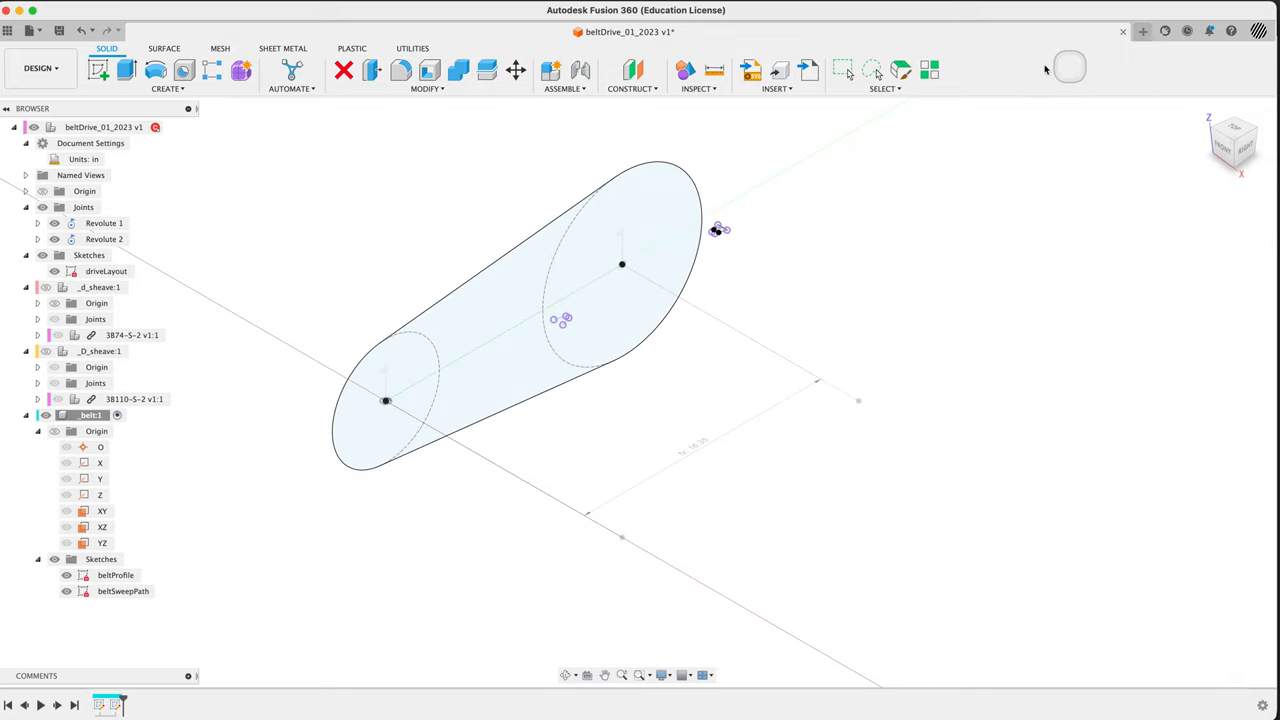
- Sweep beltProfile along beltSweepPath into a belt body, then reactivate the top-level component
text(swe)
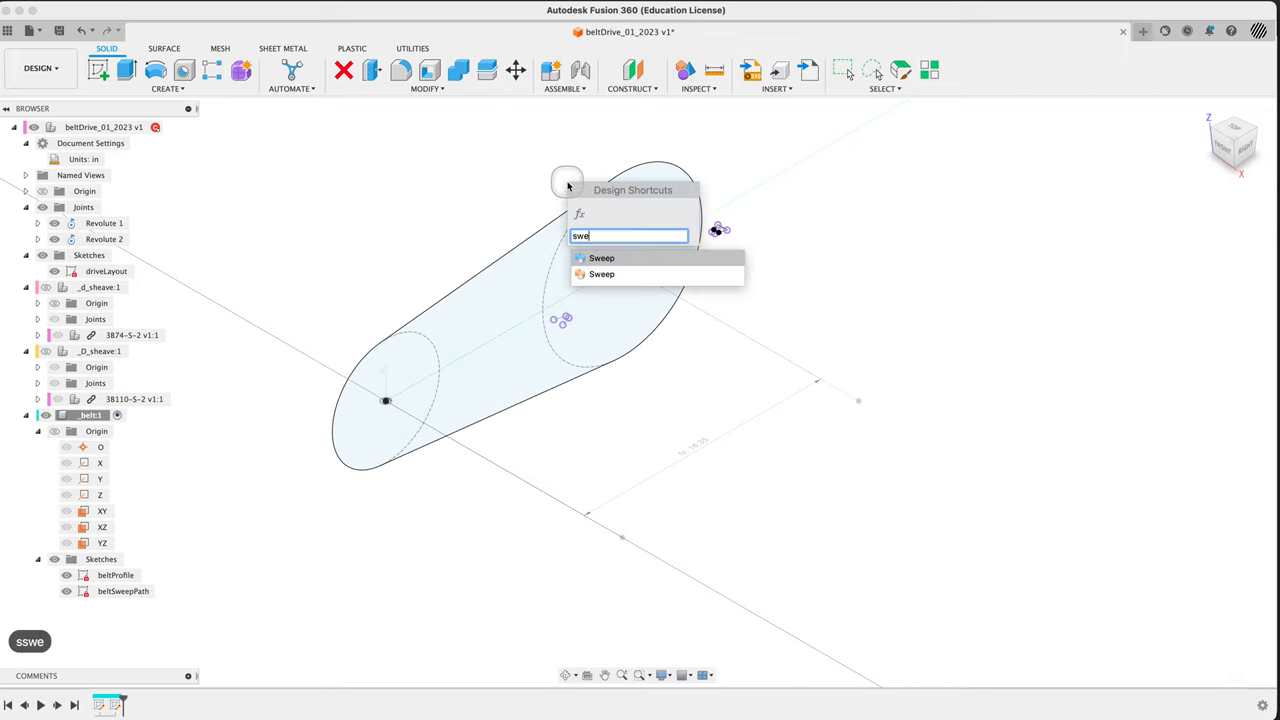
click(601, 258)
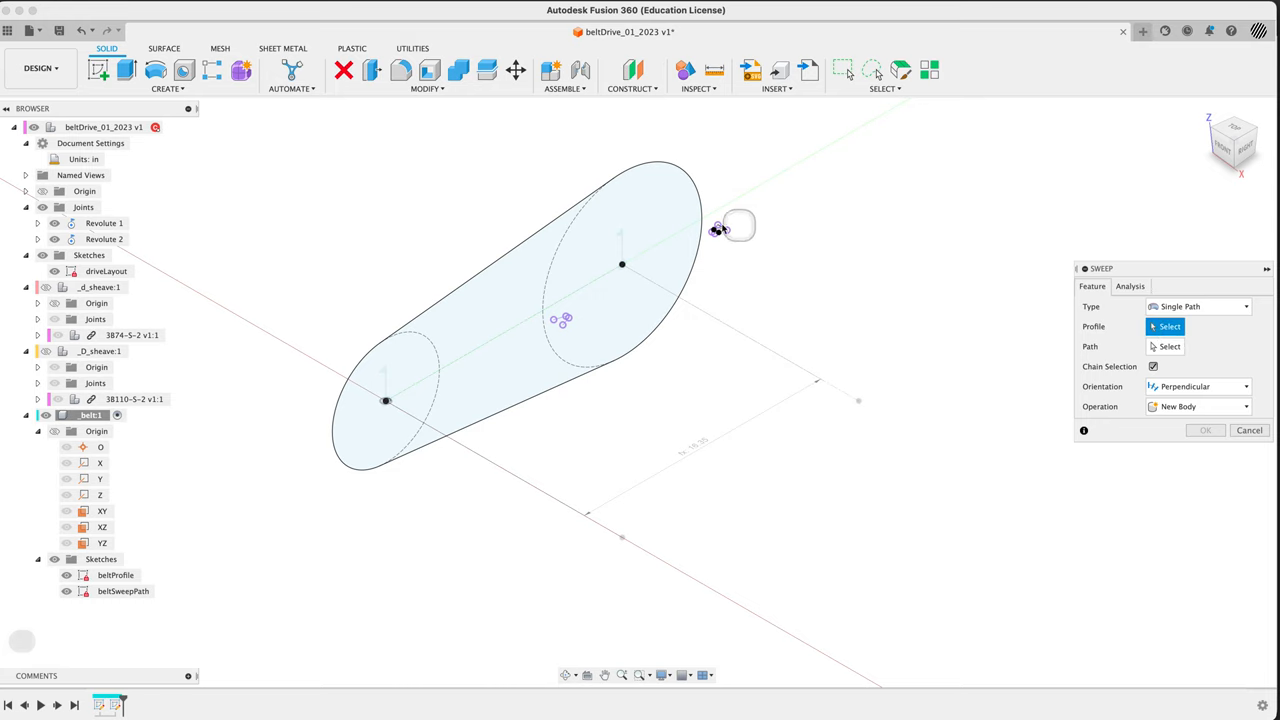
click(738, 230)
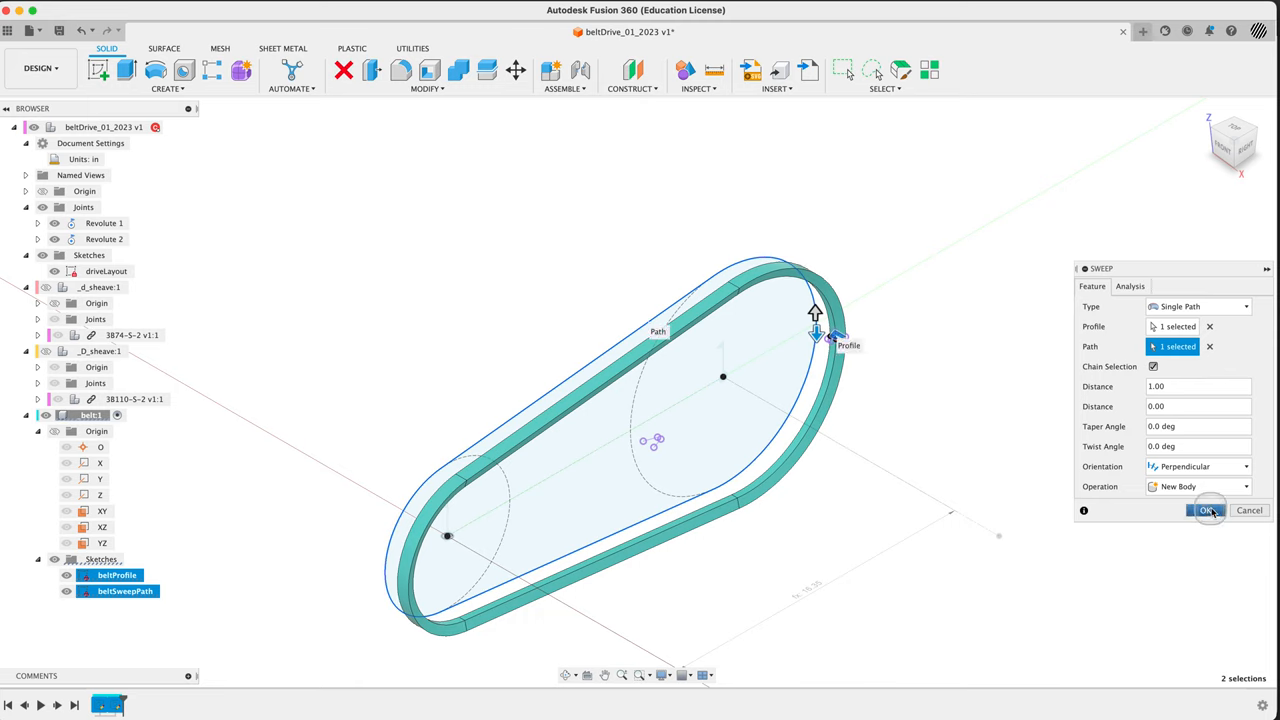
click(1205, 510)
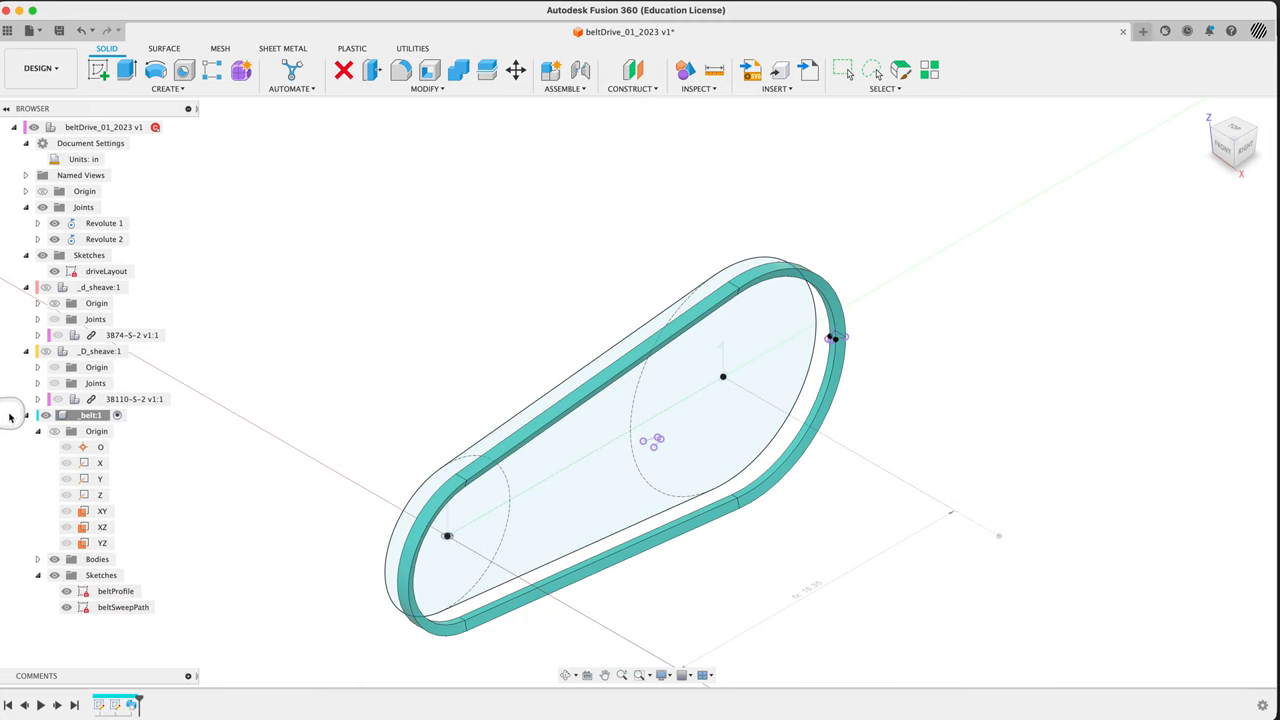
click(55, 287)
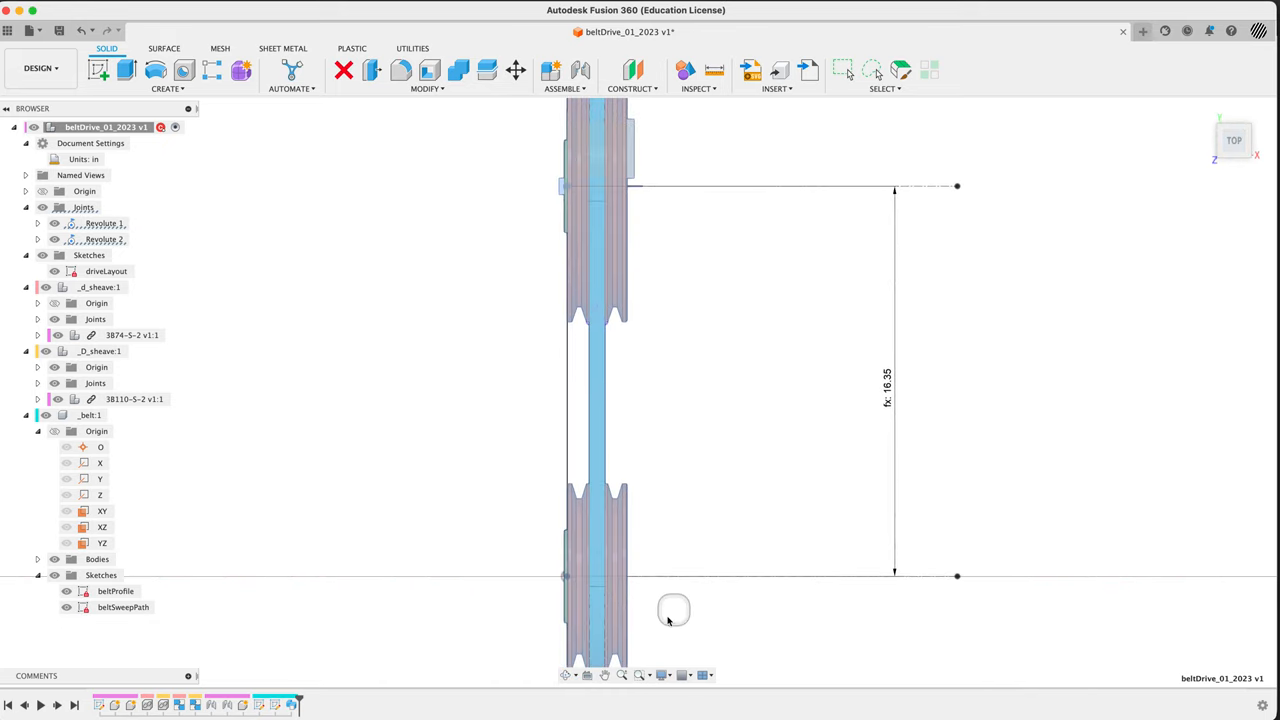
- Cut a Section Analysis on the XY plane and zoom into the belt in the groove
scroll(up, 3)
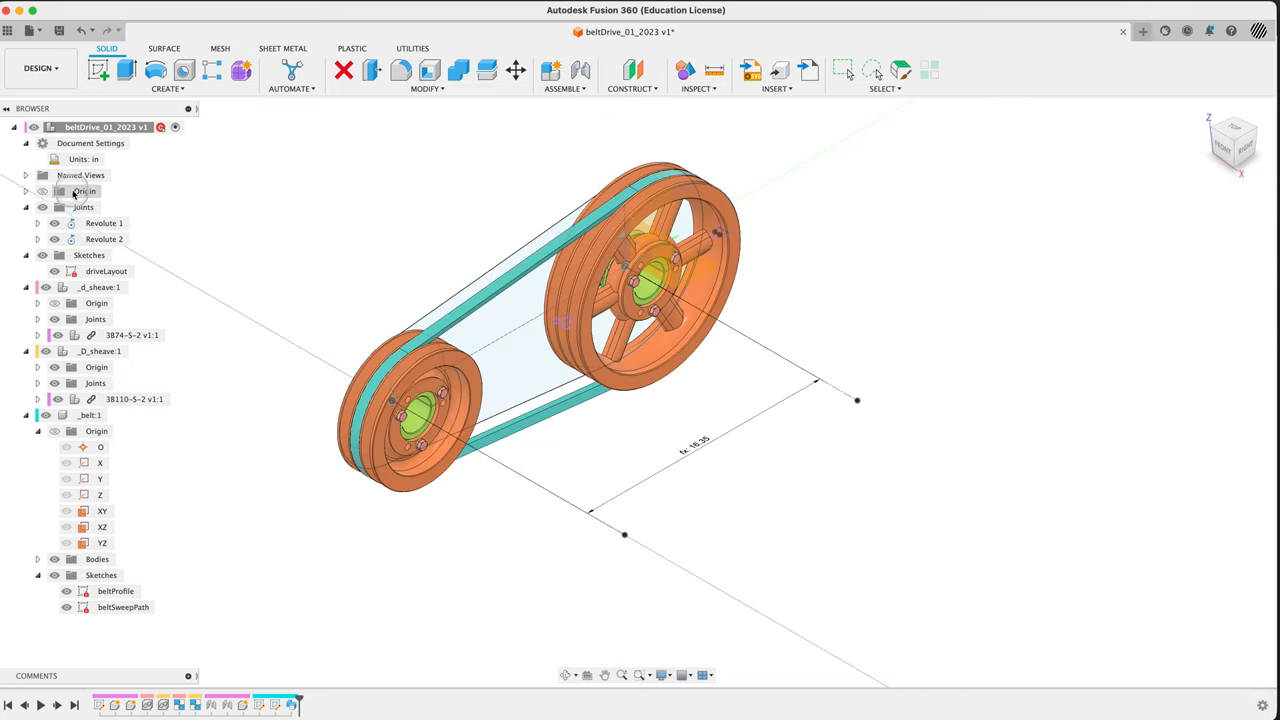
click(698, 88)
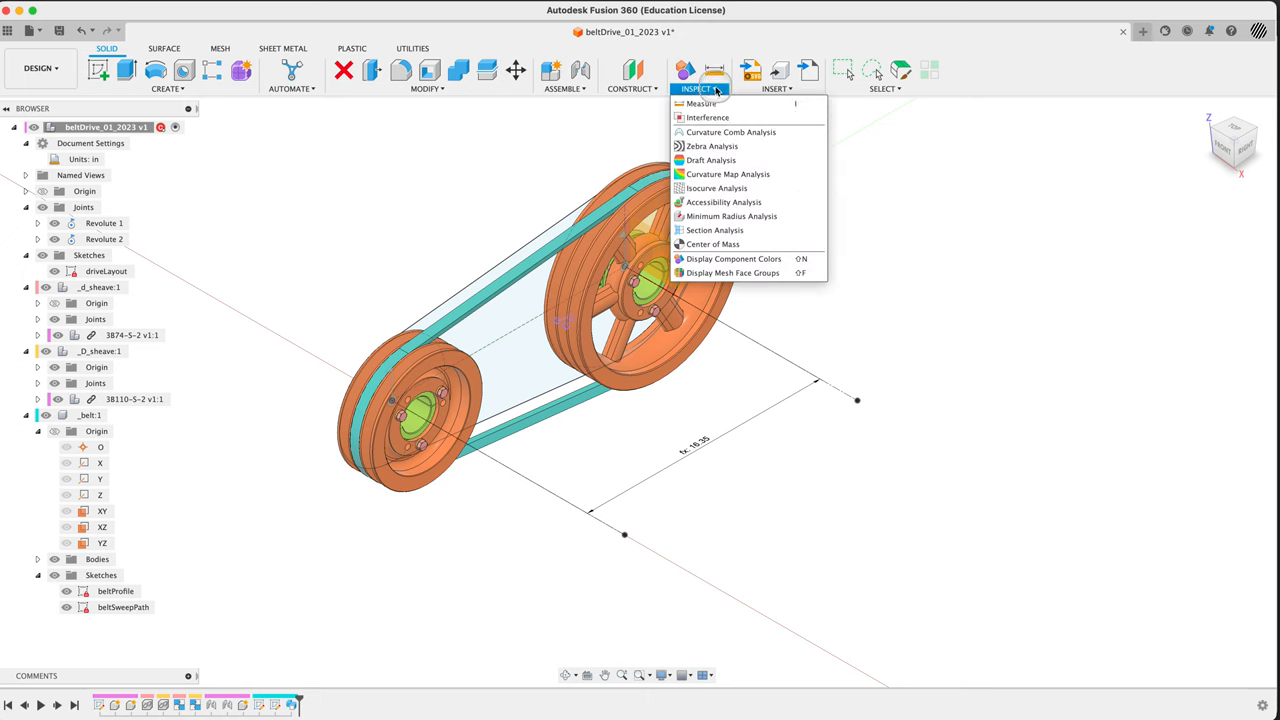
click(715, 230)
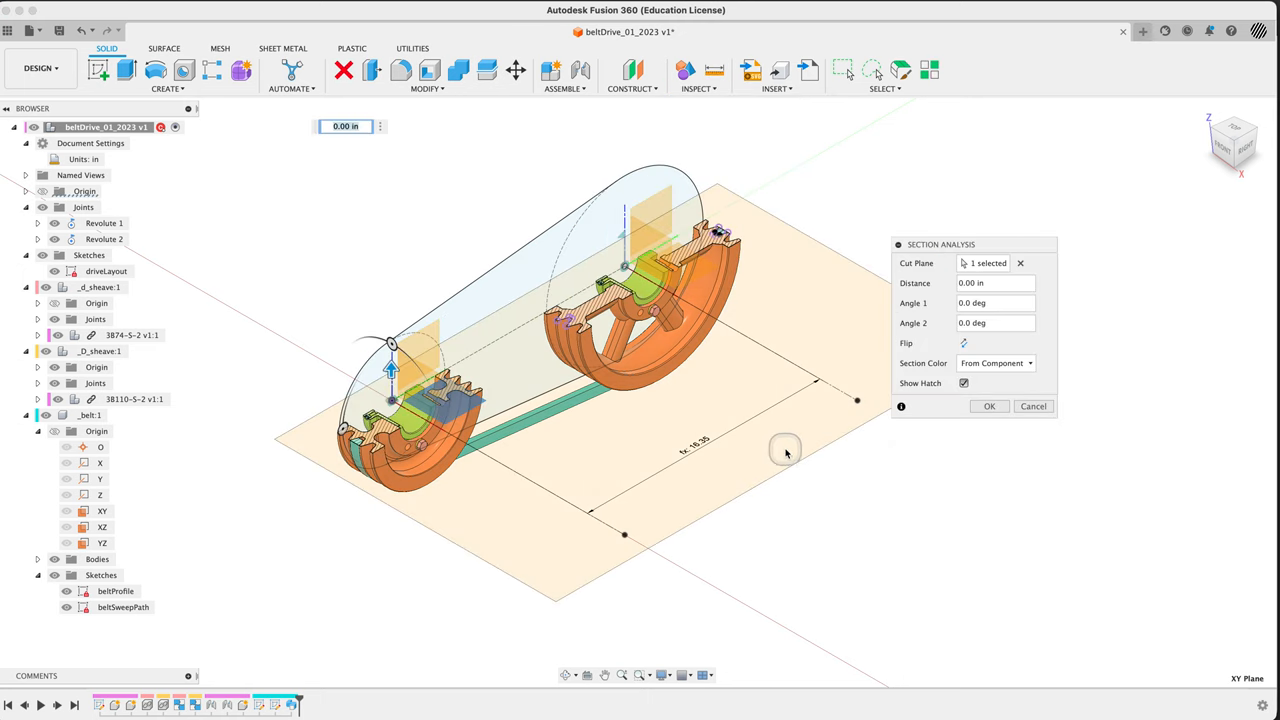
click(988, 406)
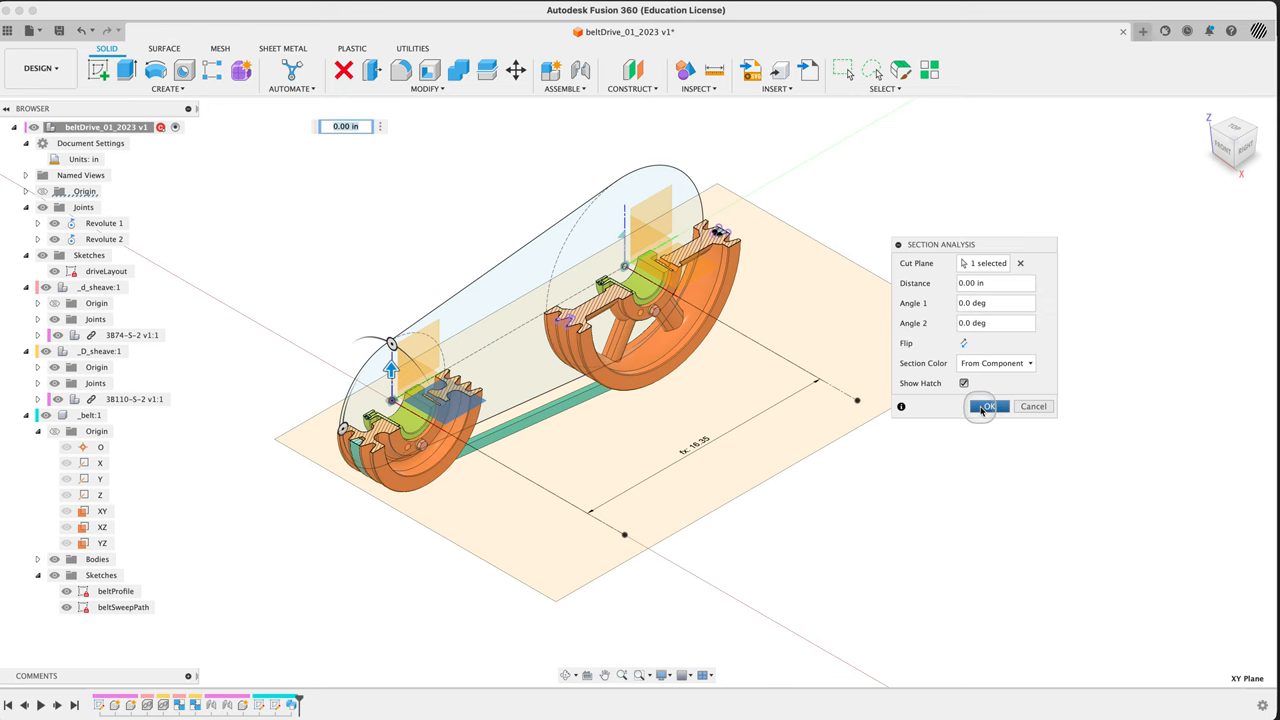
click(986, 406)
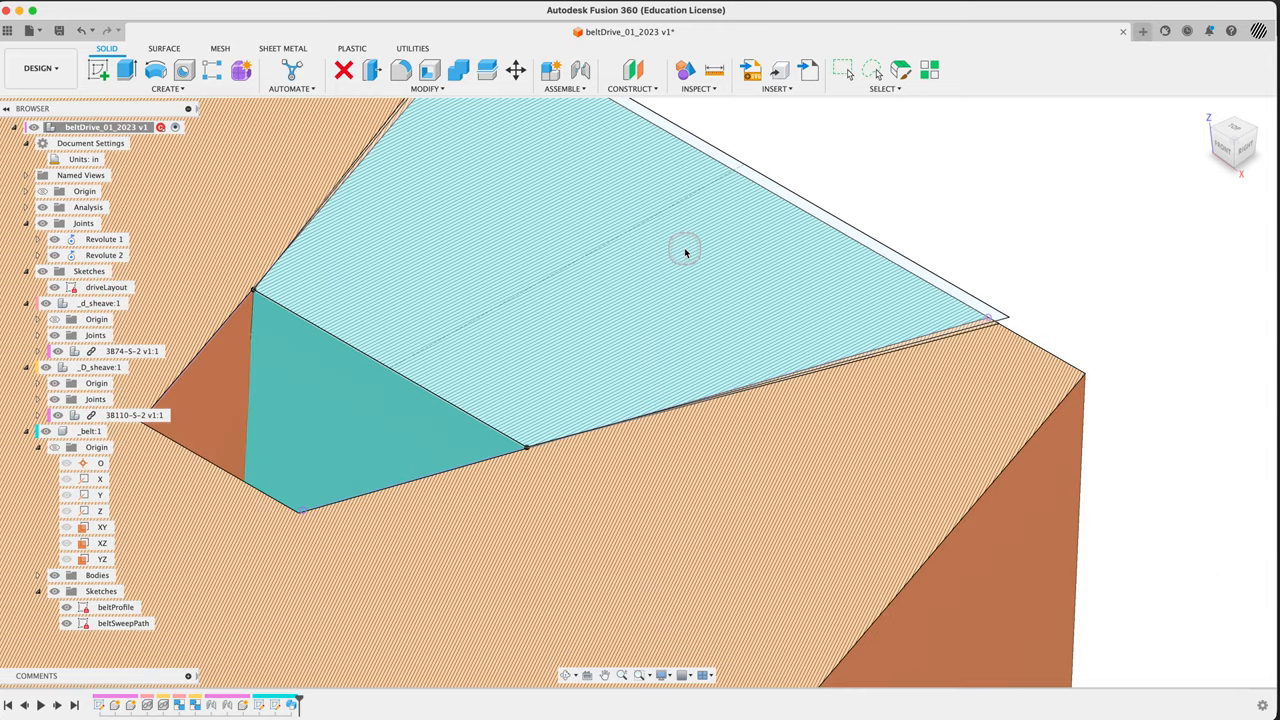
drag(685, 250, 975, 320)
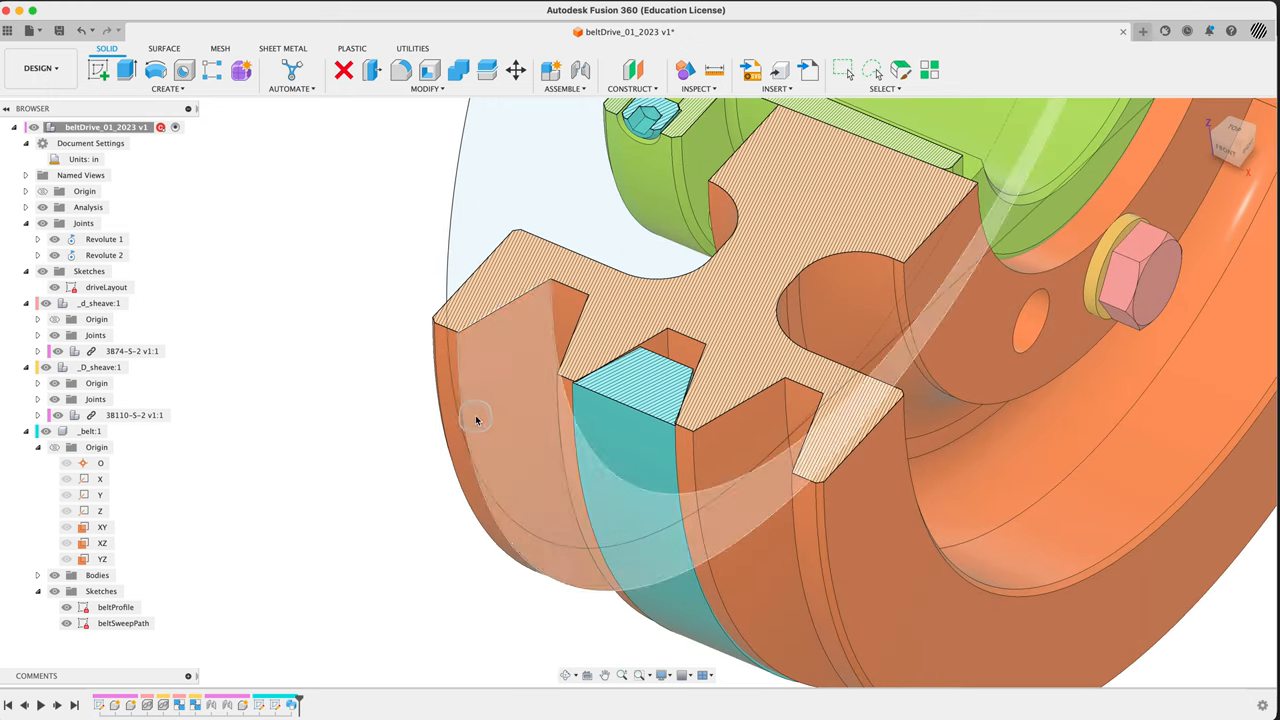
- Activate _belt:1 and start a Rectangular Pattern with one component selected
click(54, 431)
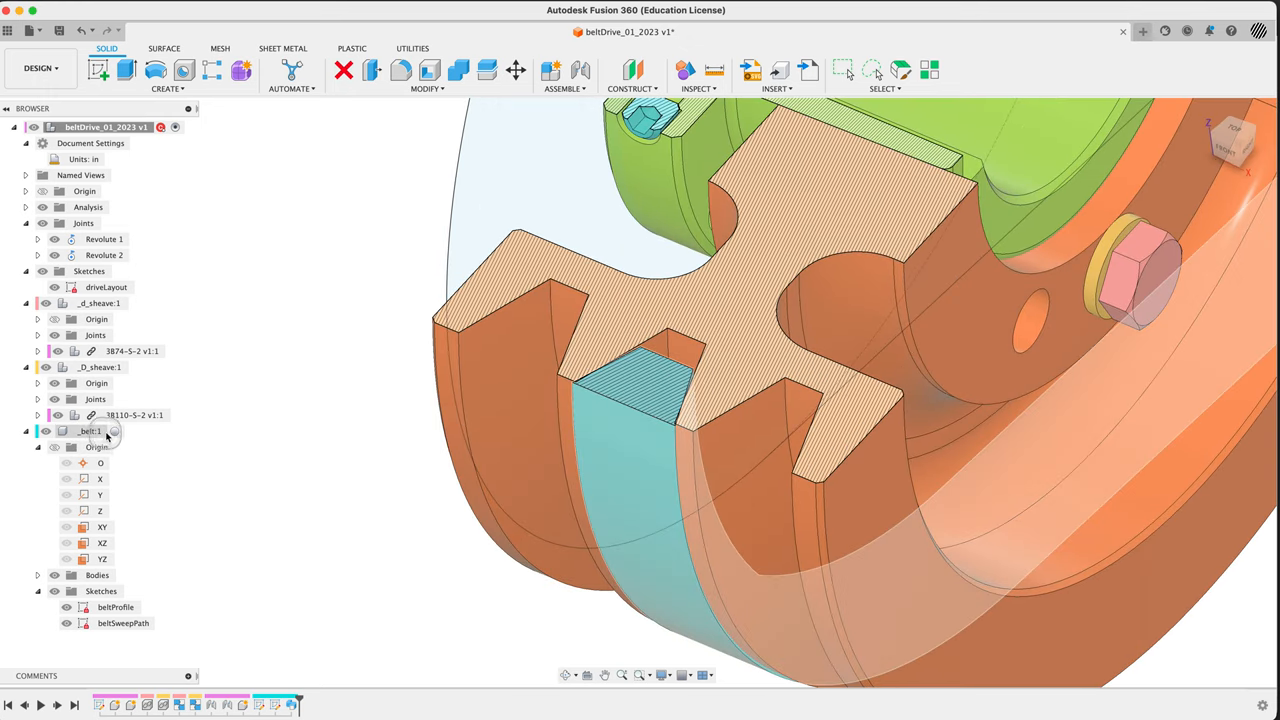
click(92, 430)
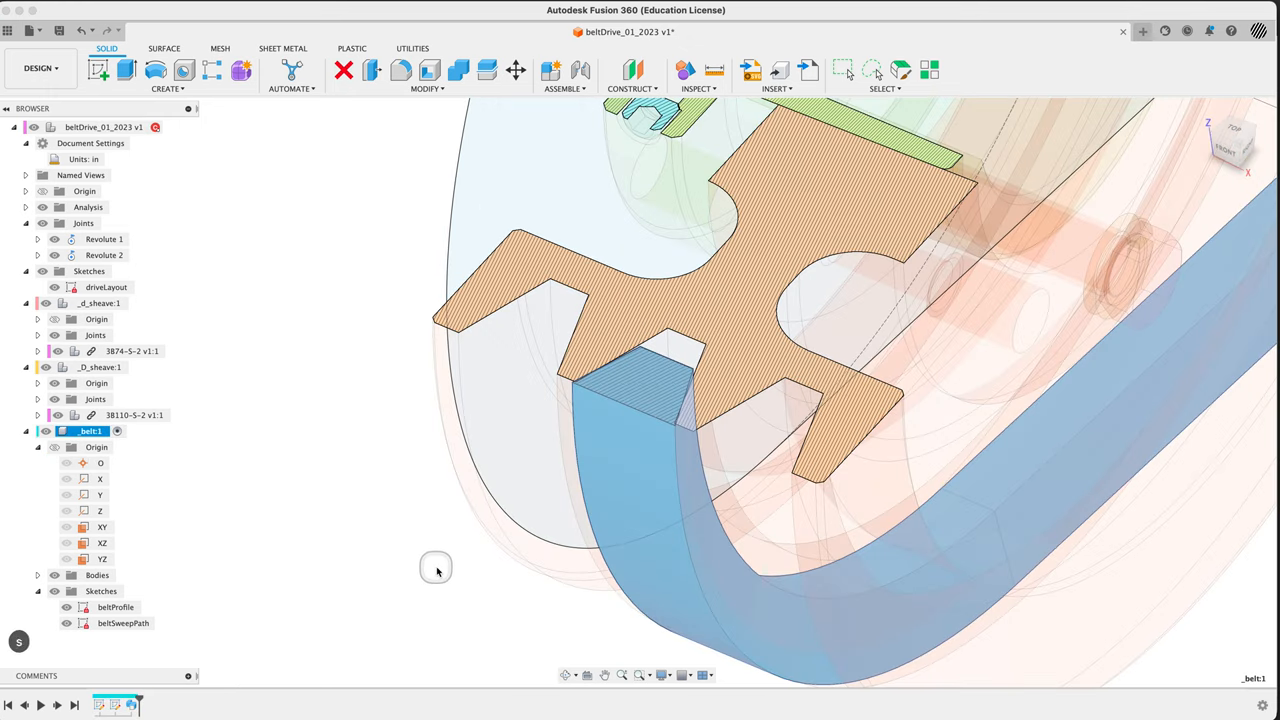
text(patt)
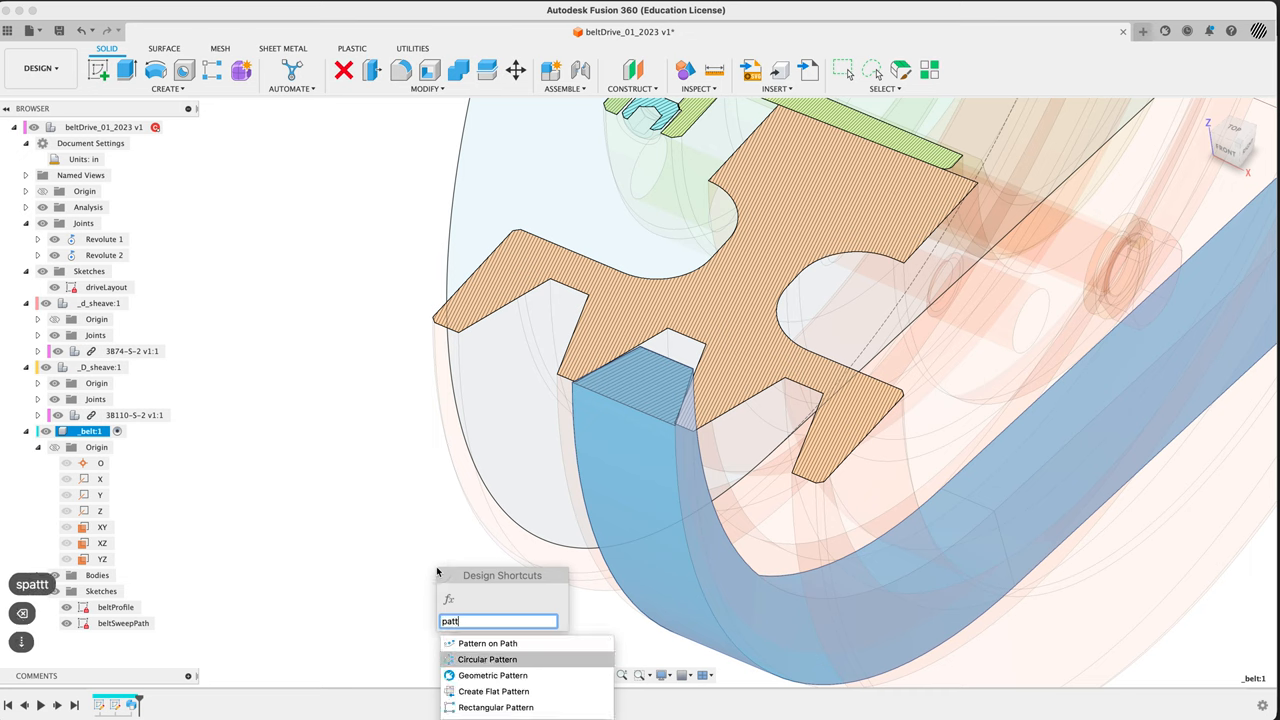
click(496, 707)
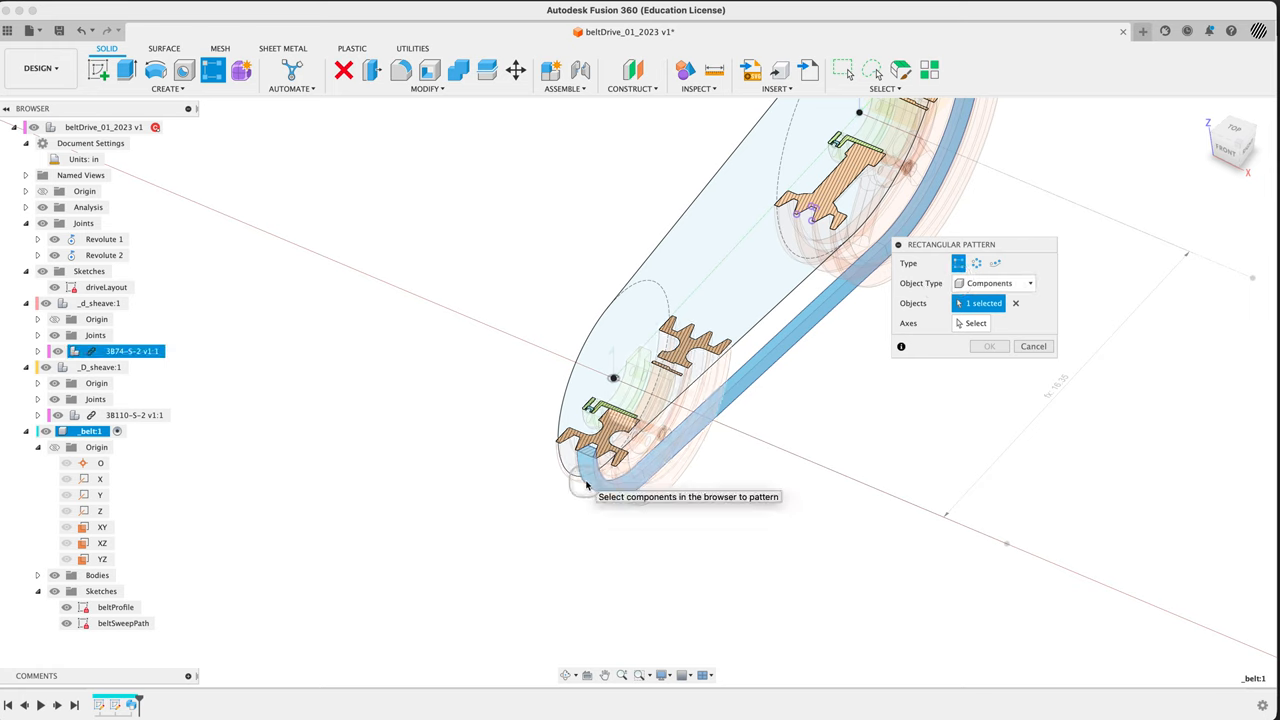
click(92, 431)
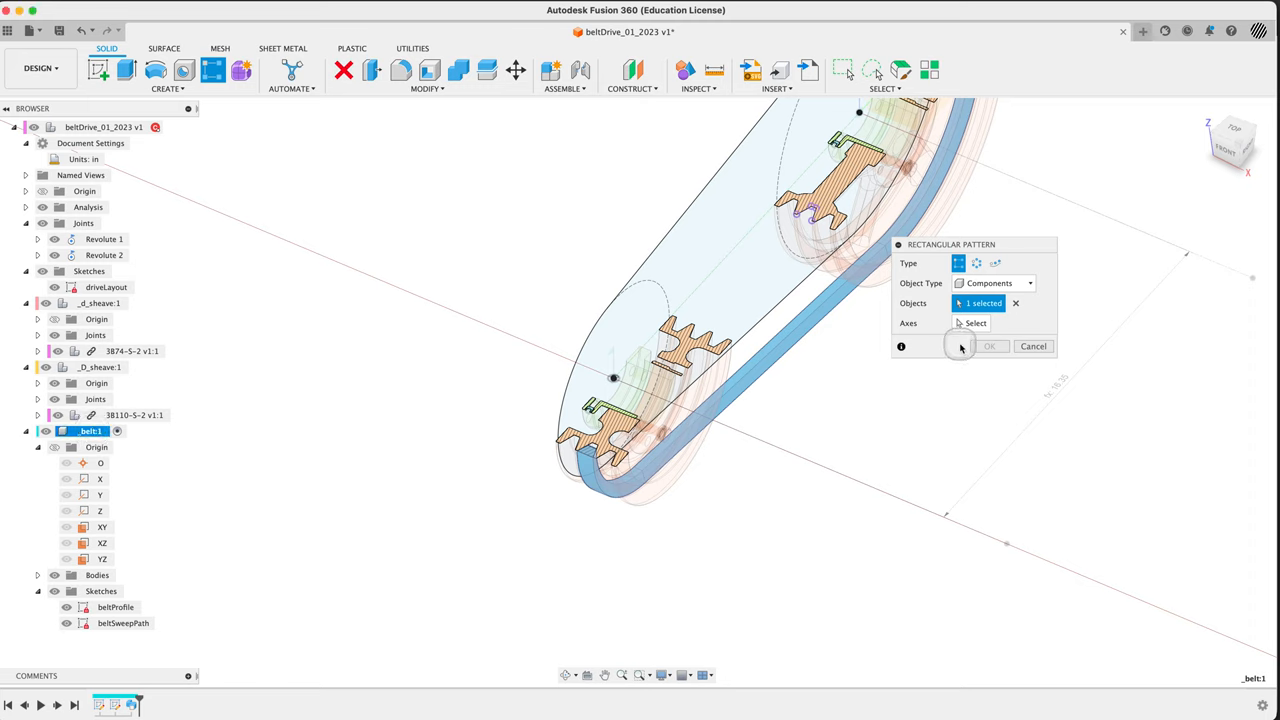
click(974, 322)
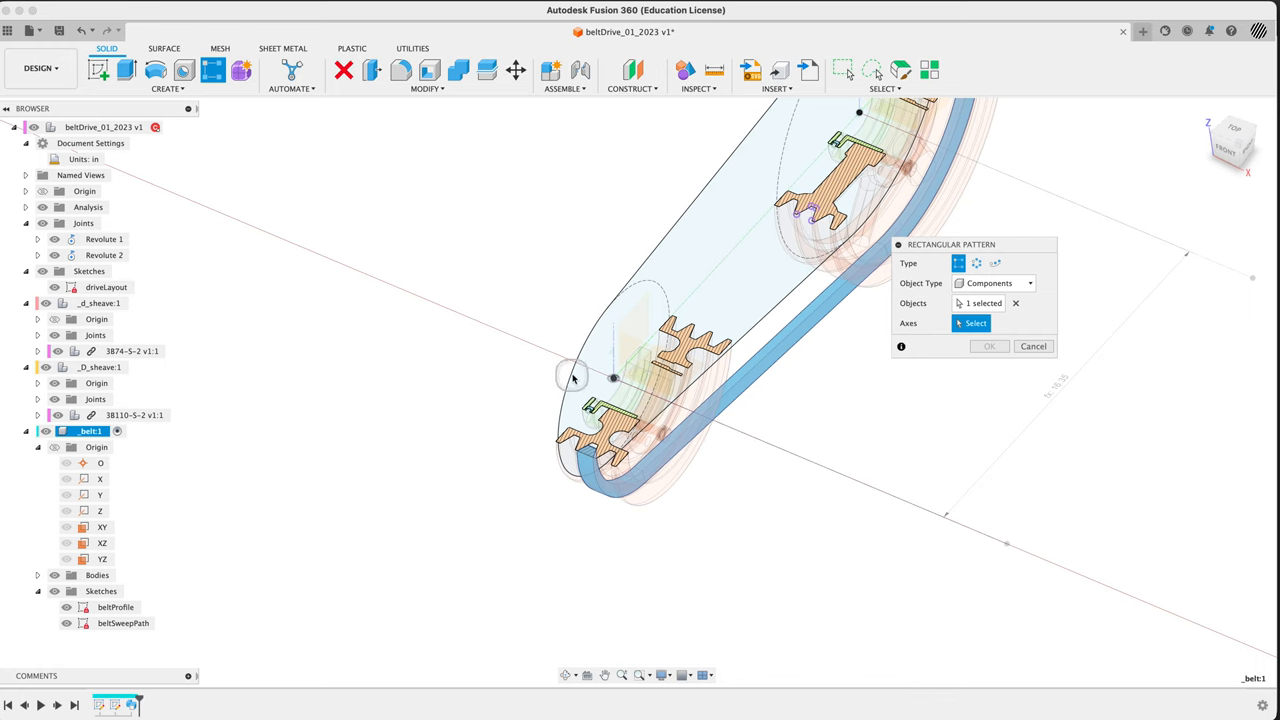
mouse_move(840, 475)
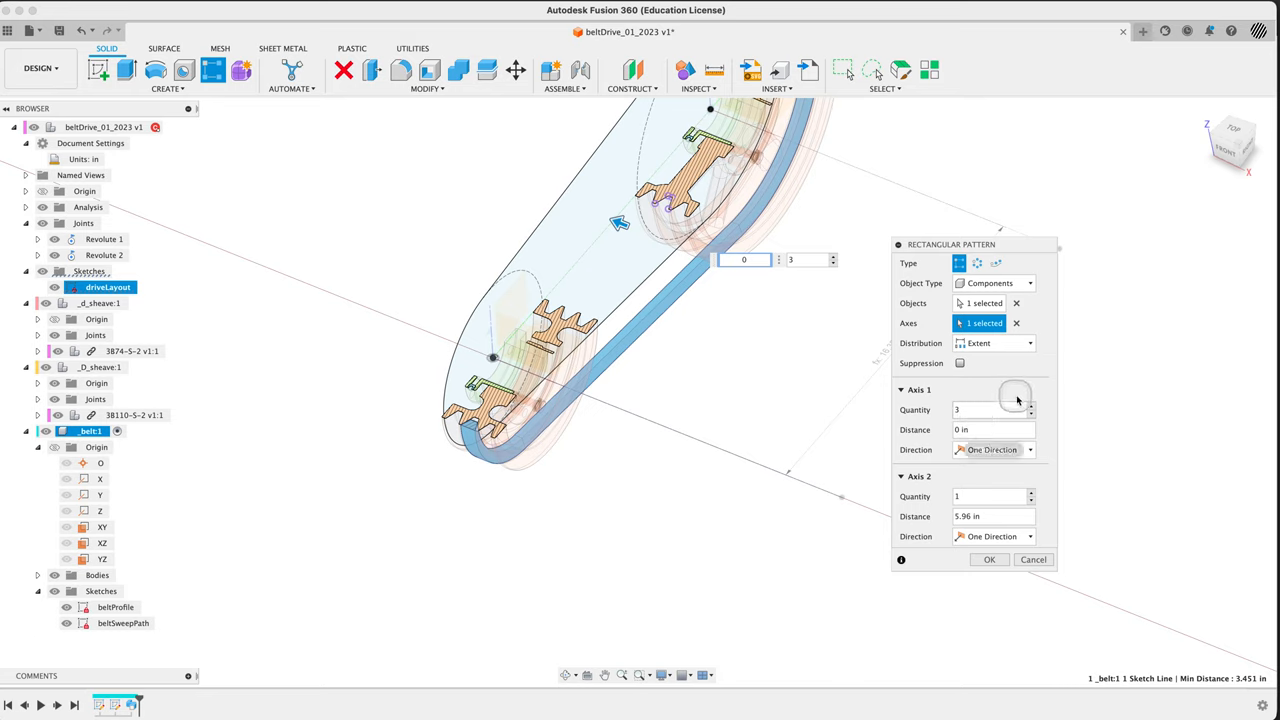
- Enter a pattern spacing distance, raise the quantity, and set direction to Symmetric
click(993, 429)
text(1)
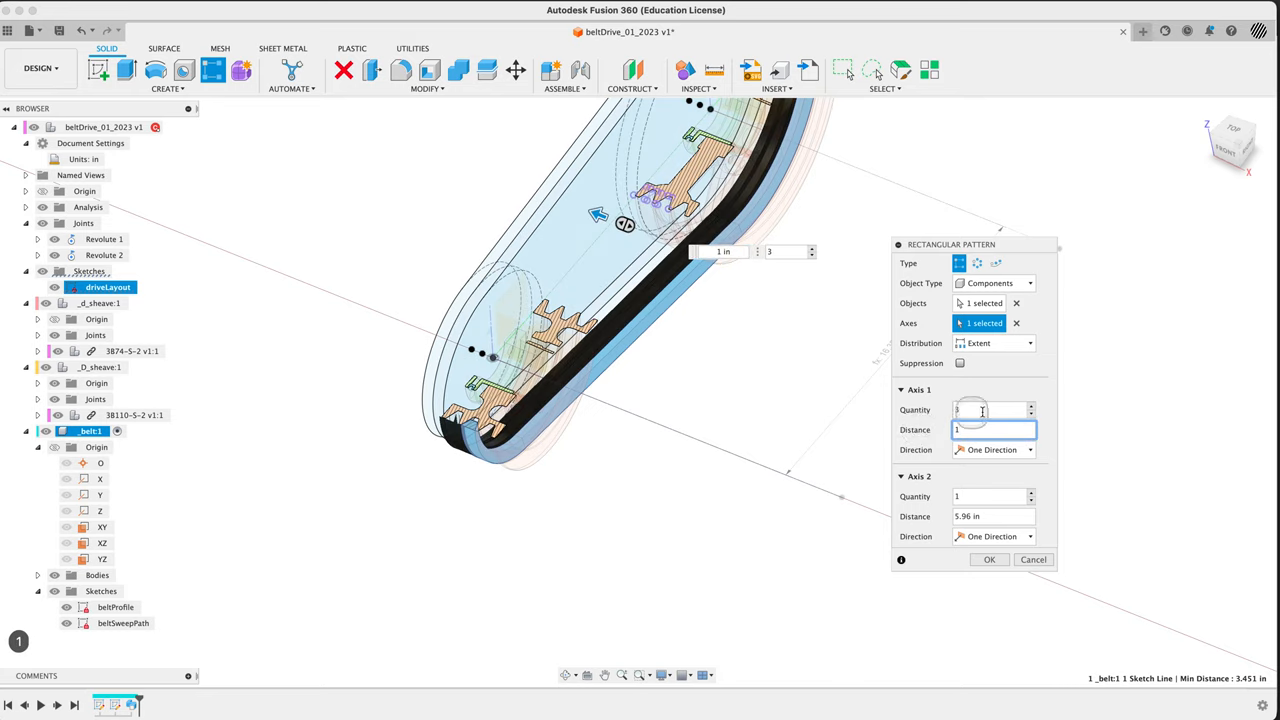
click(1032, 405)
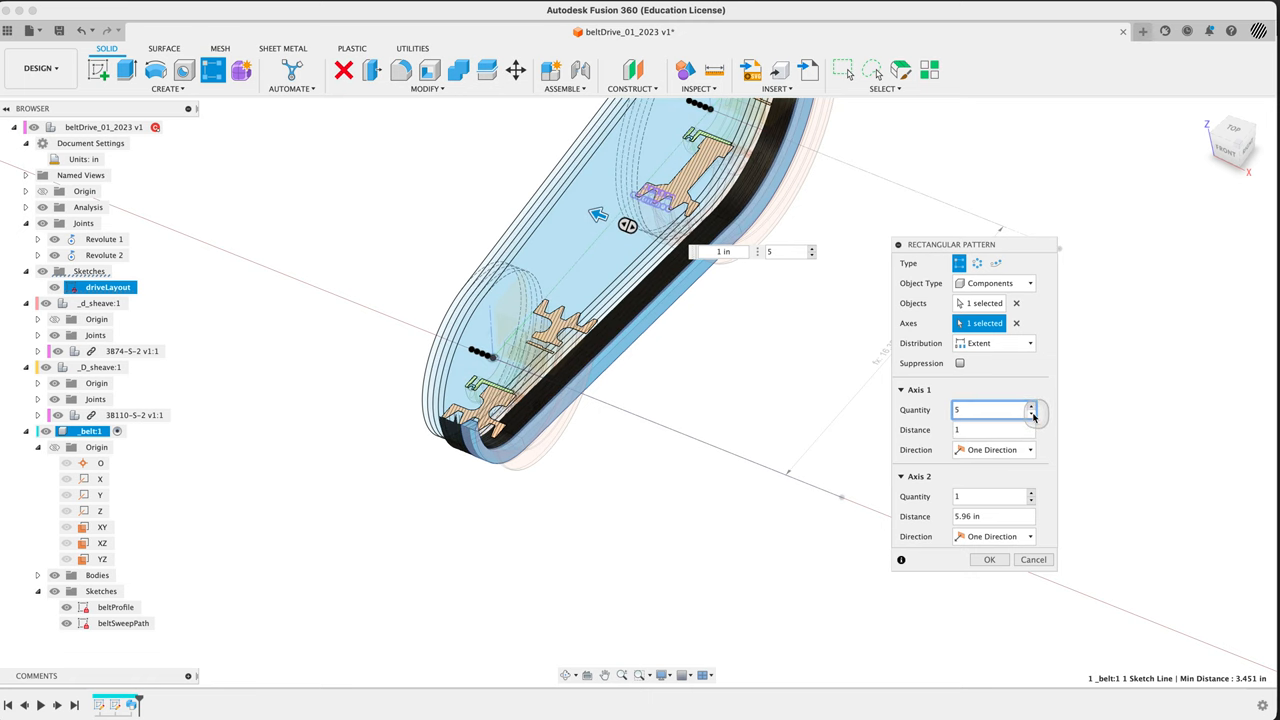
click(1031, 413)
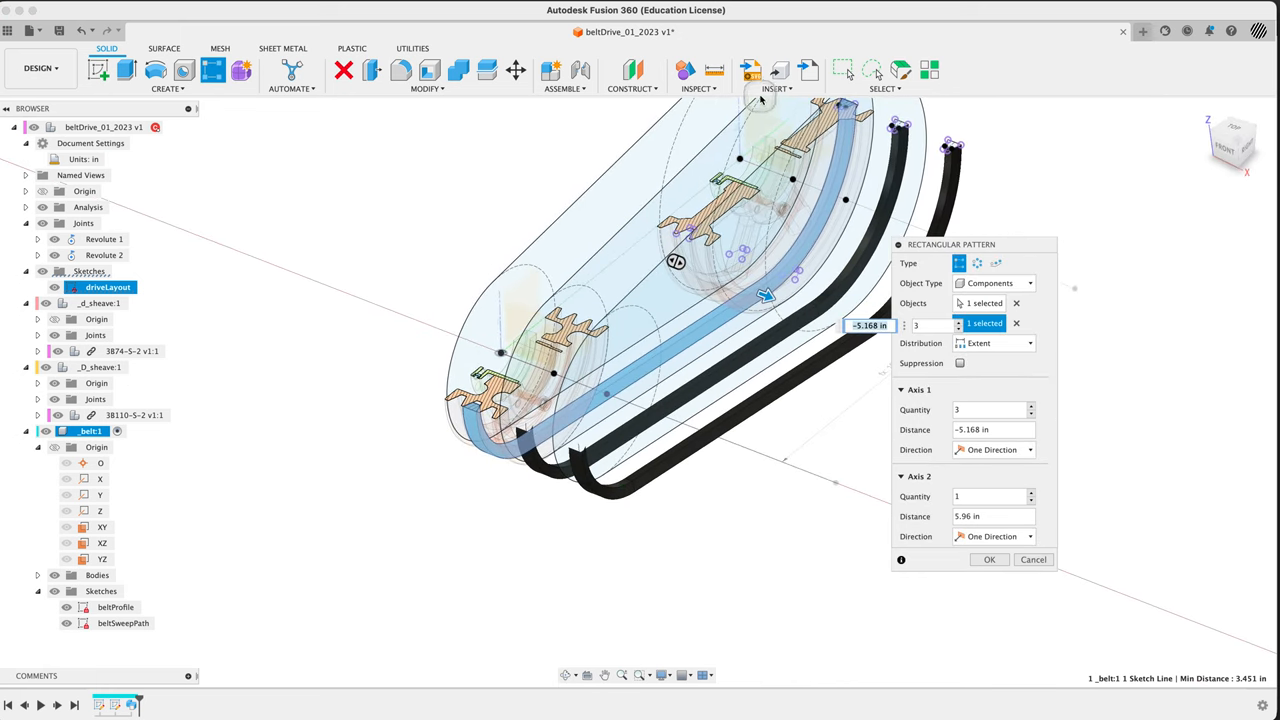
mouse_move(740, 420)
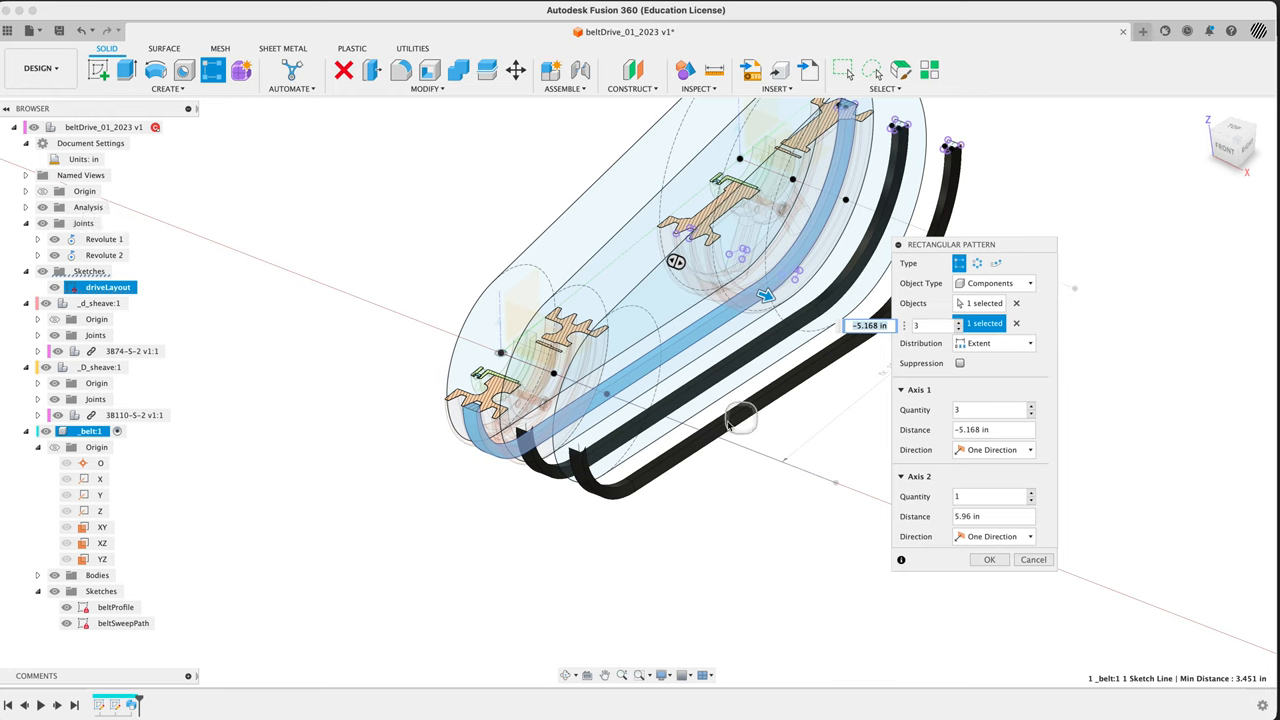
mouse_move(990, 536)
text(0)
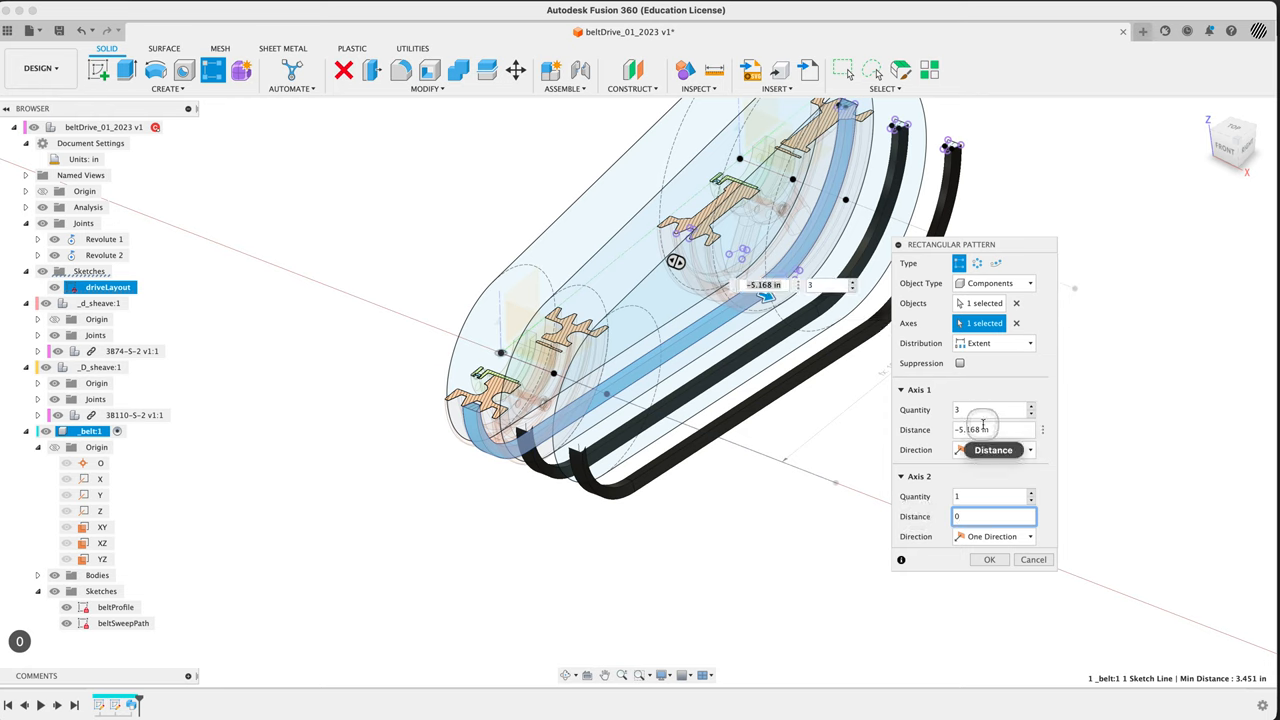
click(993, 449)
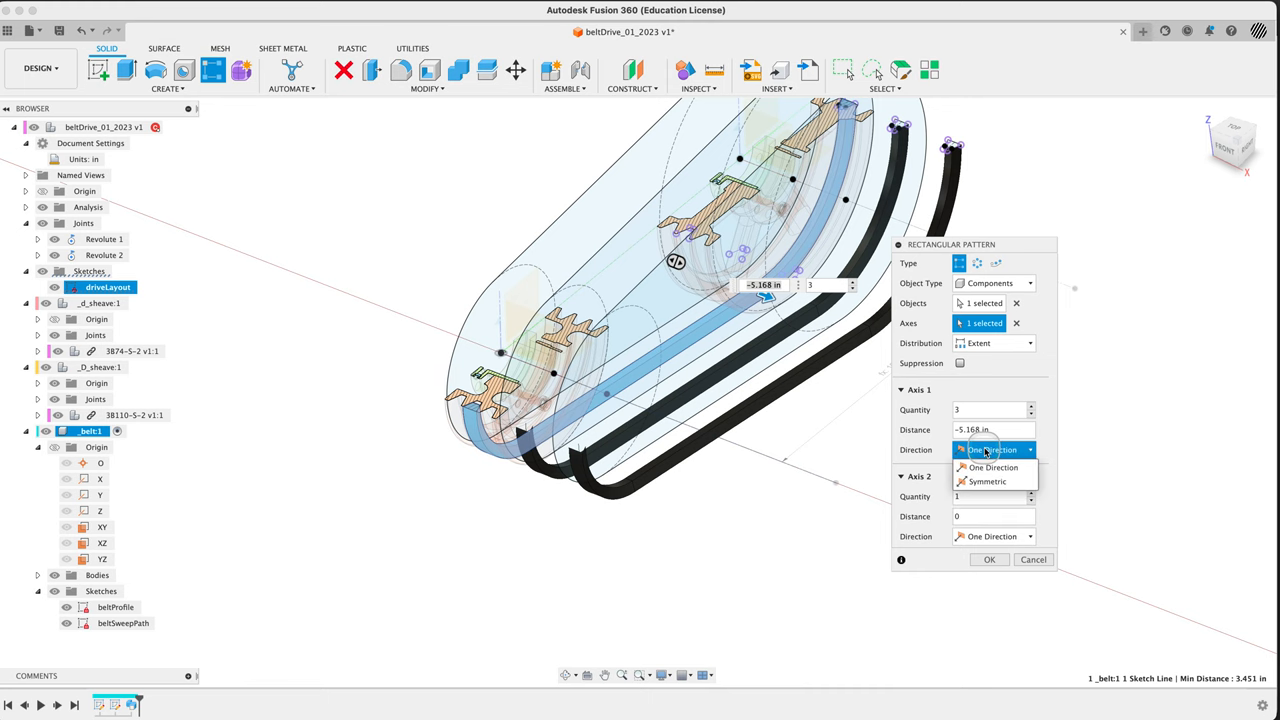
click(987, 481)
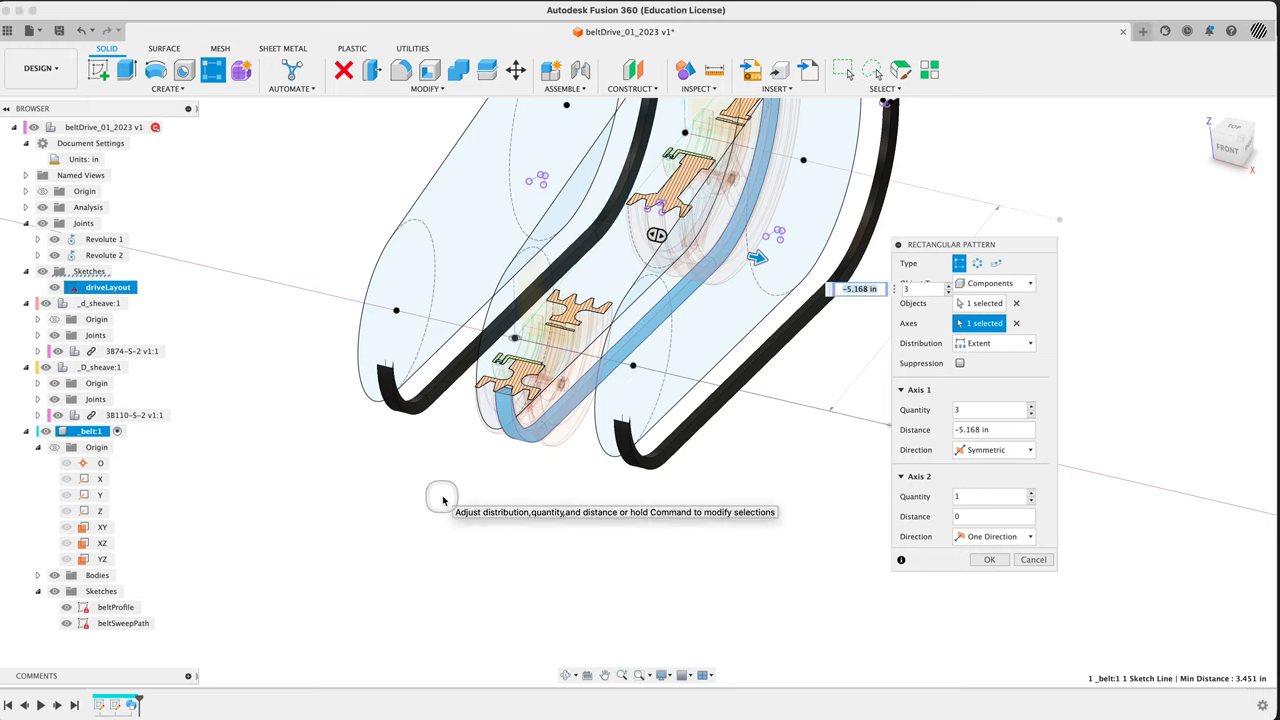
mouse_move(453, 234)
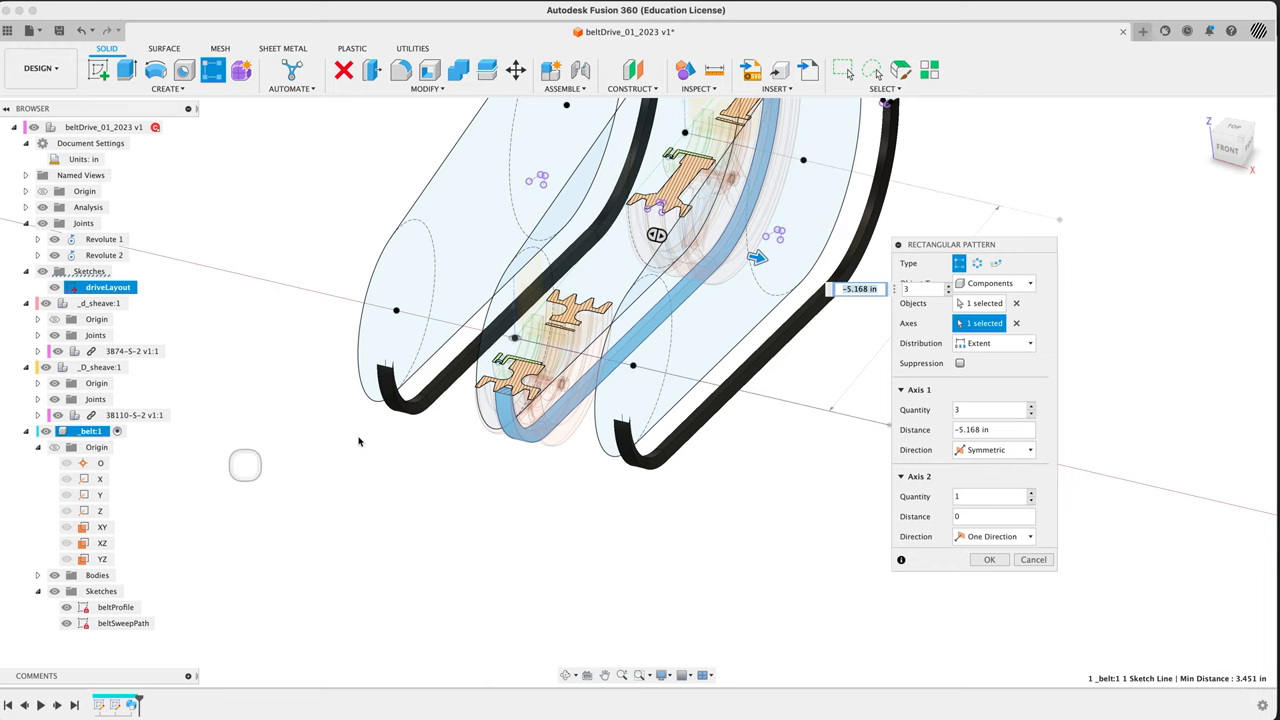
- Pattern Body1 as a body over 1 in with 8 copies, then open Distribution
click(997, 283)
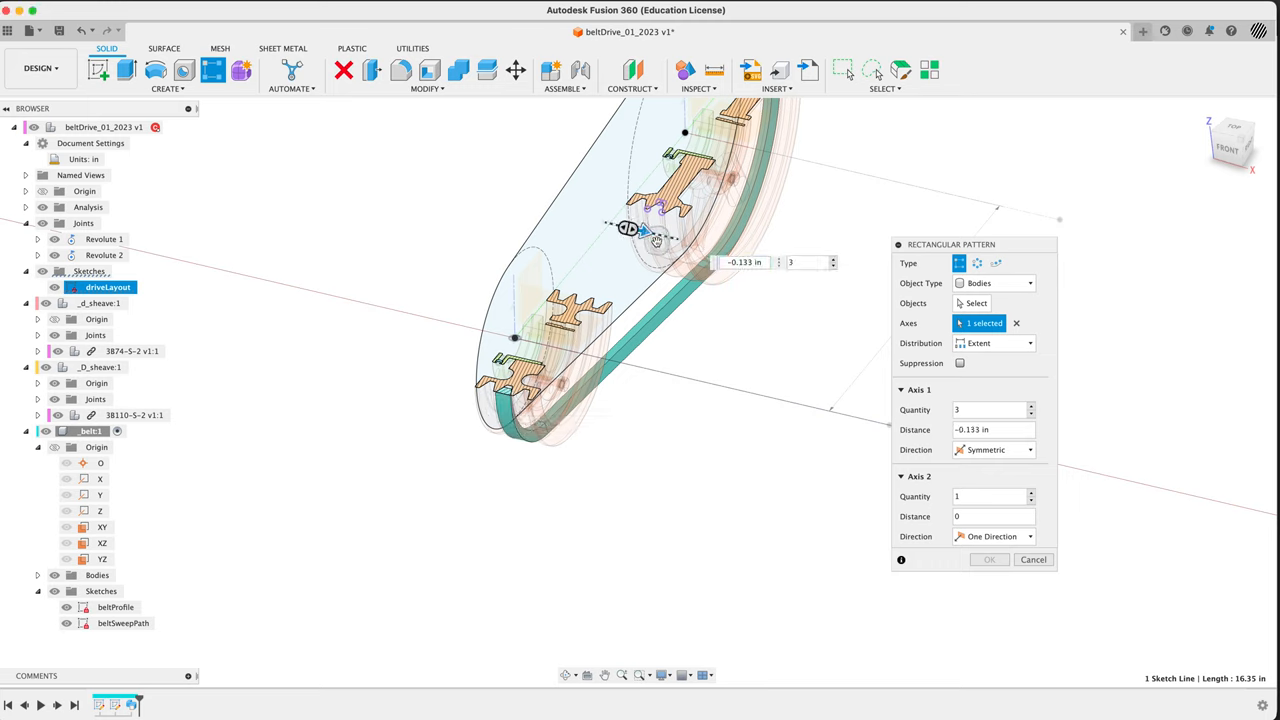
drag(650, 230, 680, 240)
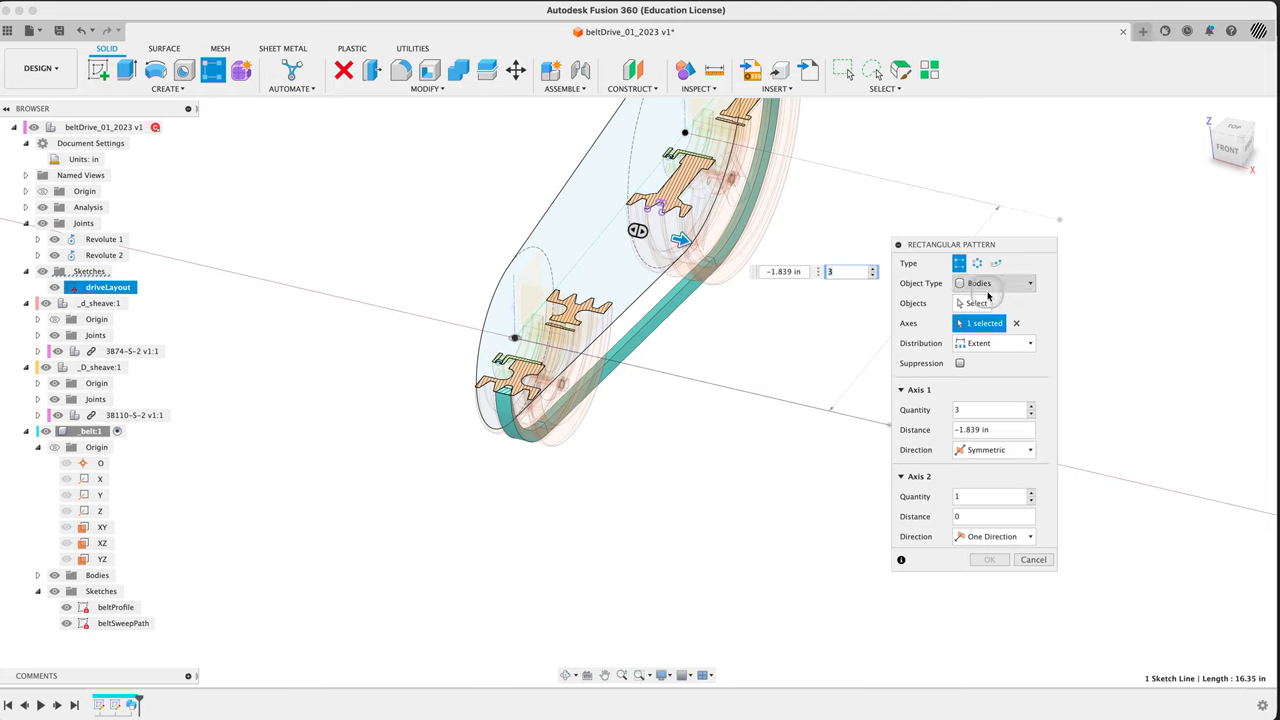
click(975, 303)
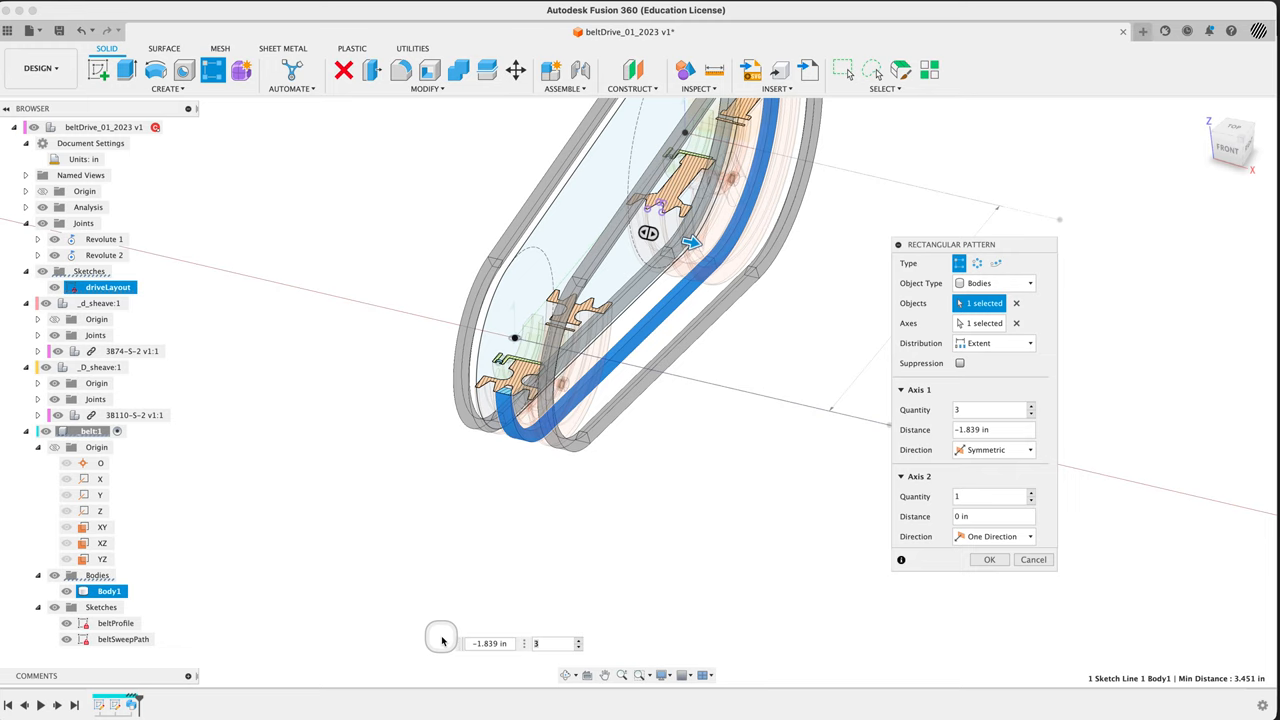
mouse_move(560, 254)
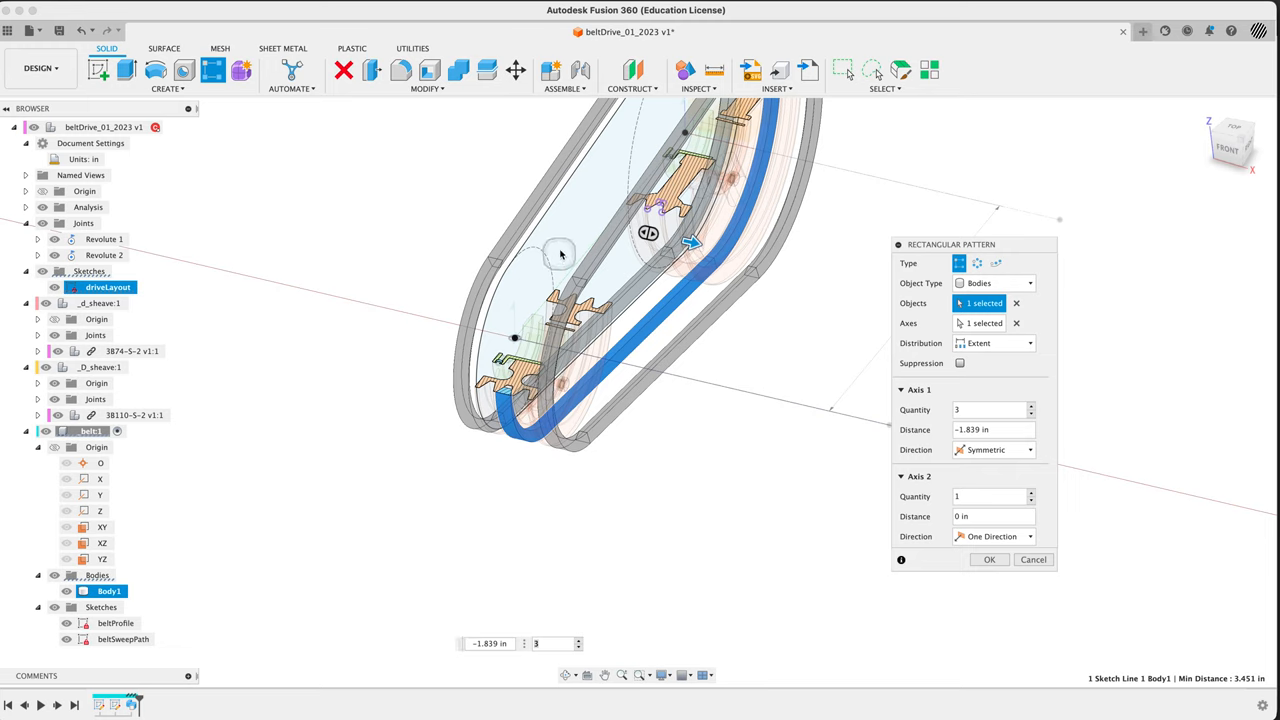
mouse_move(1068, 252)
text(1)
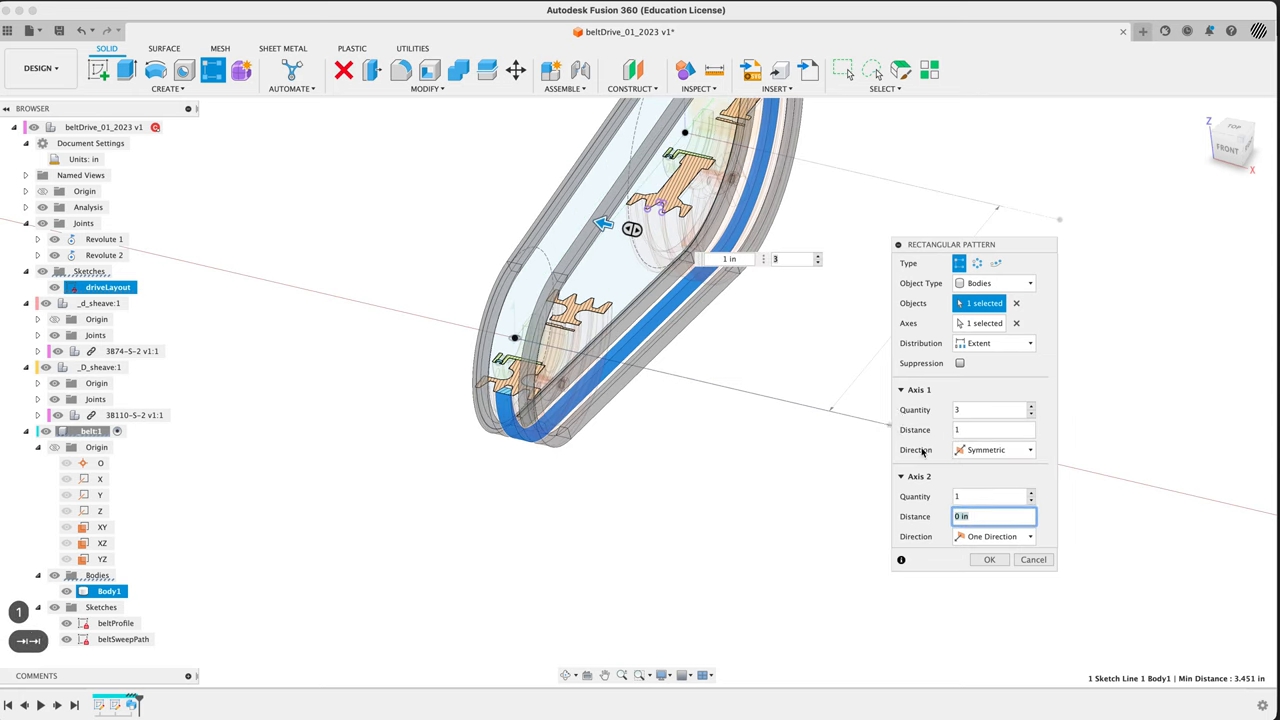
mouse_move(738, 446)
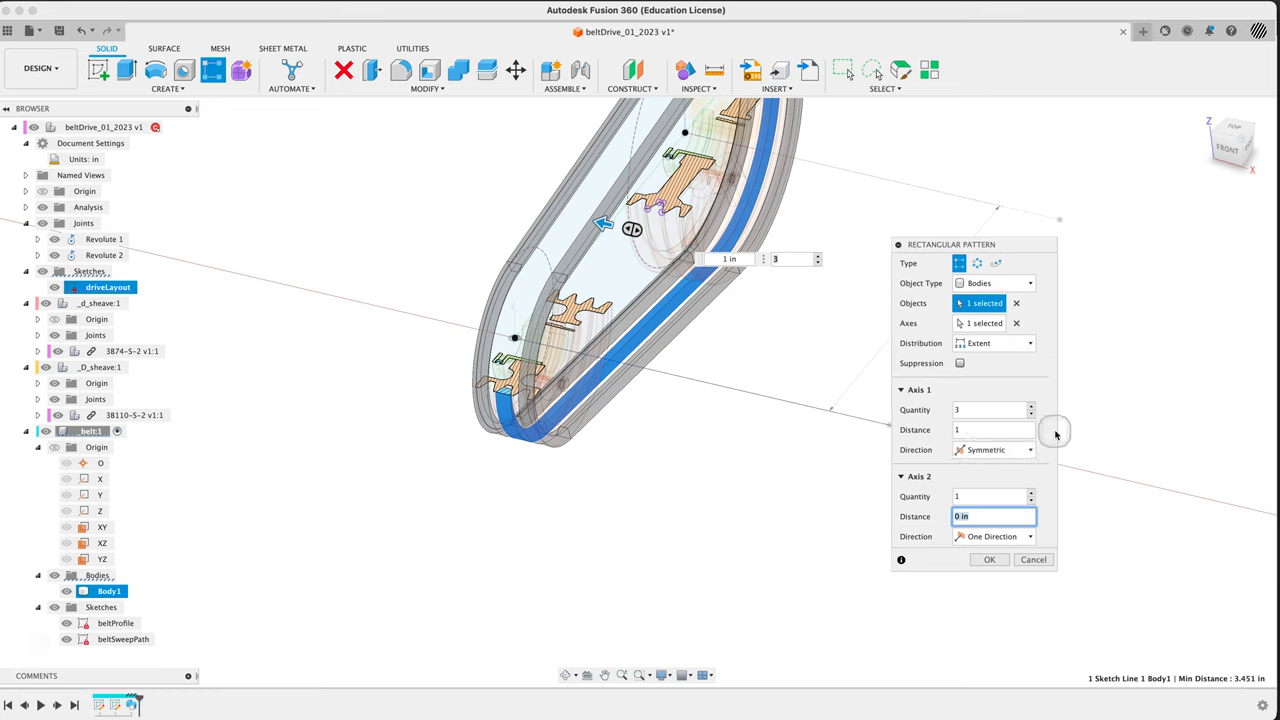
click(1032, 406)
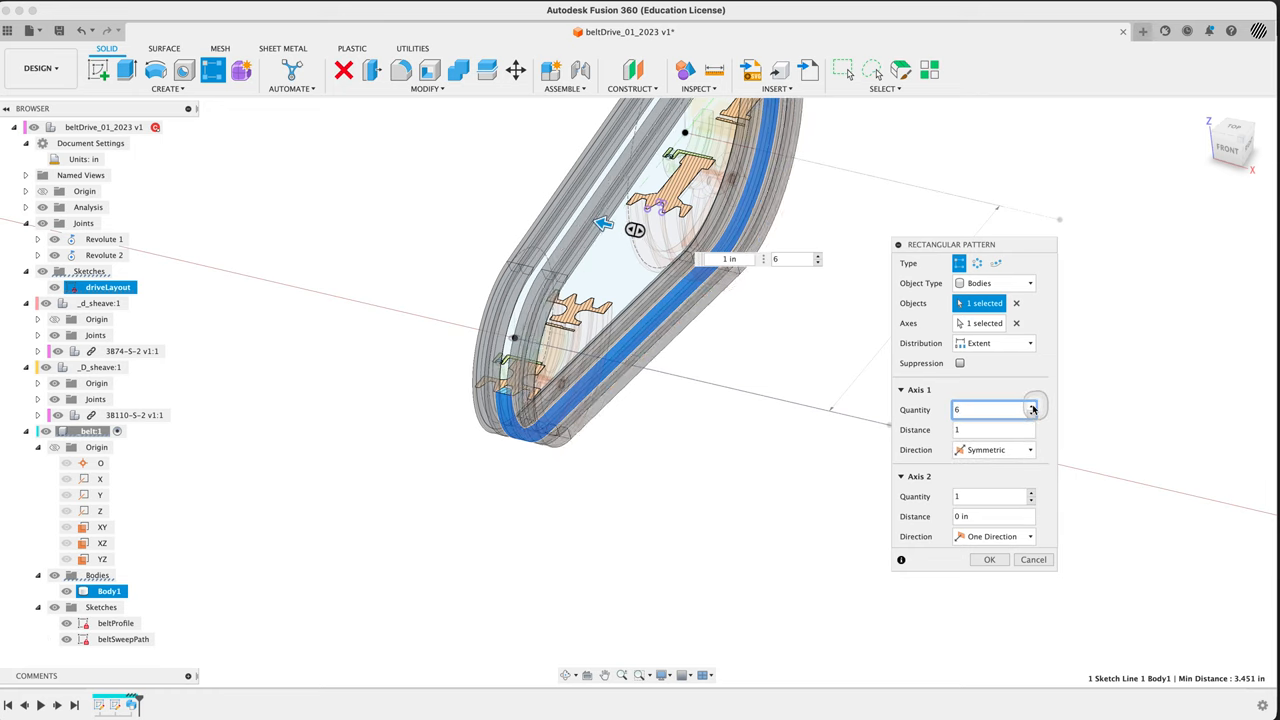
click(1033, 406)
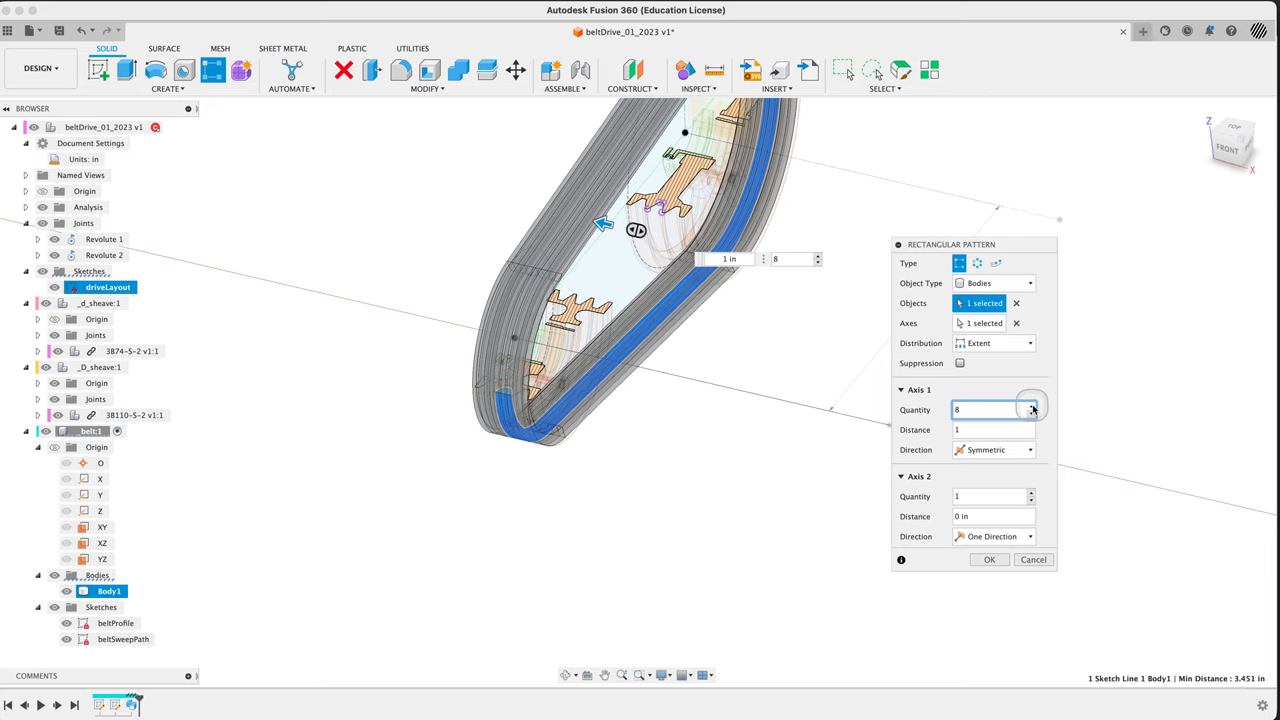
click(1029, 343)
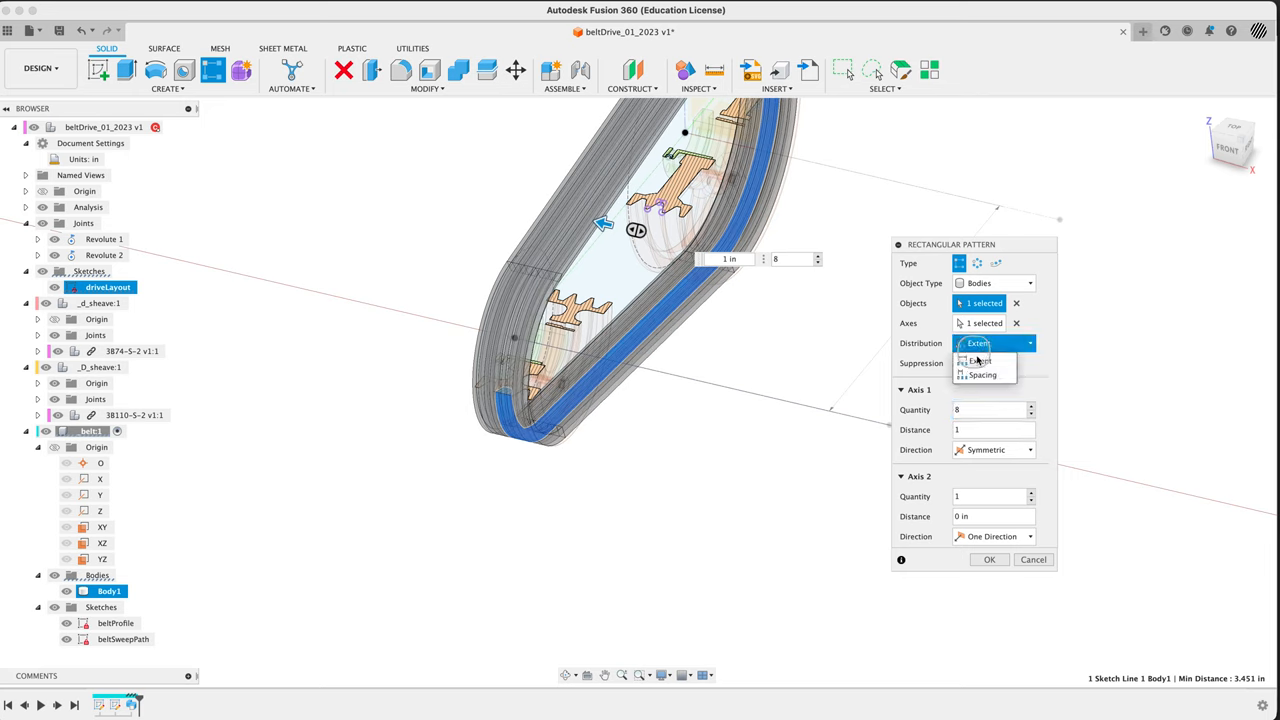
- Switch to spacing distribution, enter 1.111111 in, and confirm the three symmetric belts
click(983, 374)
text(3)
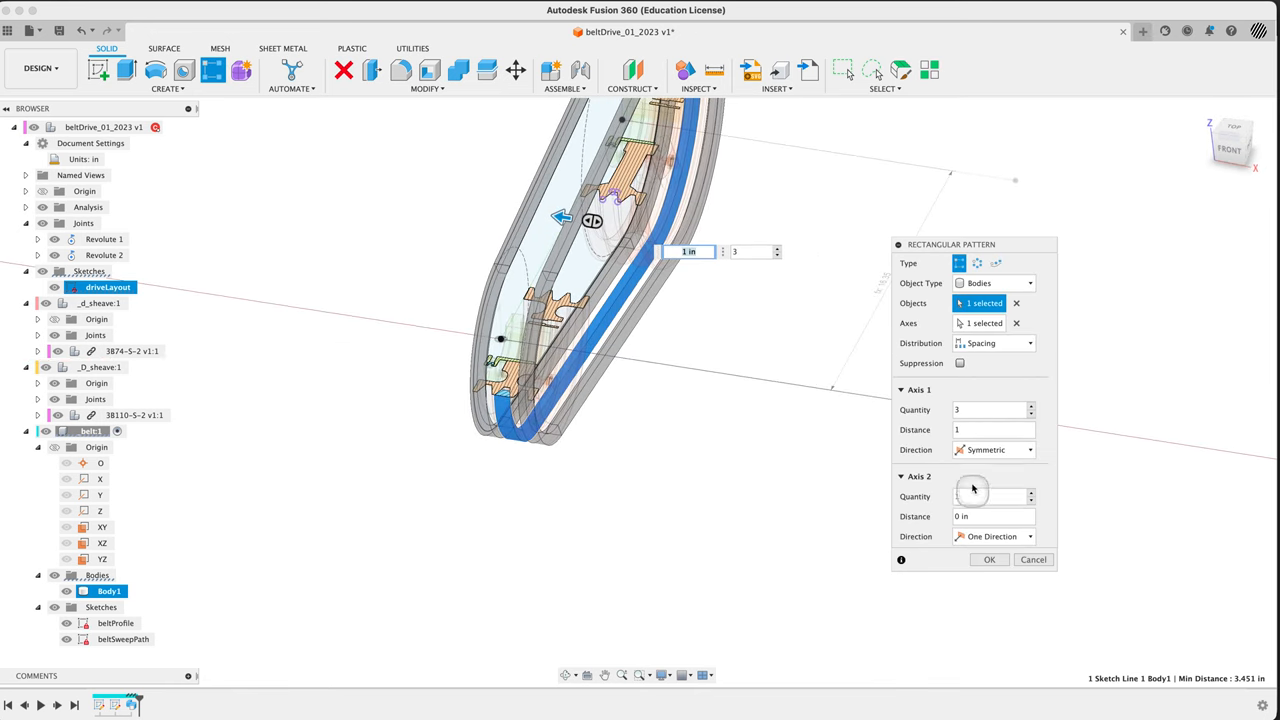
click(990, 429)
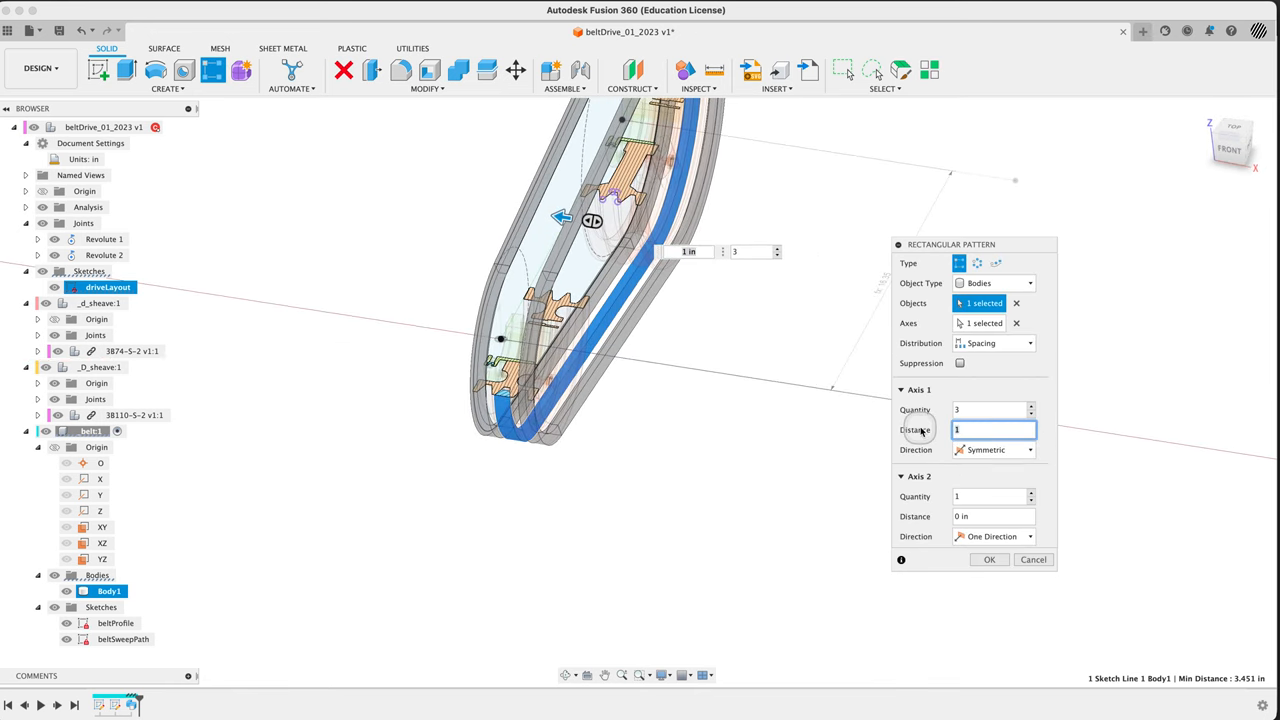
text(1.111111)
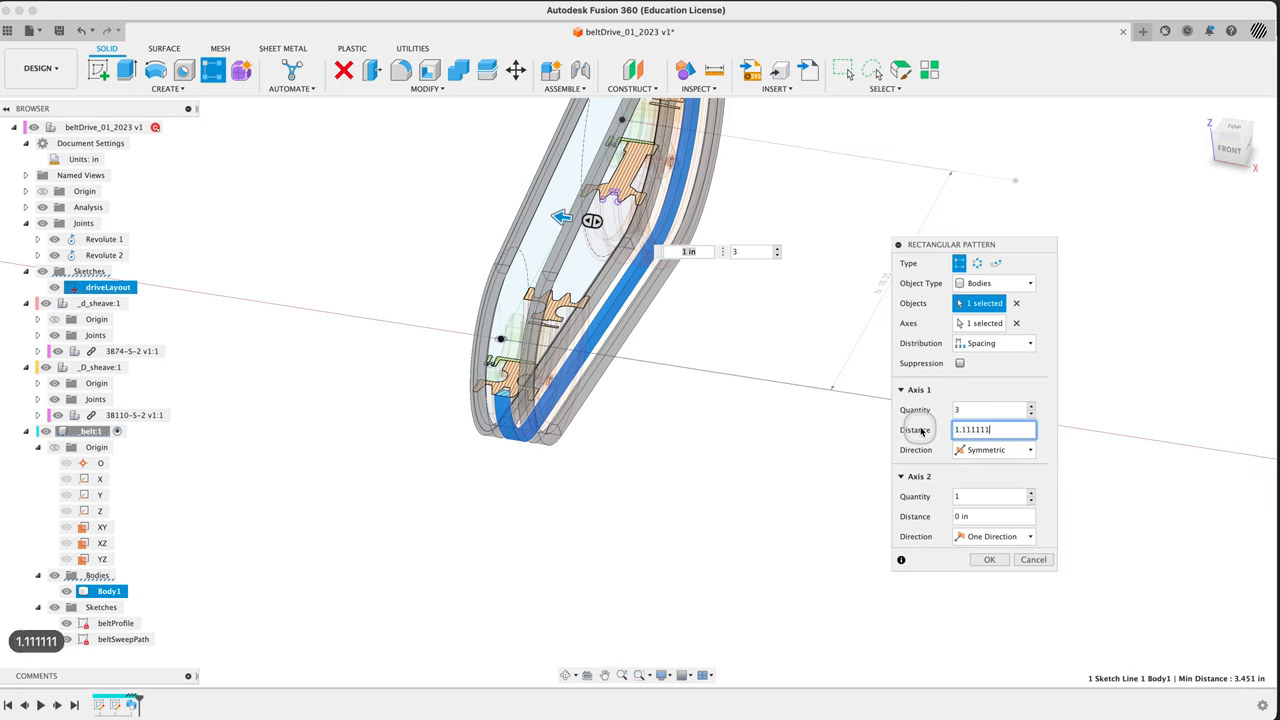
click(989, 559)
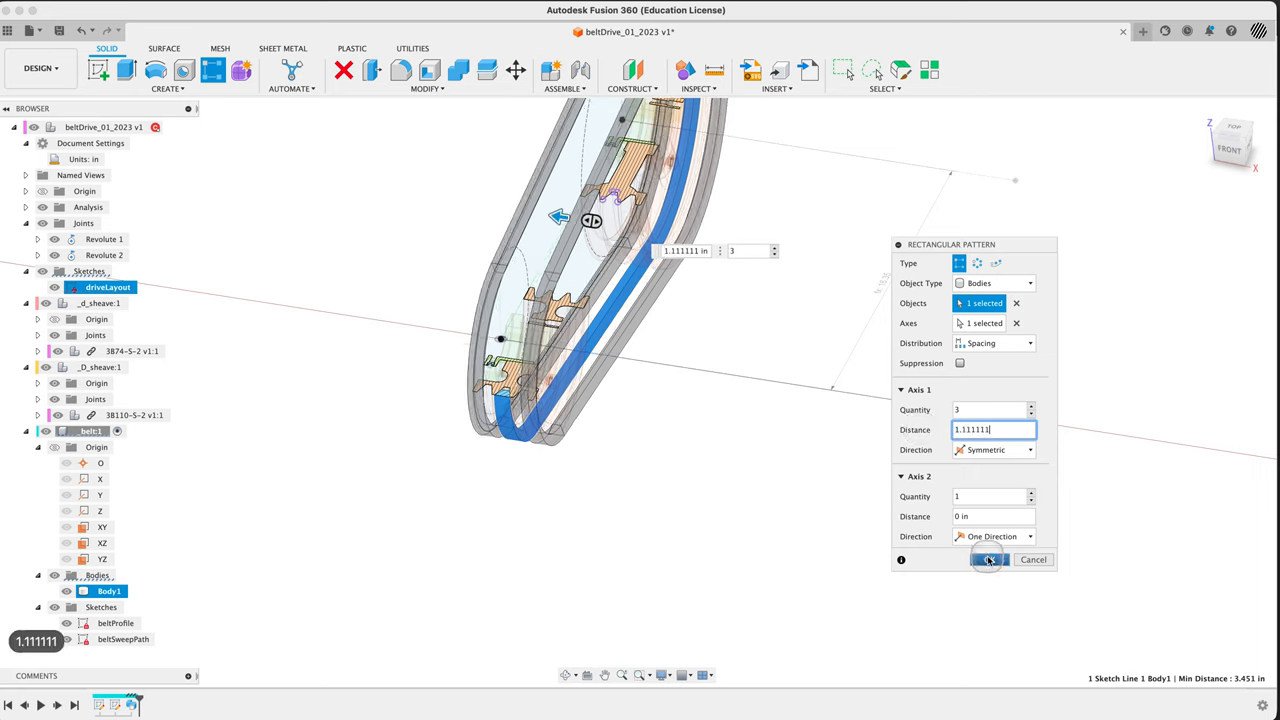
mouse_move(855, 561)
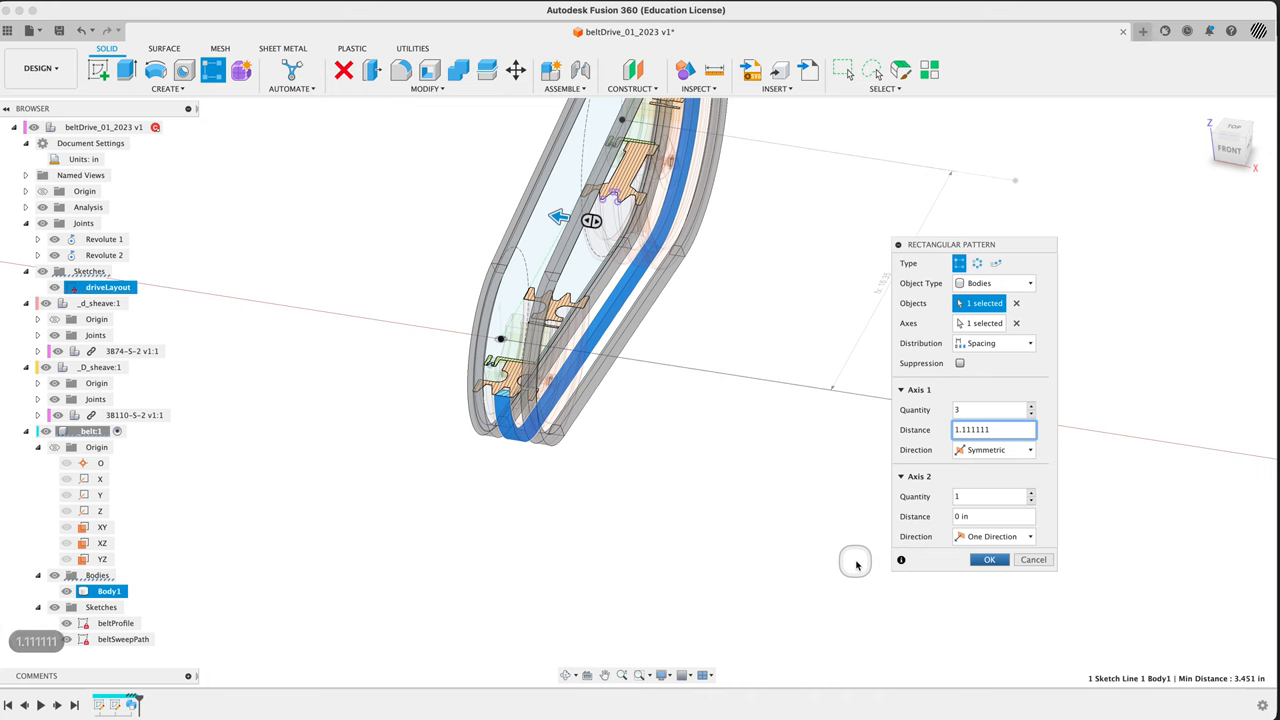
click(988, 559)
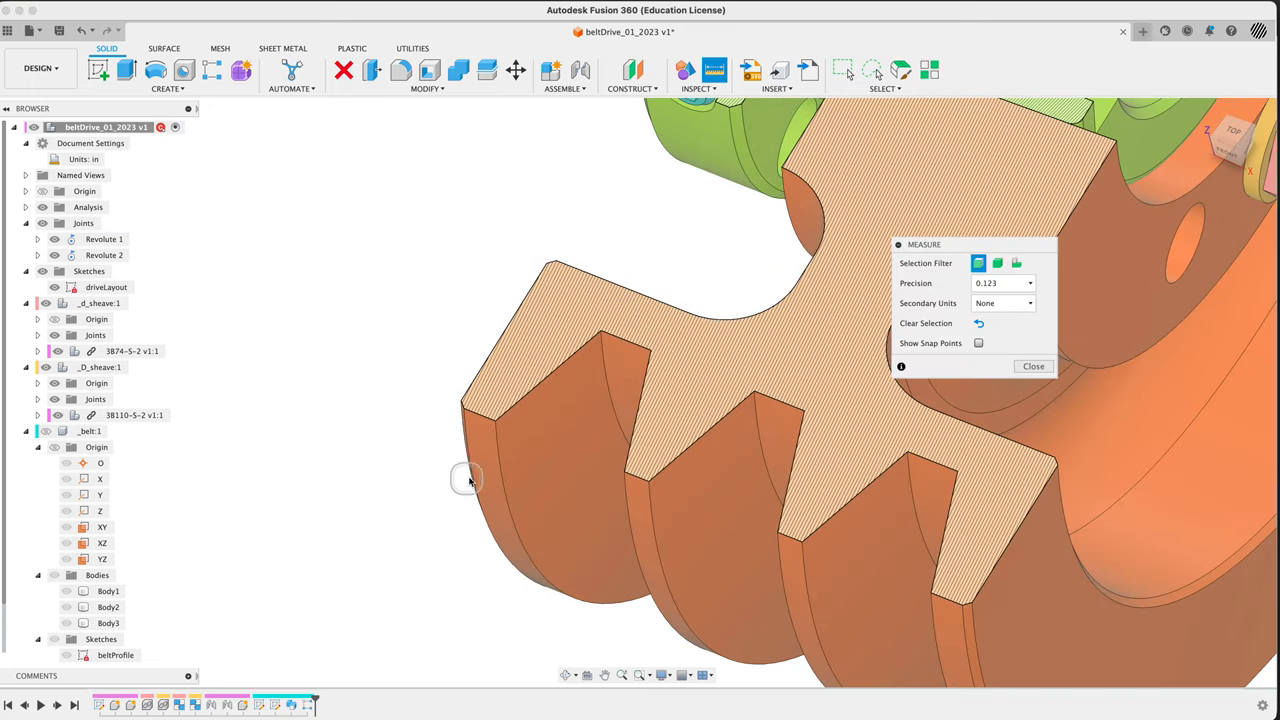
- Measure adjacent groove edges on the small and large sheaves, both reading 0.75 in
click(655, 524)
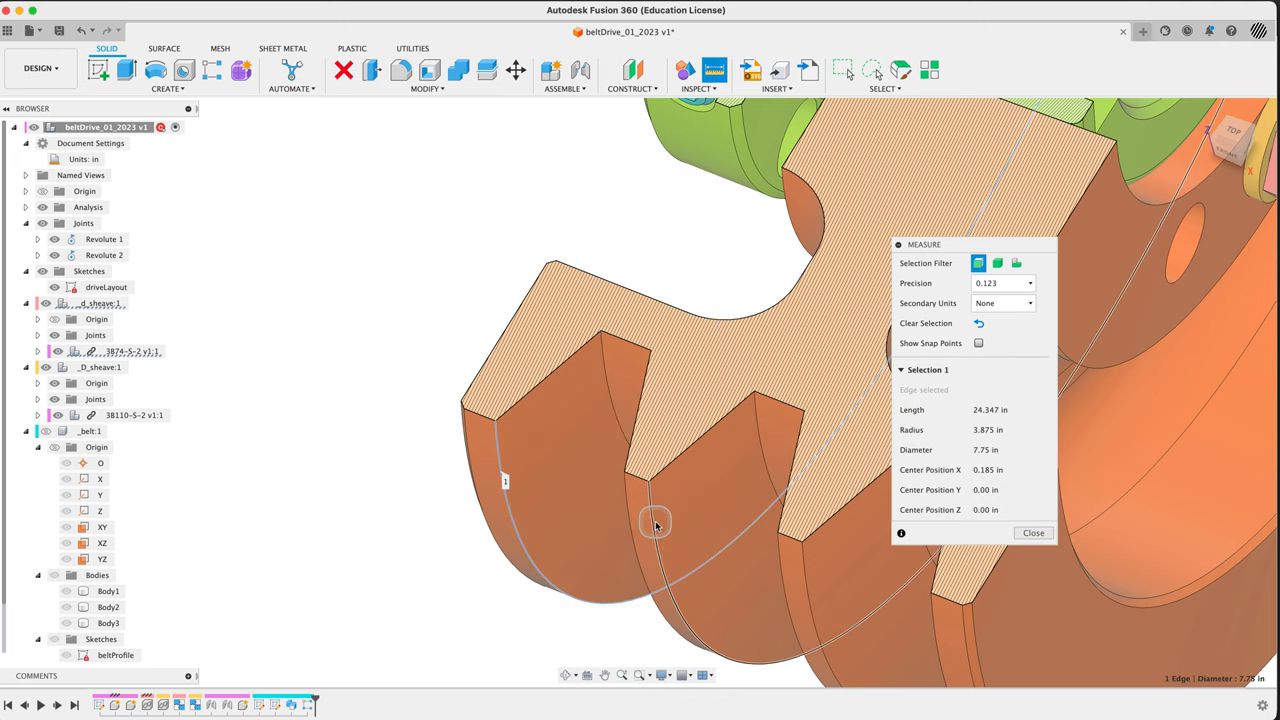
click(657, 533)
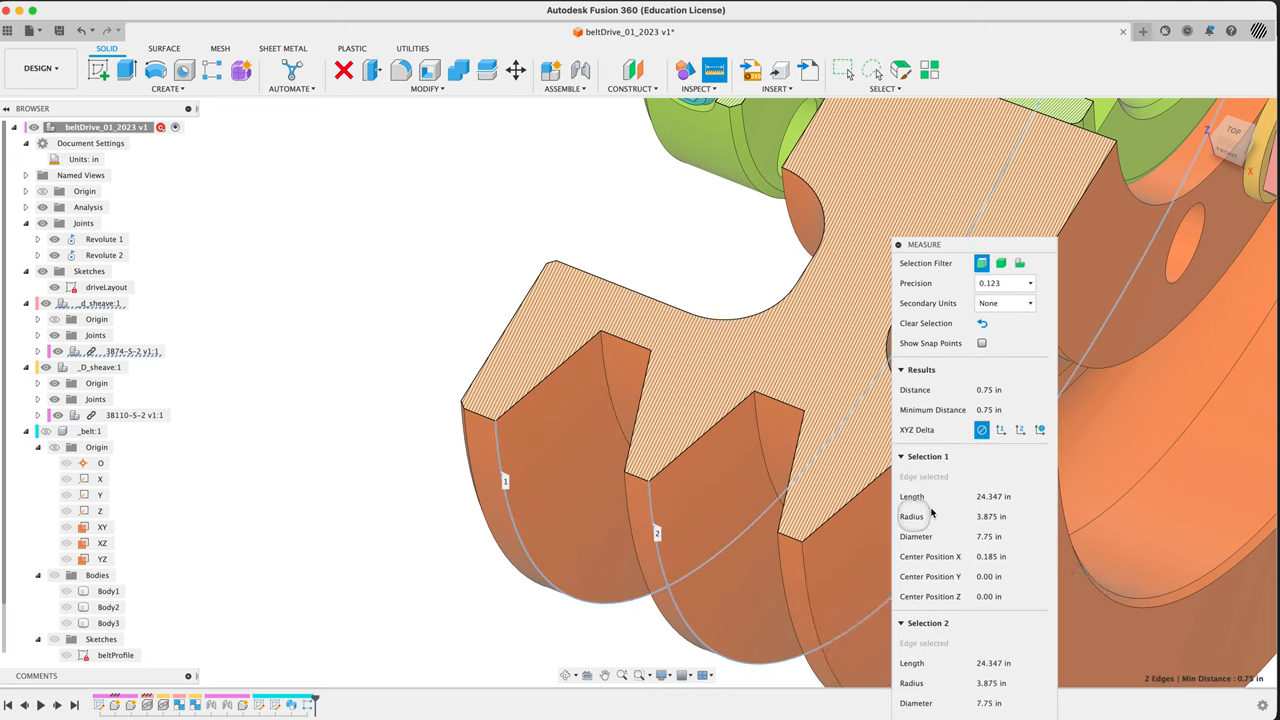
mouse_move(1010, 557)
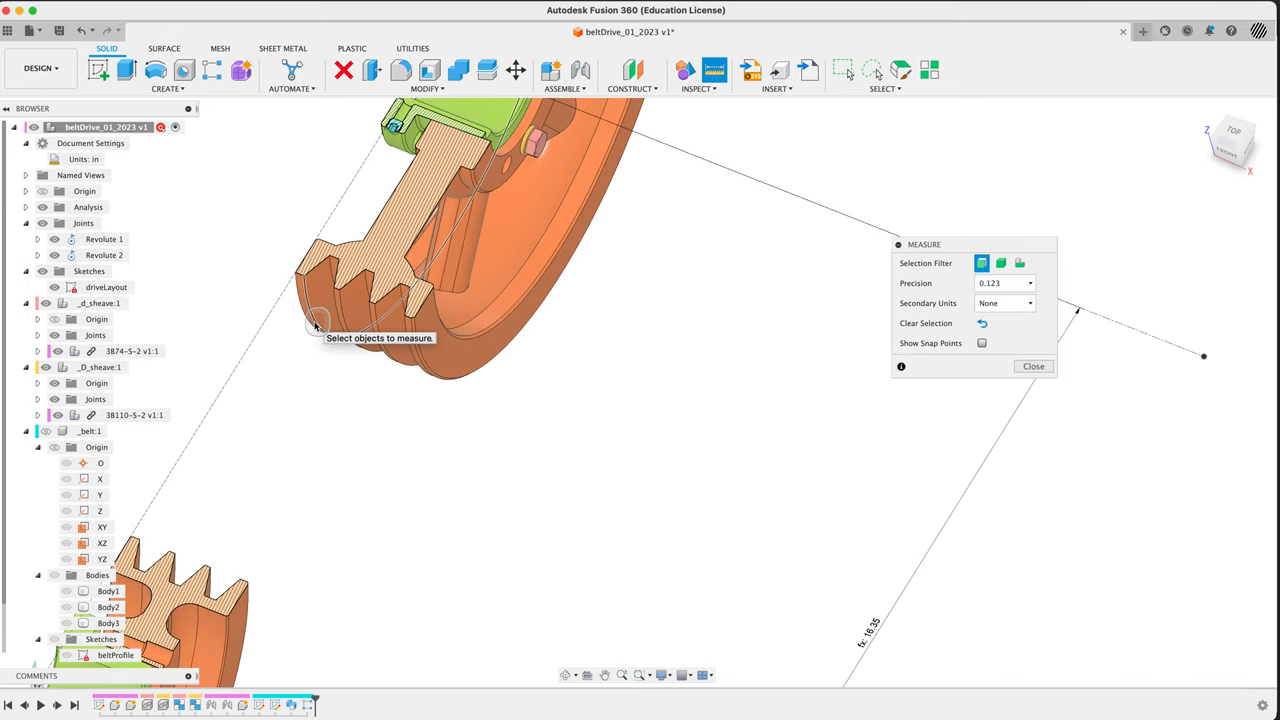
click(340, 310)
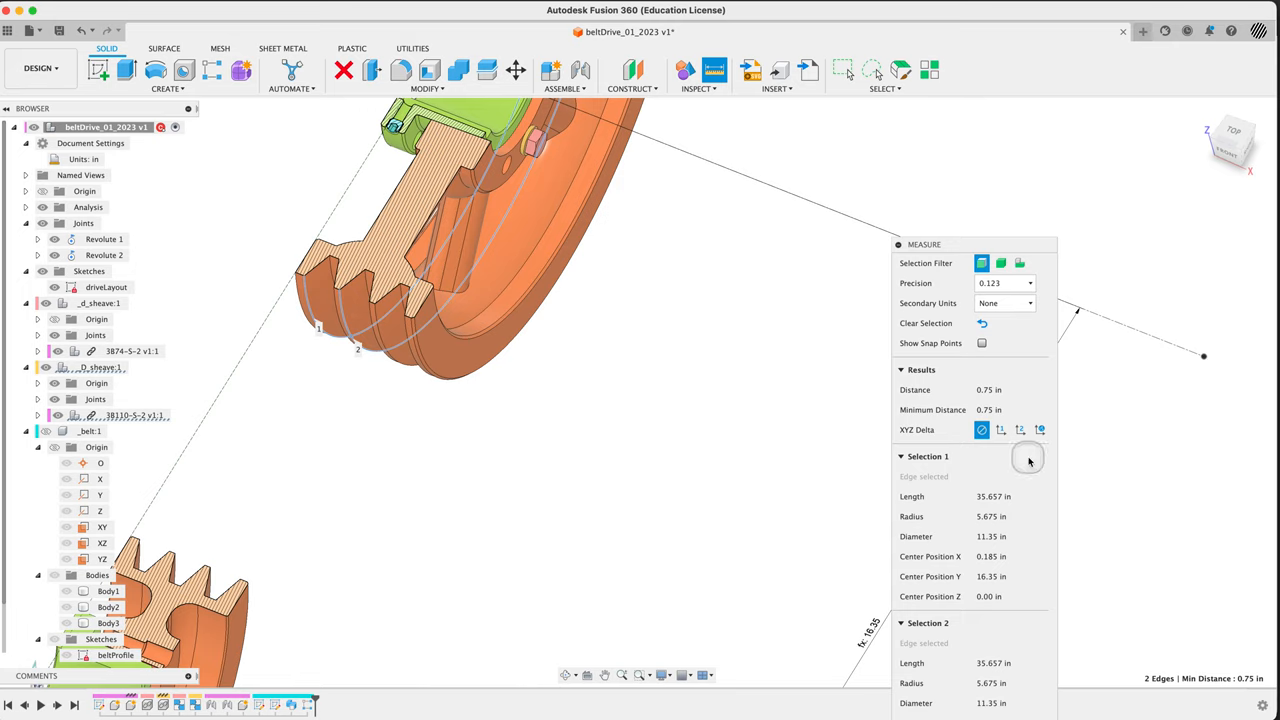
mouse_move(993, 398)
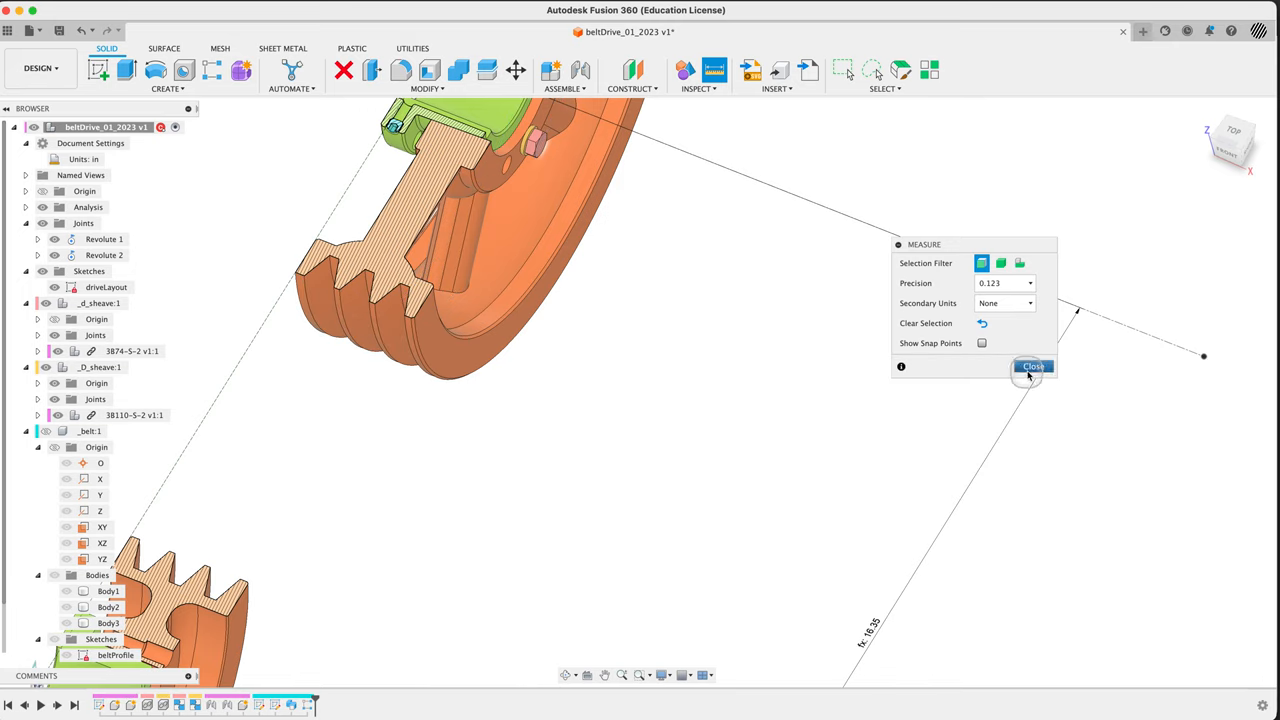
click(1033, 366)
text(param)
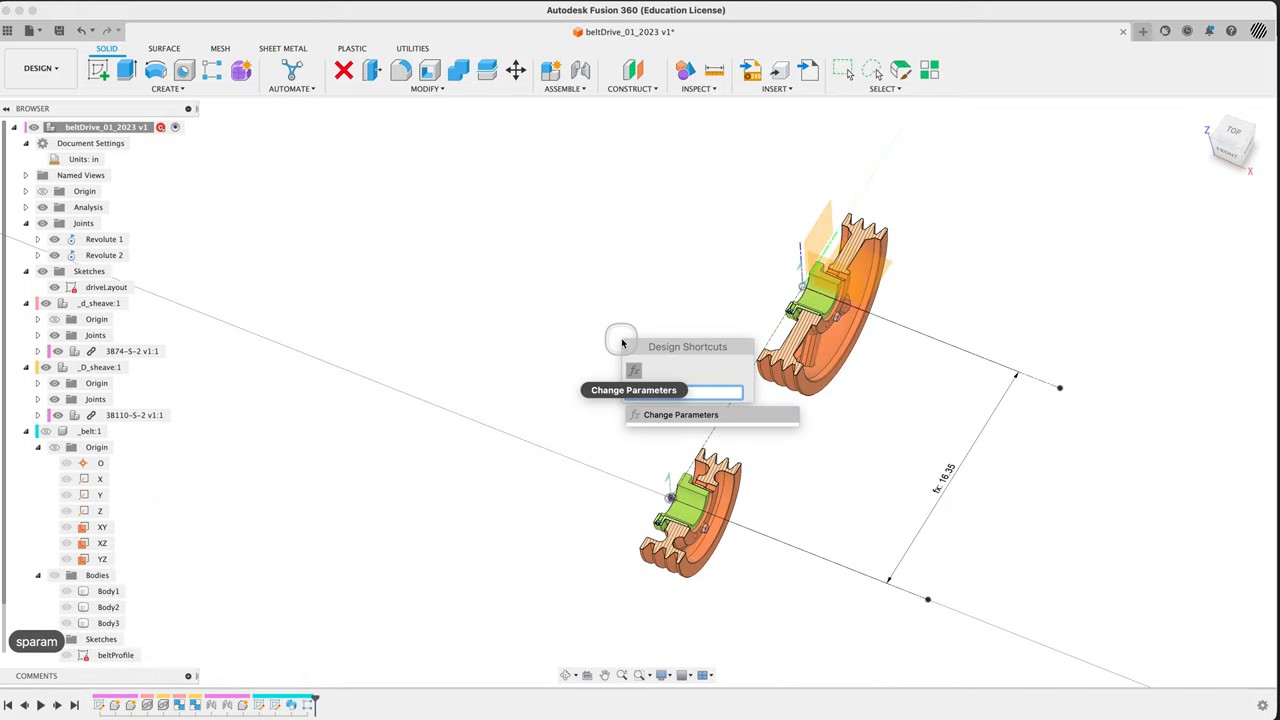
- Set _belt > R-Pattern1's uSpaceDistance parameter to 0.75 in
click(680, 414)
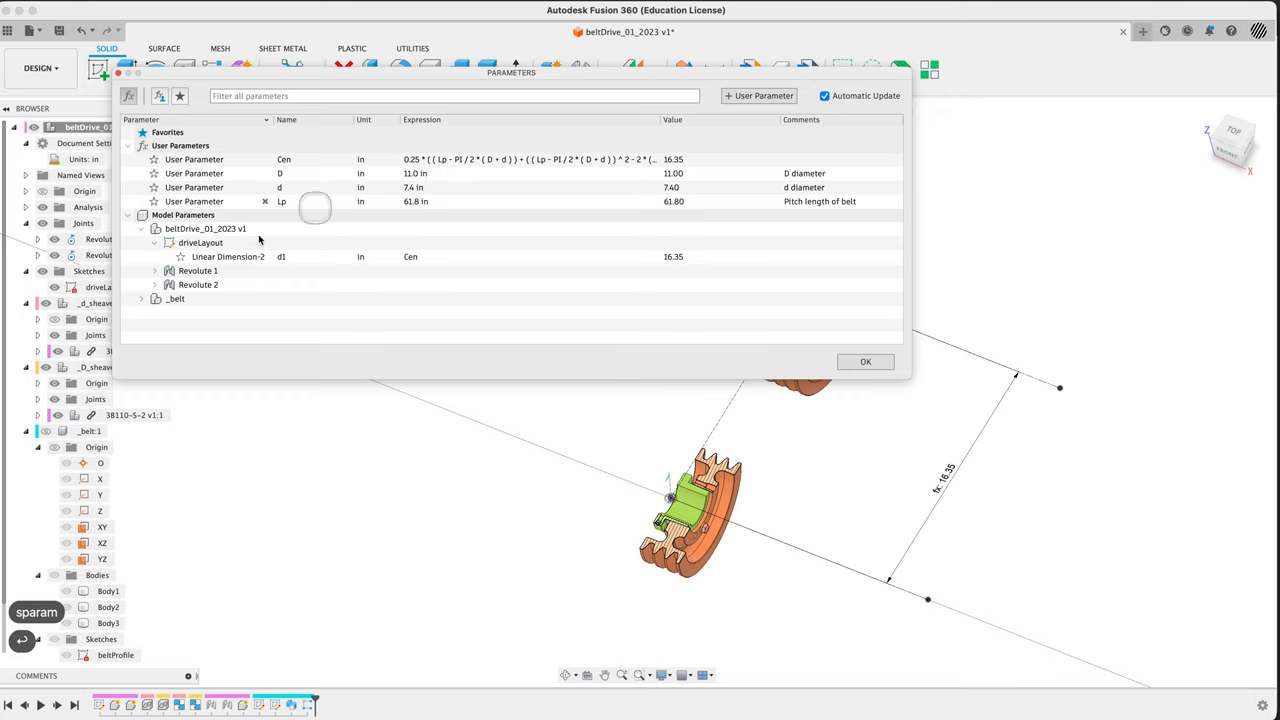
click(142, 298)
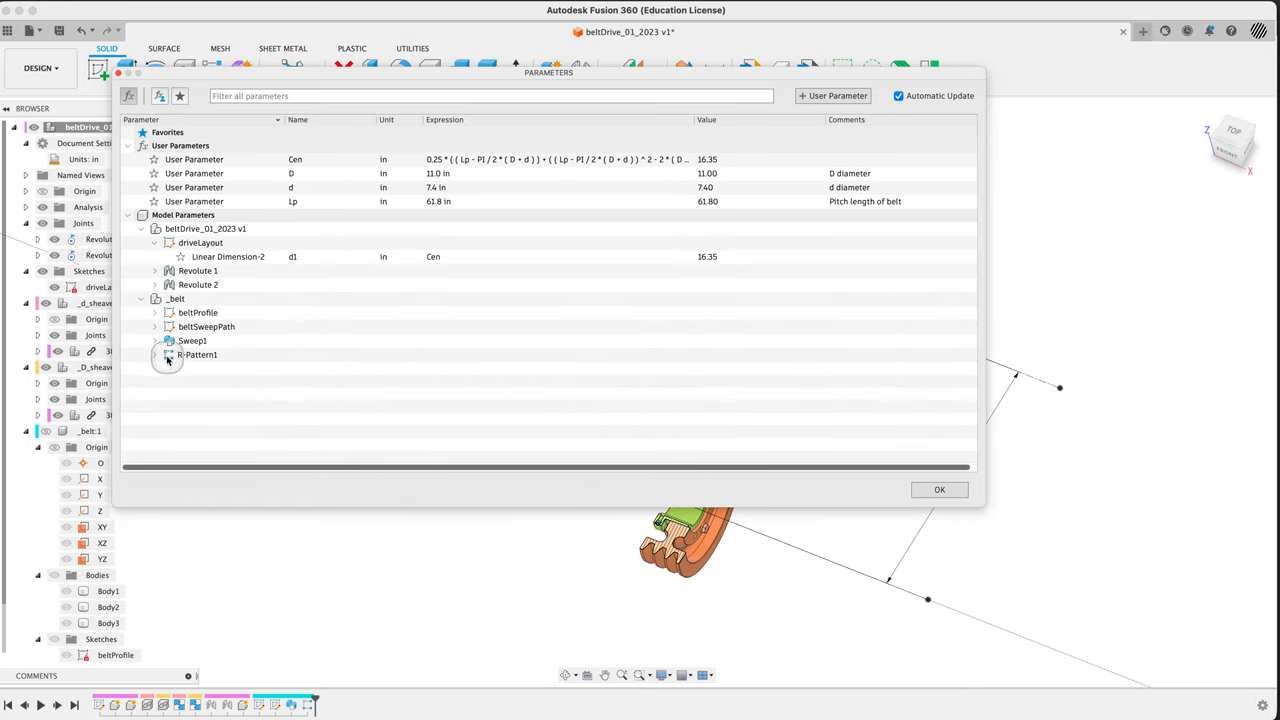
click(168, 355)
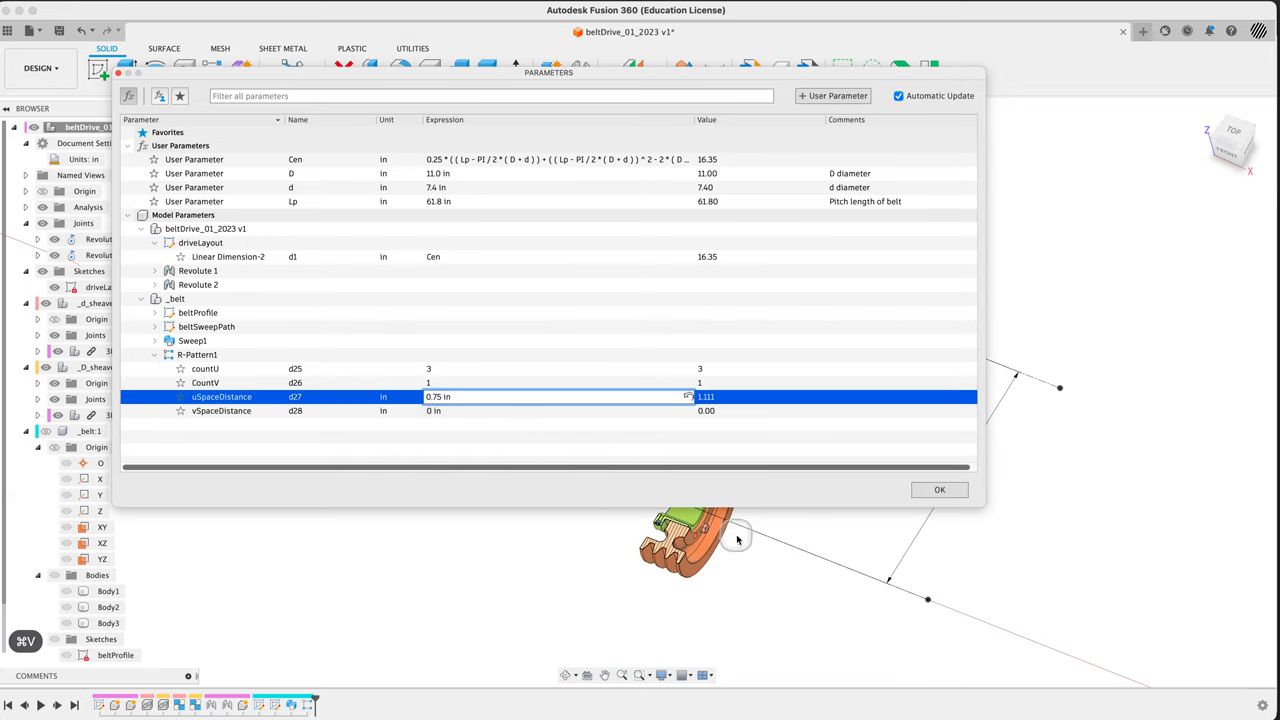
click(938, 489)
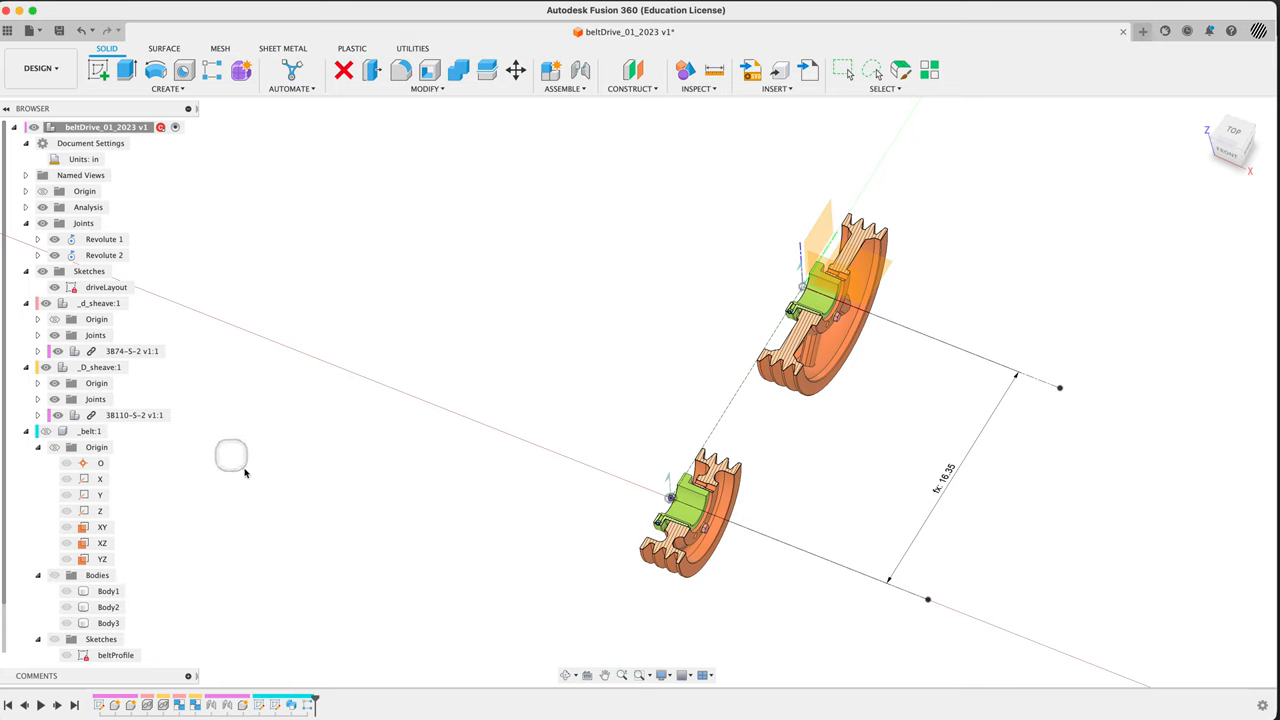
click(89, 431)
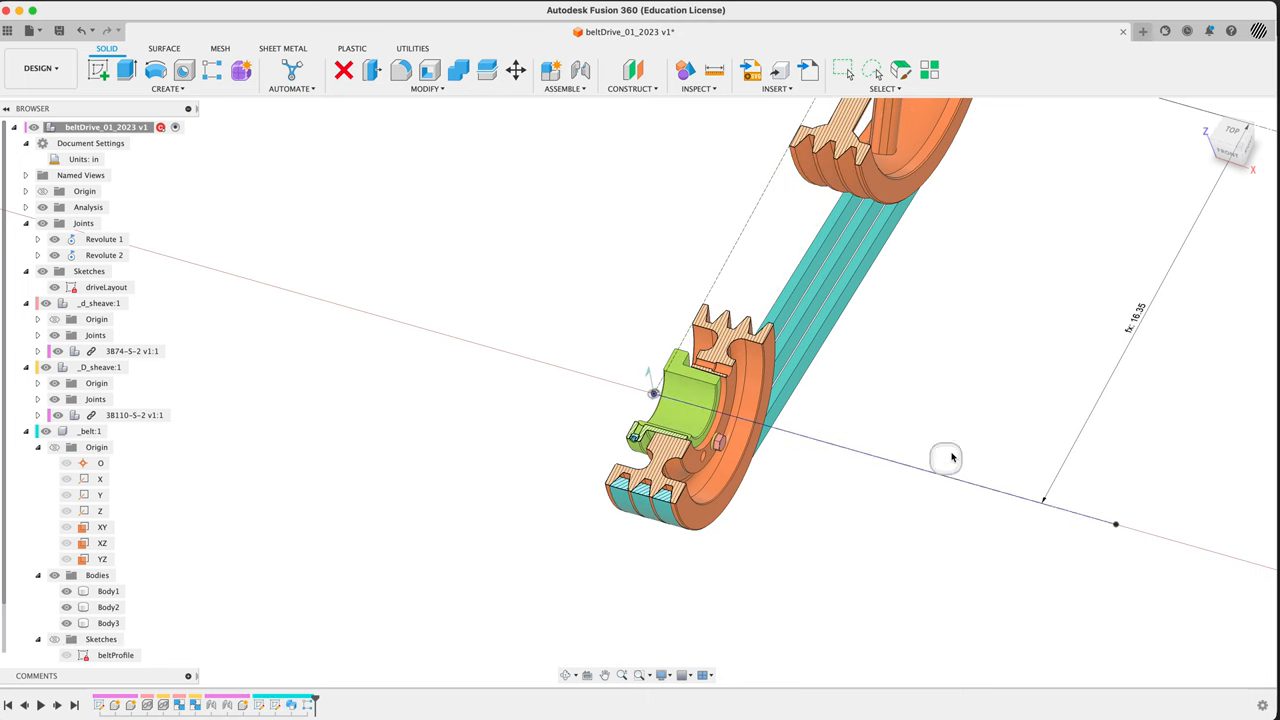
drag(950, 458, 376, 245)
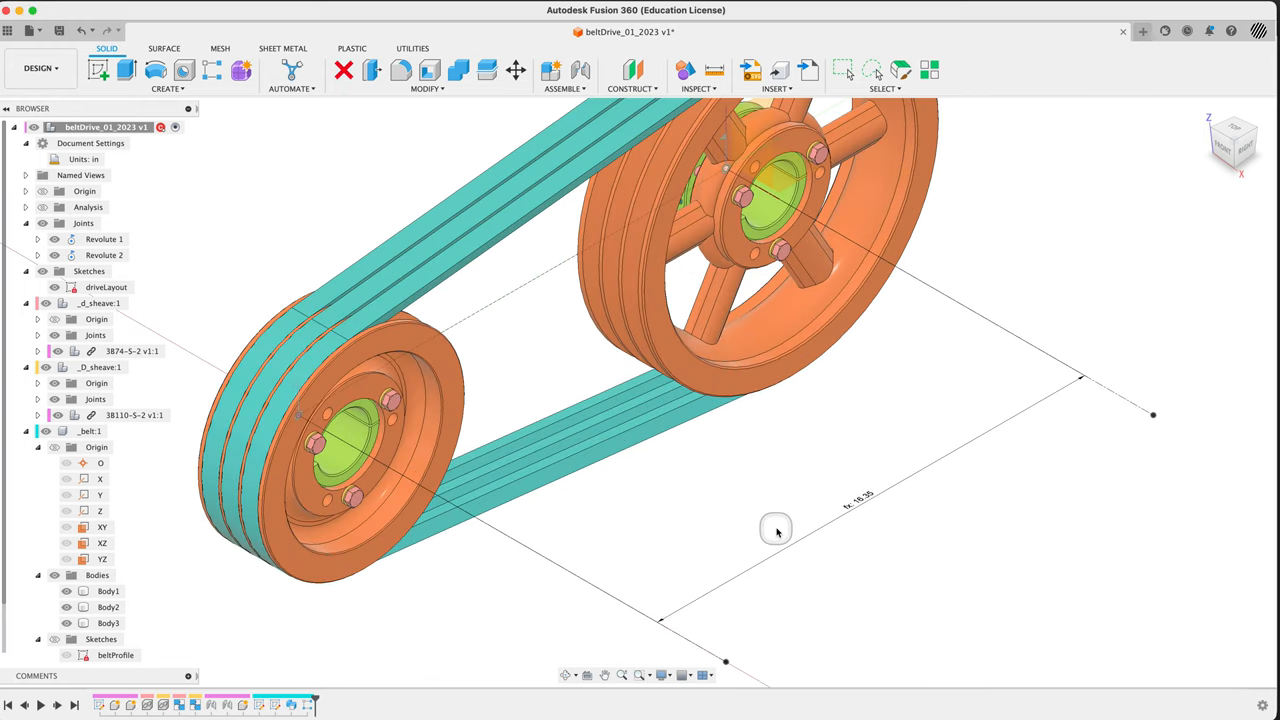
mouse_move(862, 498)
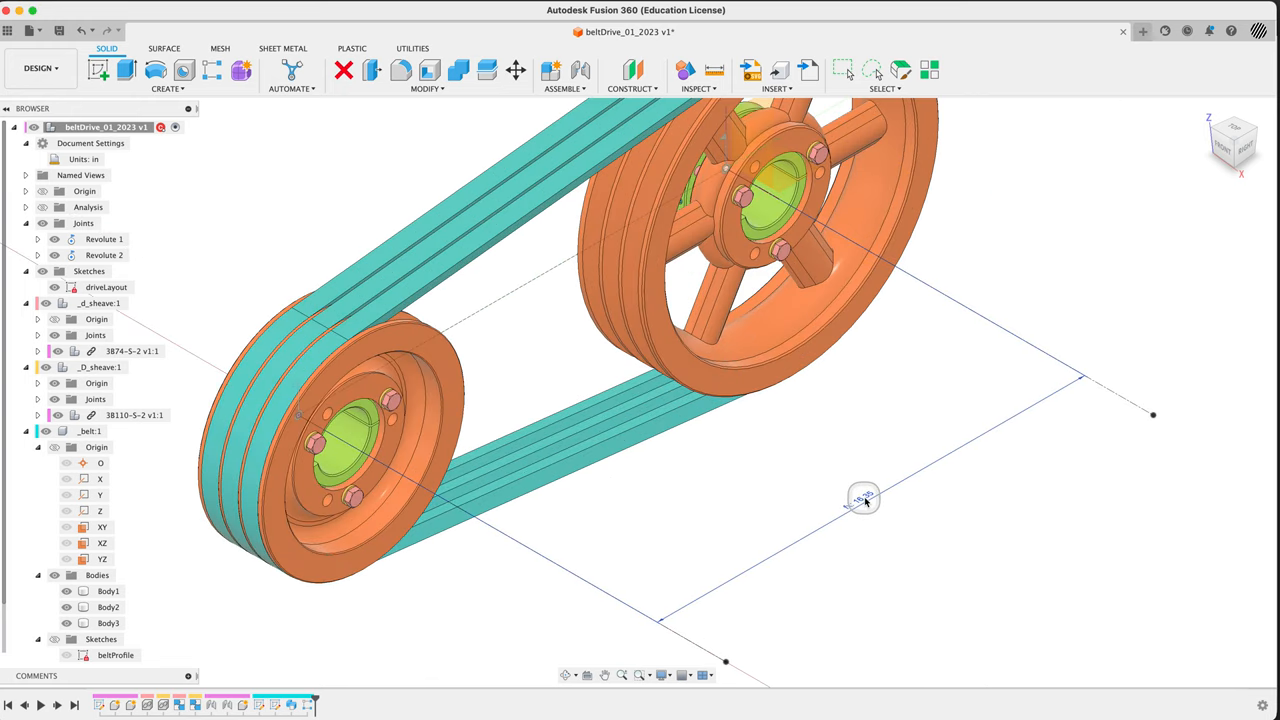
mouse_move(863, 498)
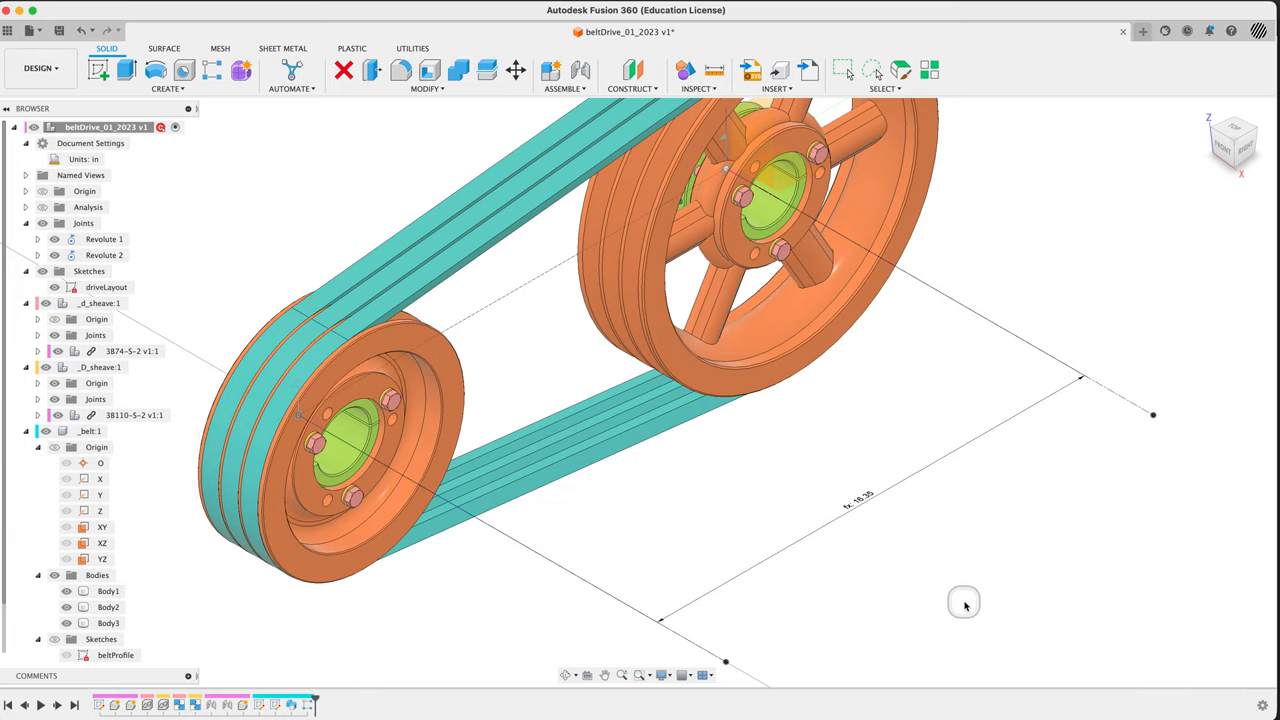
mouse_move(970, 608)
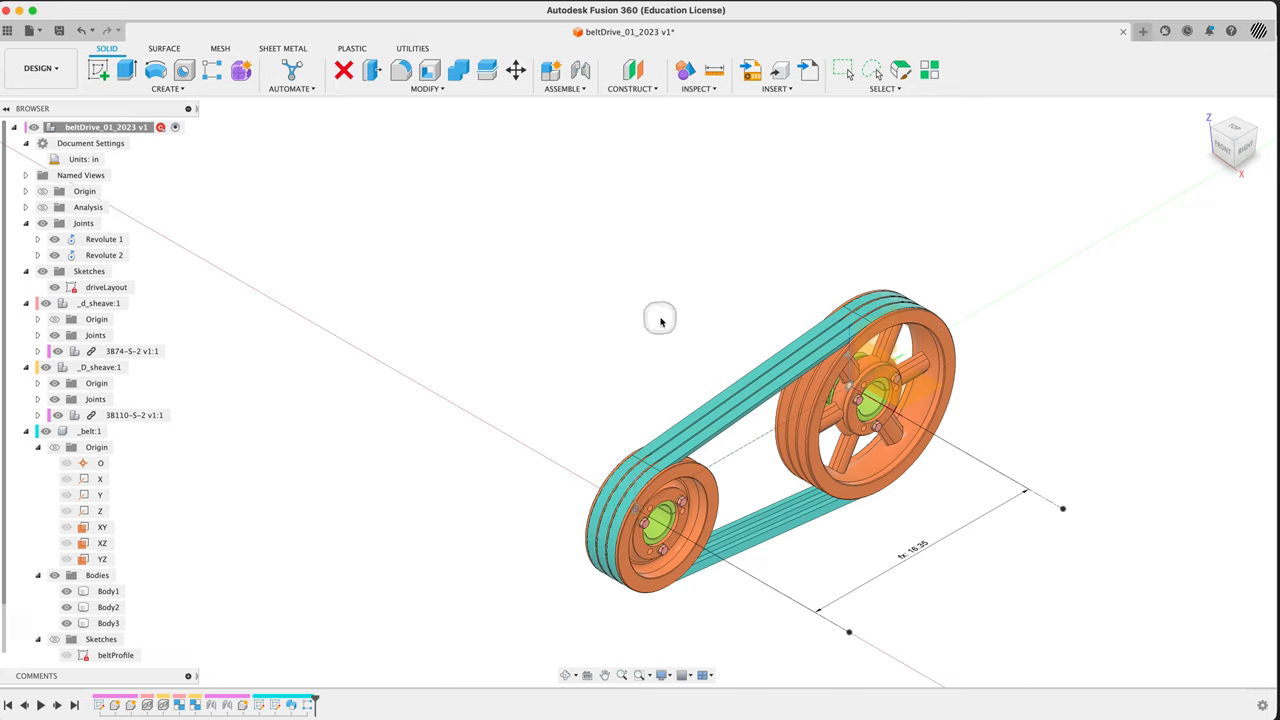
text(para)
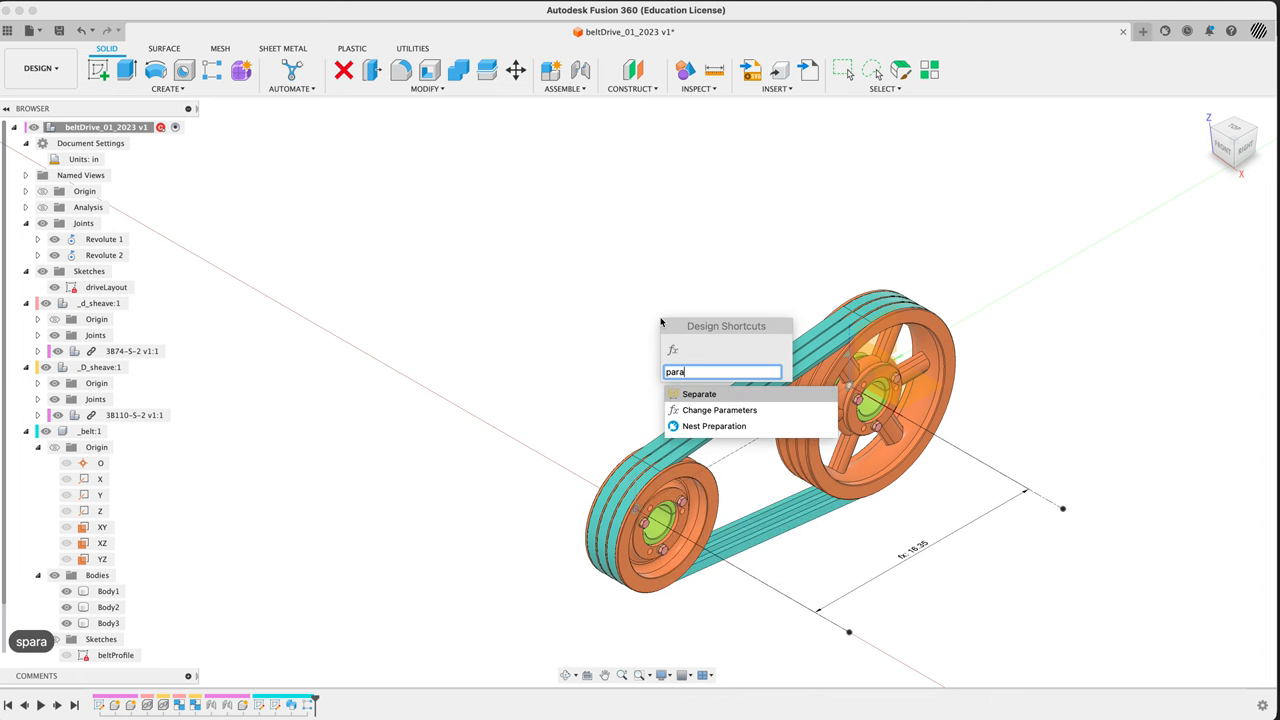
click(718, 410)
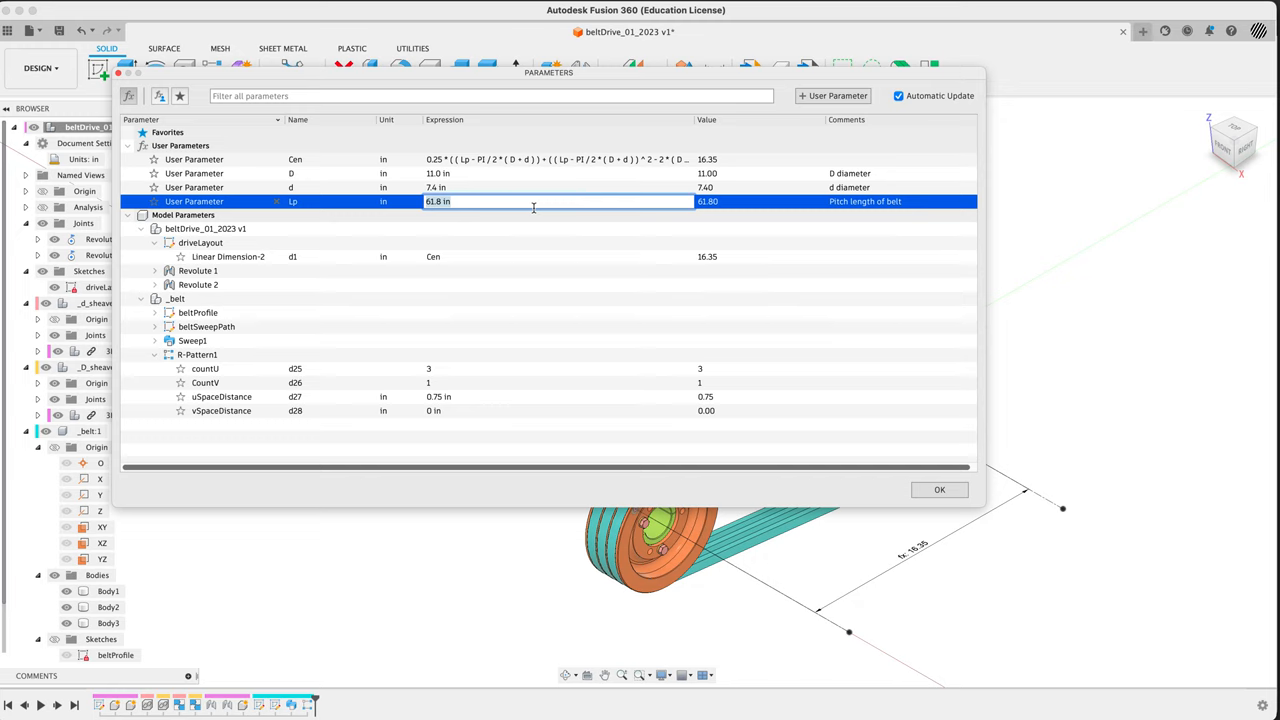
text(113.8)
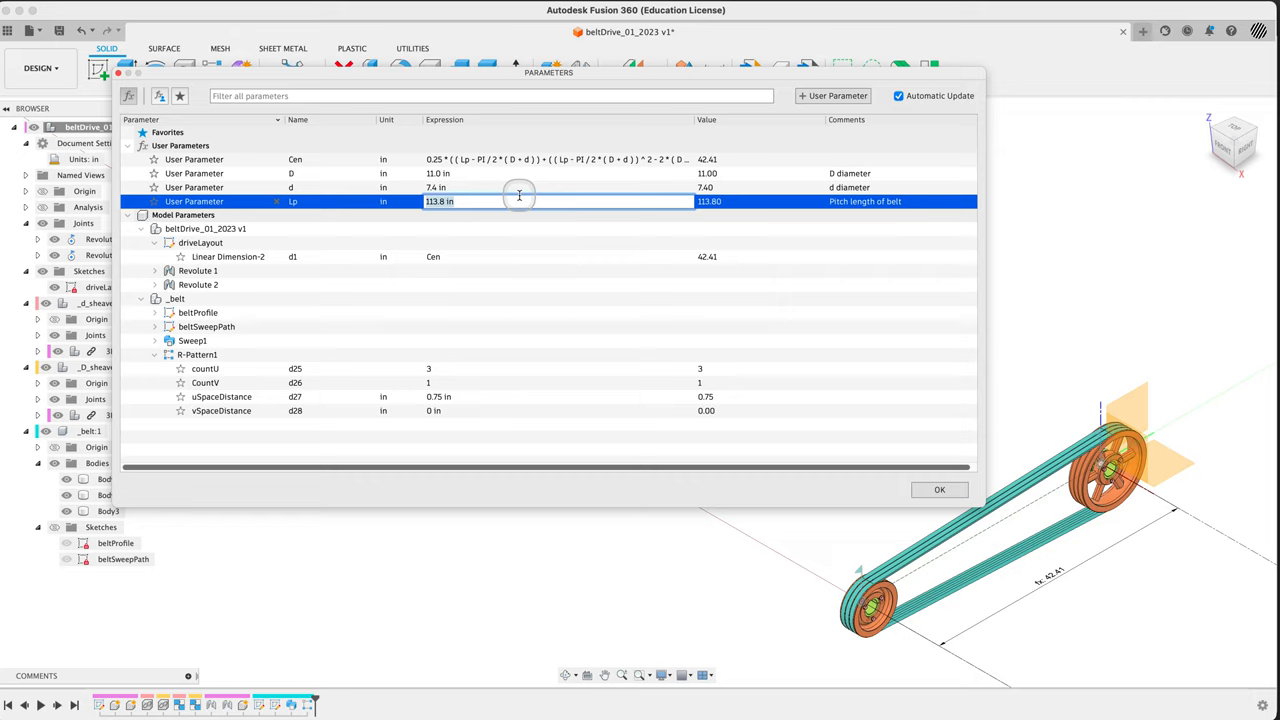
text(61)
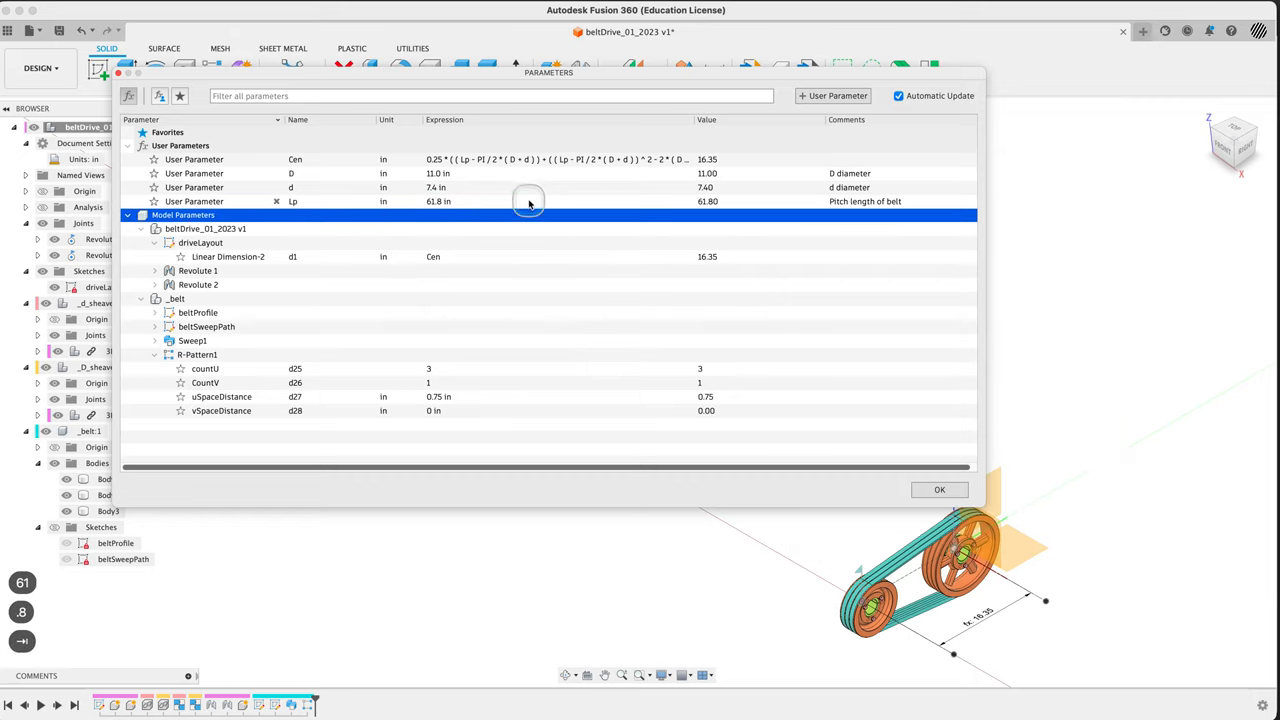
click(939, 489)
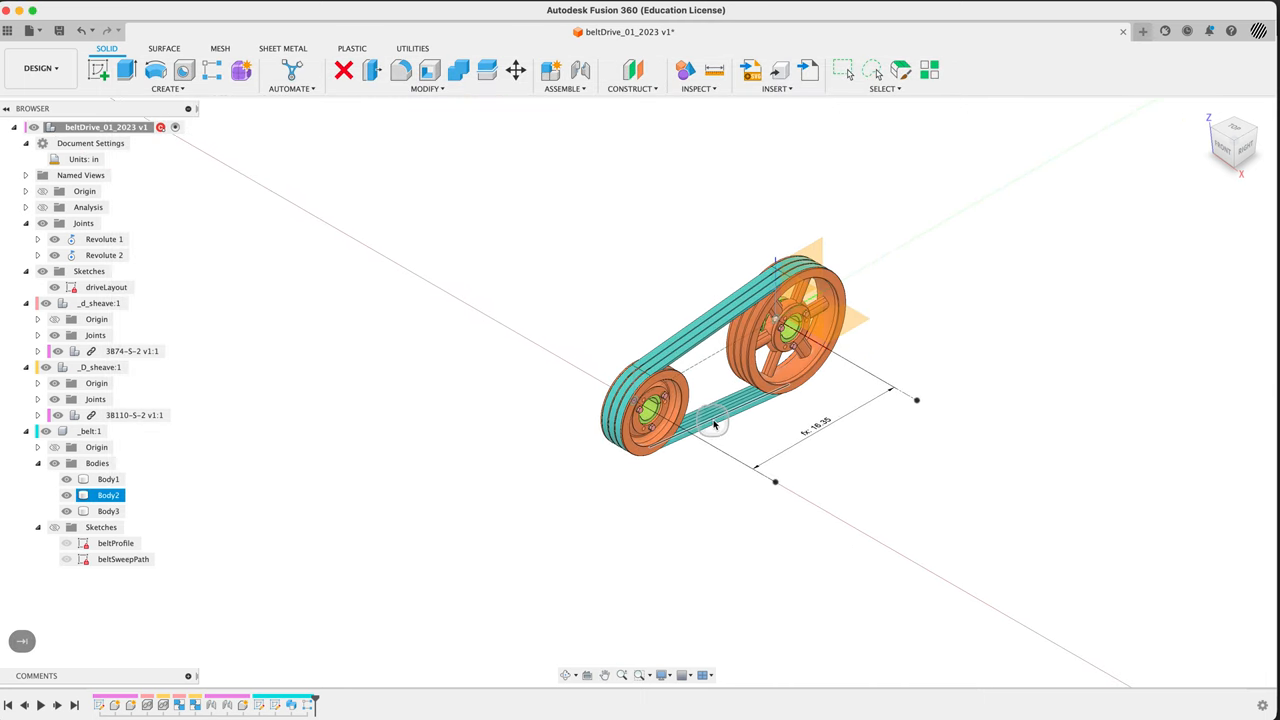
click(510, 337)
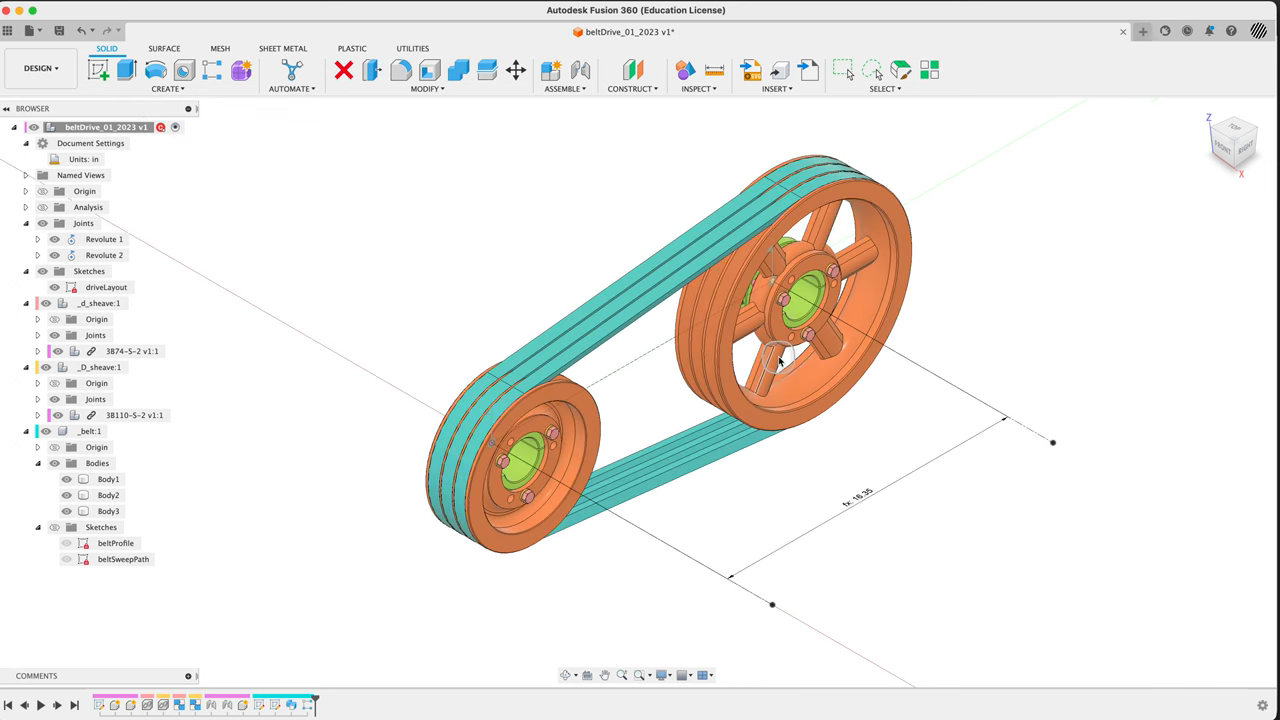
mouse_move(1156, 180)
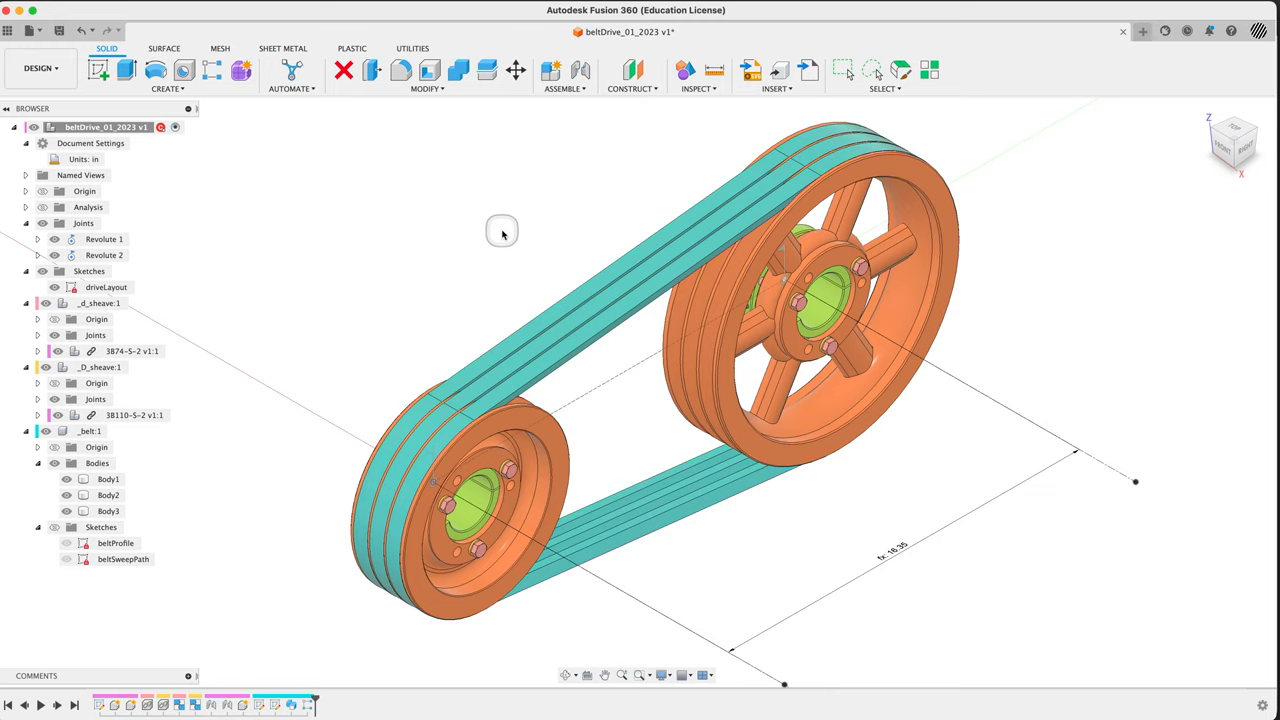
mouse_move(508, 227)
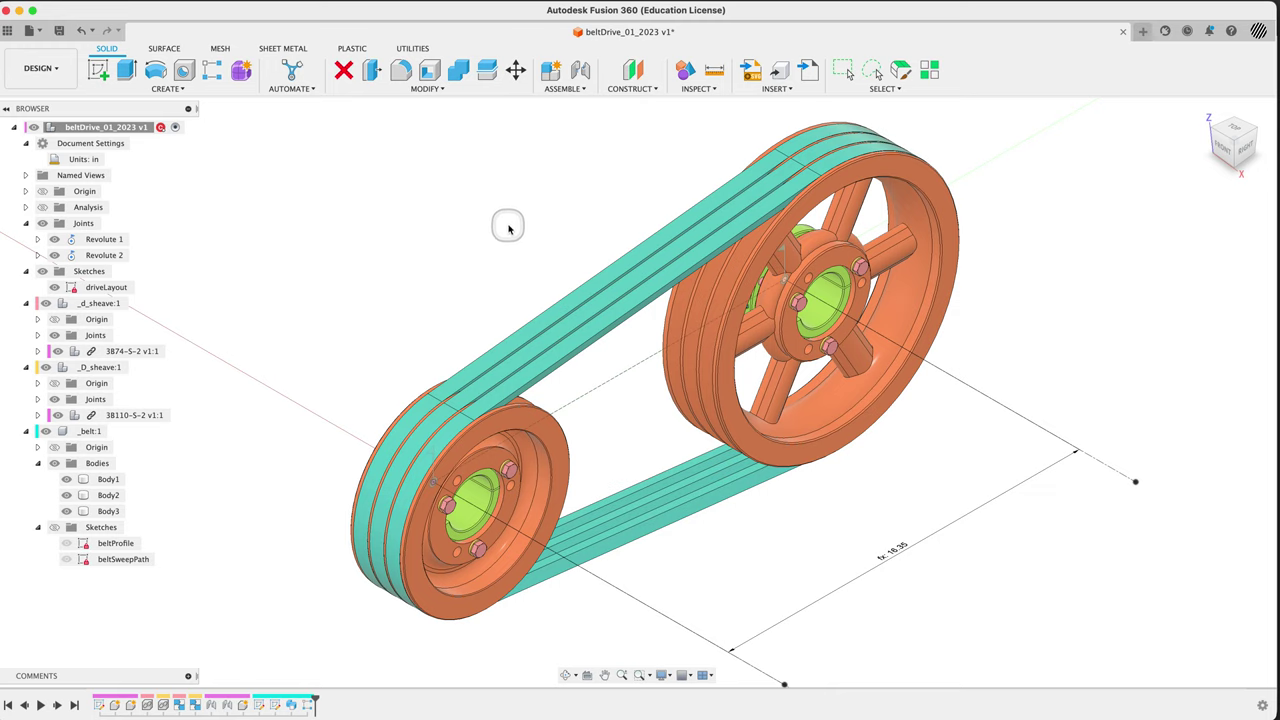